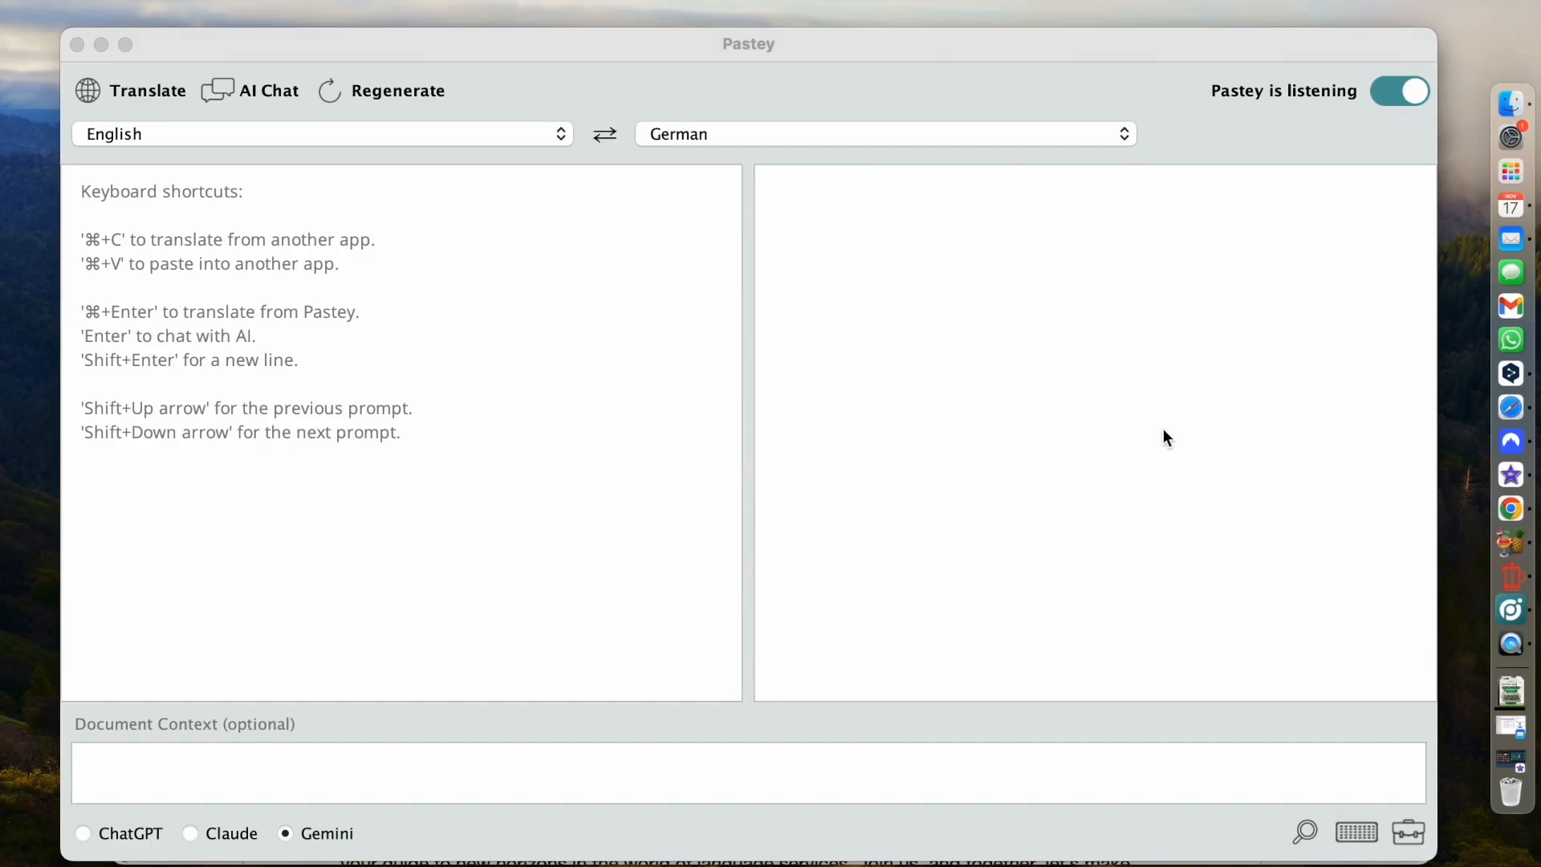
{"action": "mouse_move", "coordinate": [692, 94]}
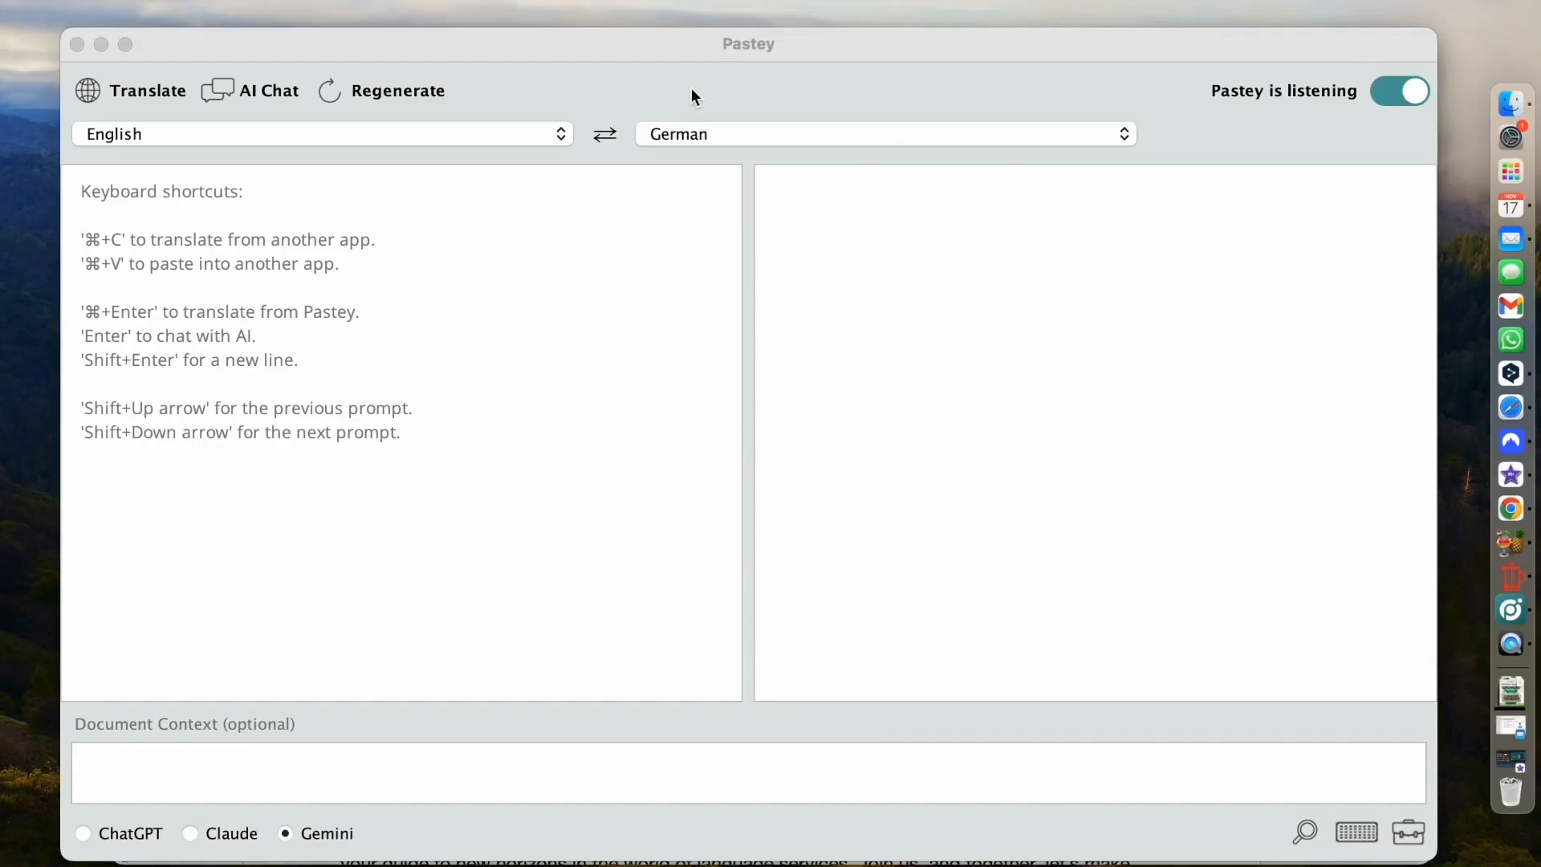
{"action": "mouse_move", "coordinate": [688, 159]}
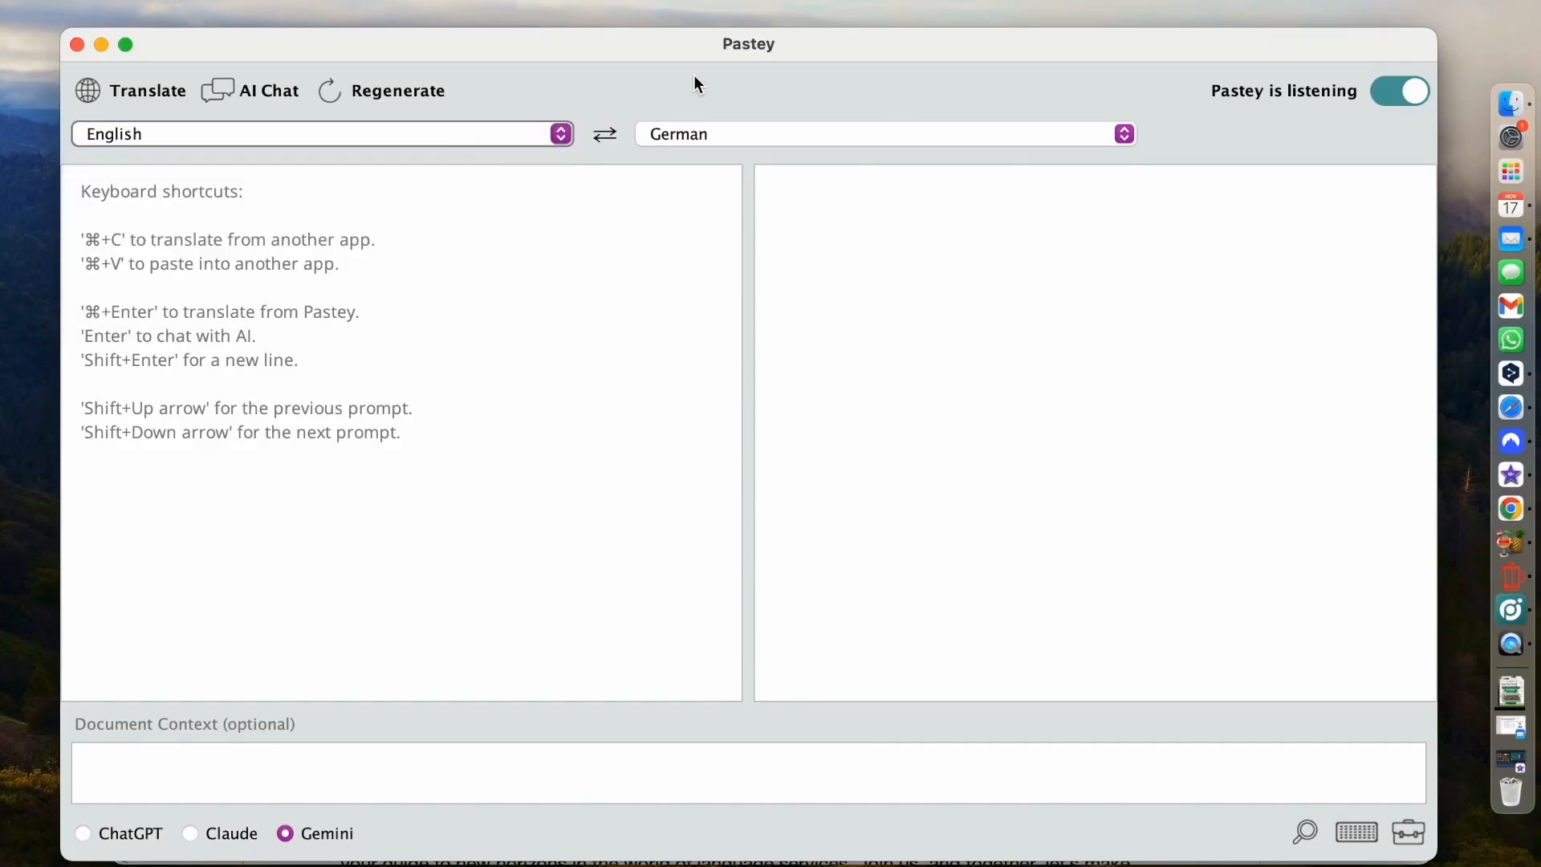
{"action": "mouse_move", "coordinate": [1299, 115]}
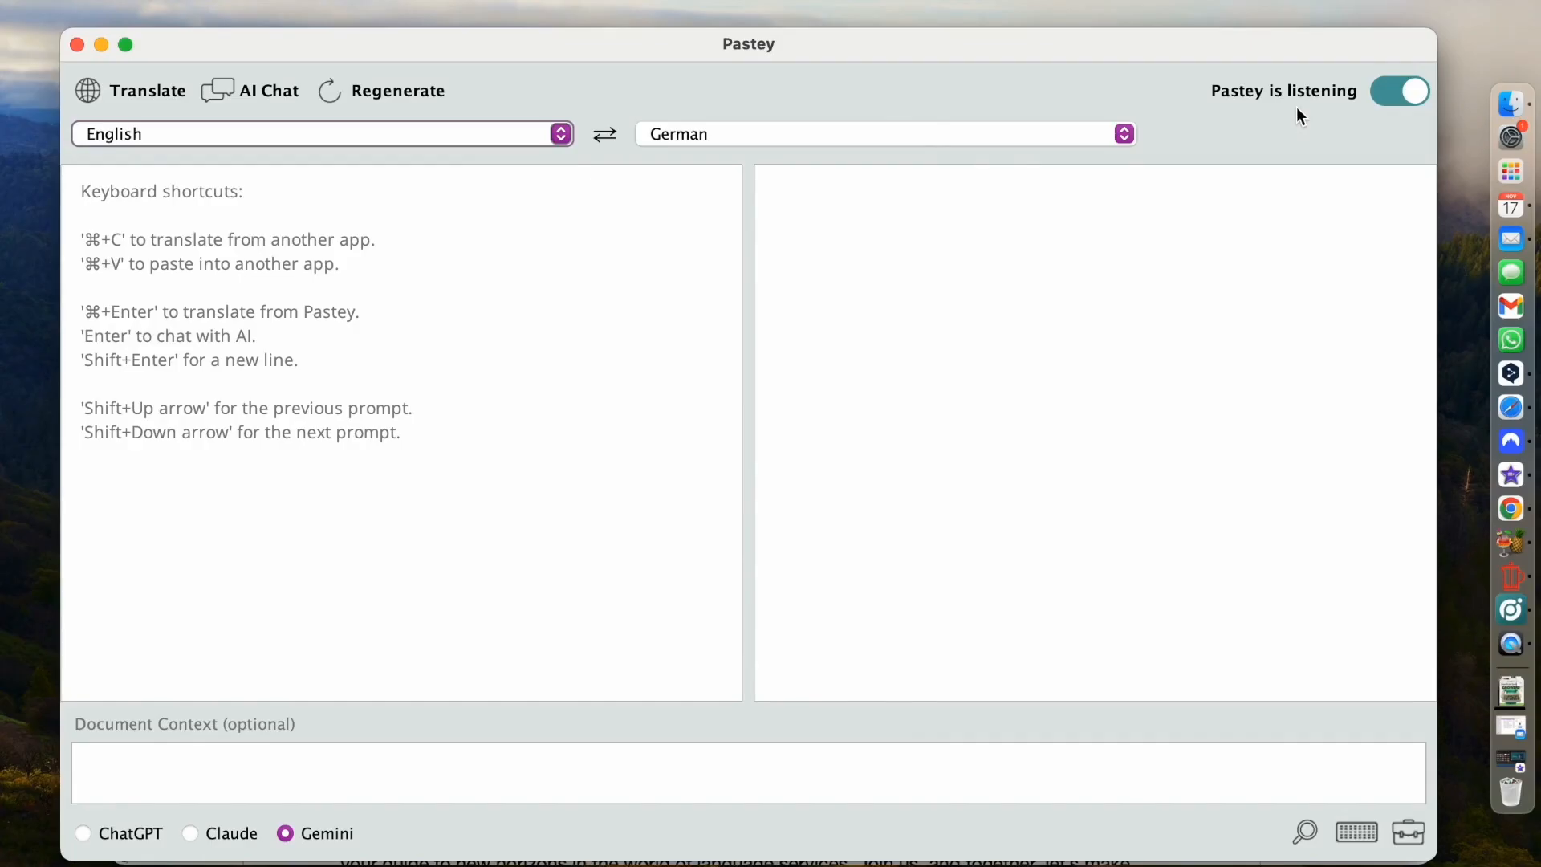
{"action": "mouse_move", "coordinate": [1176, 467]}
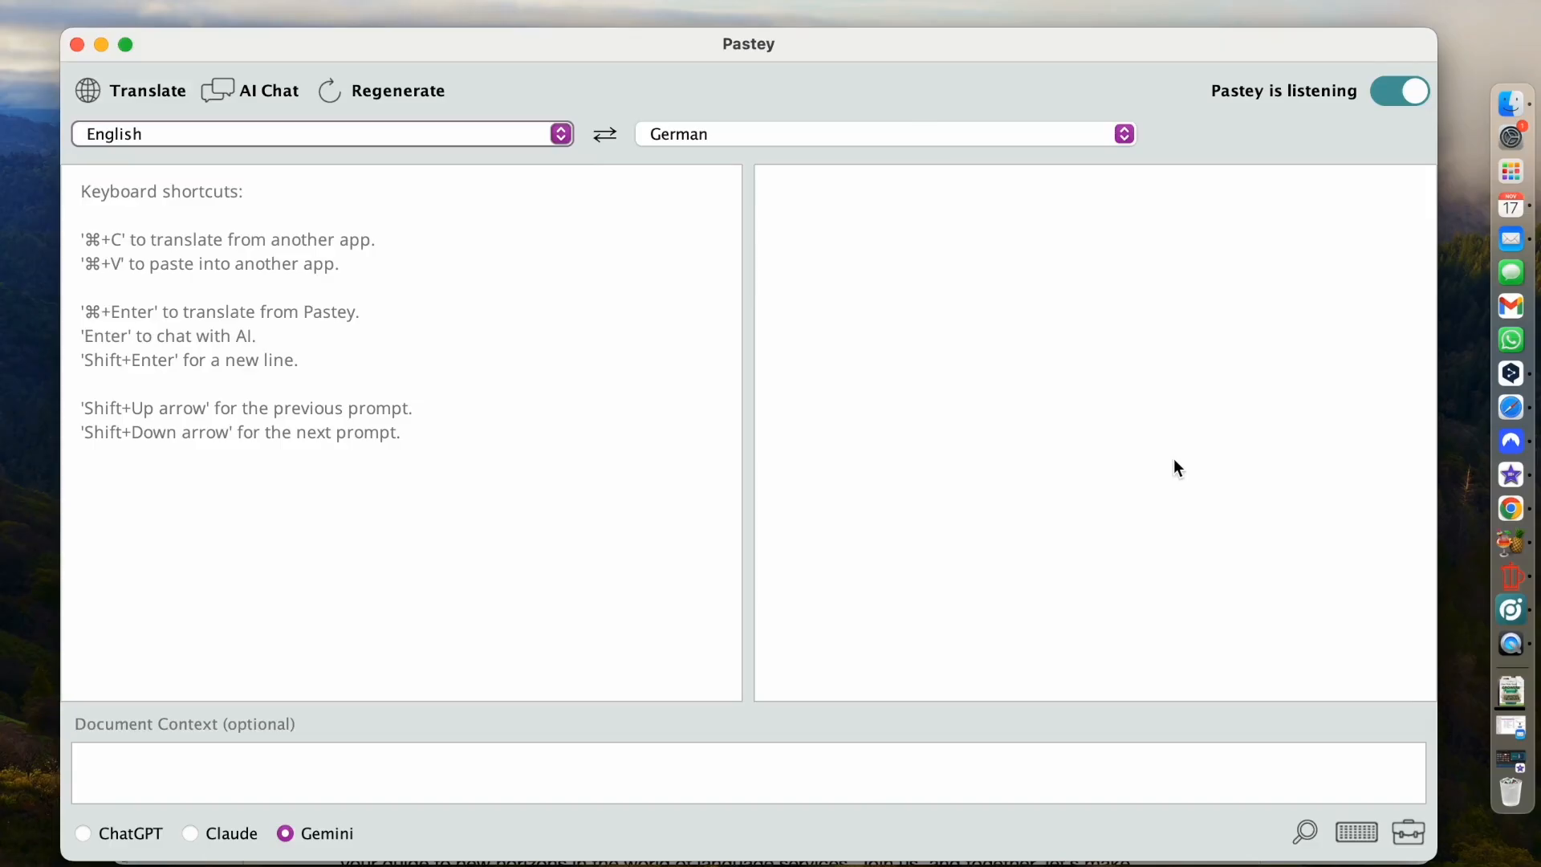
{"action": "mouse_move", "coordinate": [565, 84]}
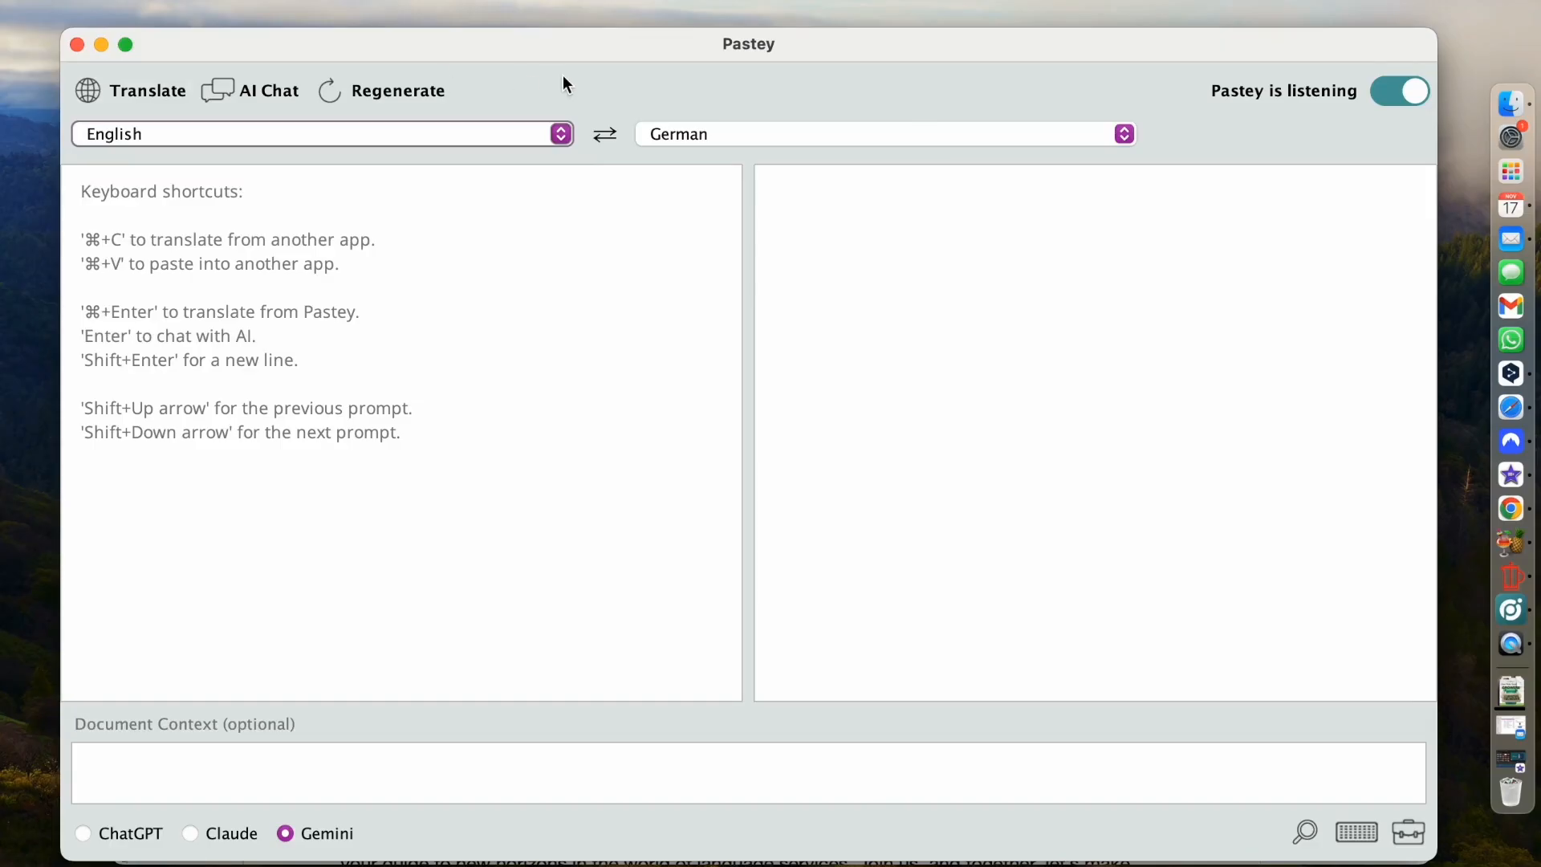
{"action": "mouse_move", "coordinate": [865, 323]}
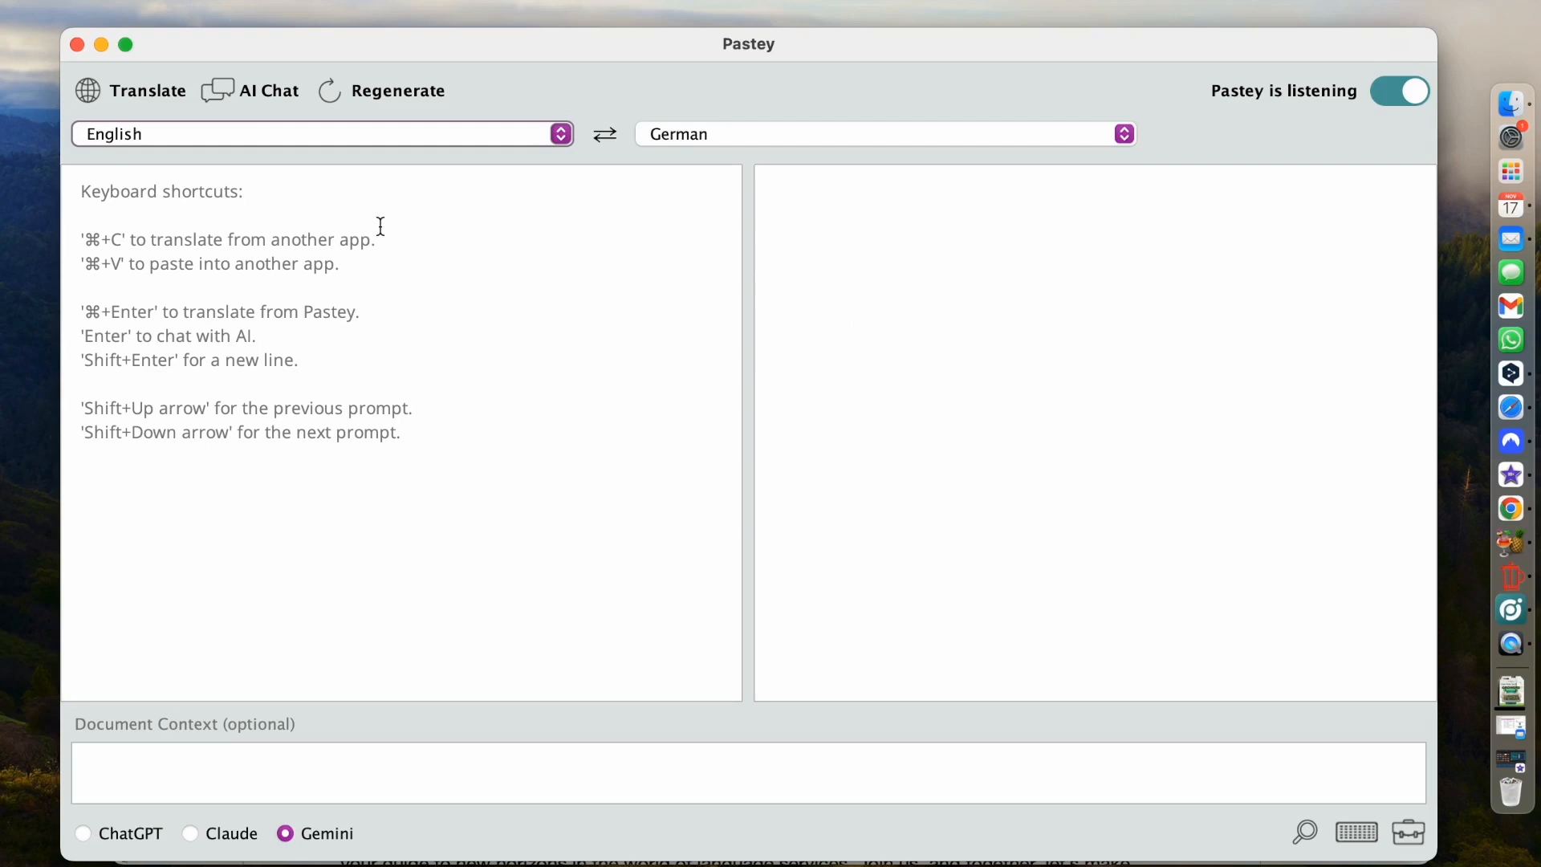
{"action": "mouse_move", "coordinate": [412, 455]}
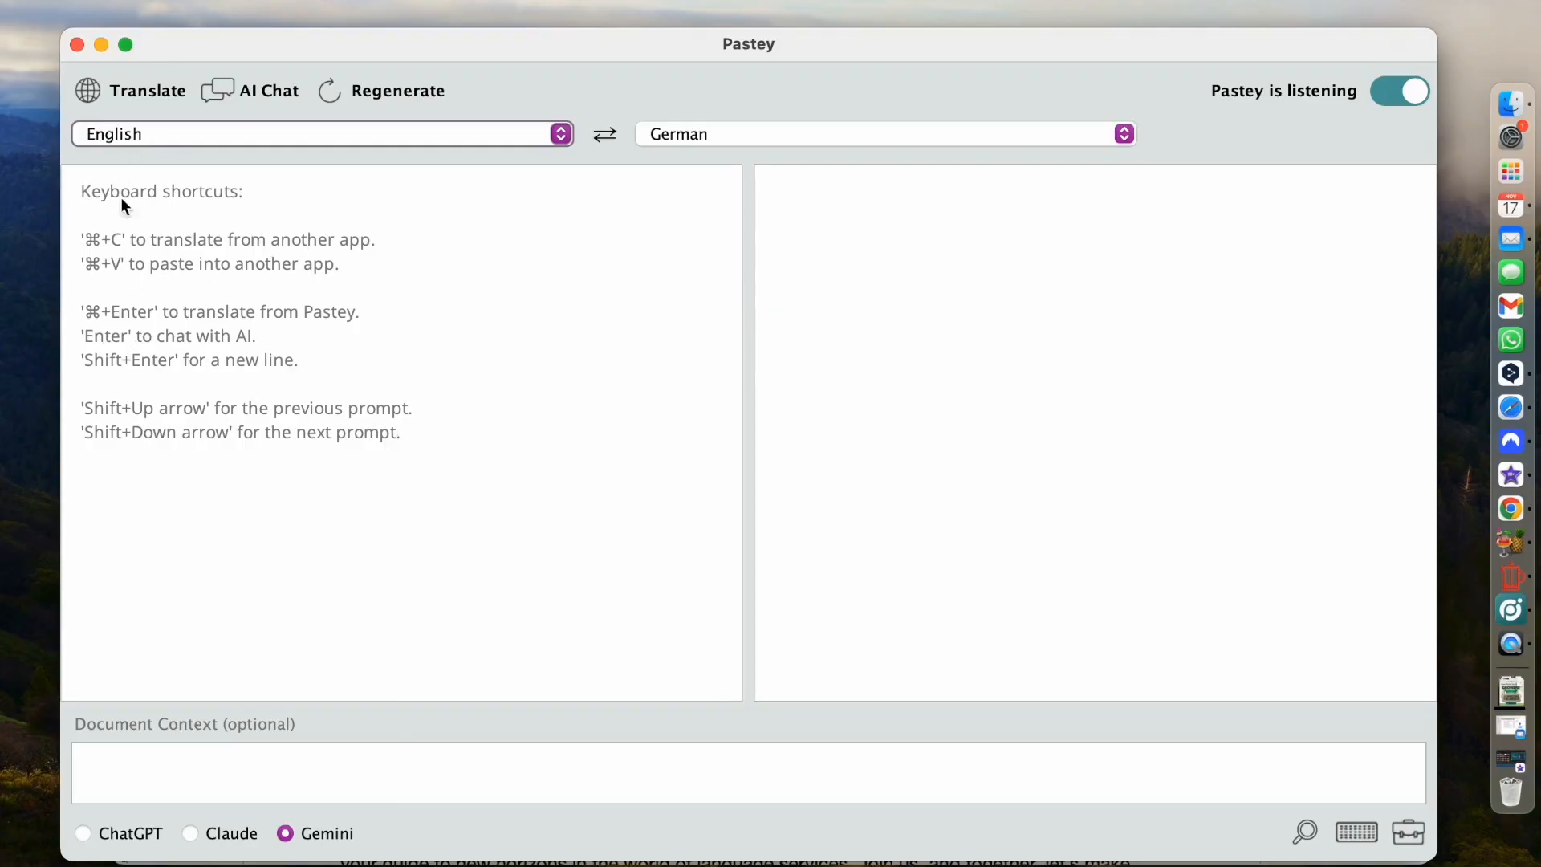
{"action": "mouse_move", "coordinate": [245, 217]}
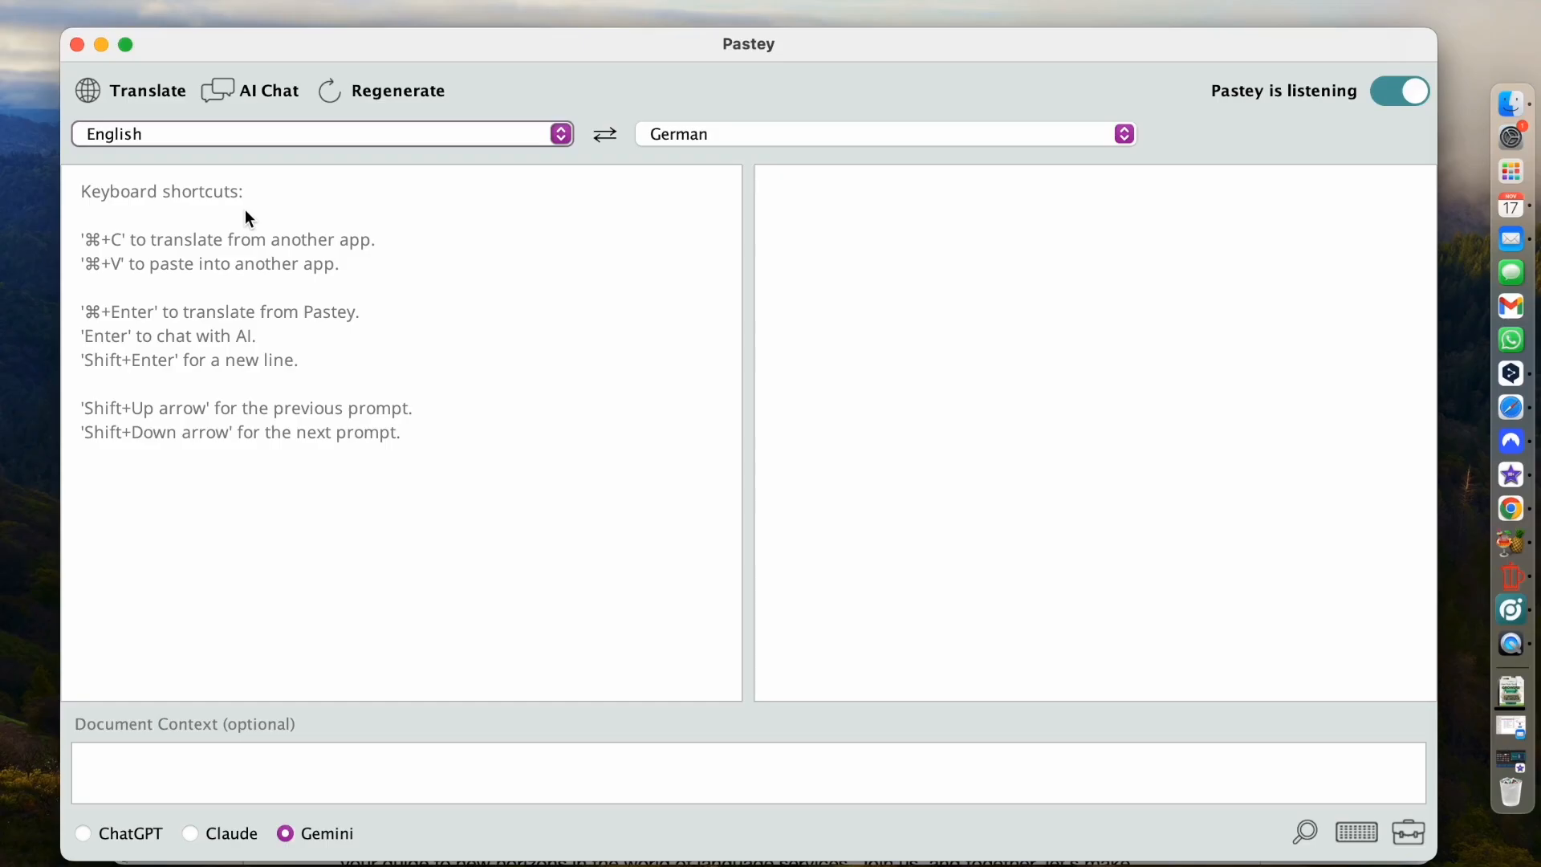
{"action": "mouse_move", "coordinate": [262, 215]}
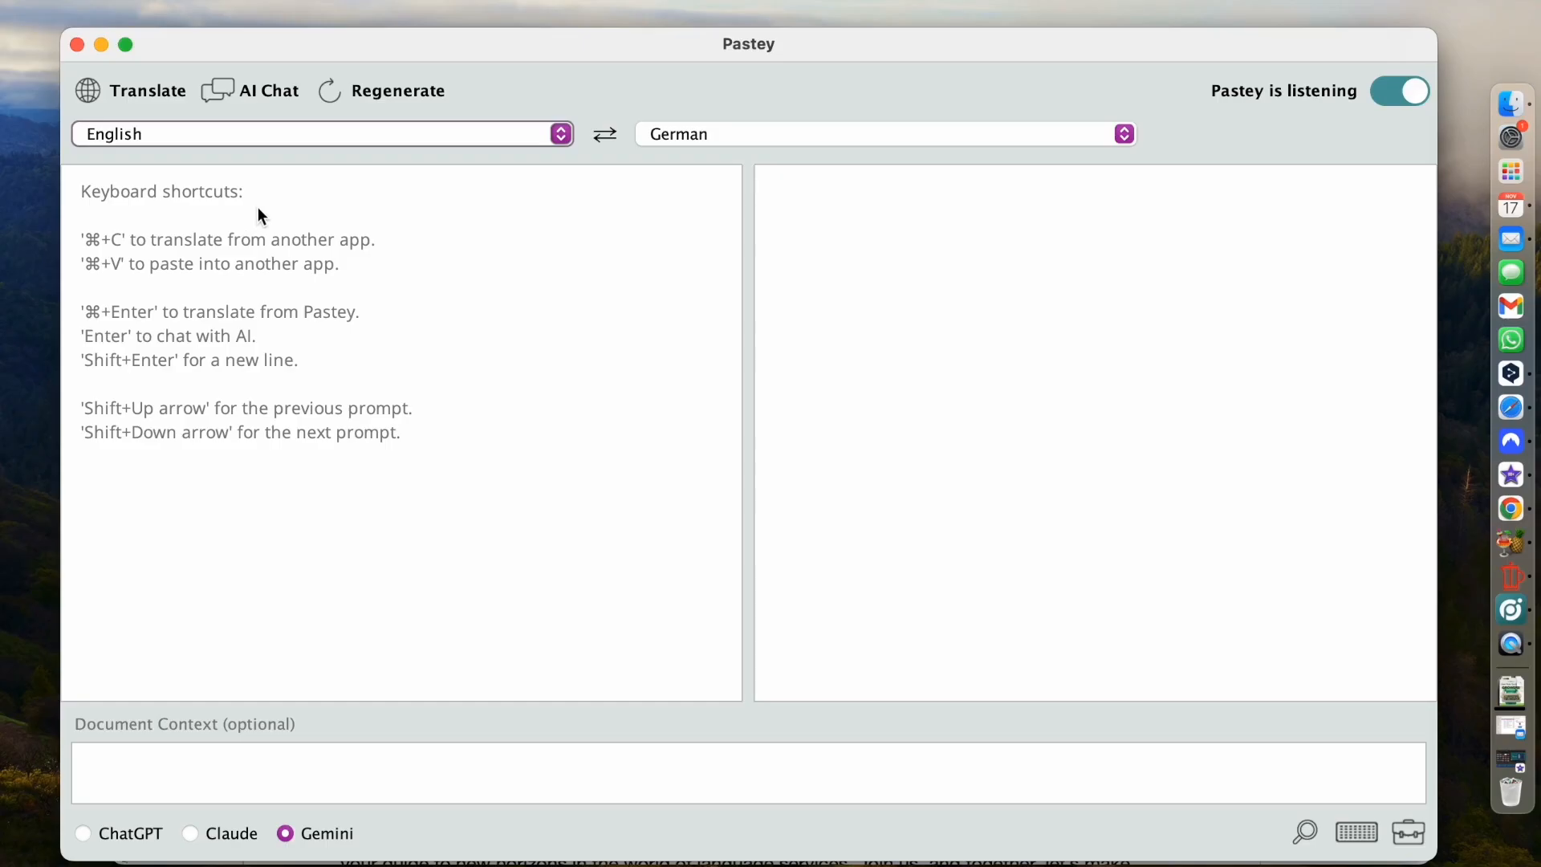
{"action": "mouse_move", "coordinate": [106, 304]}
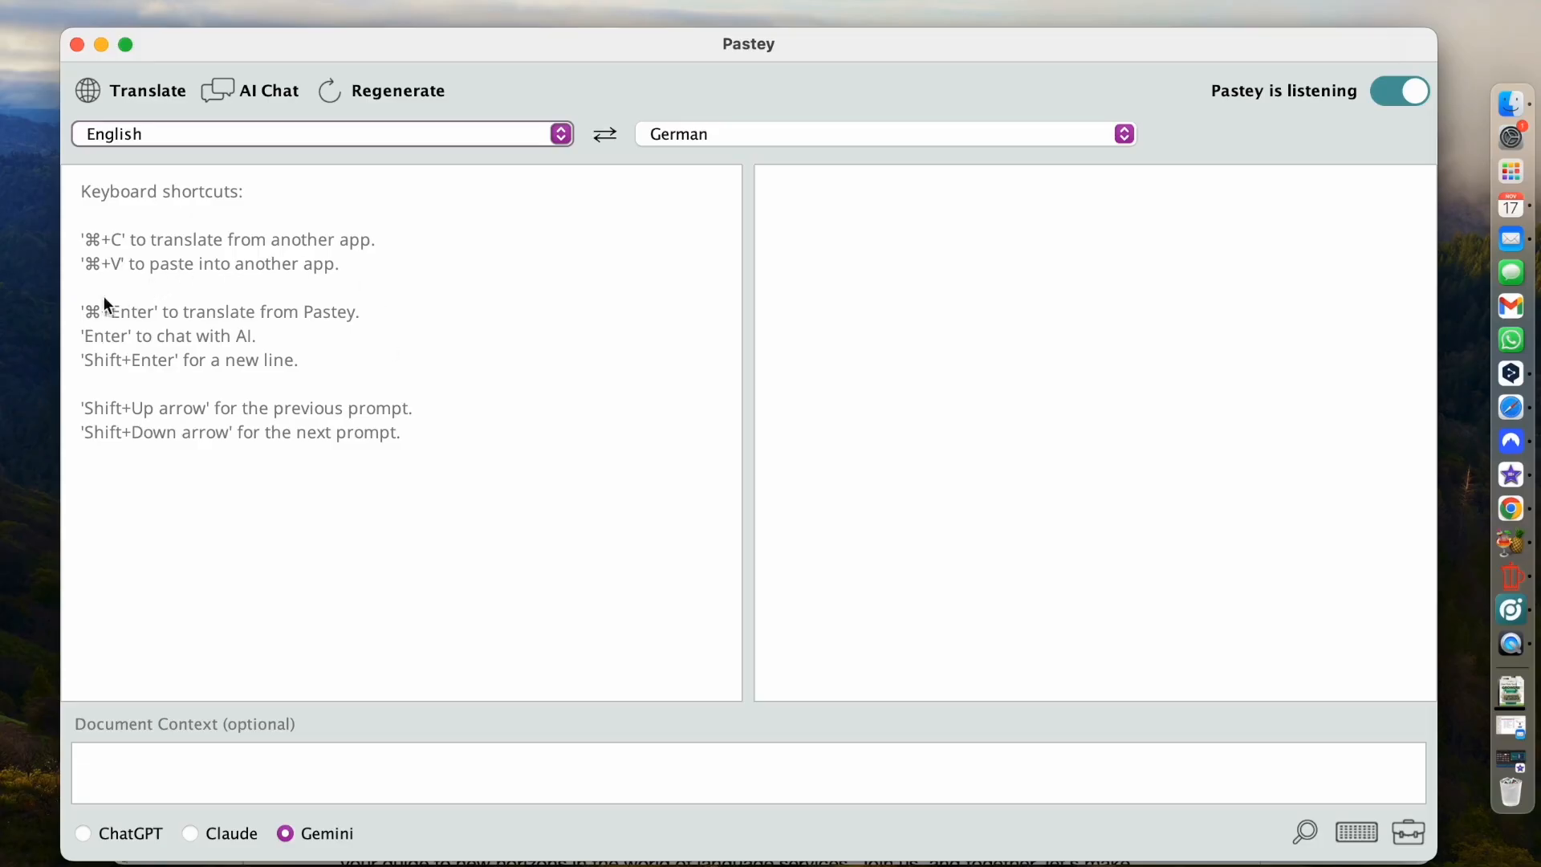
{"action": "mouse_move", "coordinate": [332, 379]}
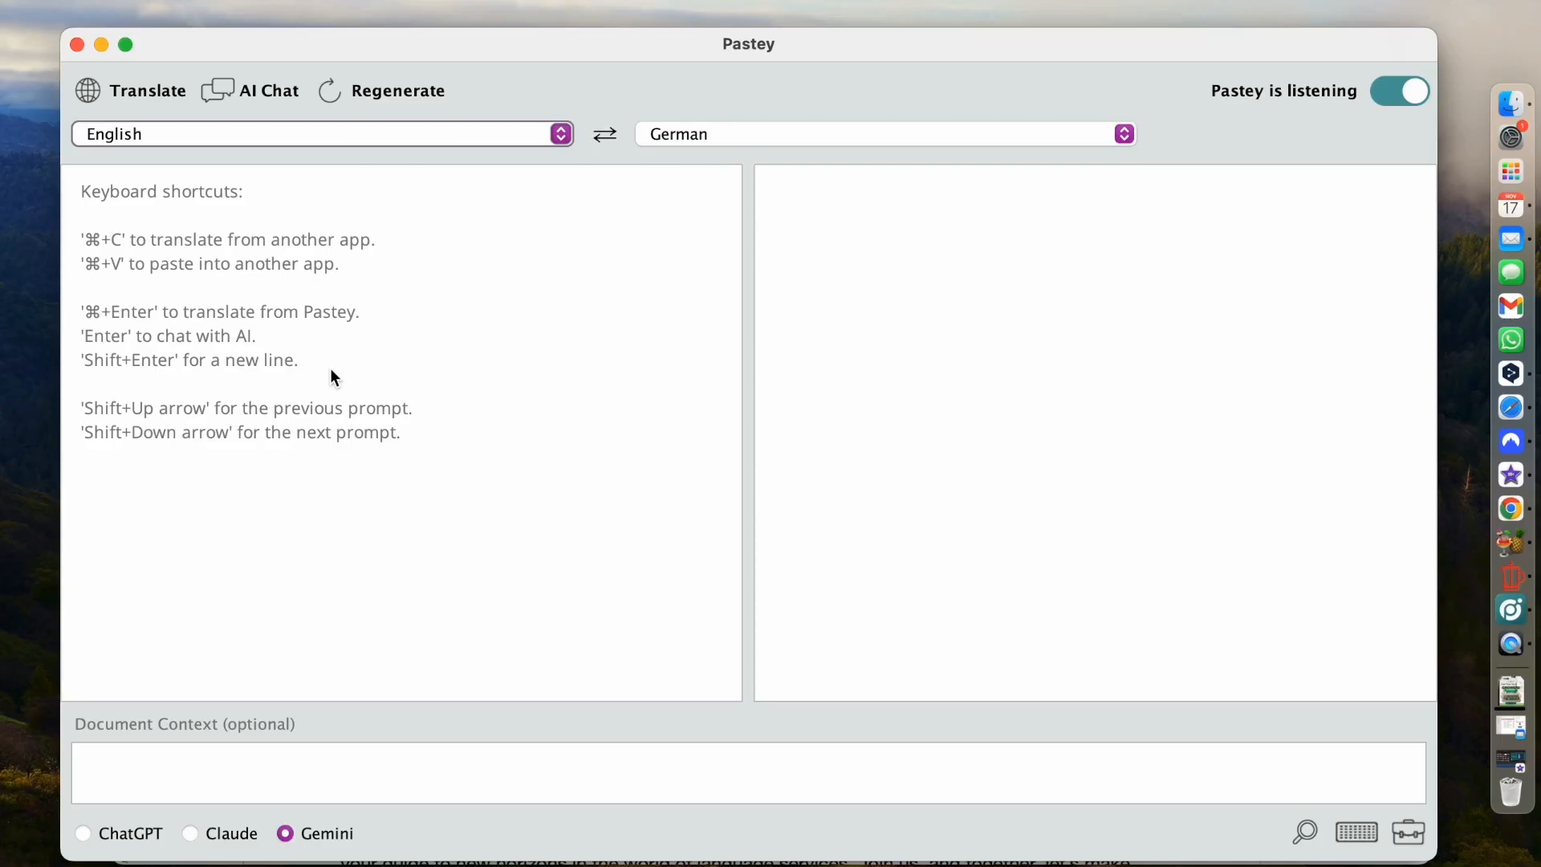
{"action": "mouse_move", "coordinate": [386, 382]}
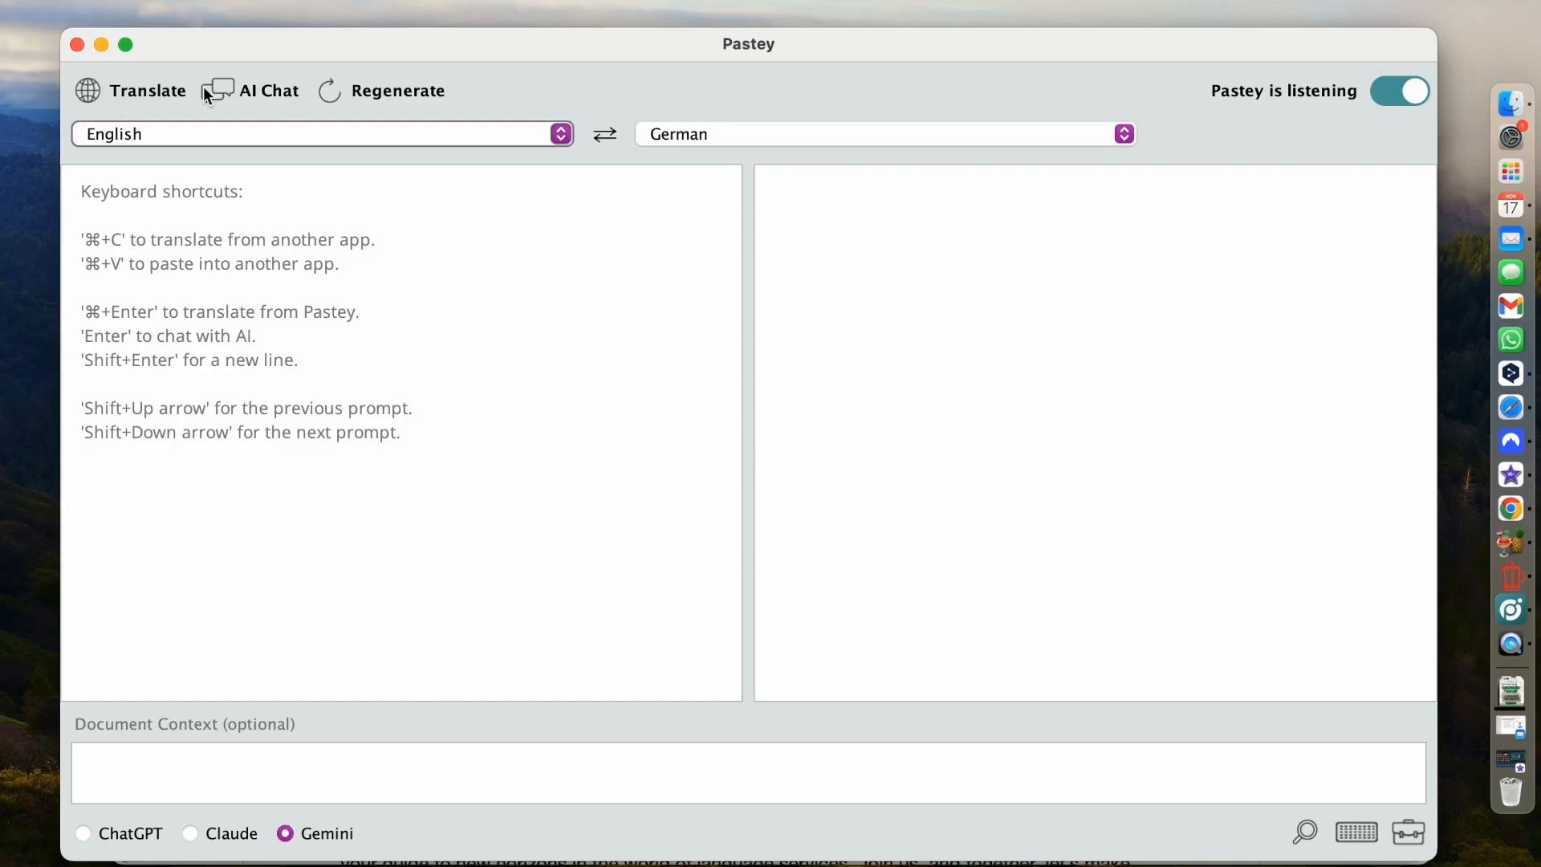
{"action": "mouse_move", "coordinate": [135, 112]}
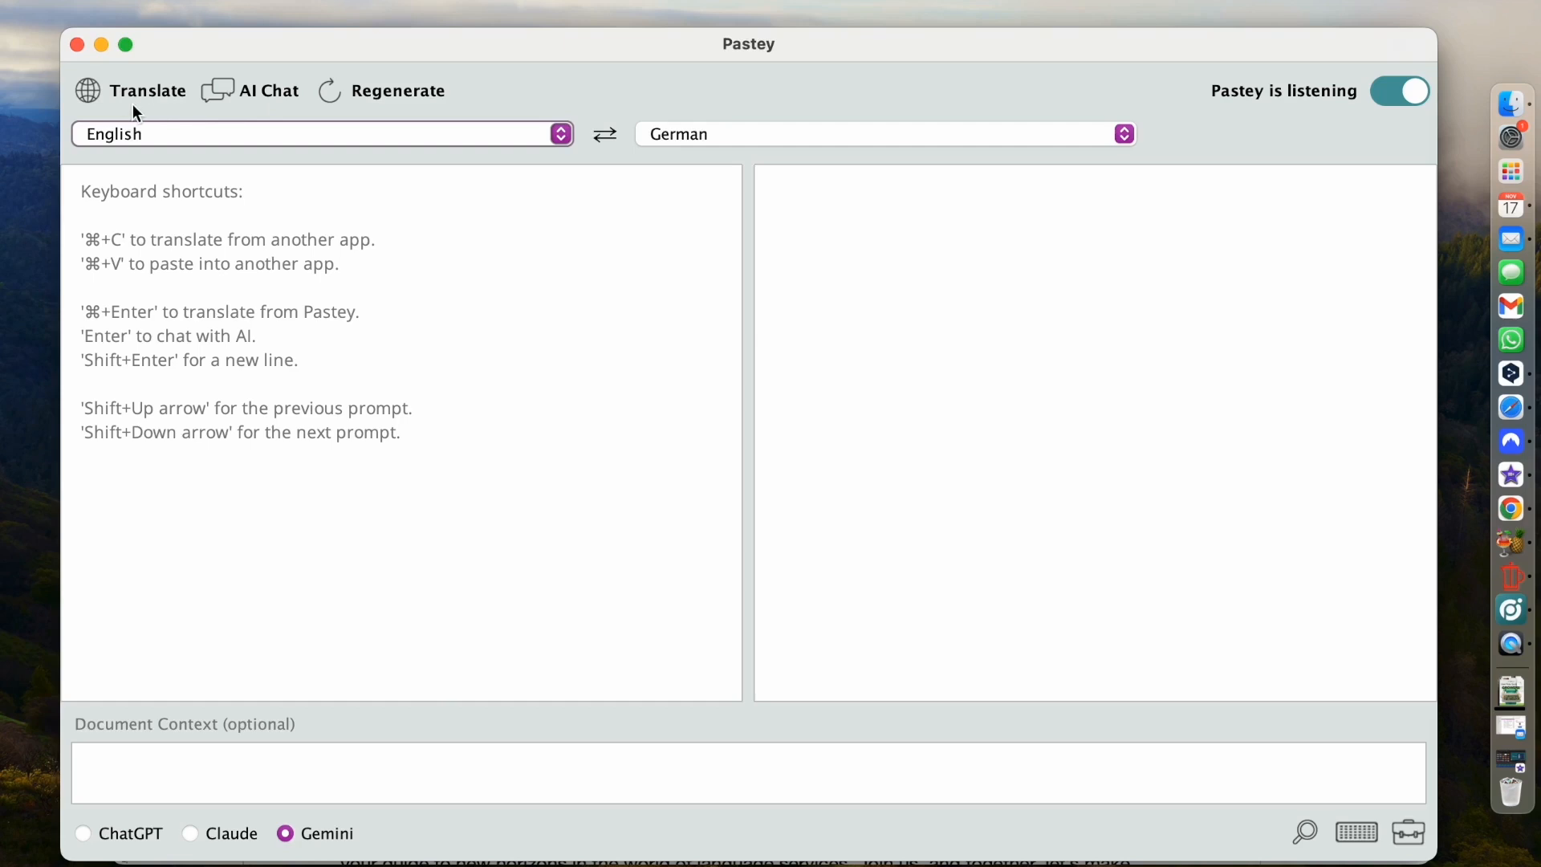
{"action": "mouse_move", "coordinate": [252, 90]}
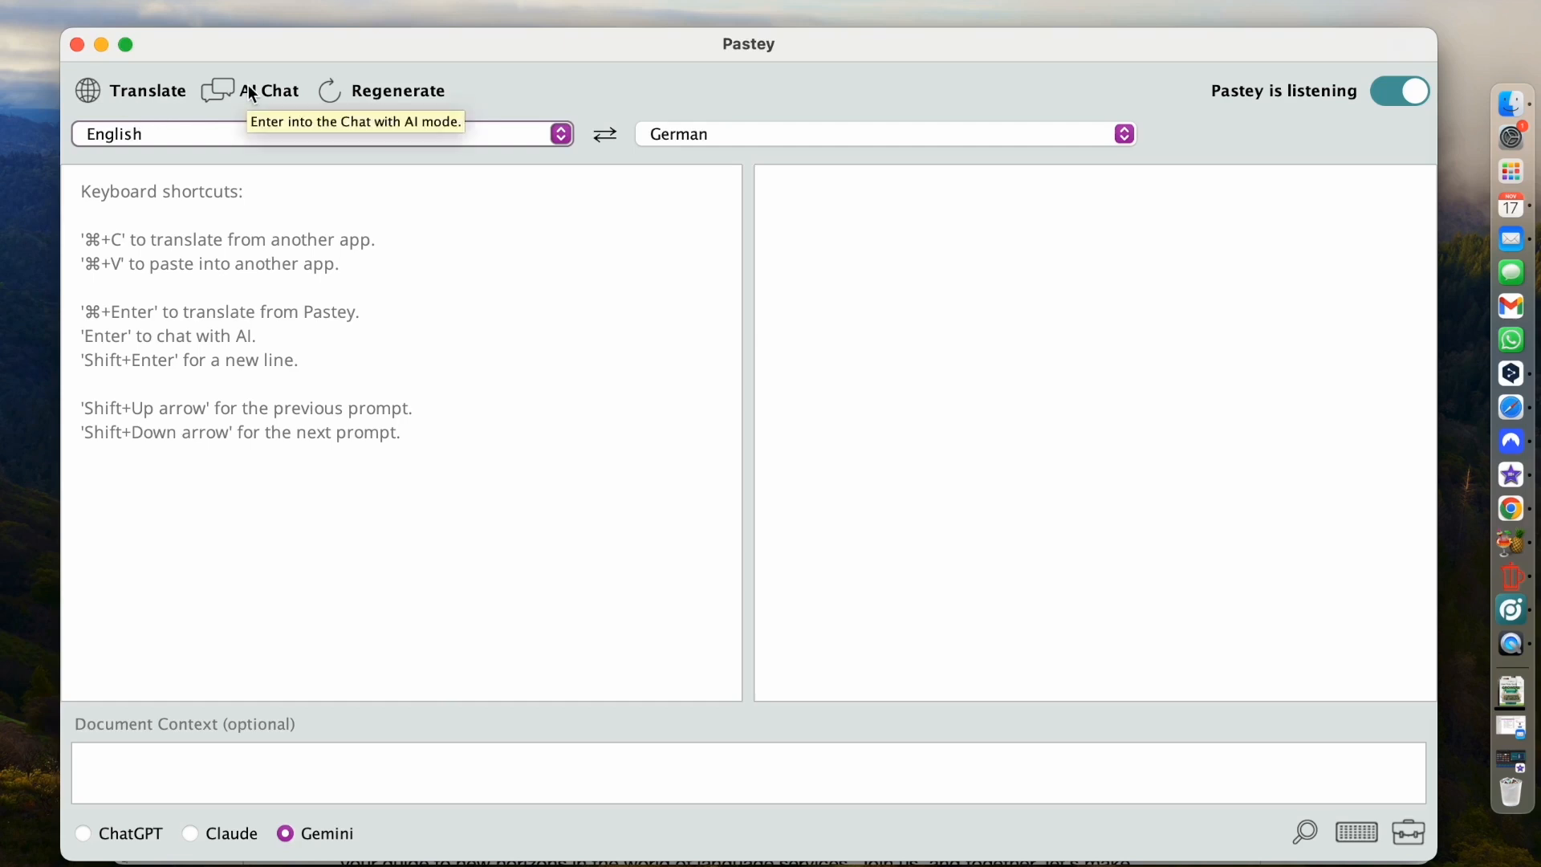
{"action": "mouse_move", "coordinate": [223, 77]}
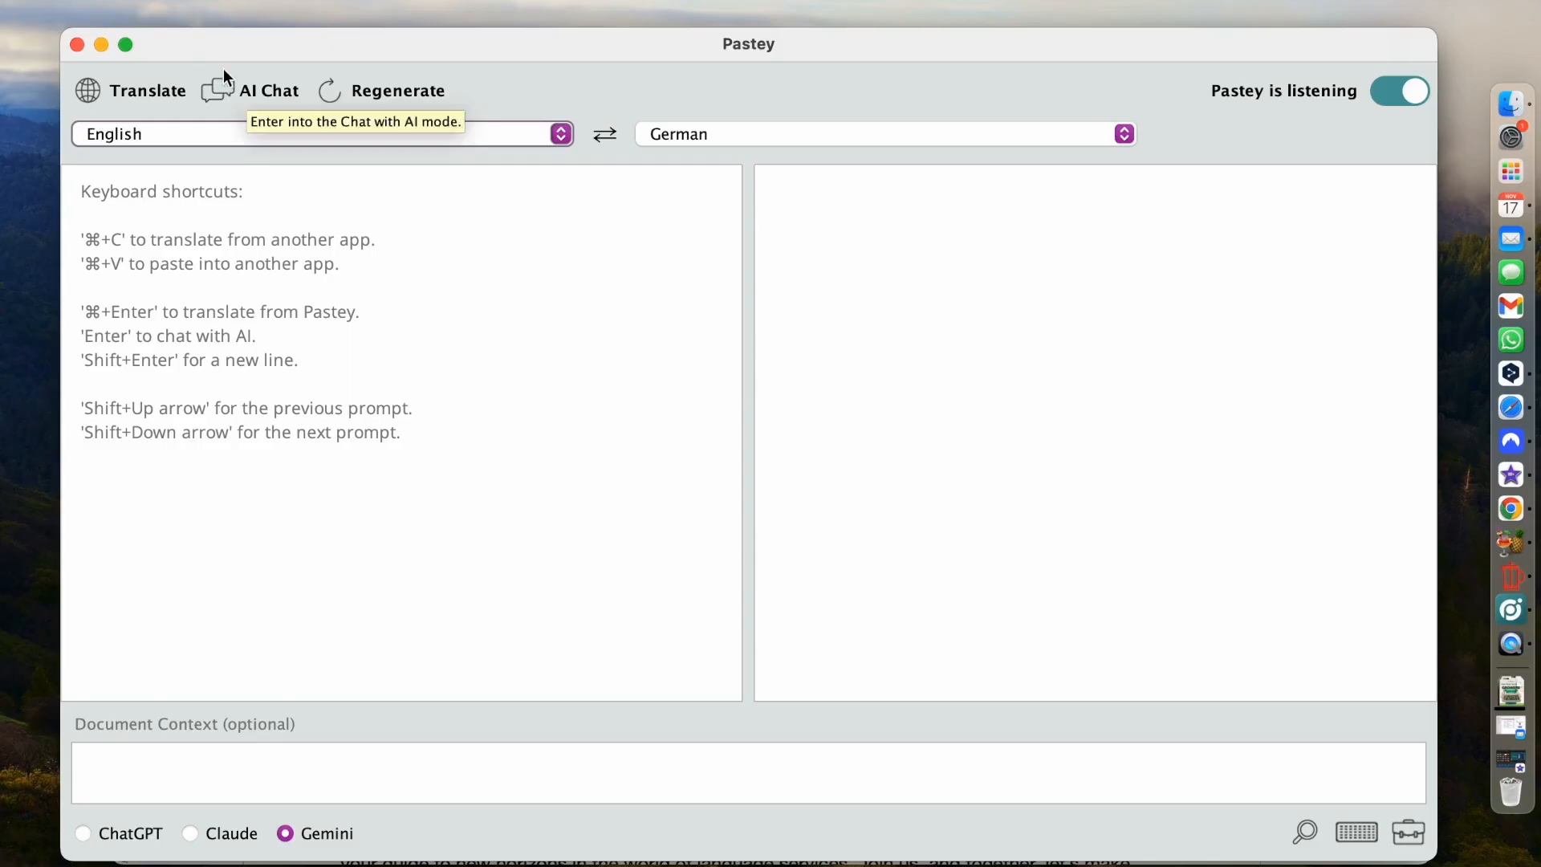
{"action": "mouse_move", "coordinate": [148, 90]}
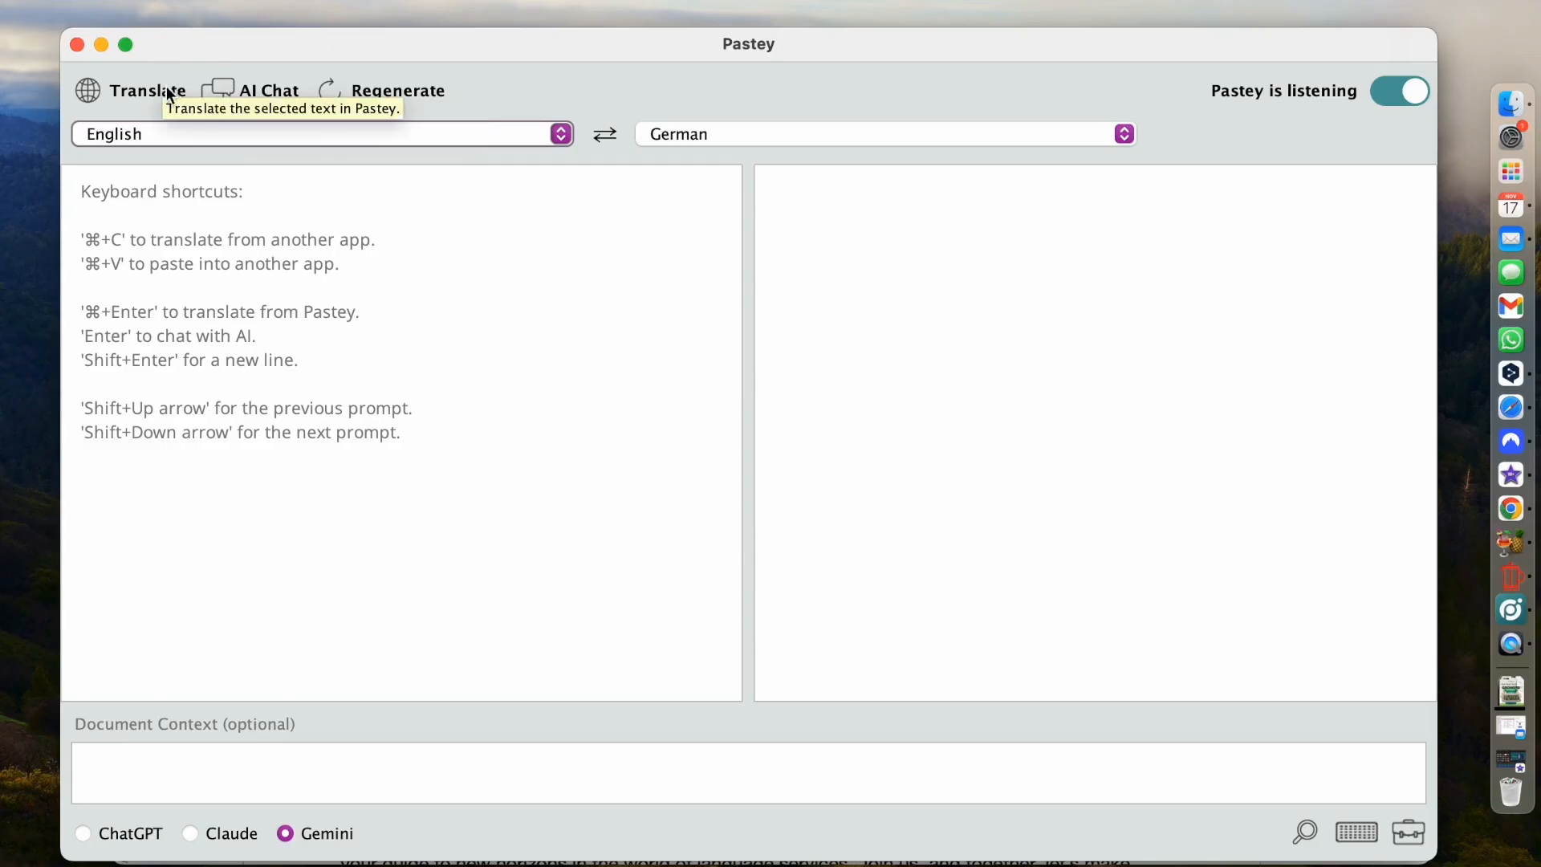
{"action": "mouse_move", "coordinate": [482, 72]}
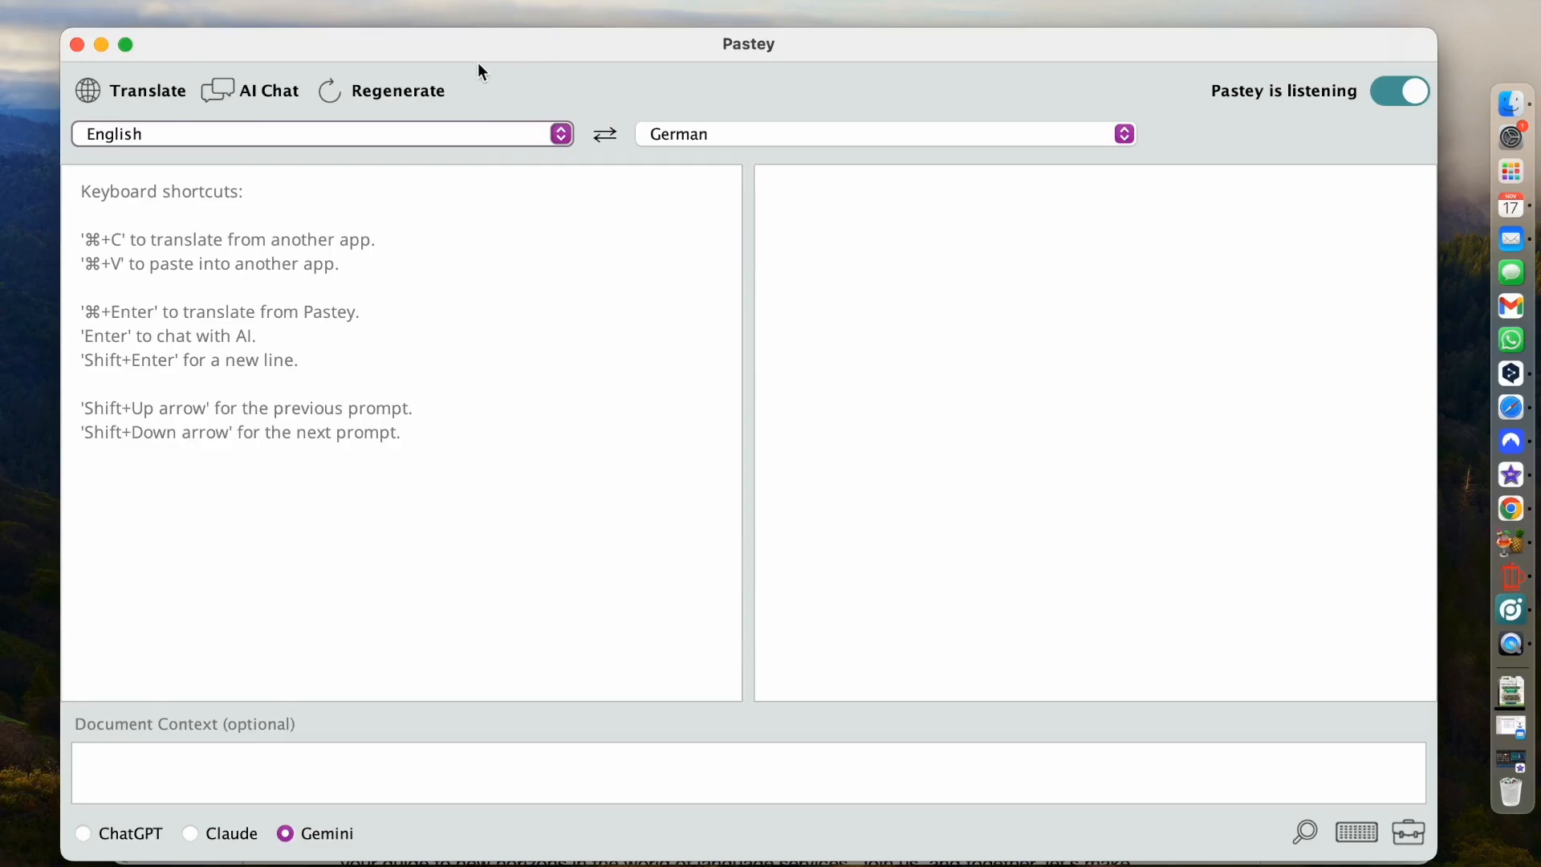
{"action": "mouse_move", "coordinate": [370, 103]}
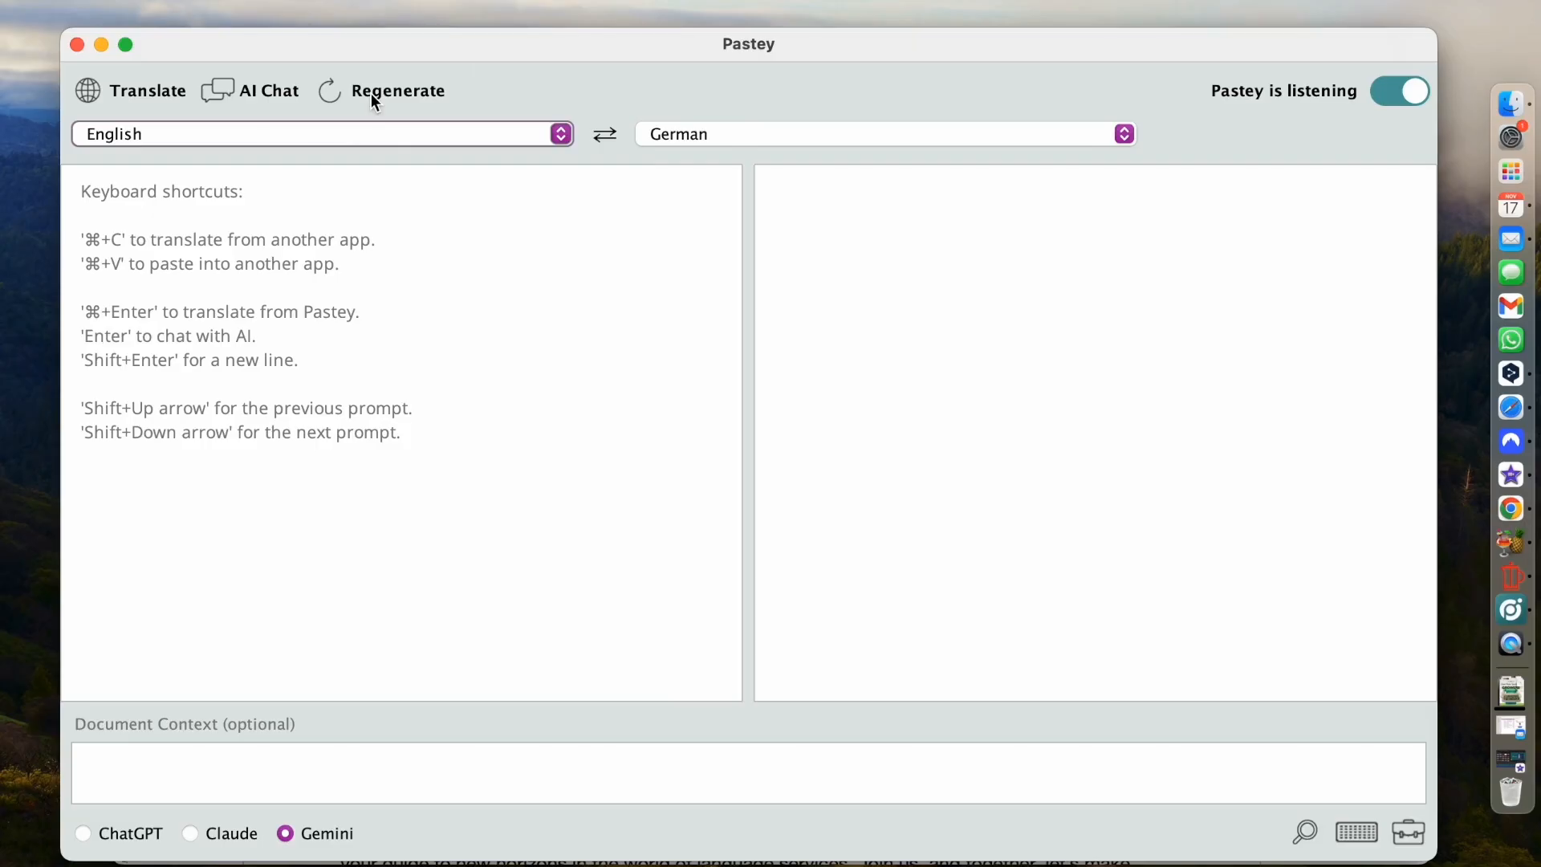
{"action": "mouse_move", "coordinate": [1355, 98]}
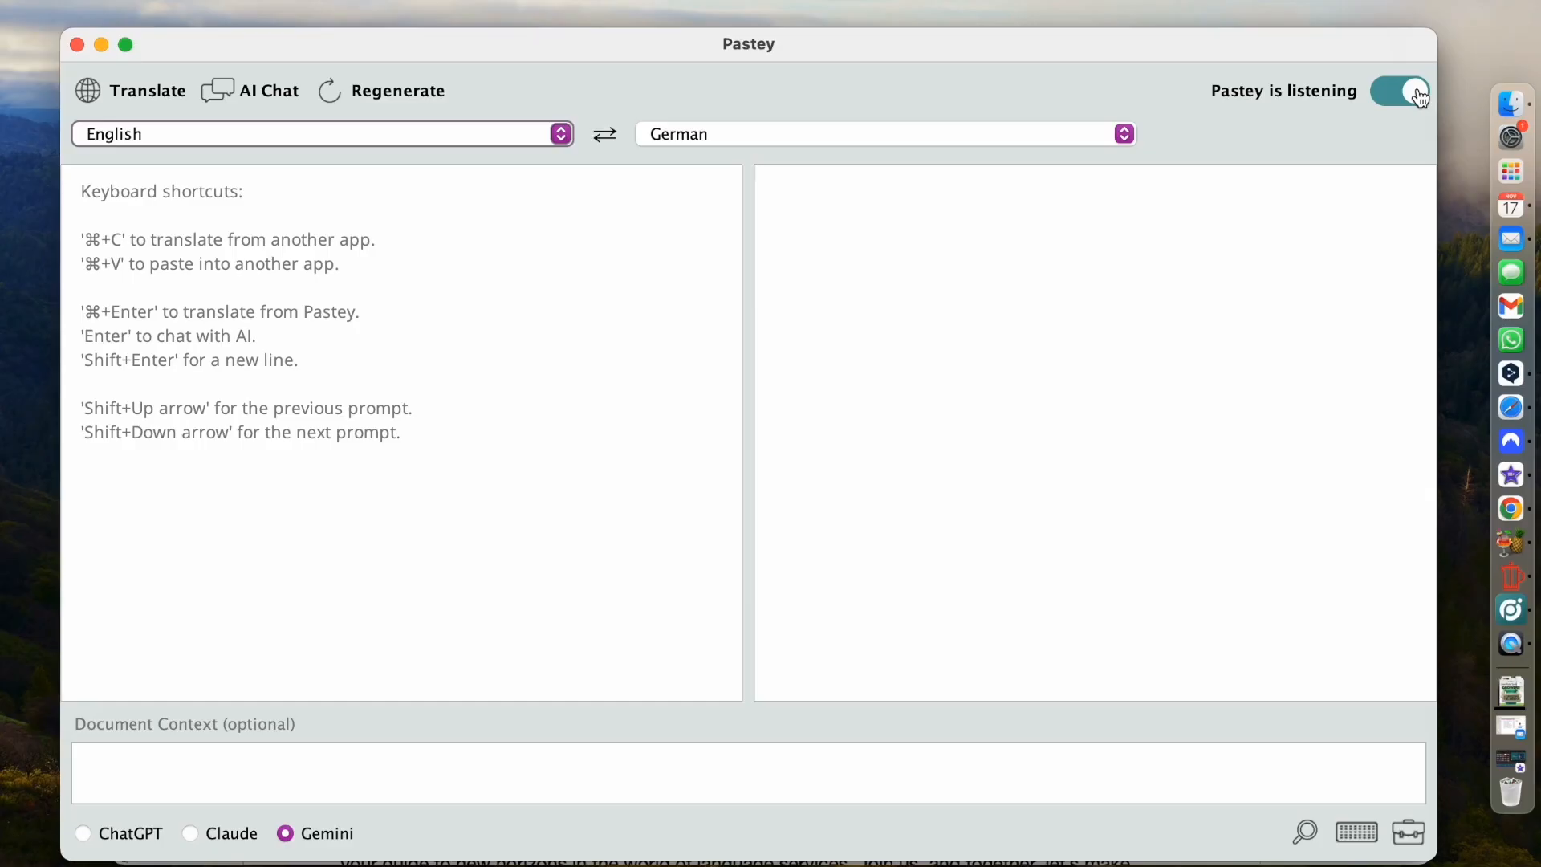
{"action": "mouse_move", "coordinate": [443, 122]}
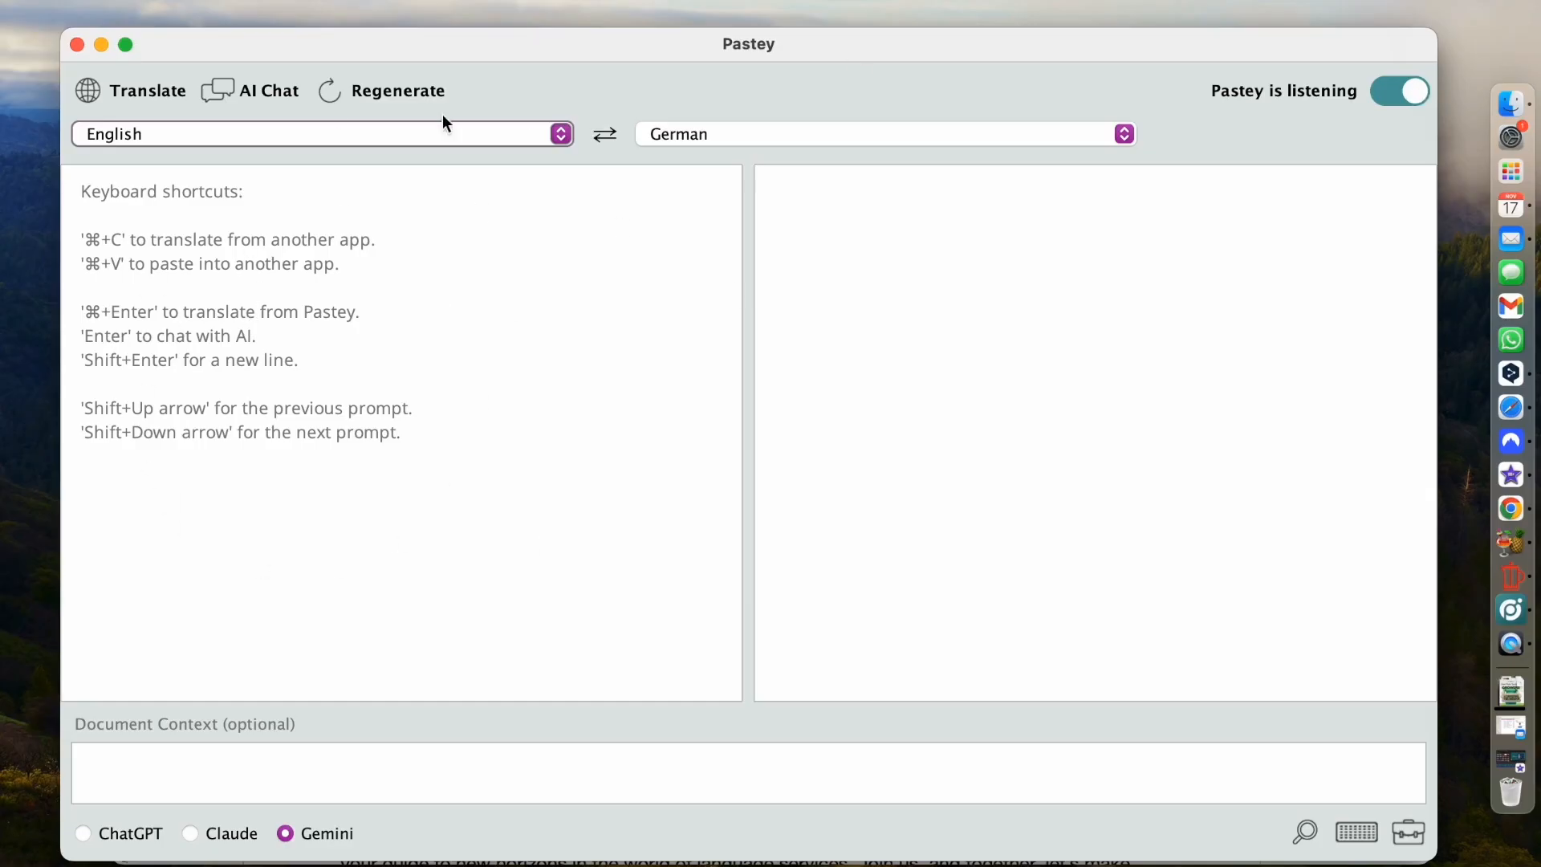
{"action": "mouse_move", "coordinate": [526, 491]}
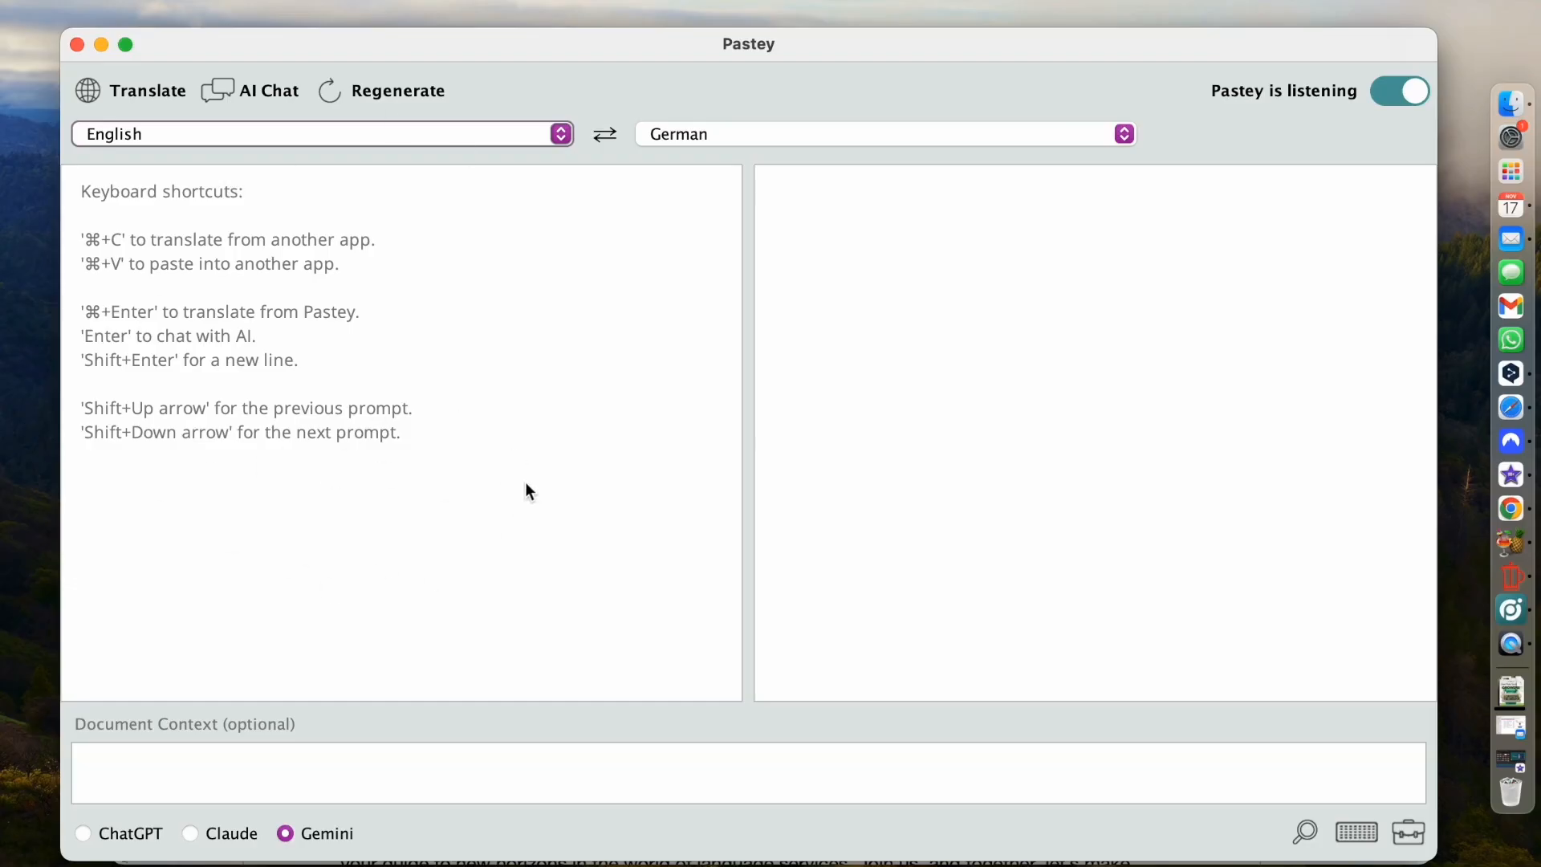
{"action": "mouse_move", "coordinate": [931, 305]}
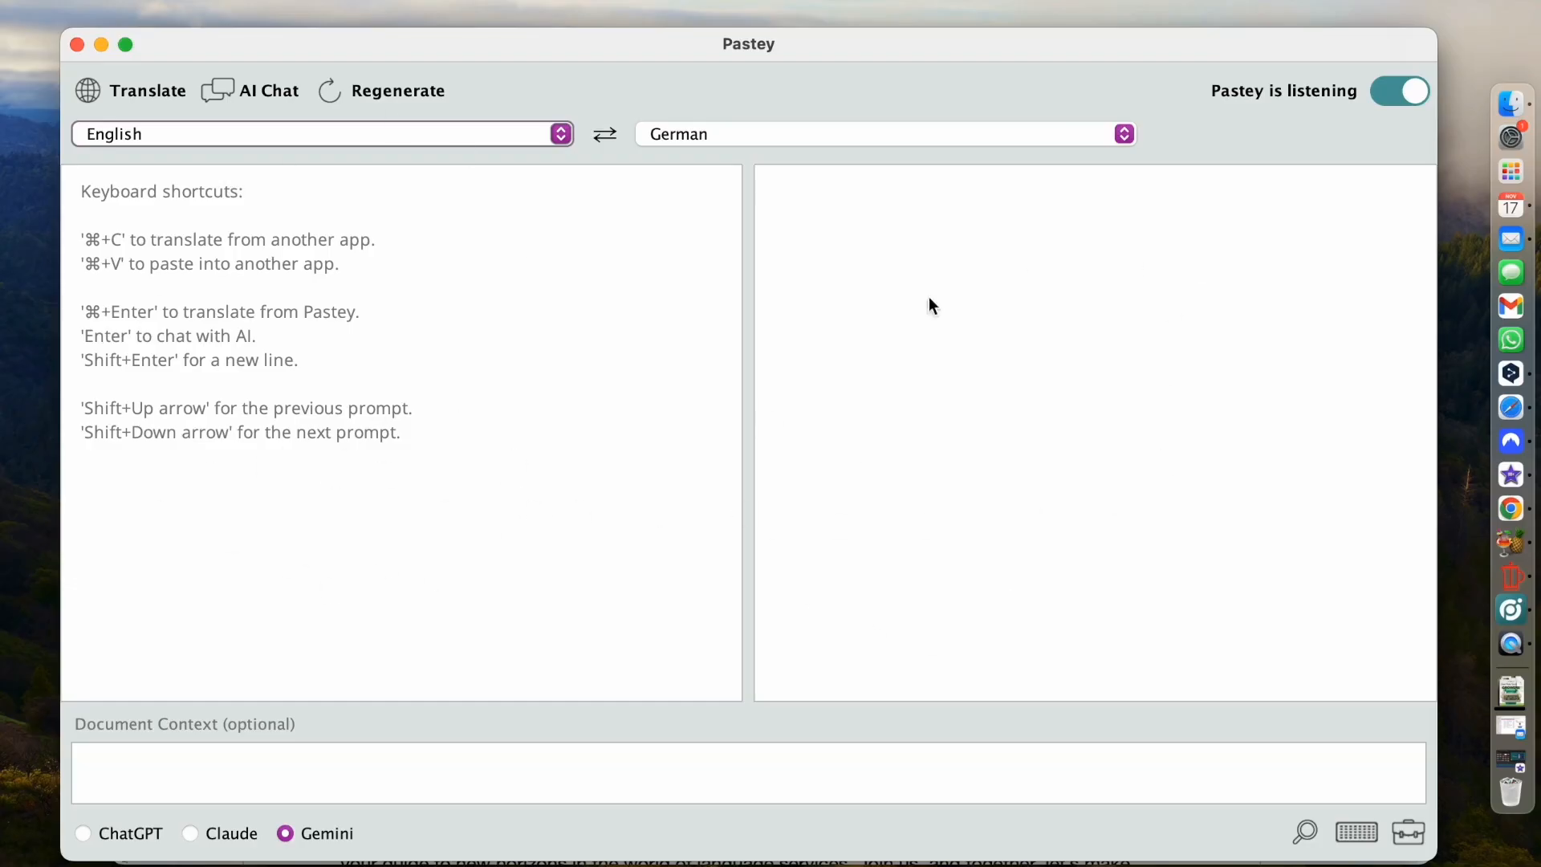
{"action": "mouse_move", "coordinate": [1189, 427]}
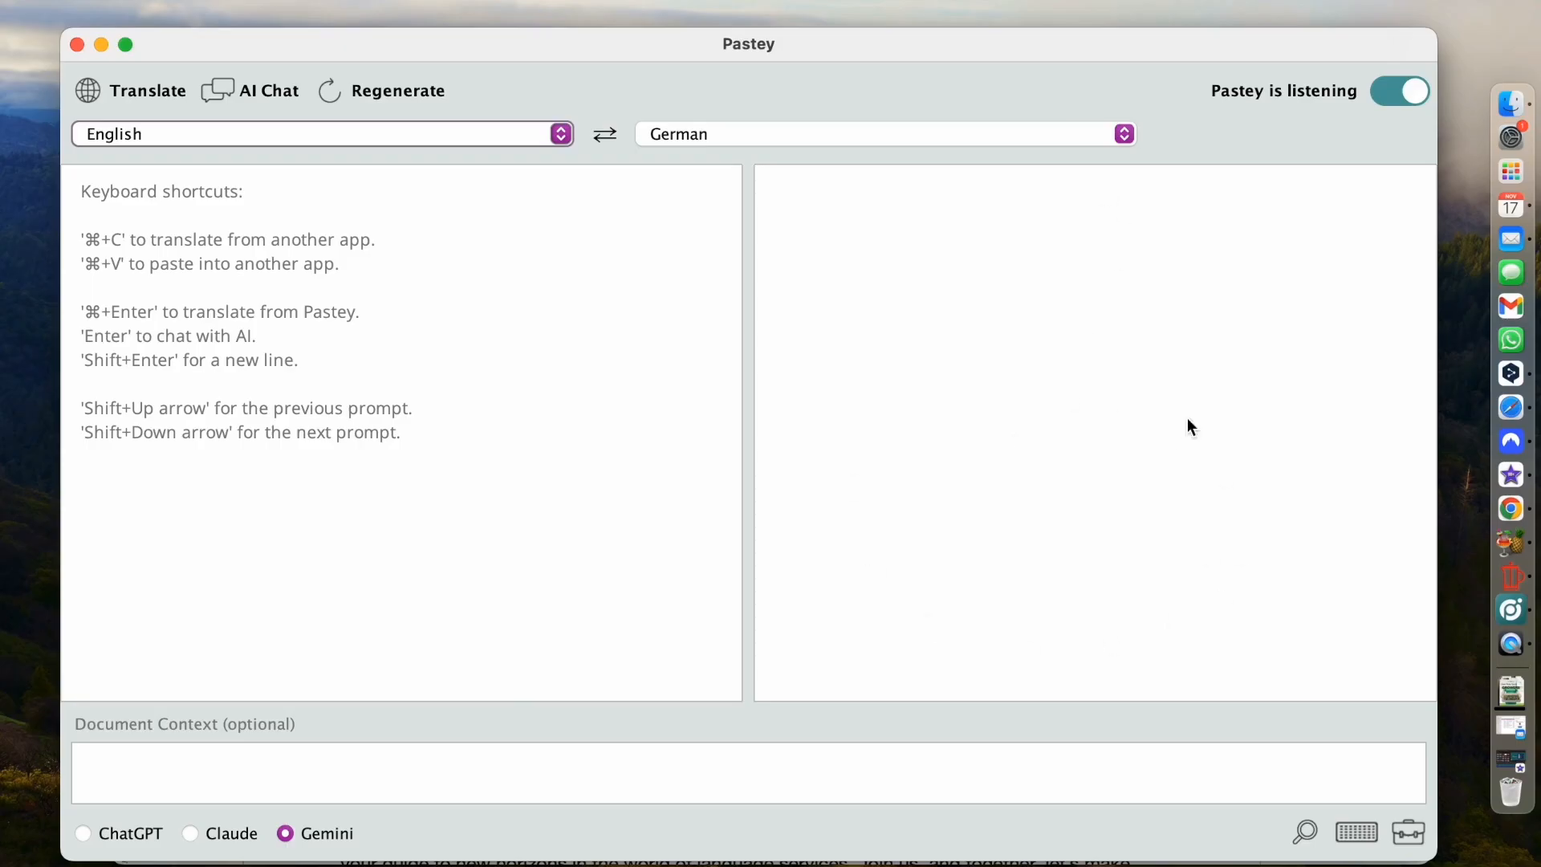
{"action": "mouse_move", "coordinate": [1013, 403]}
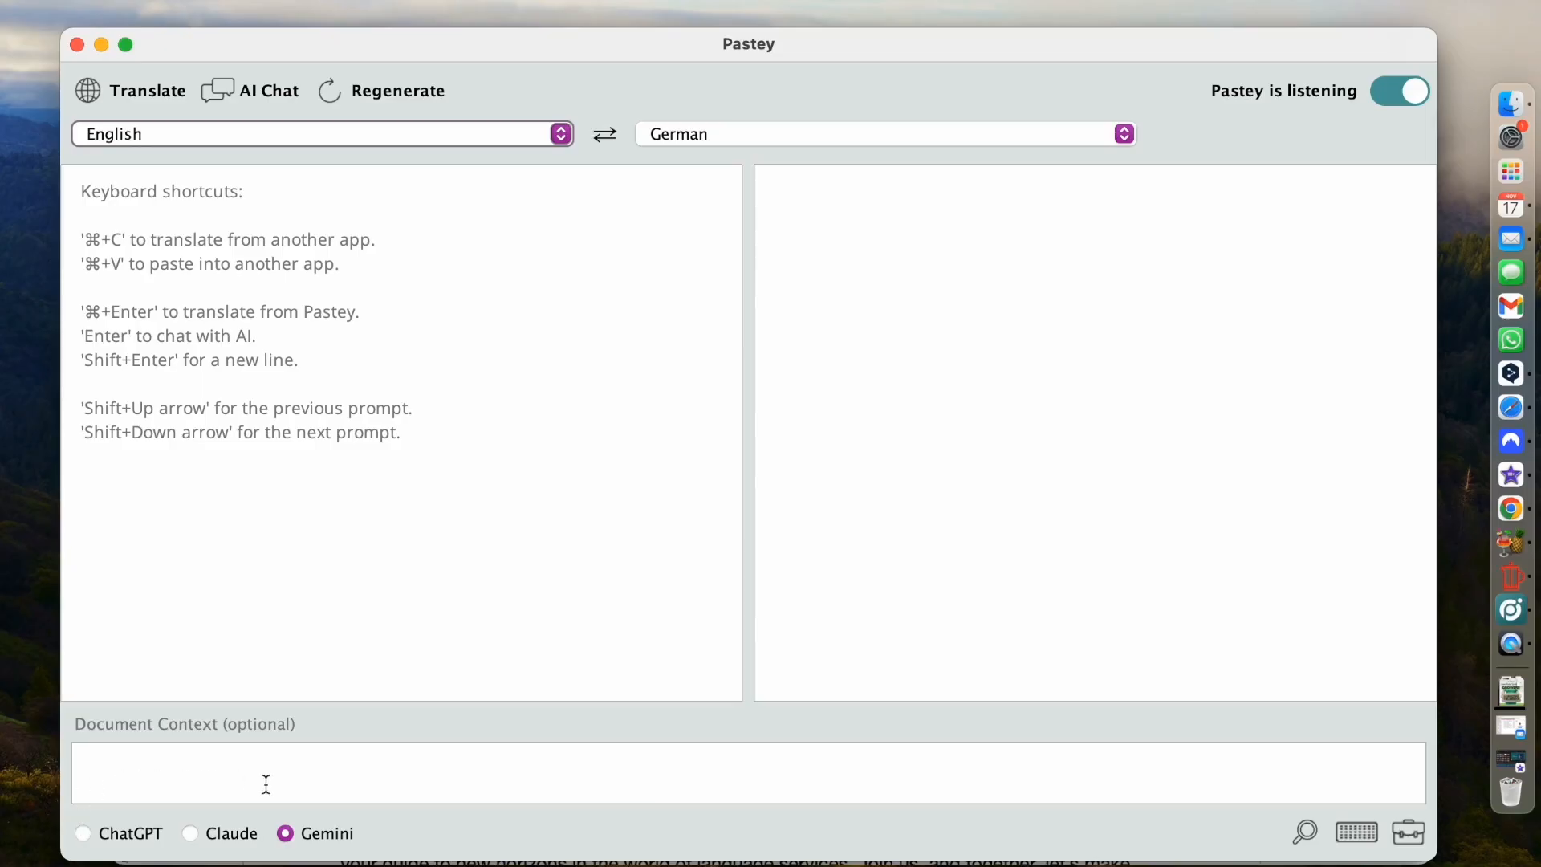
{"action": "mouse_move", "coordinate": [353, 796]}
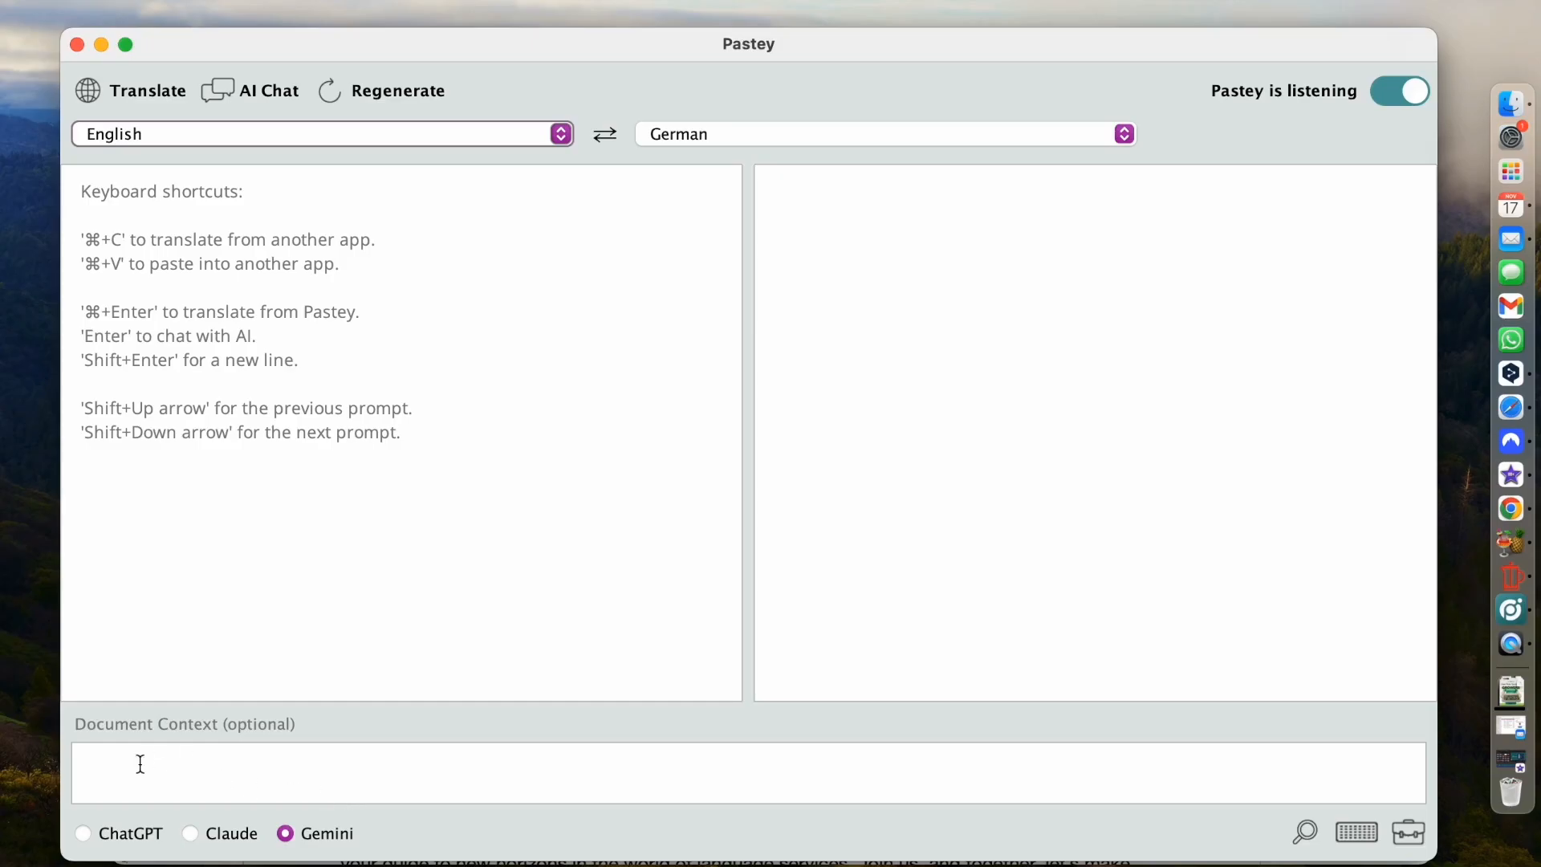
{"action": "mouse_move", "coordinate": [138, 842]}
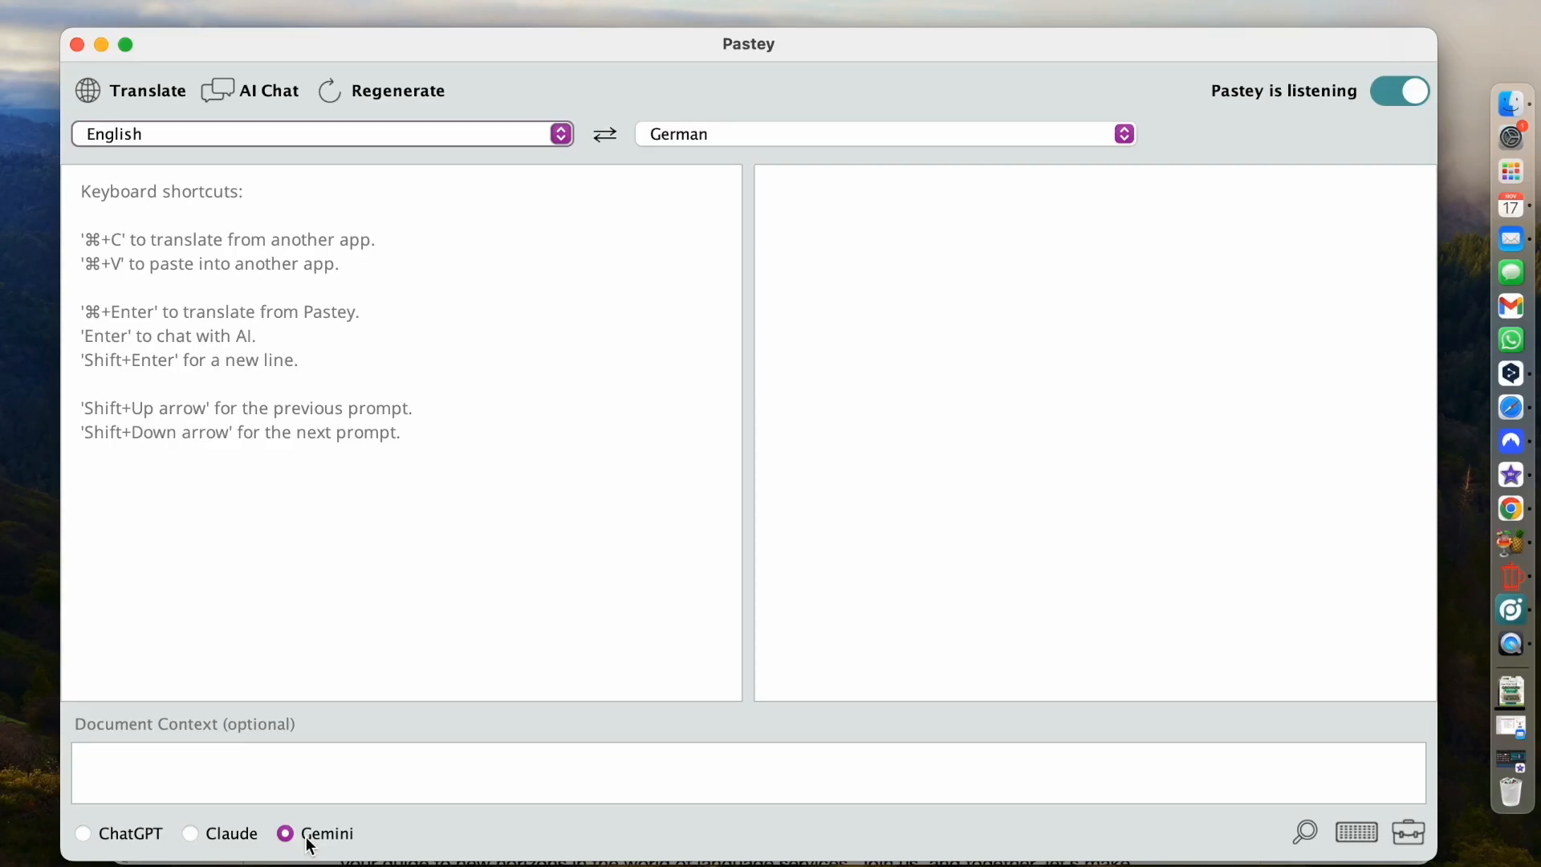
{"action": "mouse_move", "coordinate": [106, 851]}
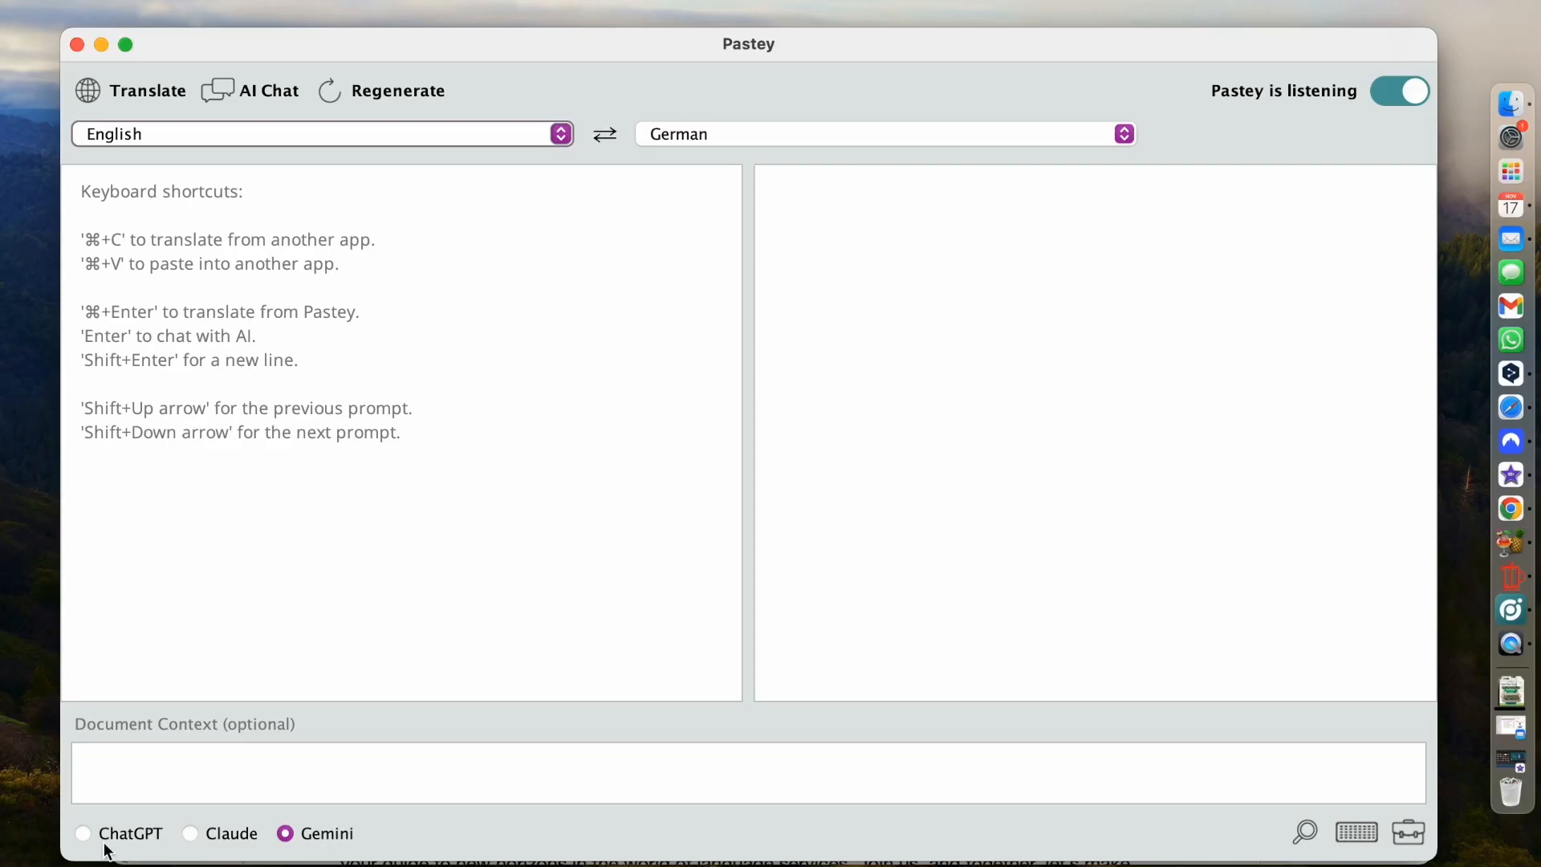
{"action": "mouse_move", "coordinate": [431, 844]}
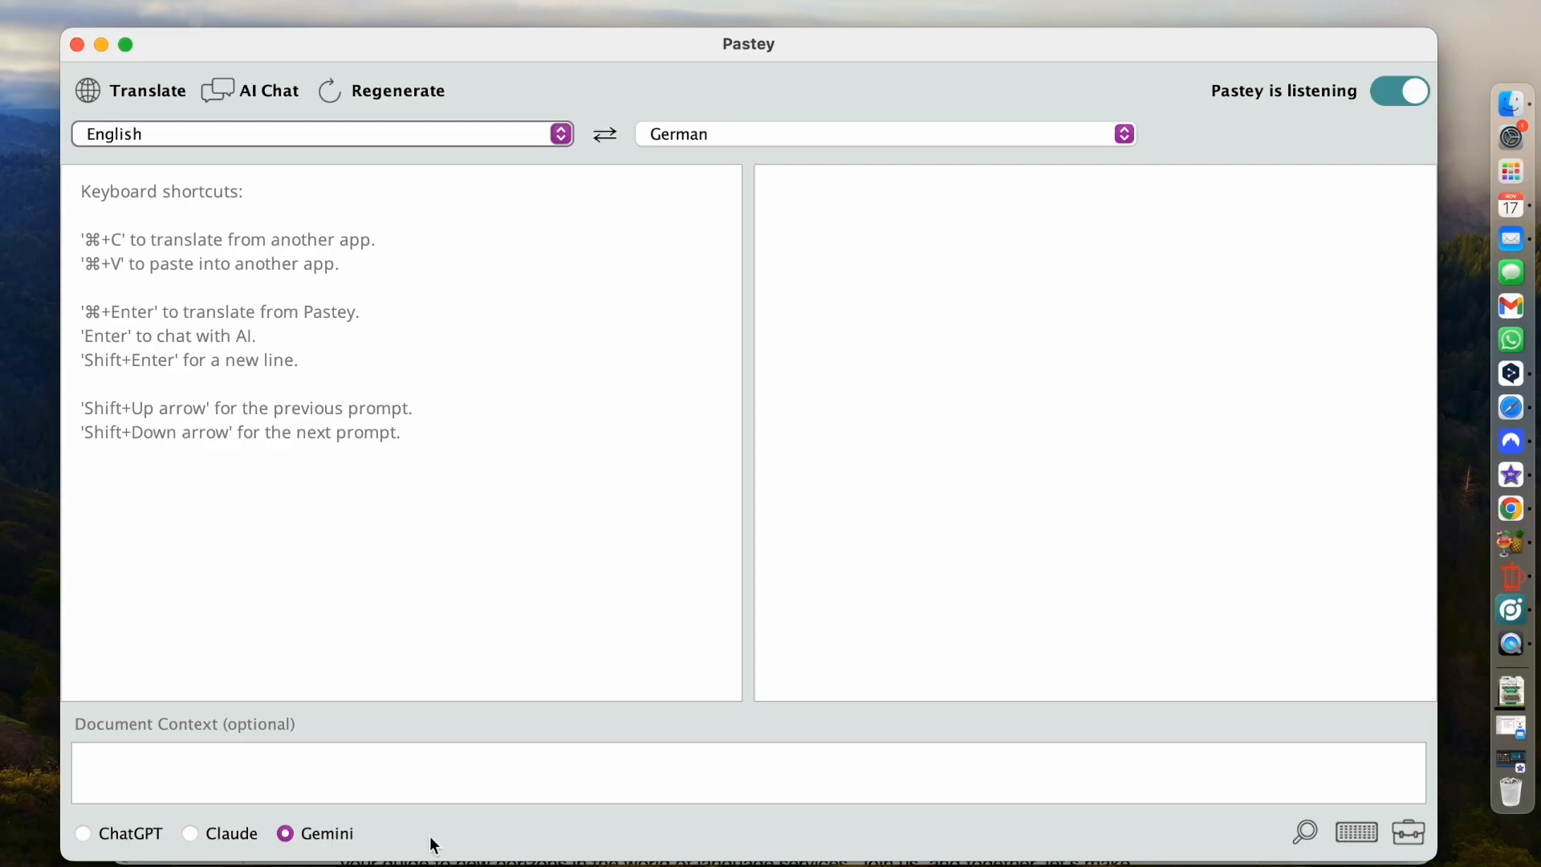
{"action": "mouse_move", "coordinate": [1292, 820]}
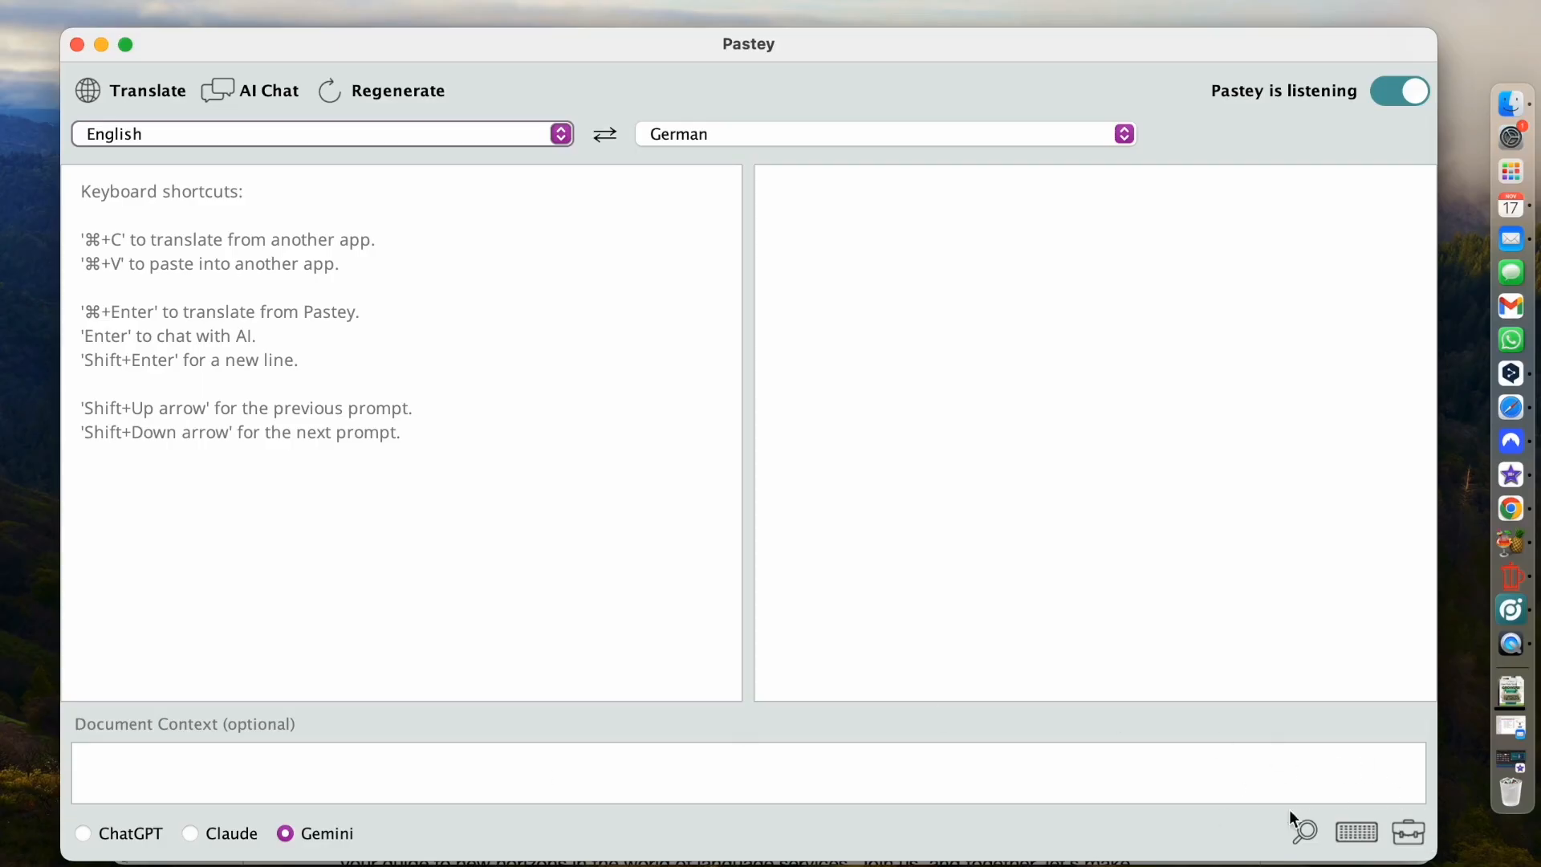
{"action": "mouse_move", "coordinate": [1316, 834]}
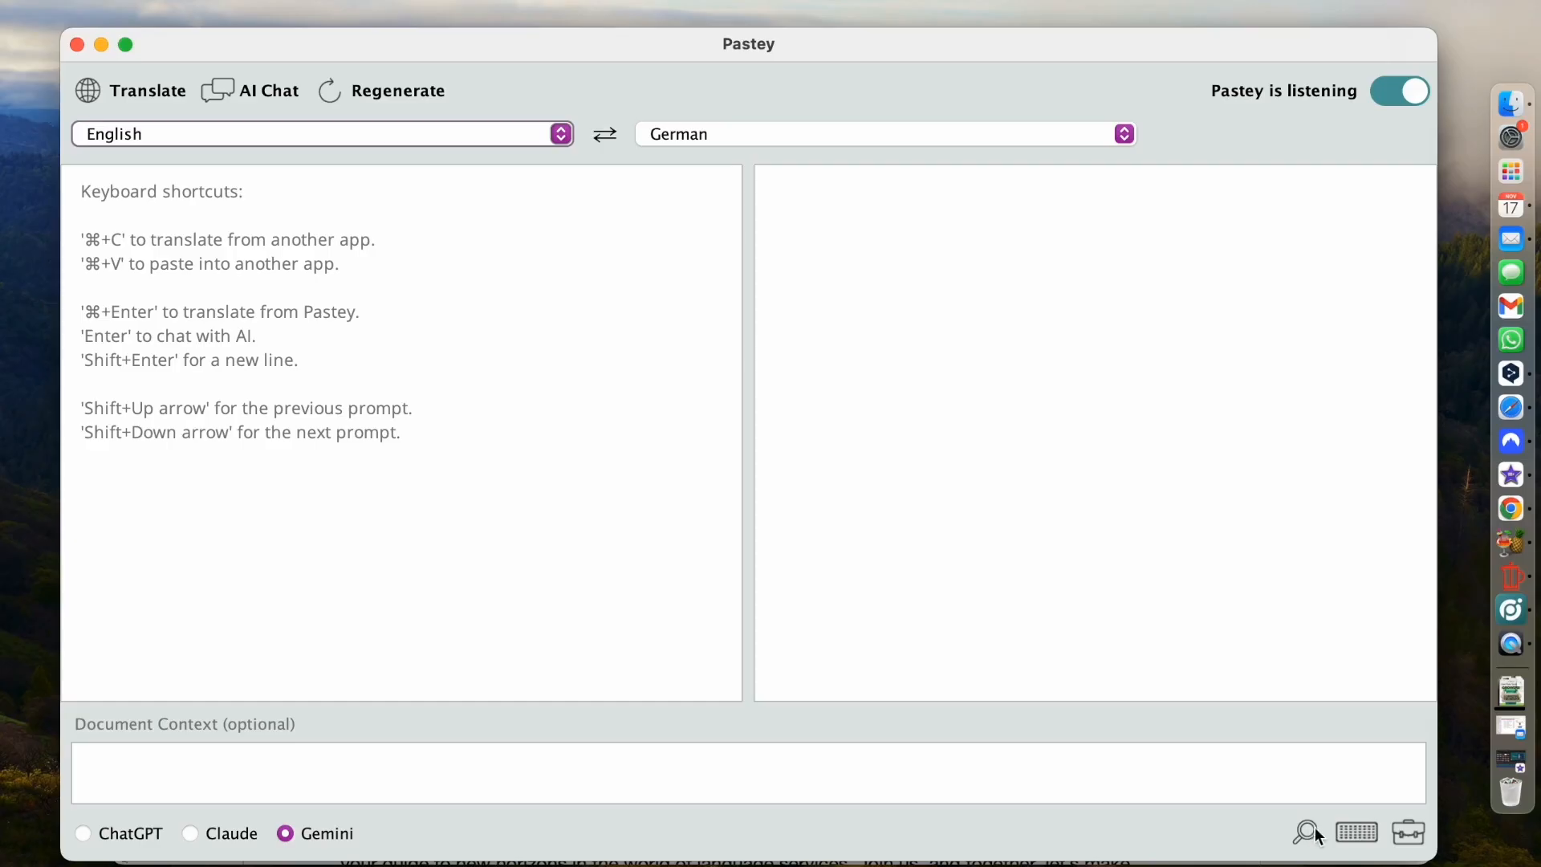
Show the text-size control and enlarge the pane text further
{"action": "left_click", "coordinate": [1306, 833]}
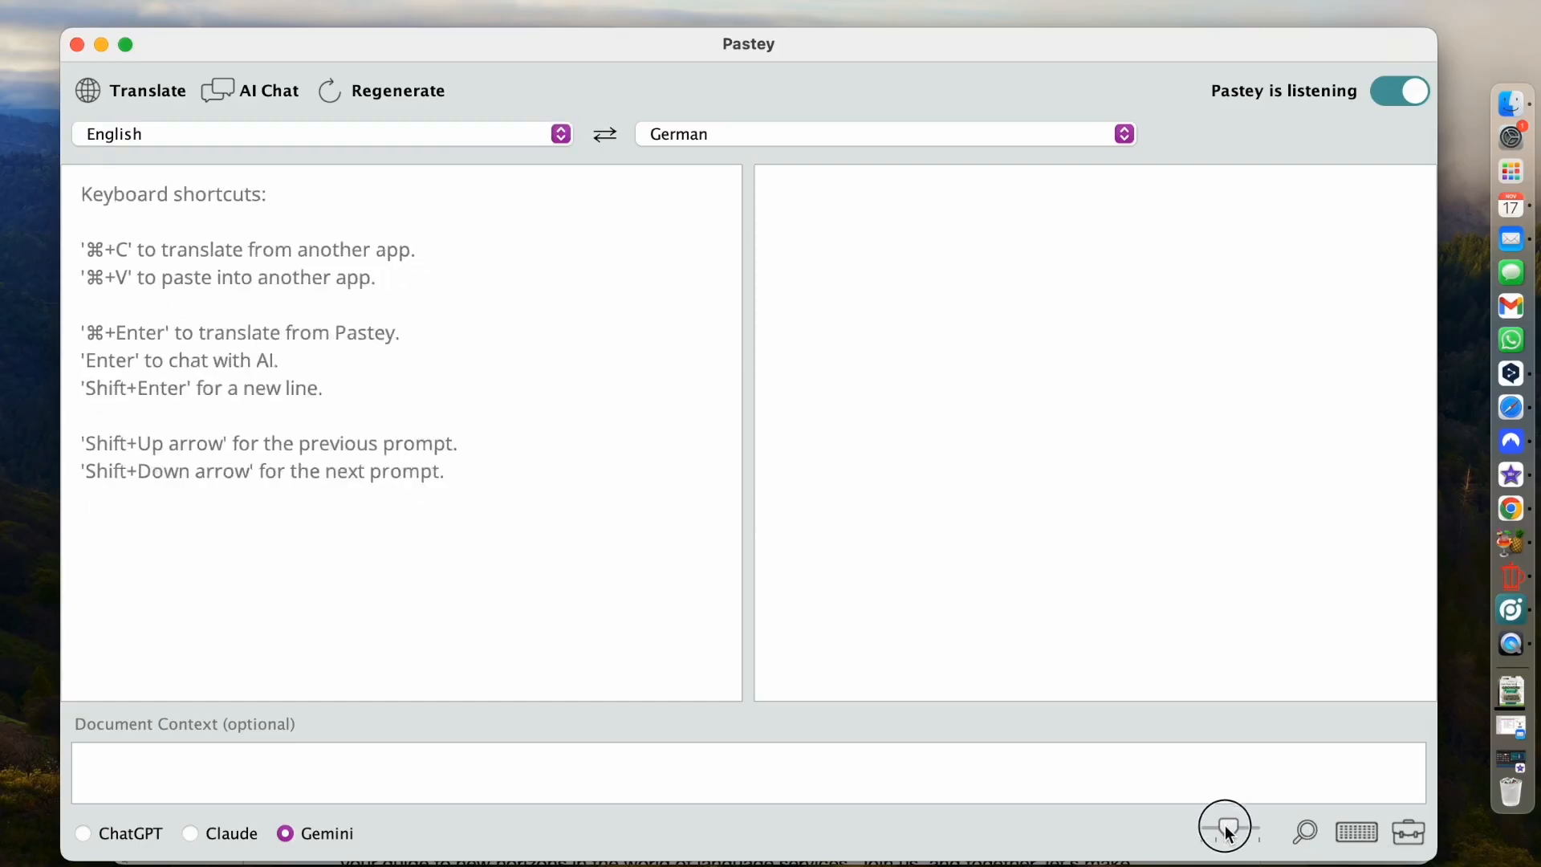
{"action": "left_click", "coordinate": [1225, 833]}
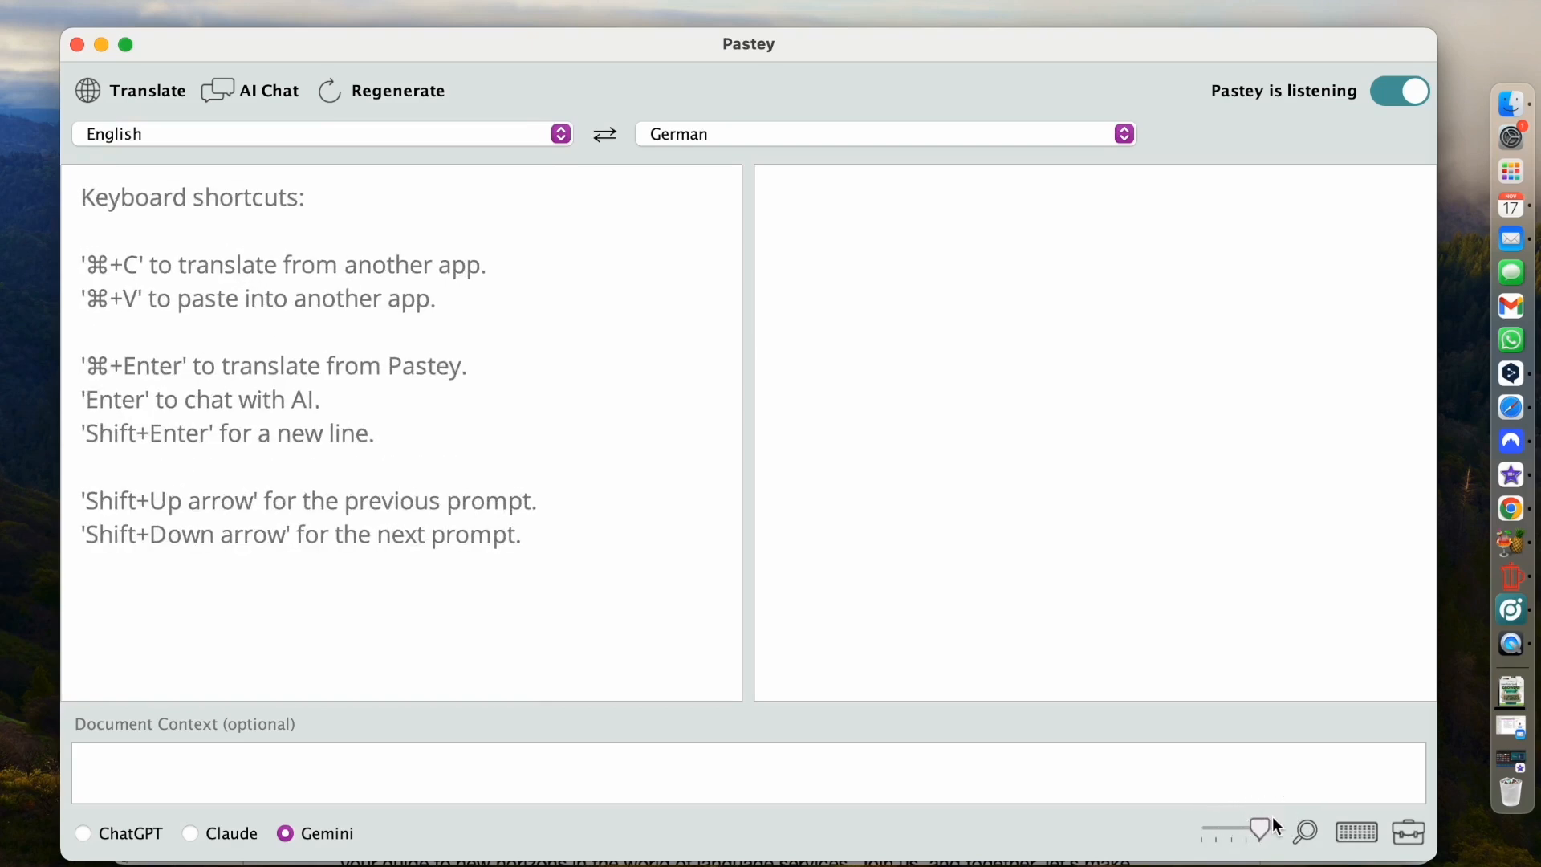
{"action": "mouse_move", "coordinate": [1276, 820]}
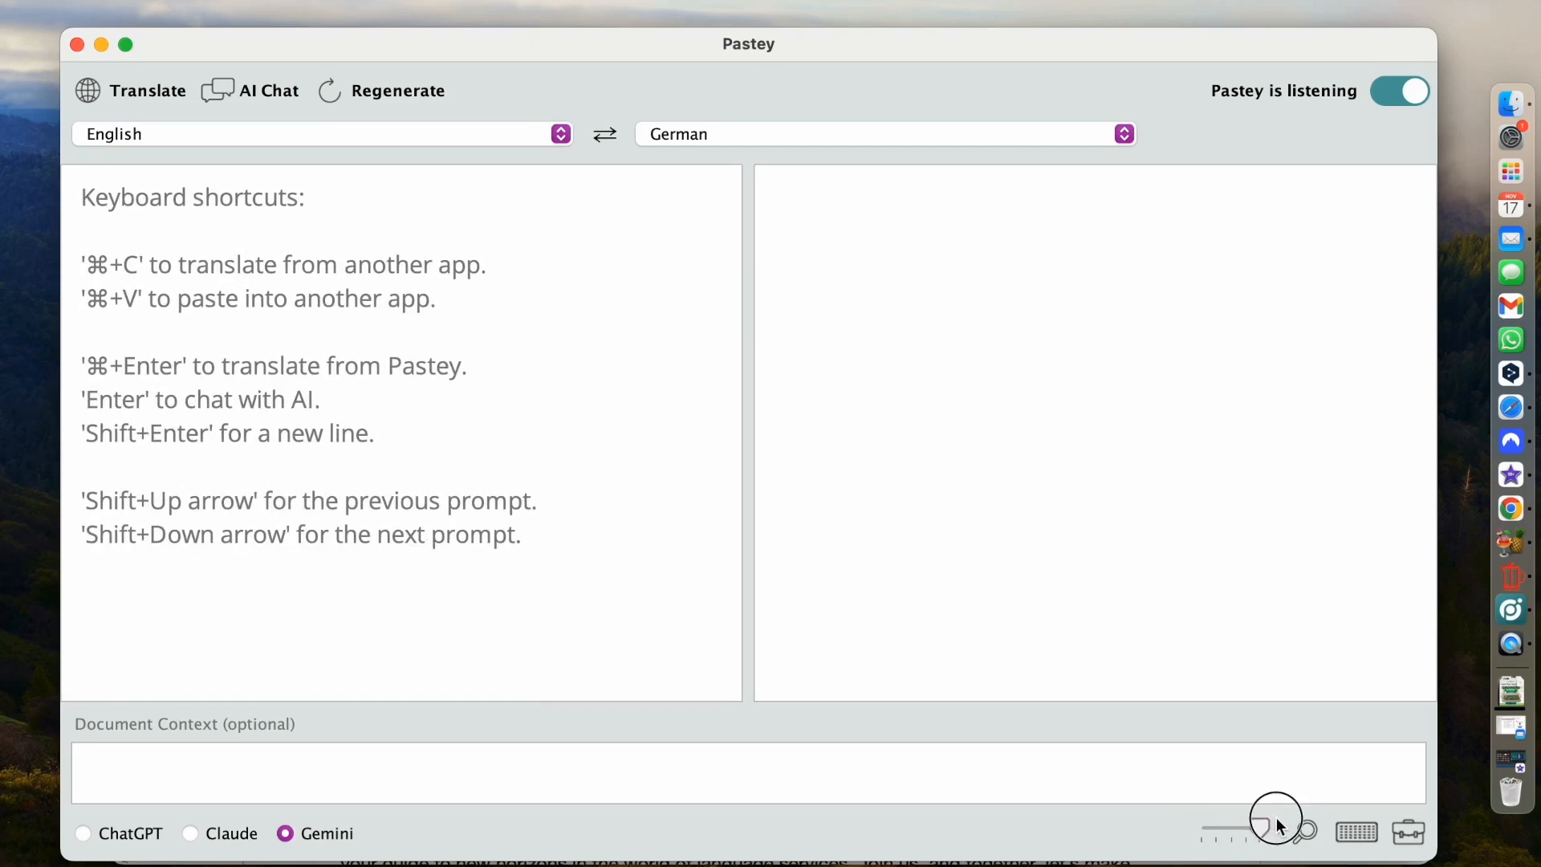
{"action": "mouse_move", "coordinate": [1376, 855]}
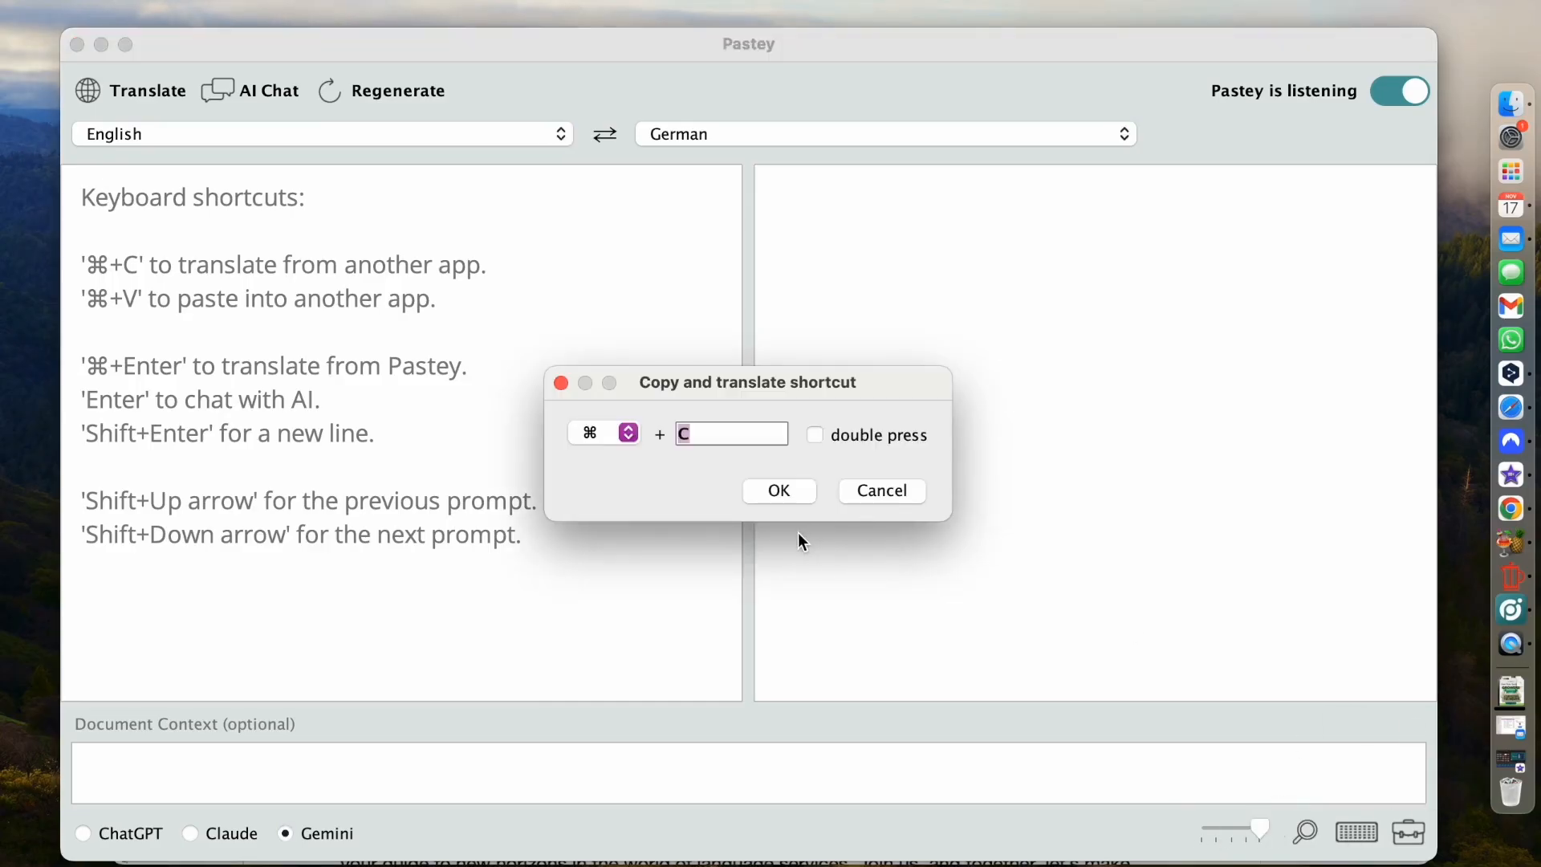
{"action": "mouse_move", "coordinate": [573, 483]}
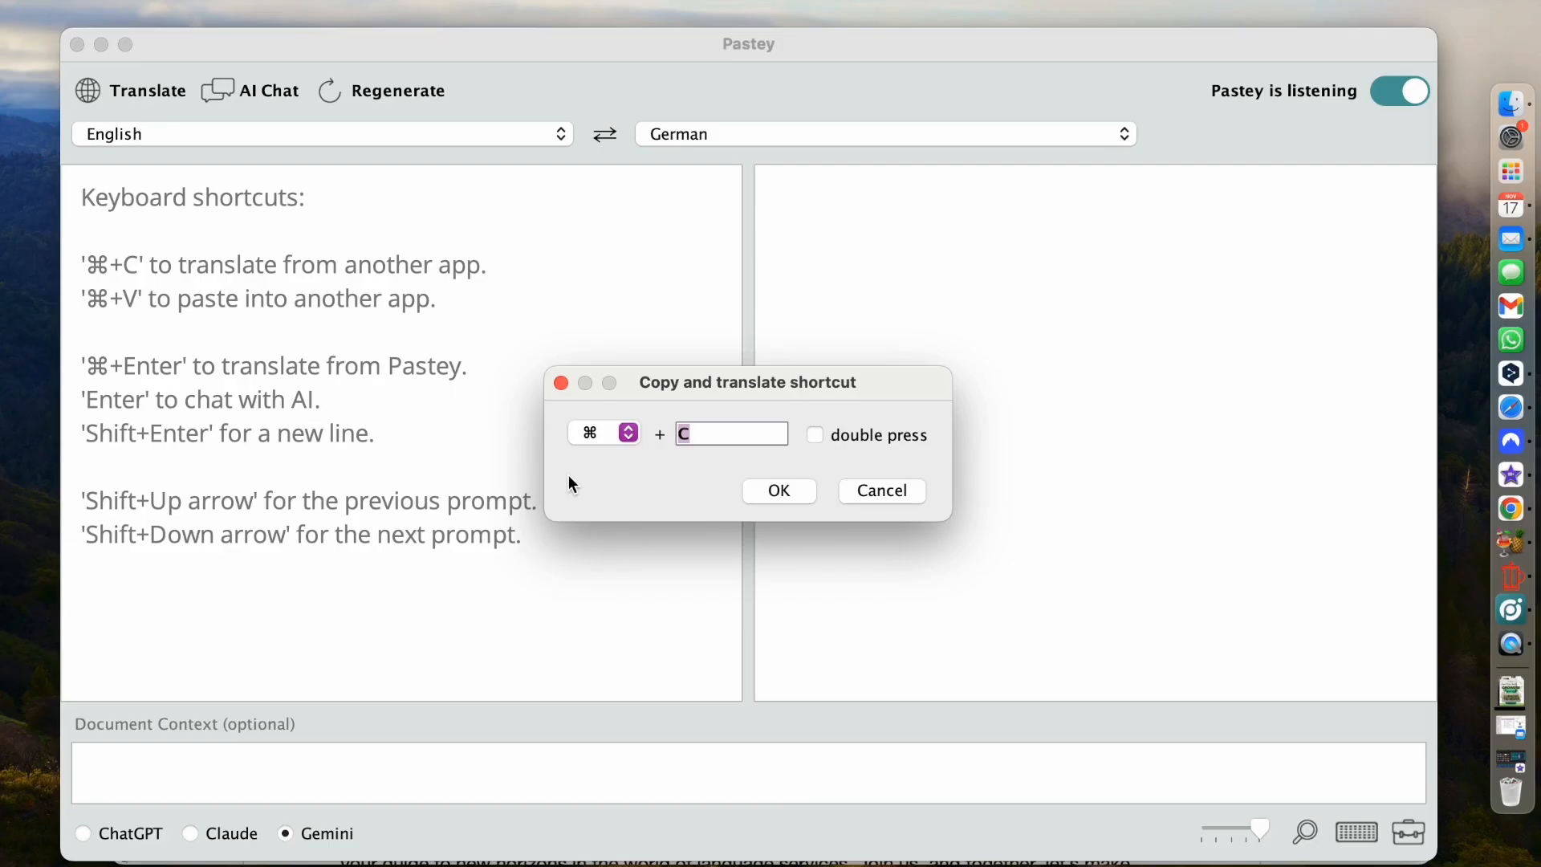
Toggle double press on and off, keep the ⌘ modifier, and confirm the shortcut unchanged
{"action": "left_click", "coordinate": [814, 435]}
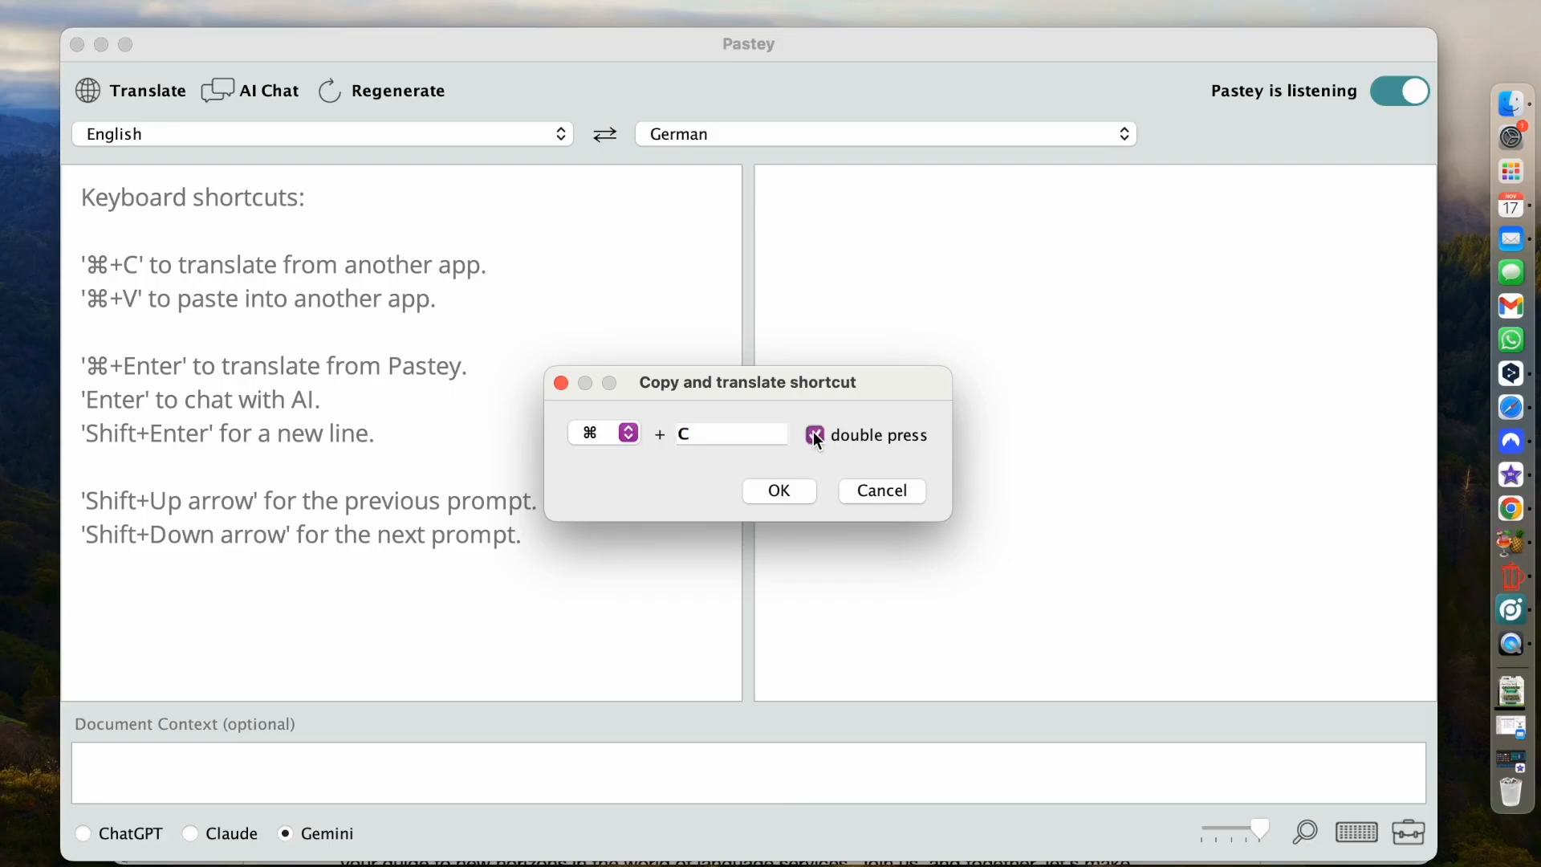
{"action": "left_click", "coordinate": [815, 435]}
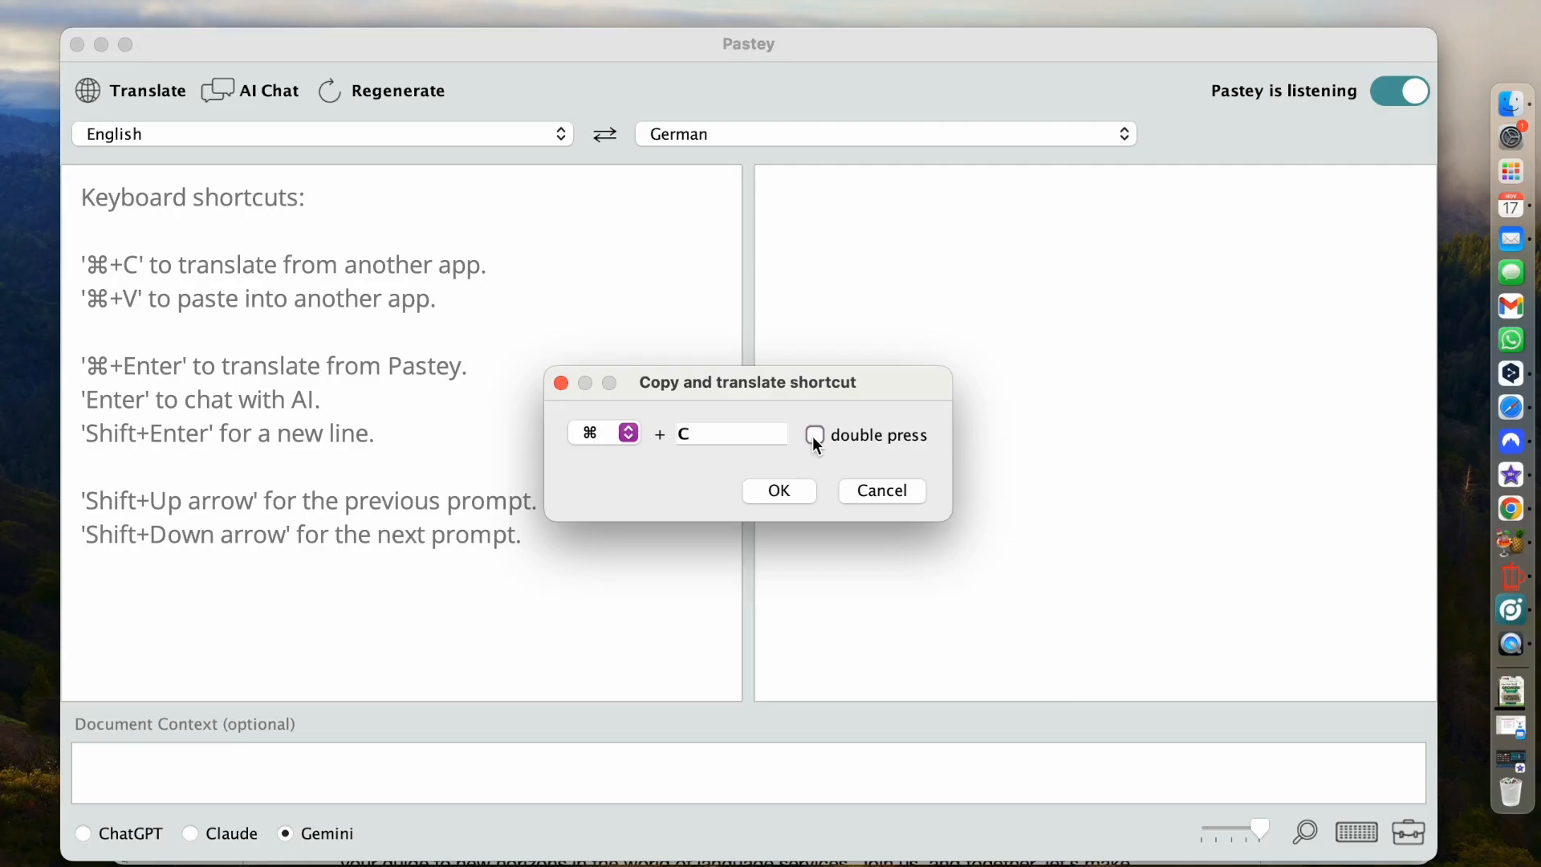
{"action": "left_click", "coordinate": [605, 431]}
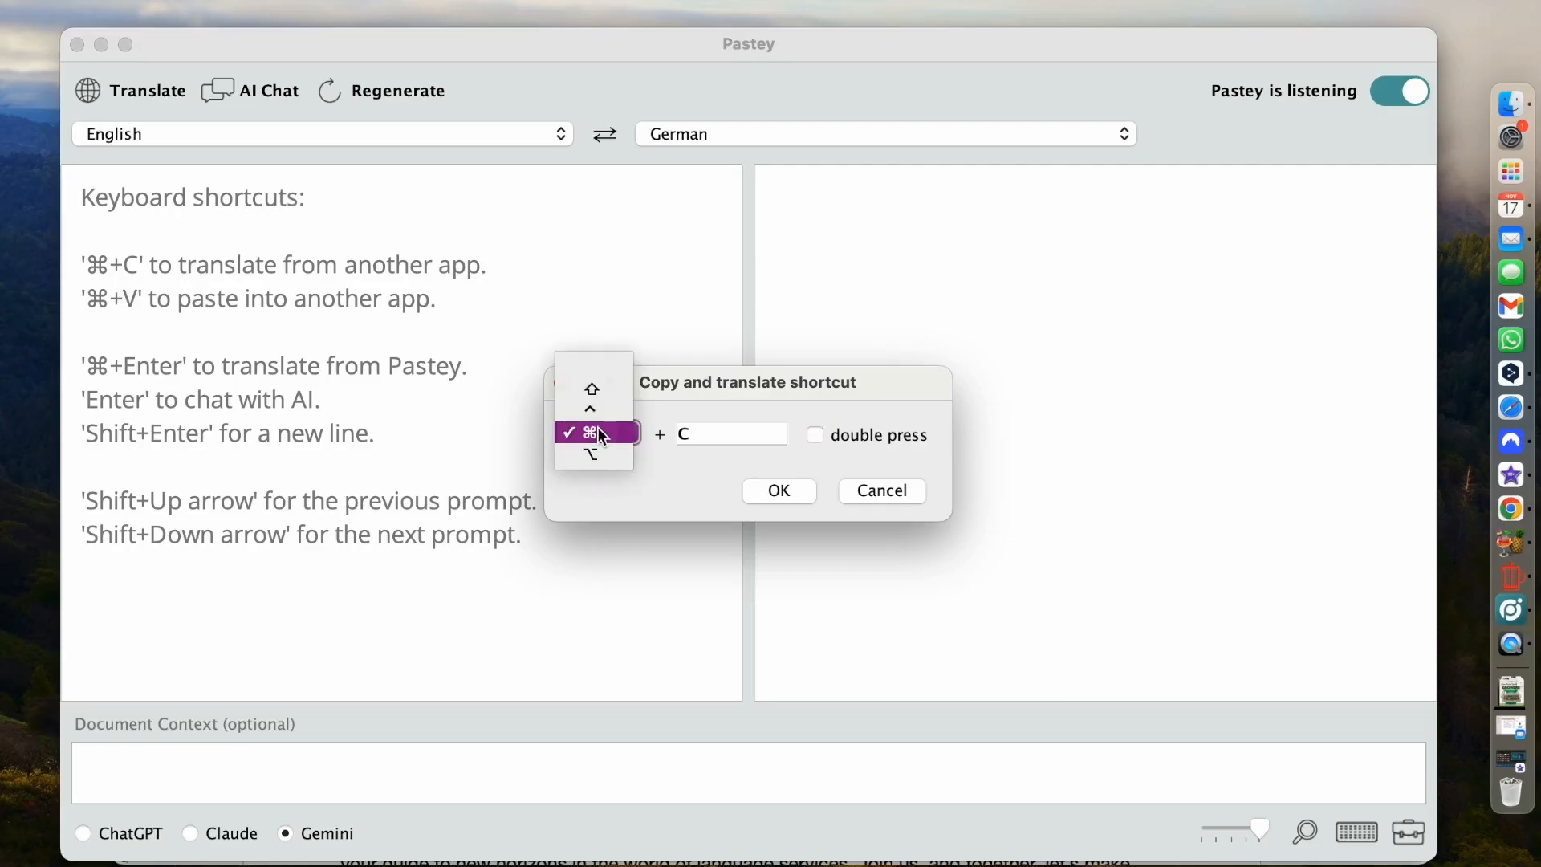
{"action": "mouse_move", "coordinate": [727, 443]}
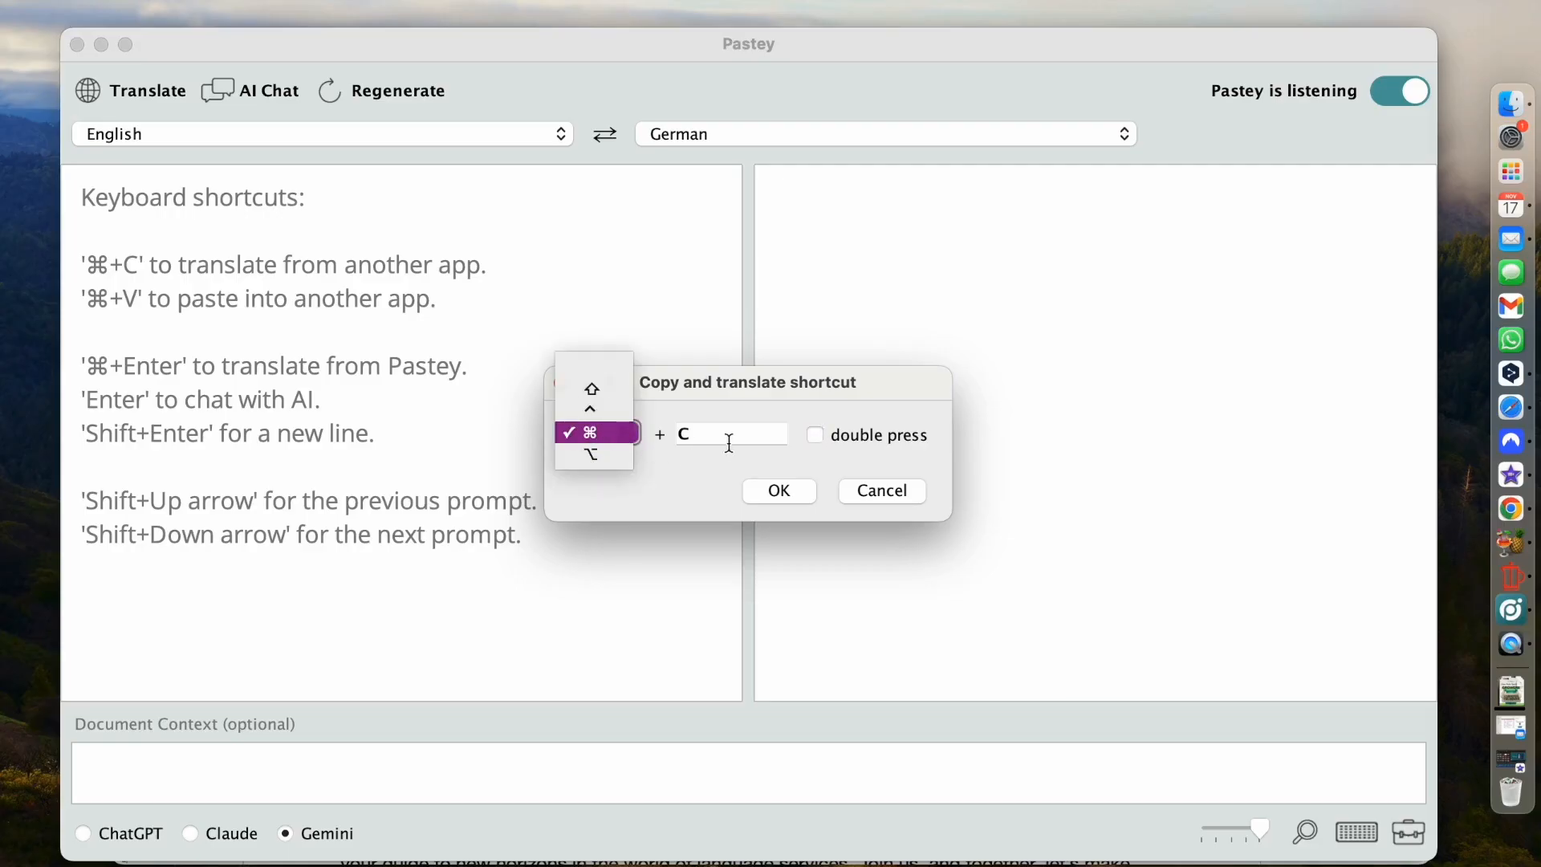
{"action": "left_click", "coordinate": [589, 432]}
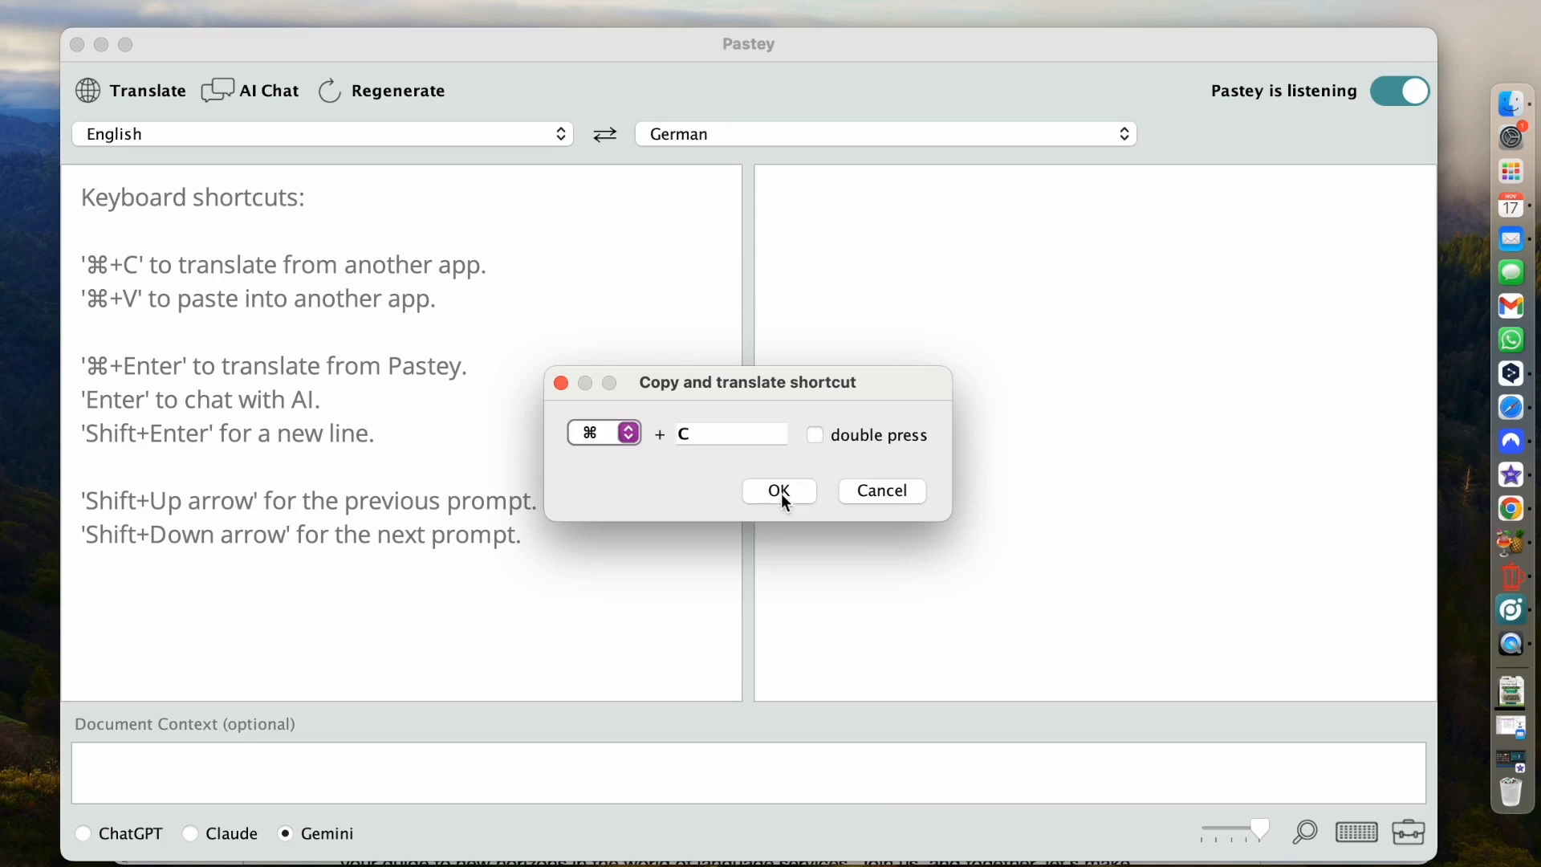
{"action": "left_click", "coordinate": [778, 491]}
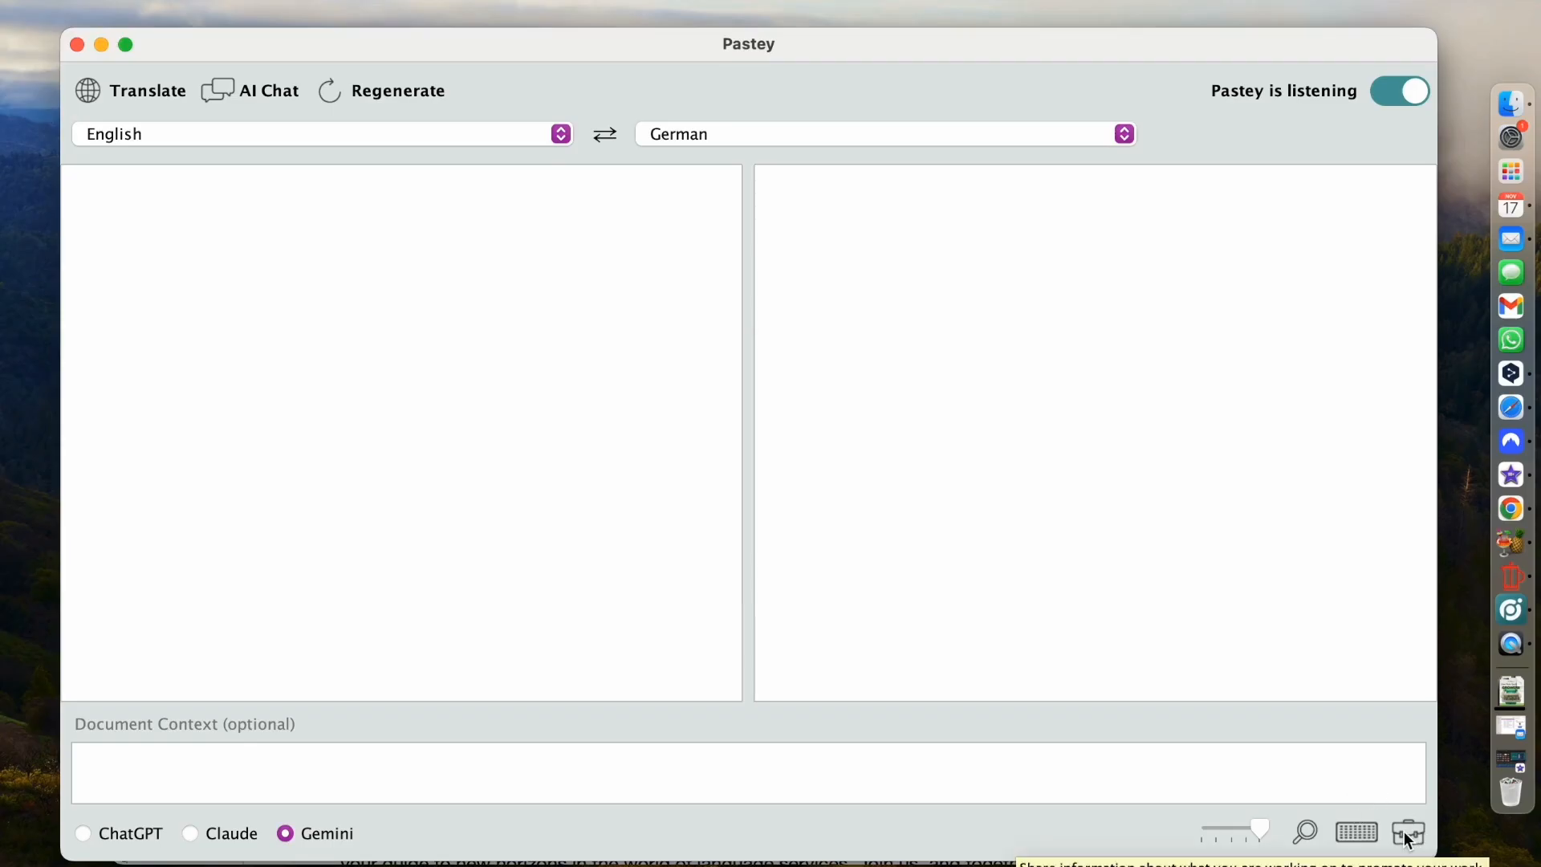
{"action": "mouse_move", "coordinate": [1066, 637]}
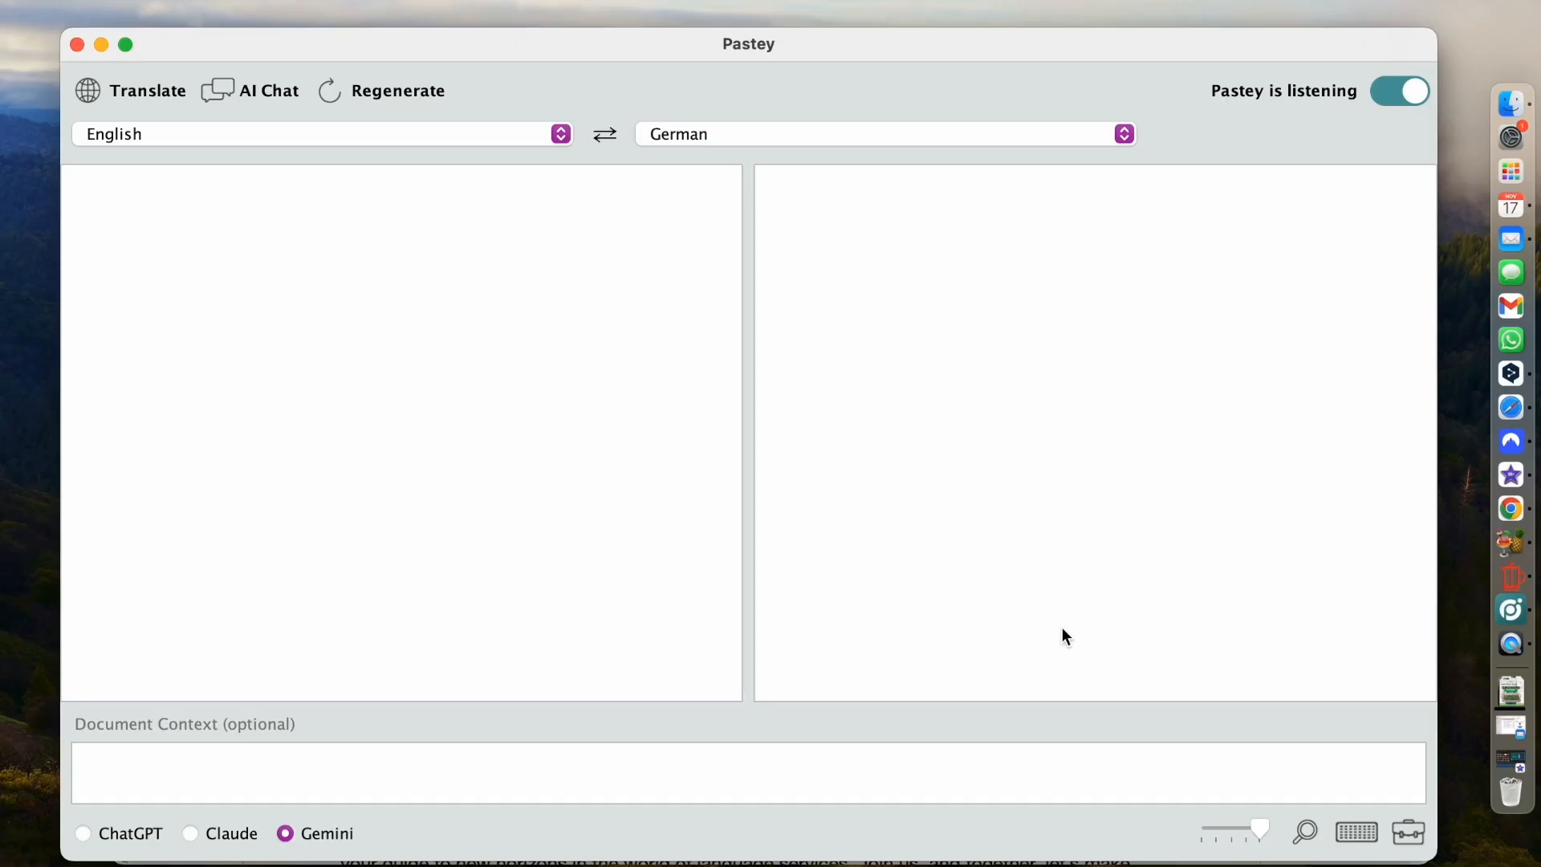
{"action": "mouse_move", "coordinate": [1088, 640]}
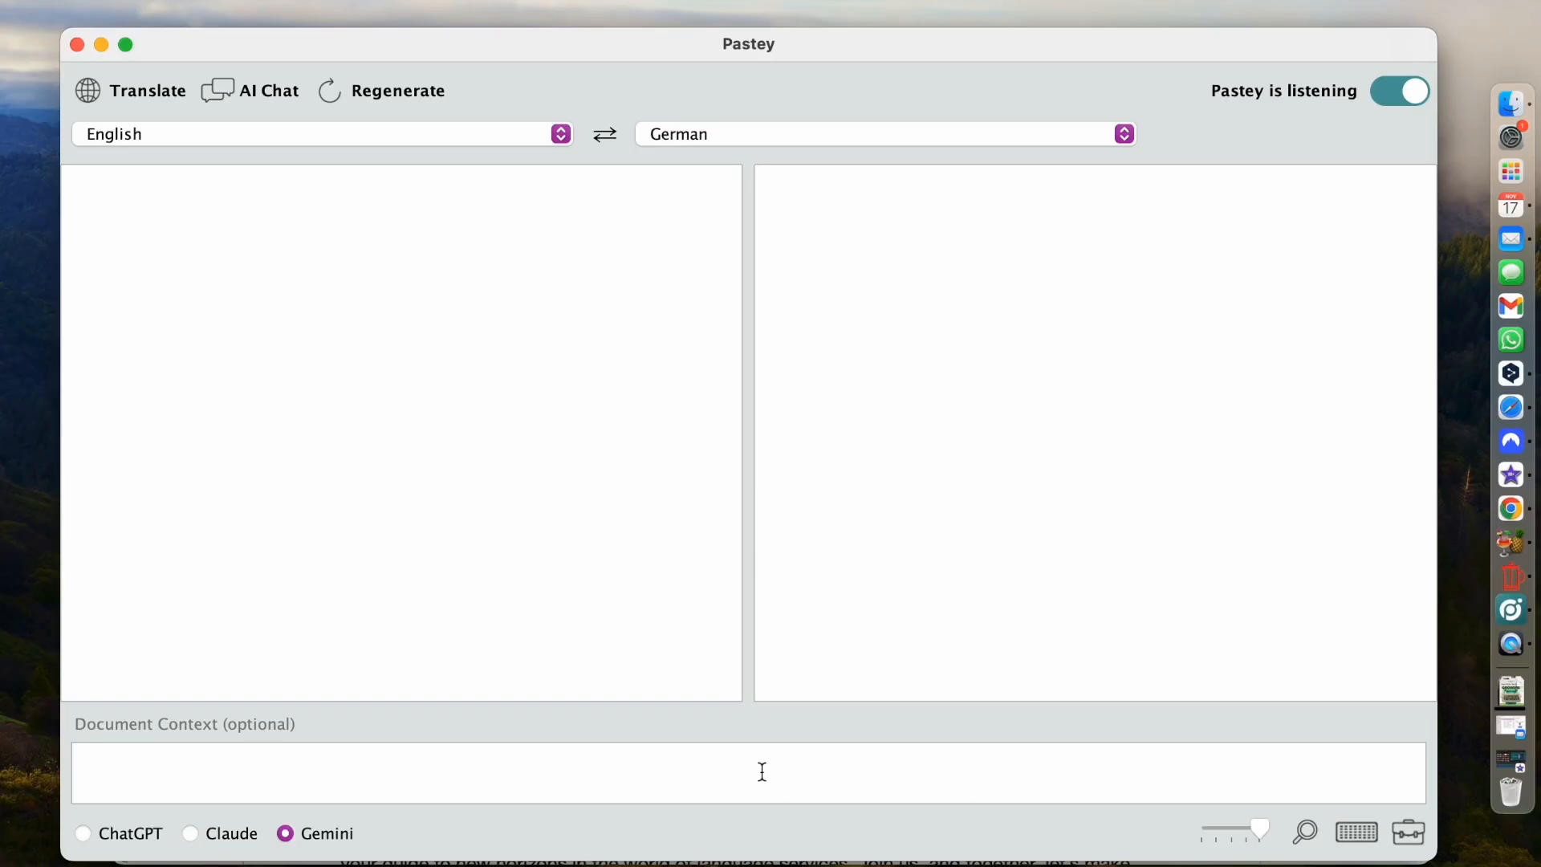
{"action": "mouse_move", "coordinate": [614, 252]}
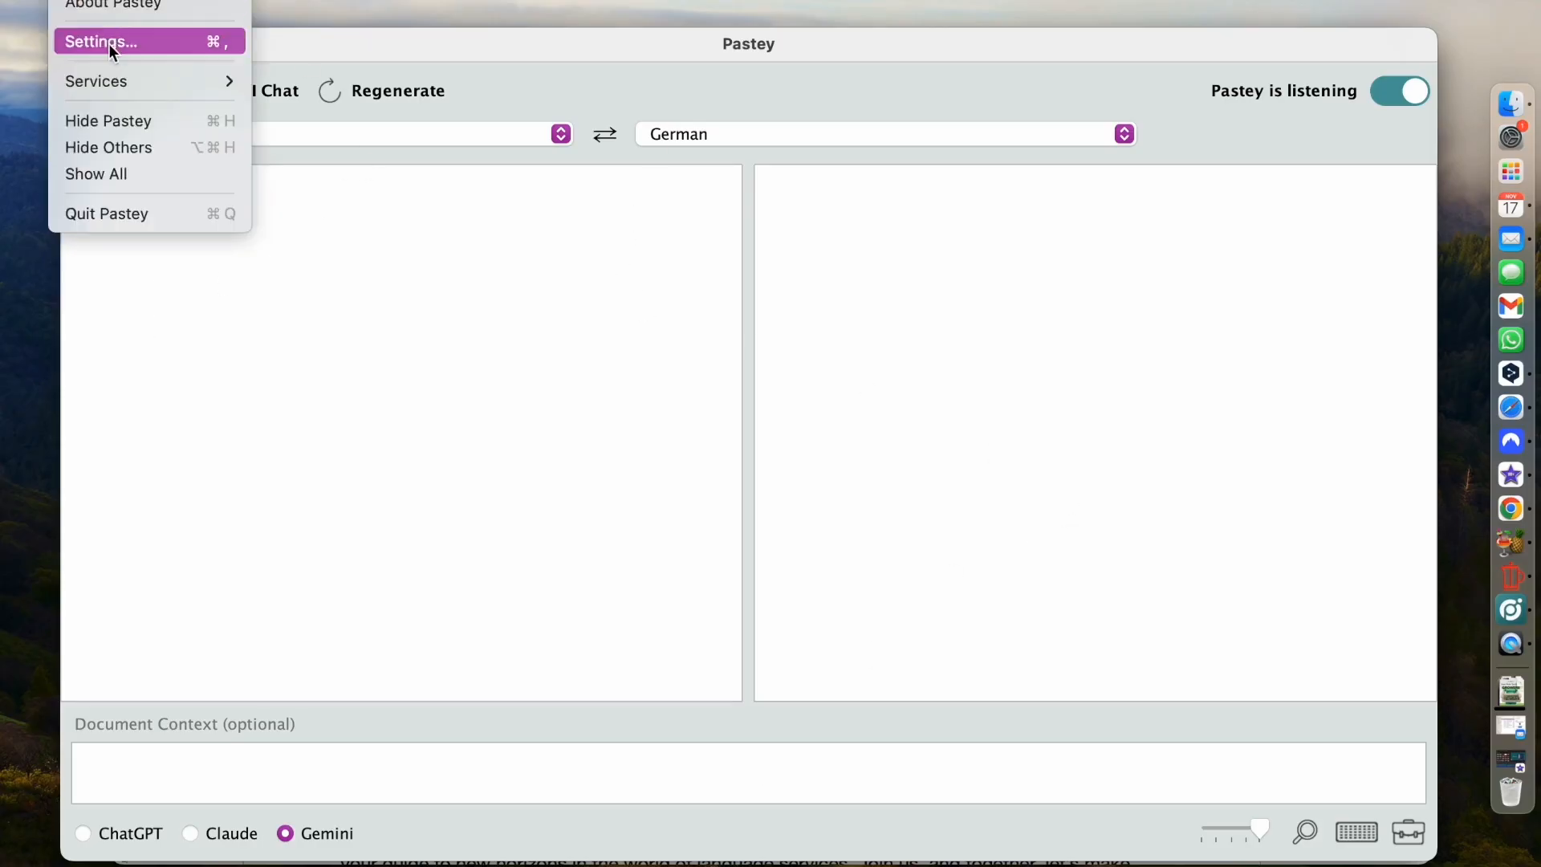
Bring up the Pastey Setup window from the Pastey menu
{"action": "left_click", "coordinate": [96, 42]}
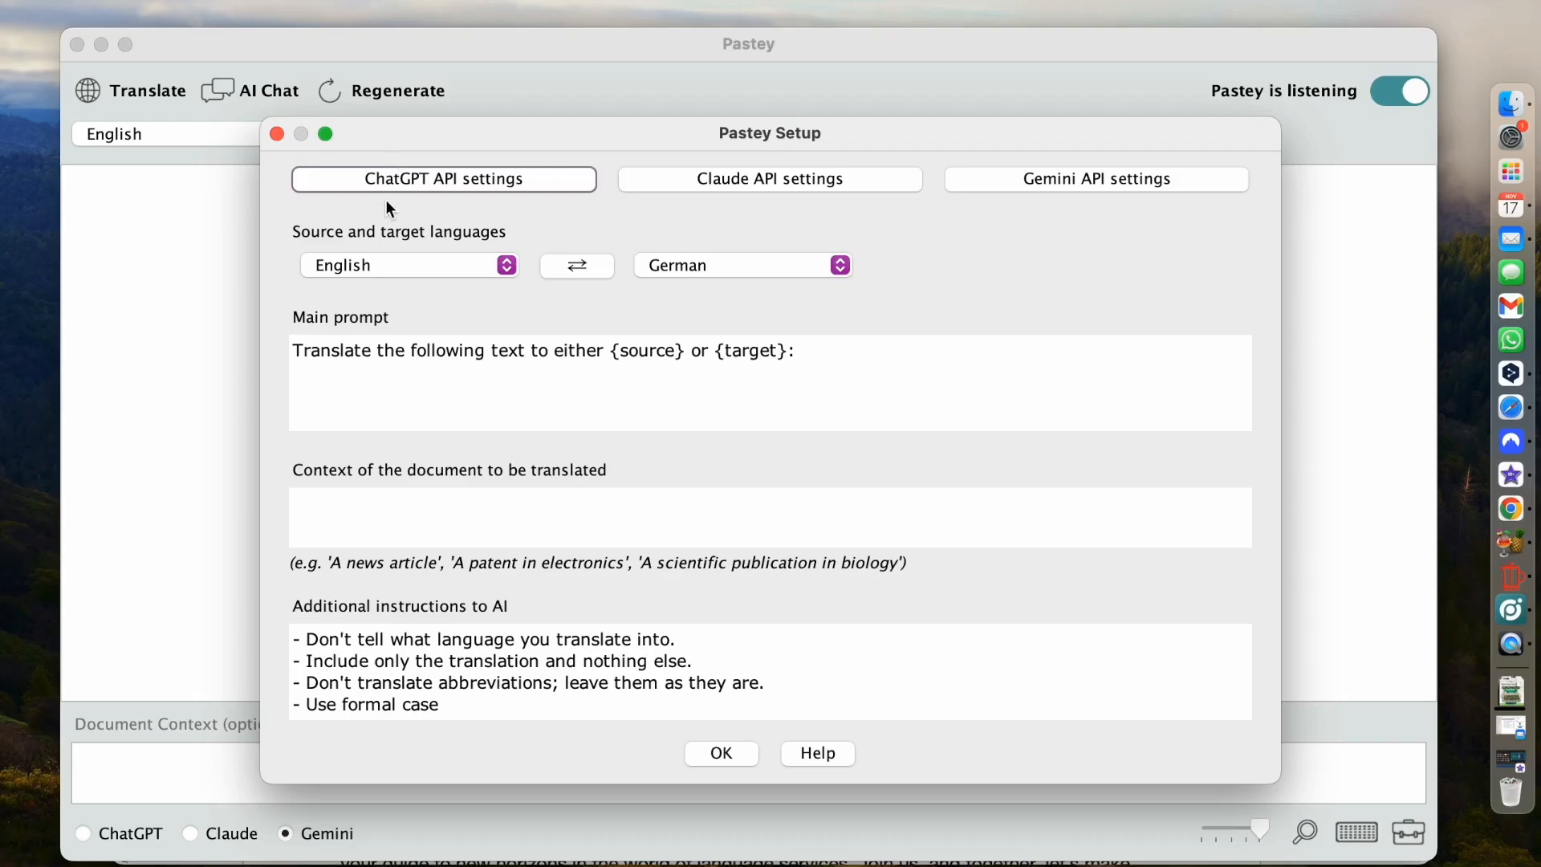
{"action": "mouse_move", "coordinate": [896, 191]}
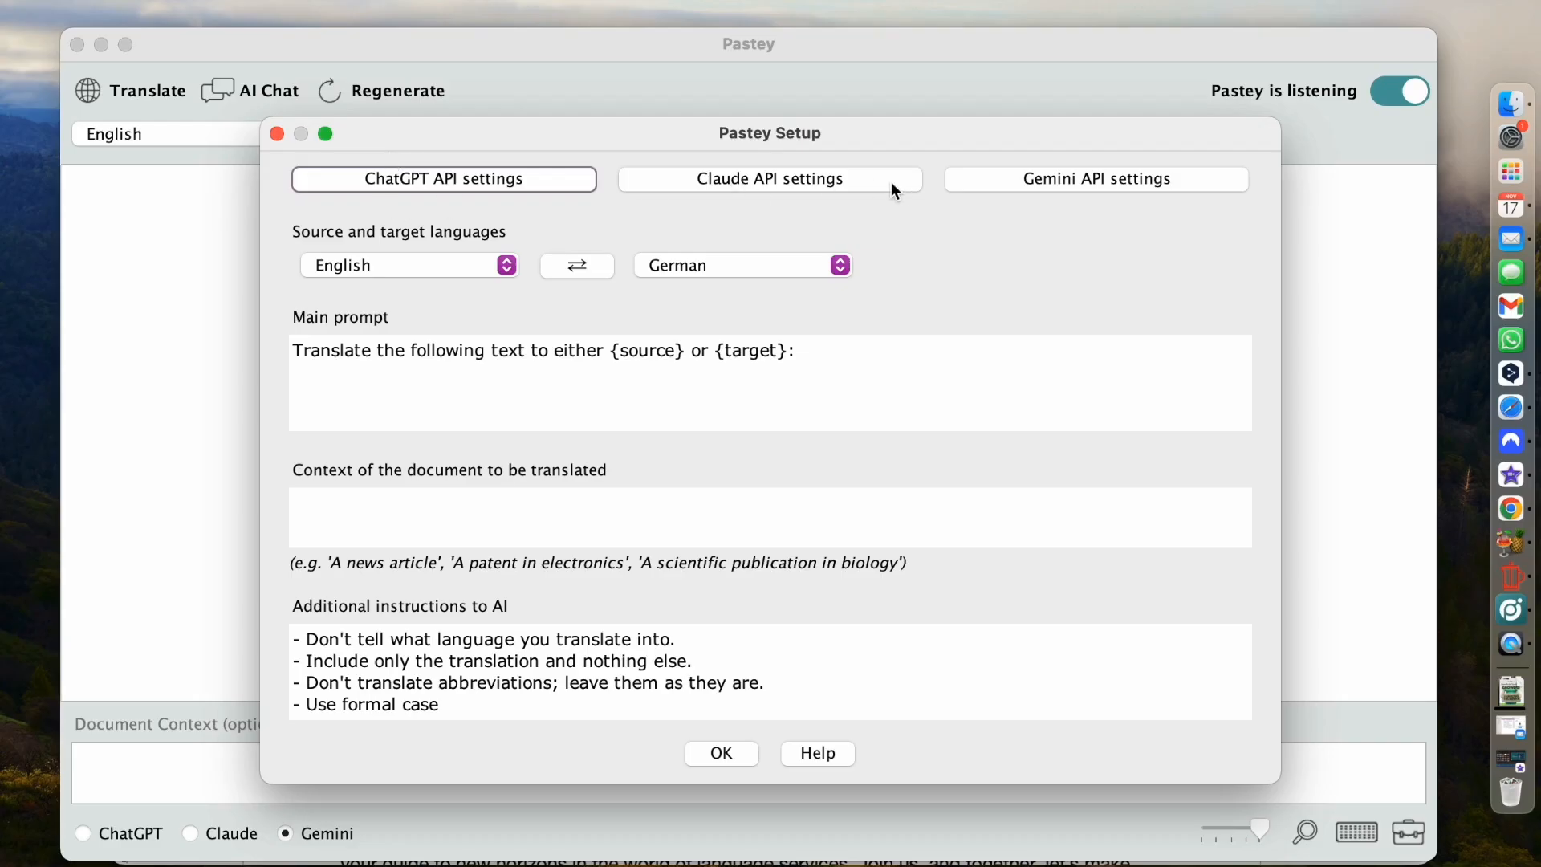
{"action": "mouse_move", "coordinate": [1201, 186]}
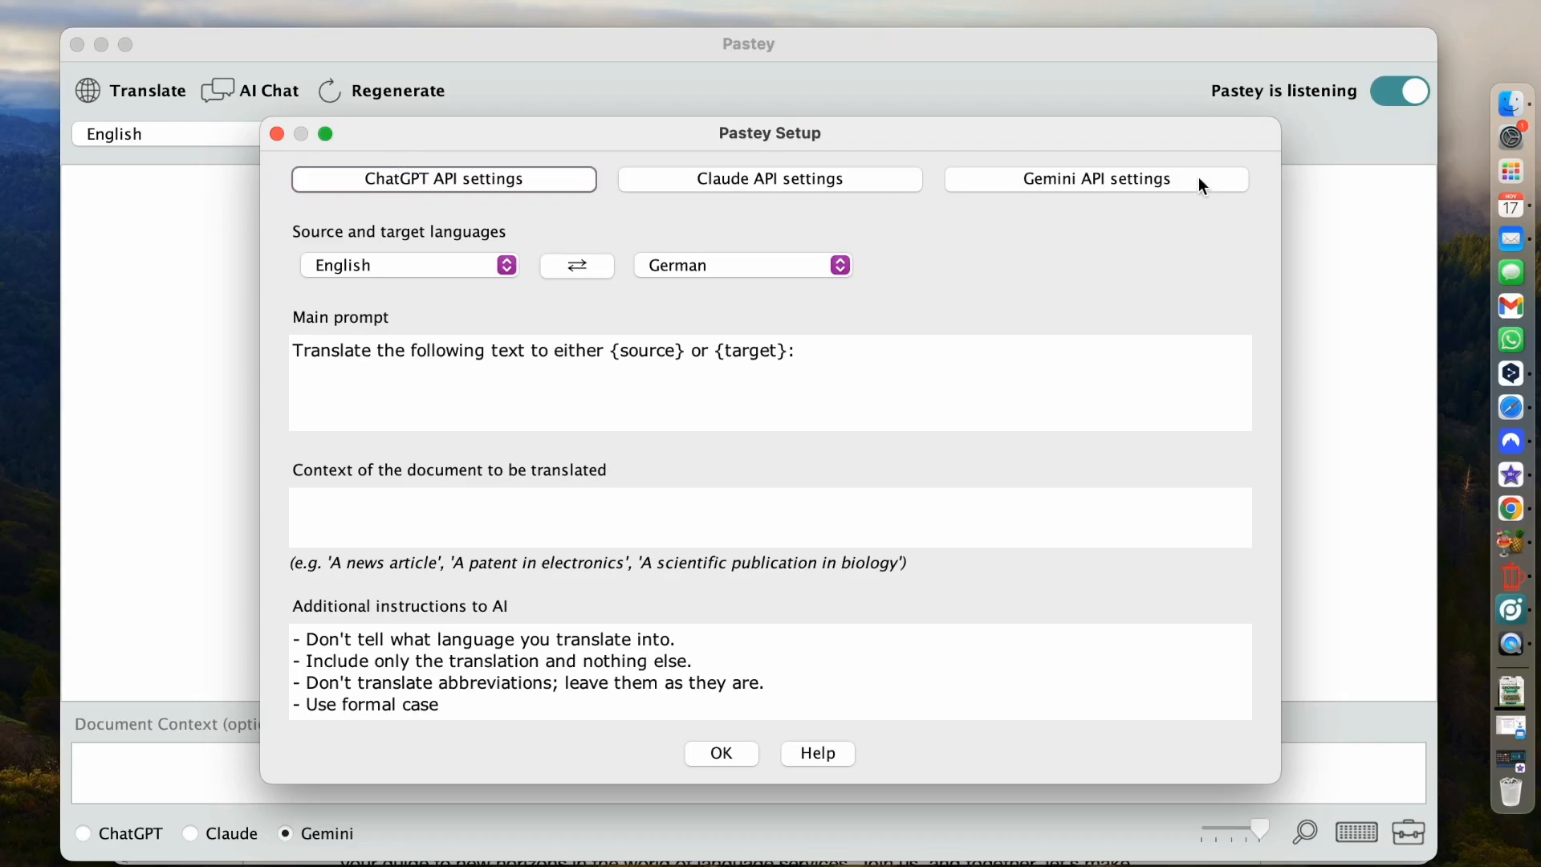
{"action": "mouse_move", "coordinate": [336, 252]}
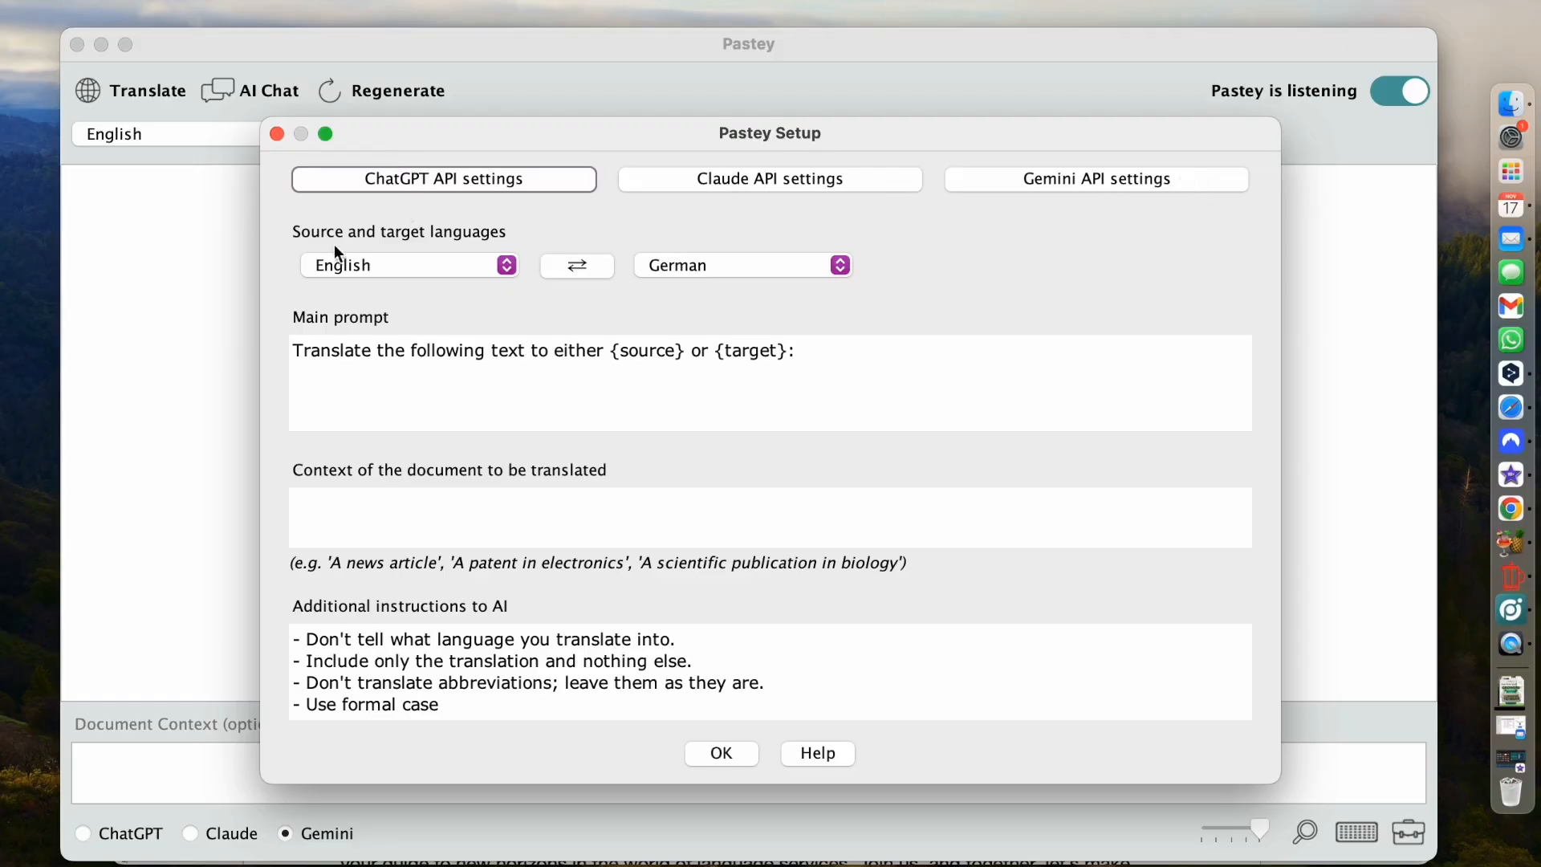
{"action": "mouse_move", "coordinate": [186, 326]}
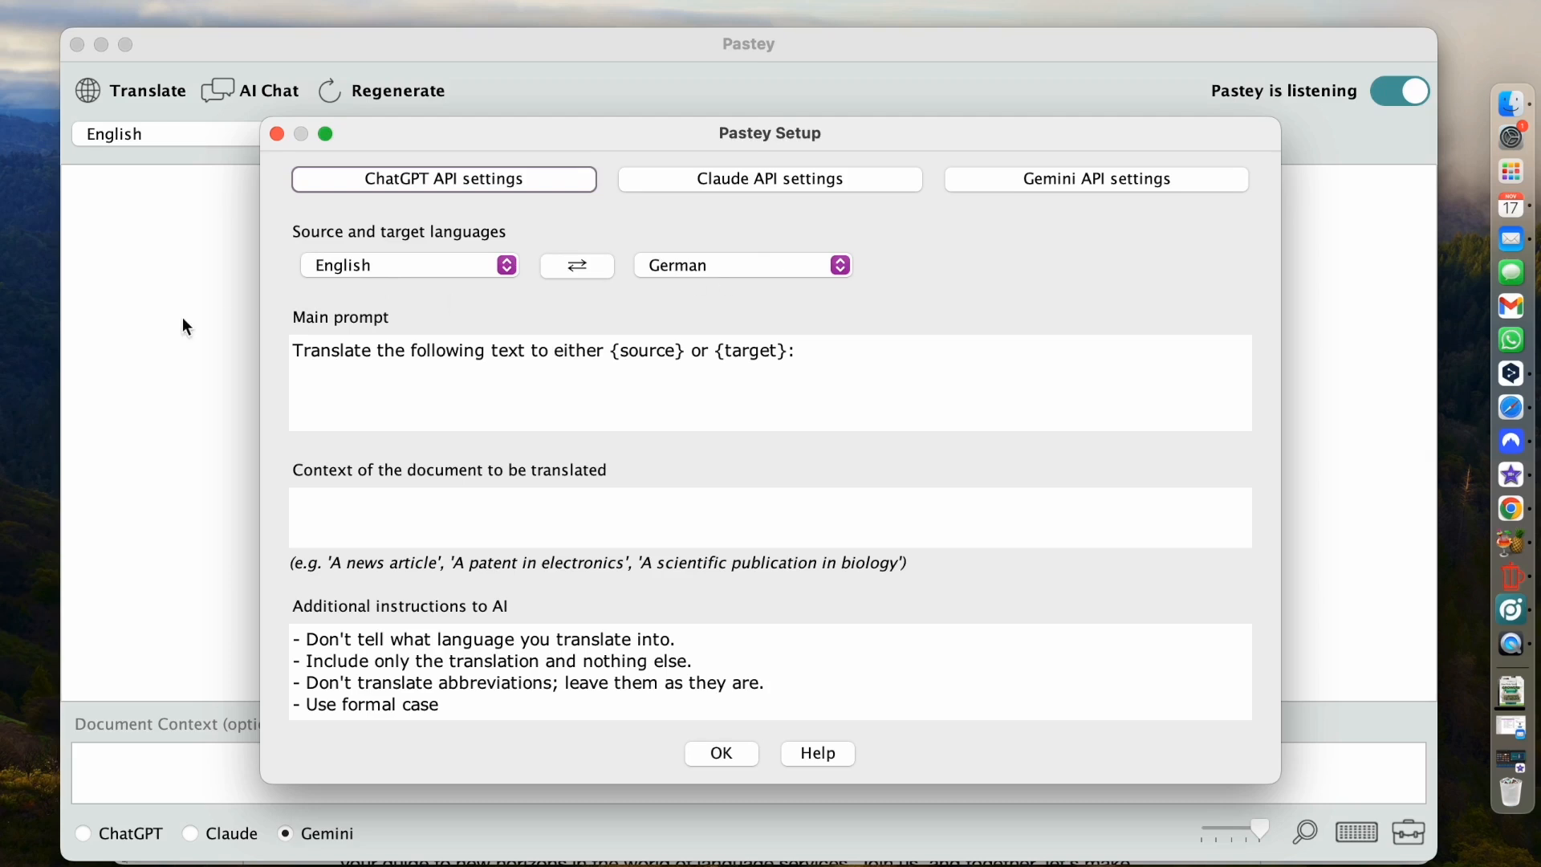
{"action": "mouse_move", "coordinate": [424, 390]}
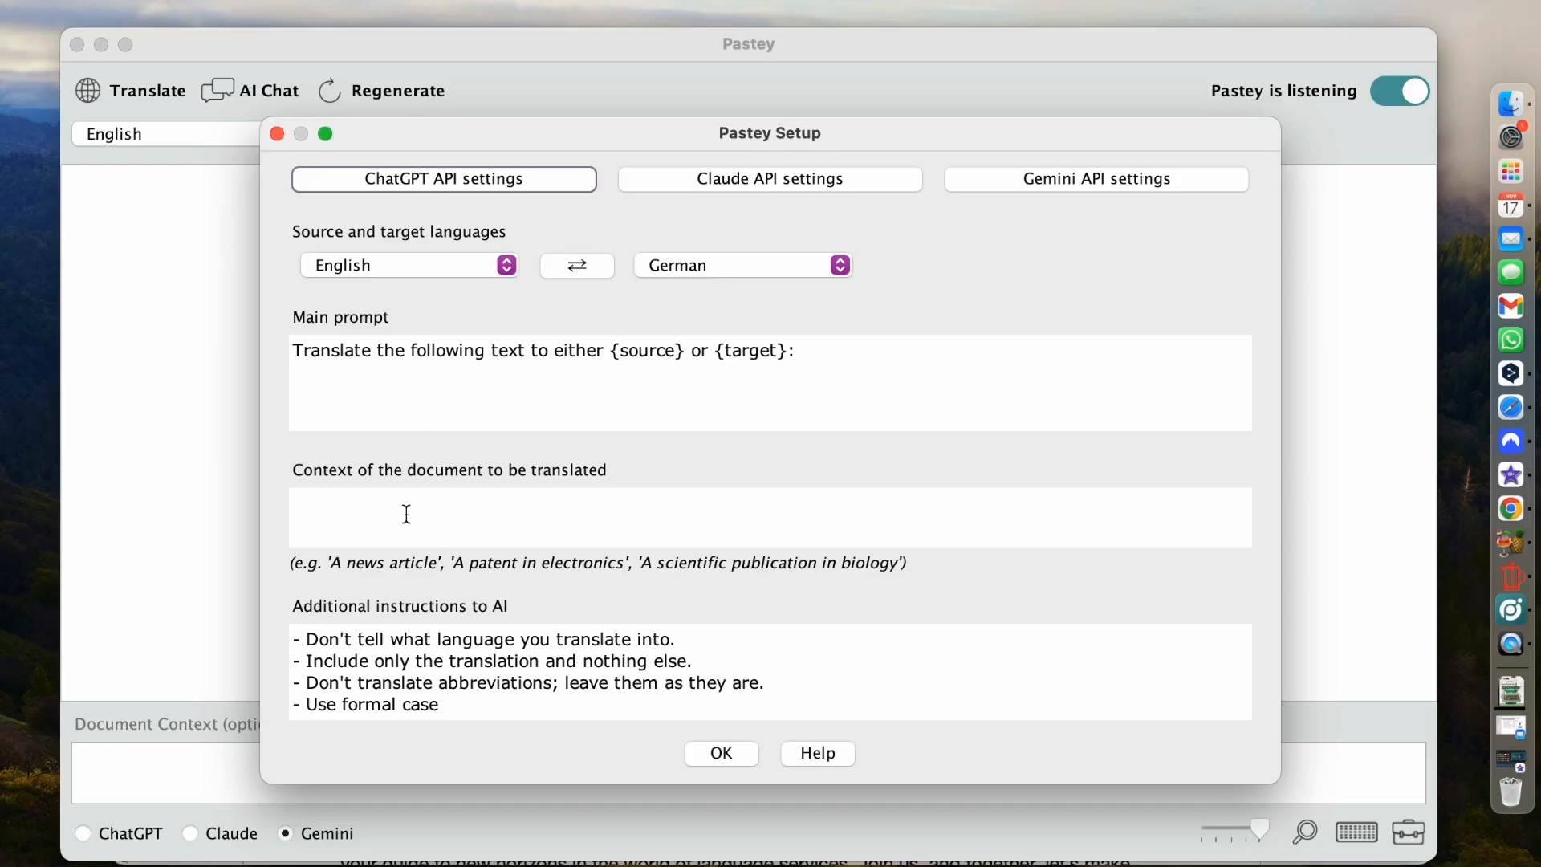
{"action": "mouse_move", "coordinate": [162, 743]}
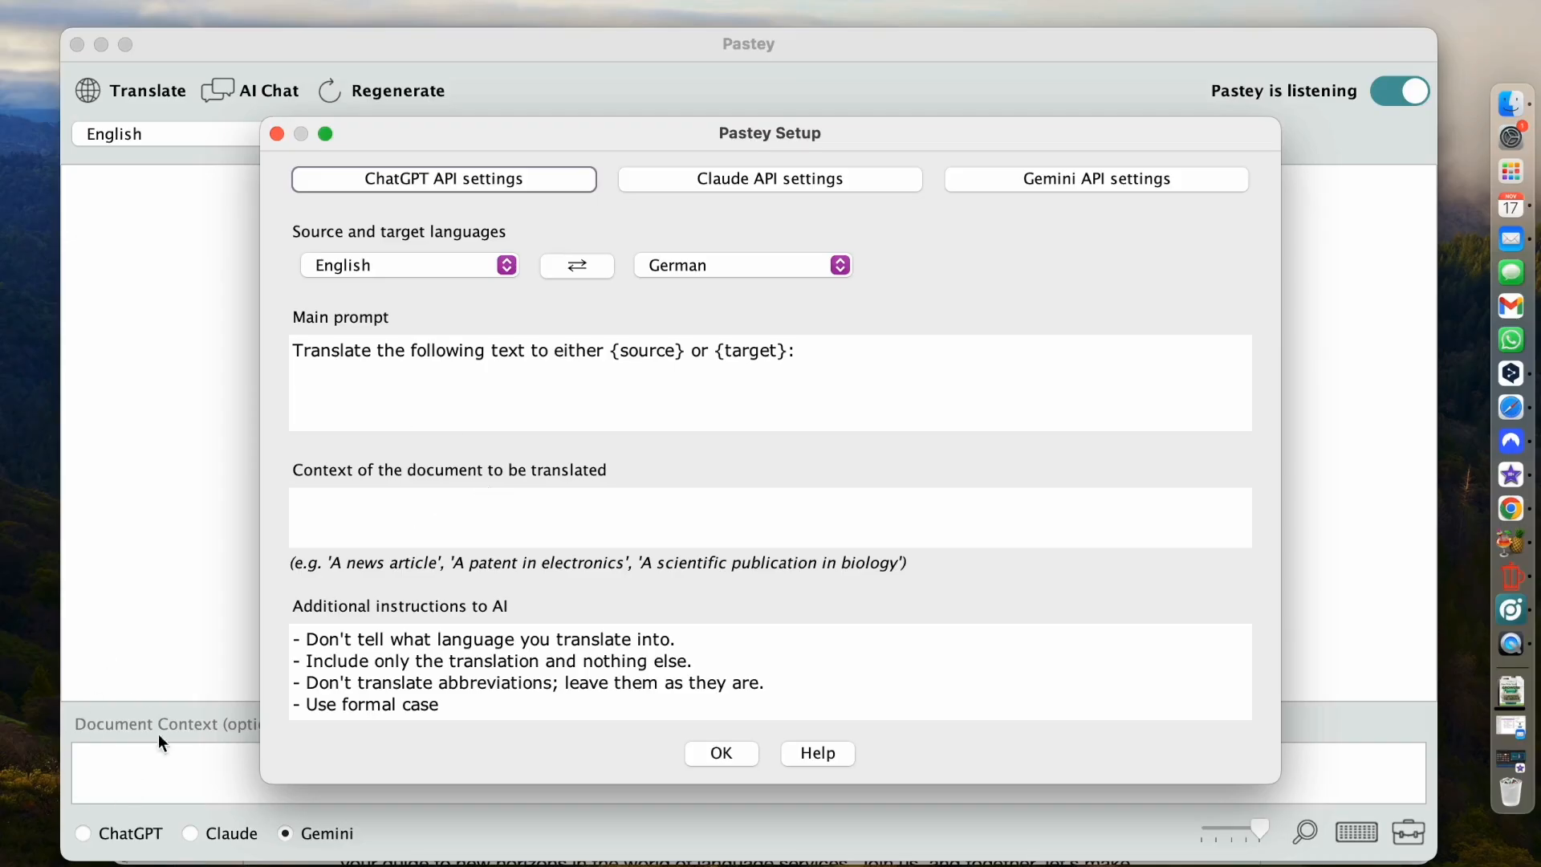
{"action": "mouse_move", "coordinate": [618, 427]}
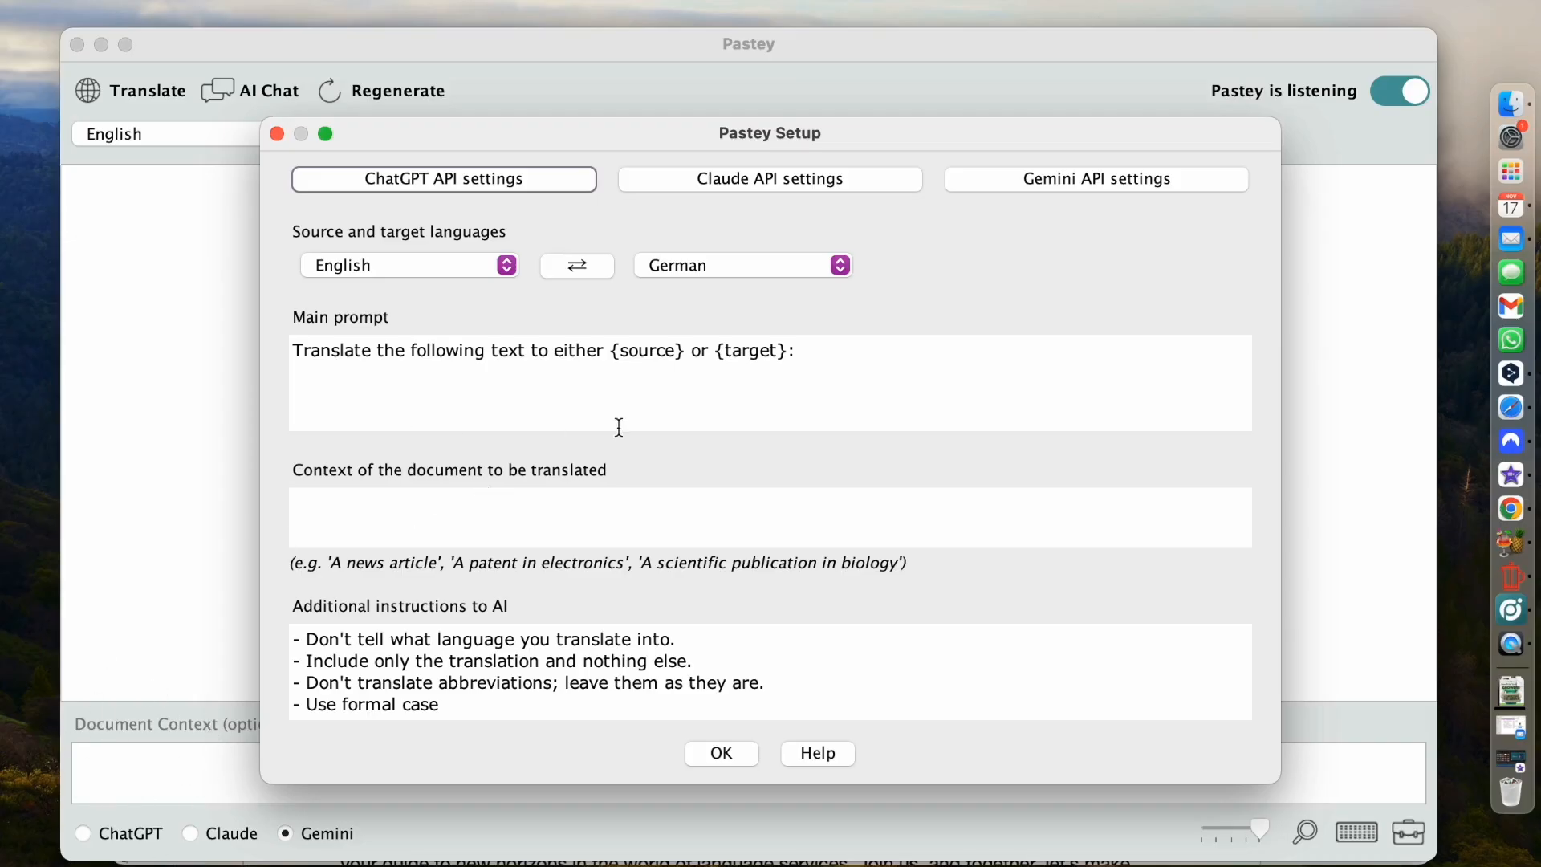
{"action": "mouse_move", "coordinate": [467, 689]}
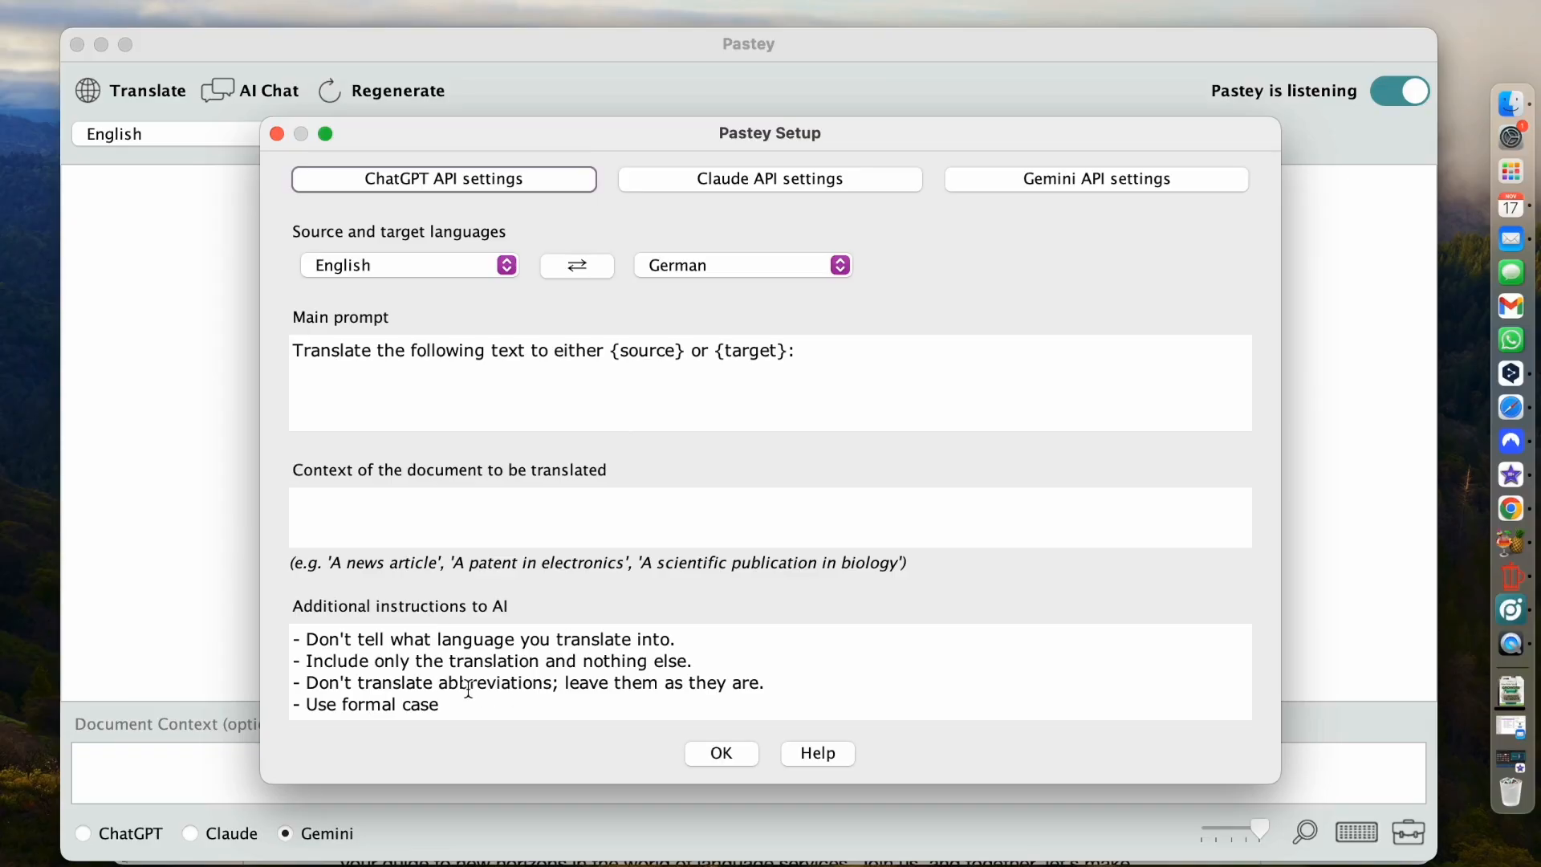
{"action": "mouse_move", "coordinate": [414, 634]}
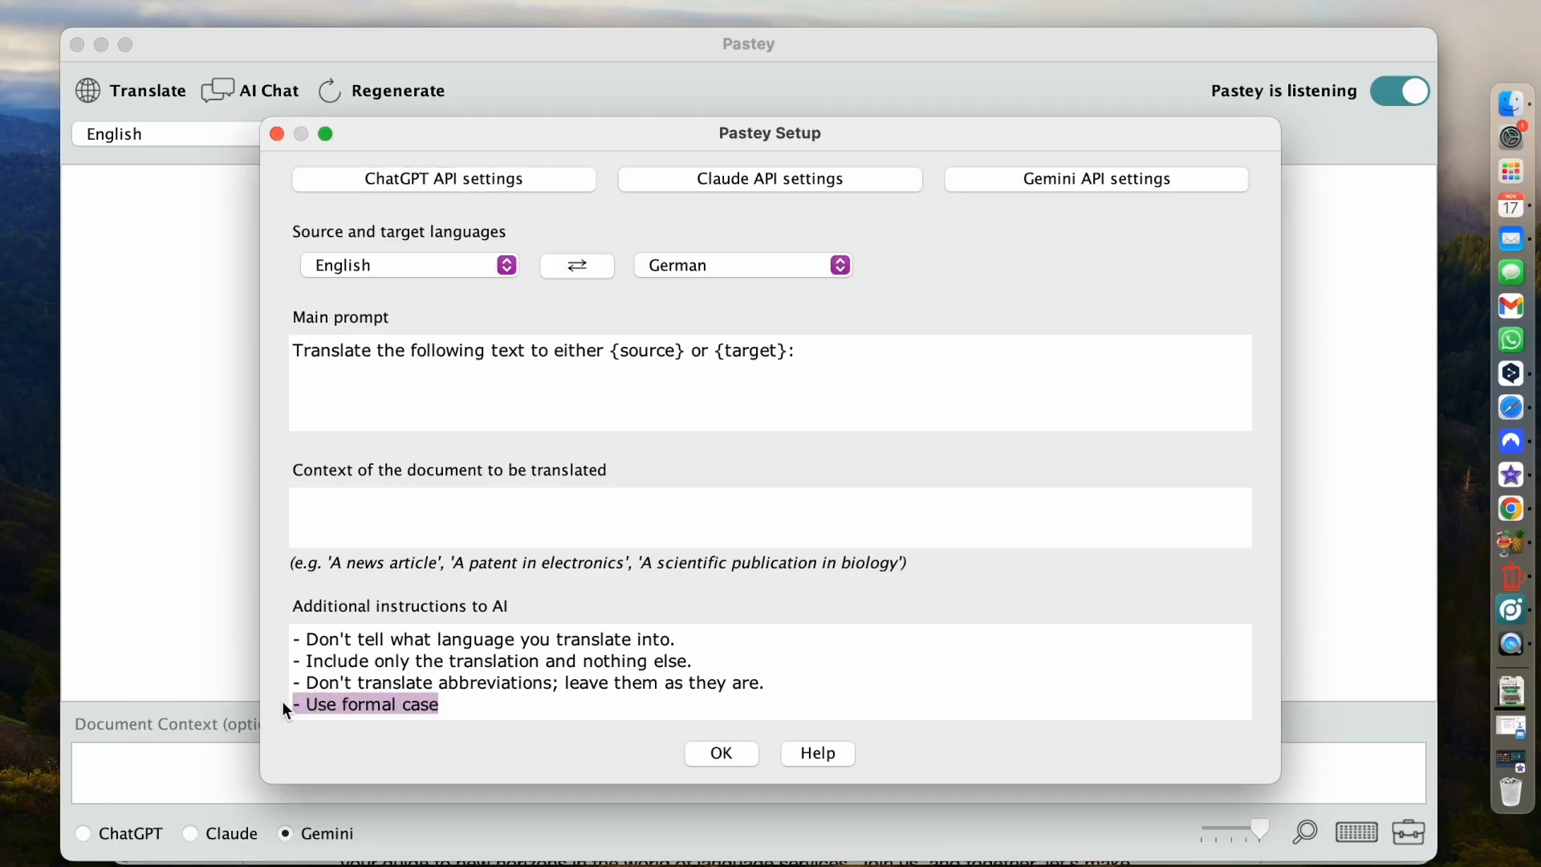
Delete the '- Use formal case' line from the additional AI instructions
{"action": "key", "text": "Backspace"}
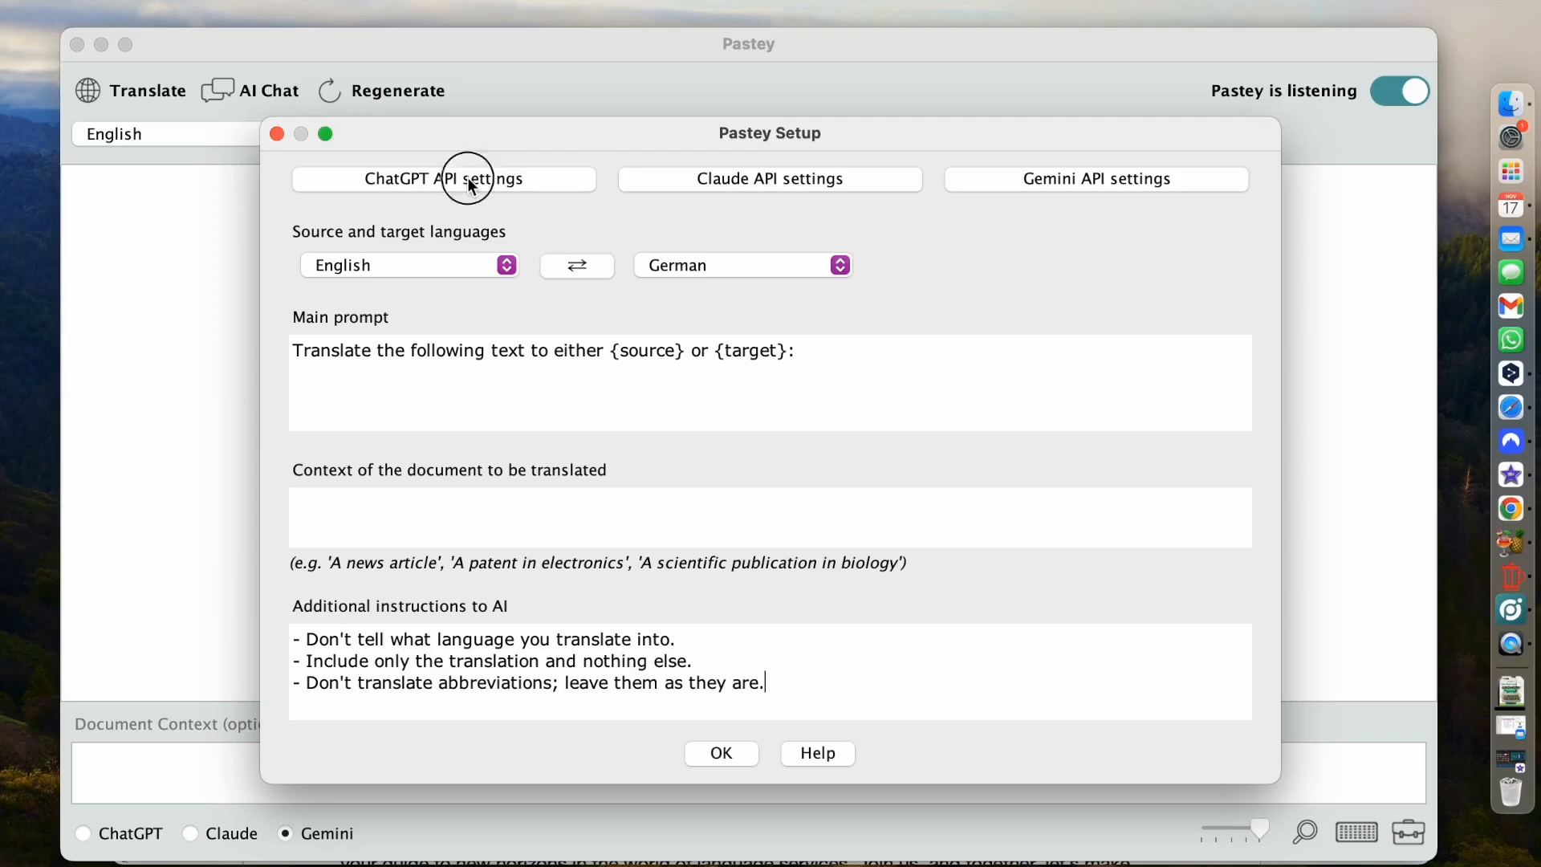
Bring up the ChatGPT API configuration with model gpt-4o-mini and temperature 1.0
{"action": "left_click", "coordinate": [443, 178]}
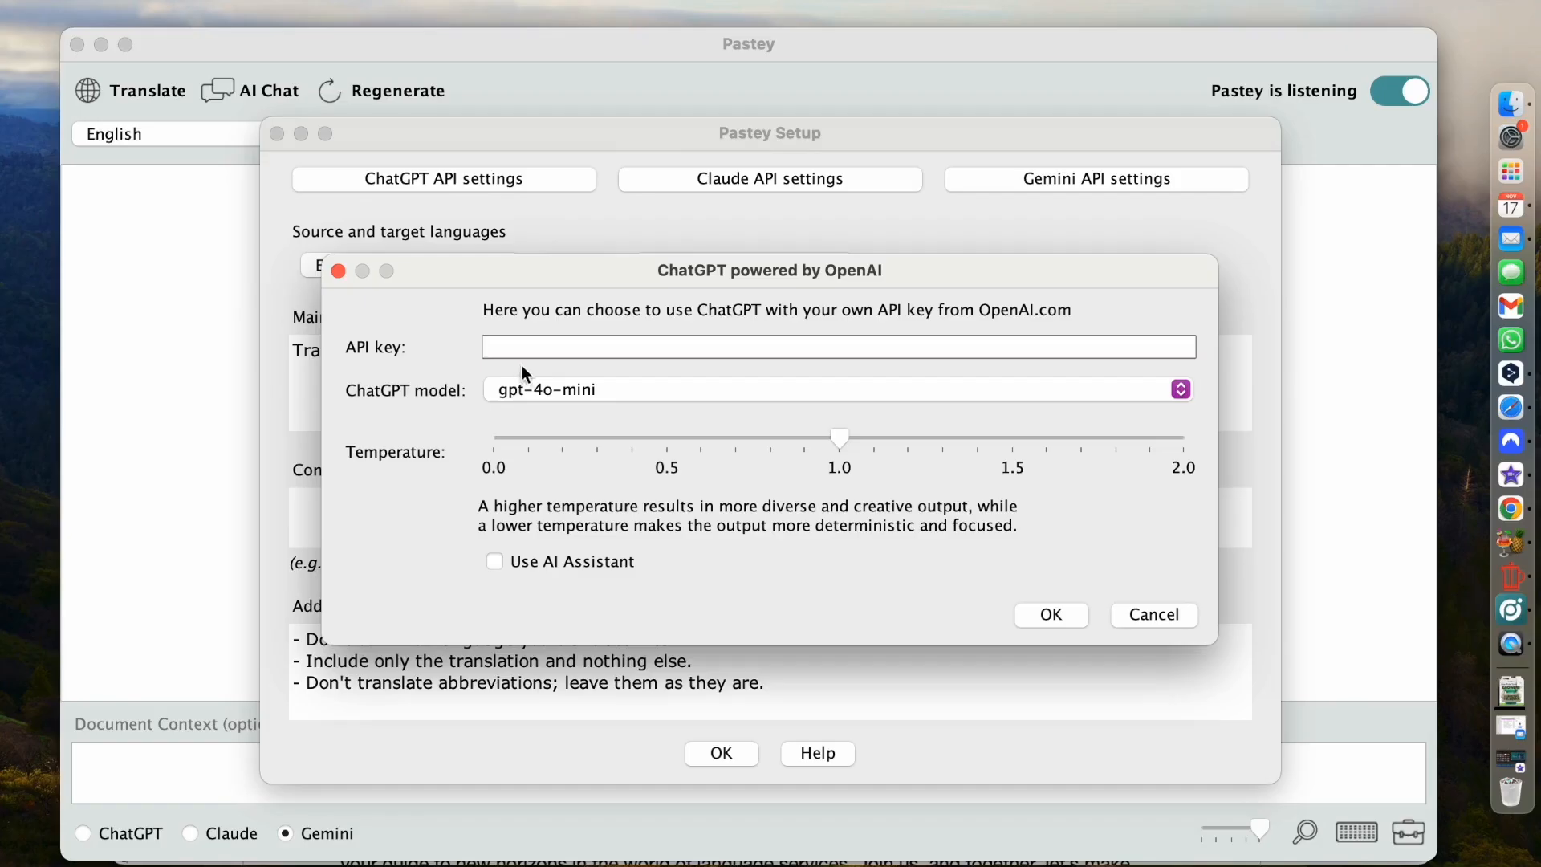
{"action": "mouse_move", "coordinate": [454, 364]}
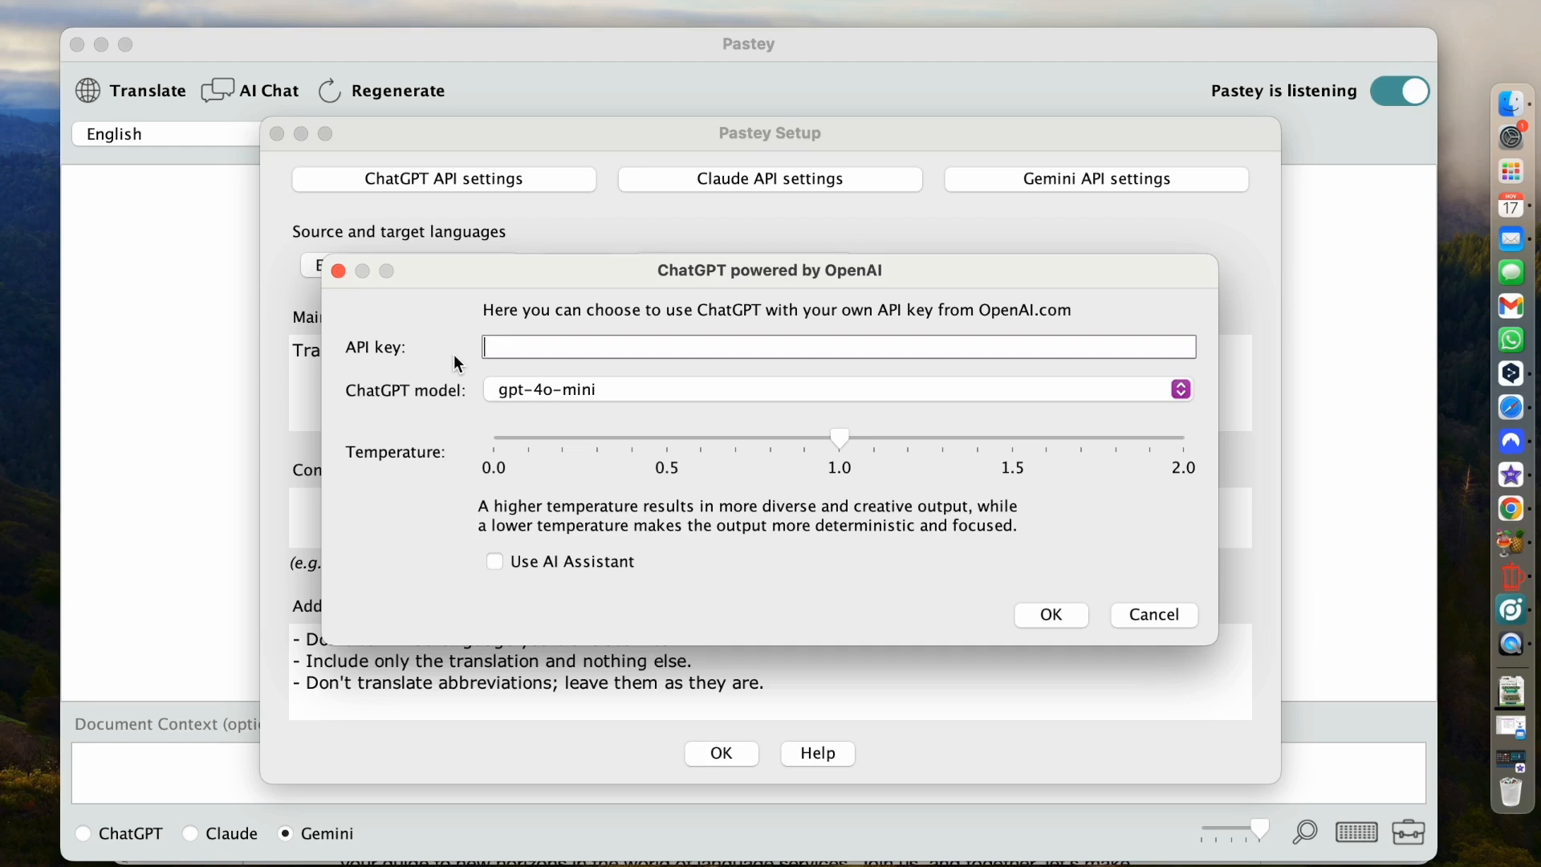
{"action": "mouse_move", "coordinate": [589, 395]}
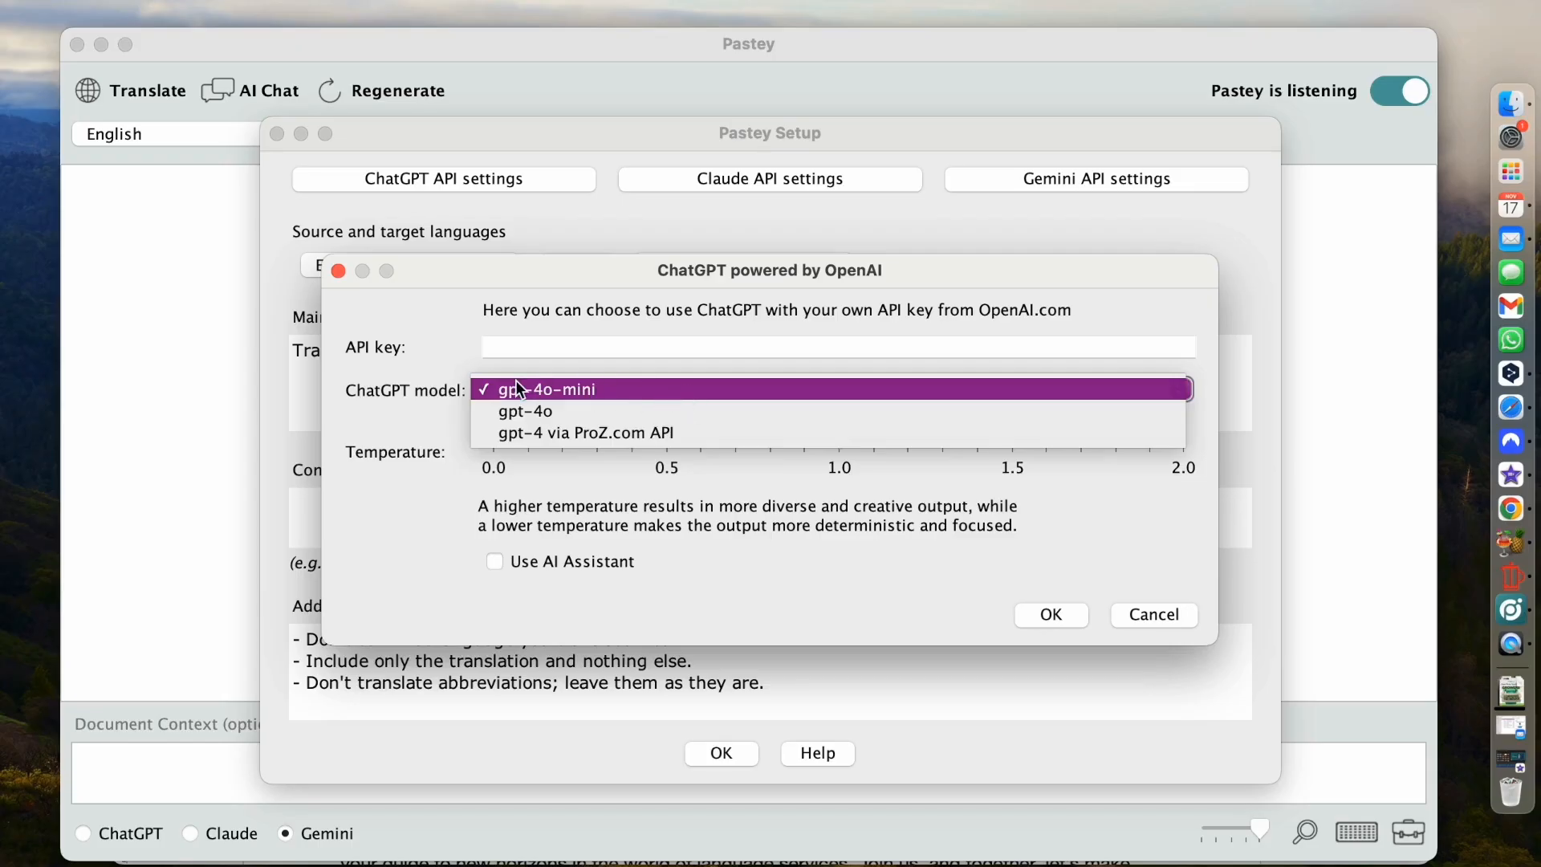
{"action": "mouse_move", "coordinate": [527, 413]}
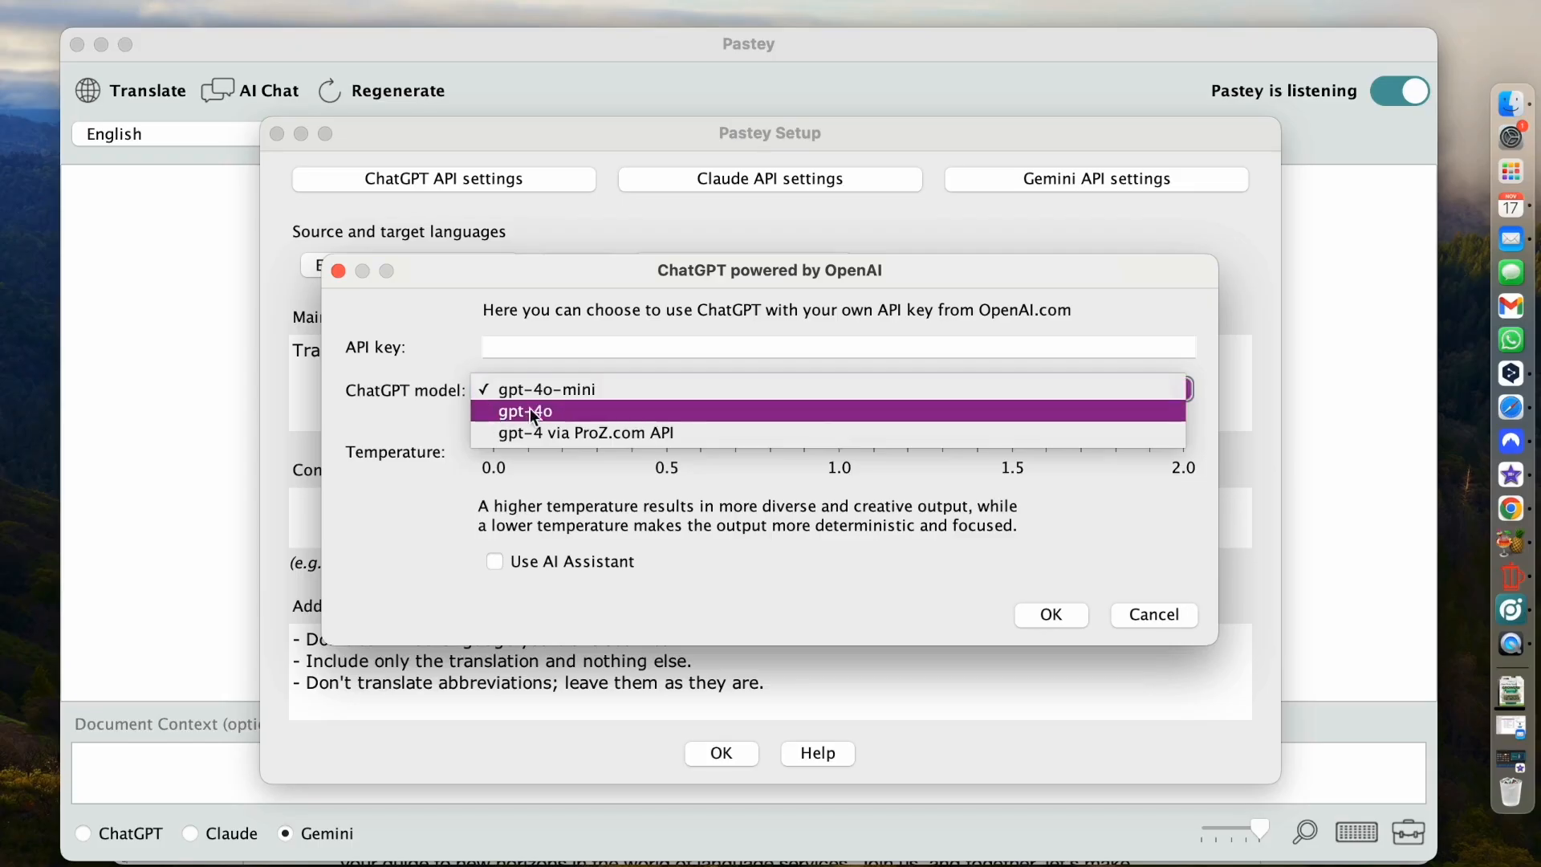
{"action": "mouse_move", "coordinate": [620, 432]}
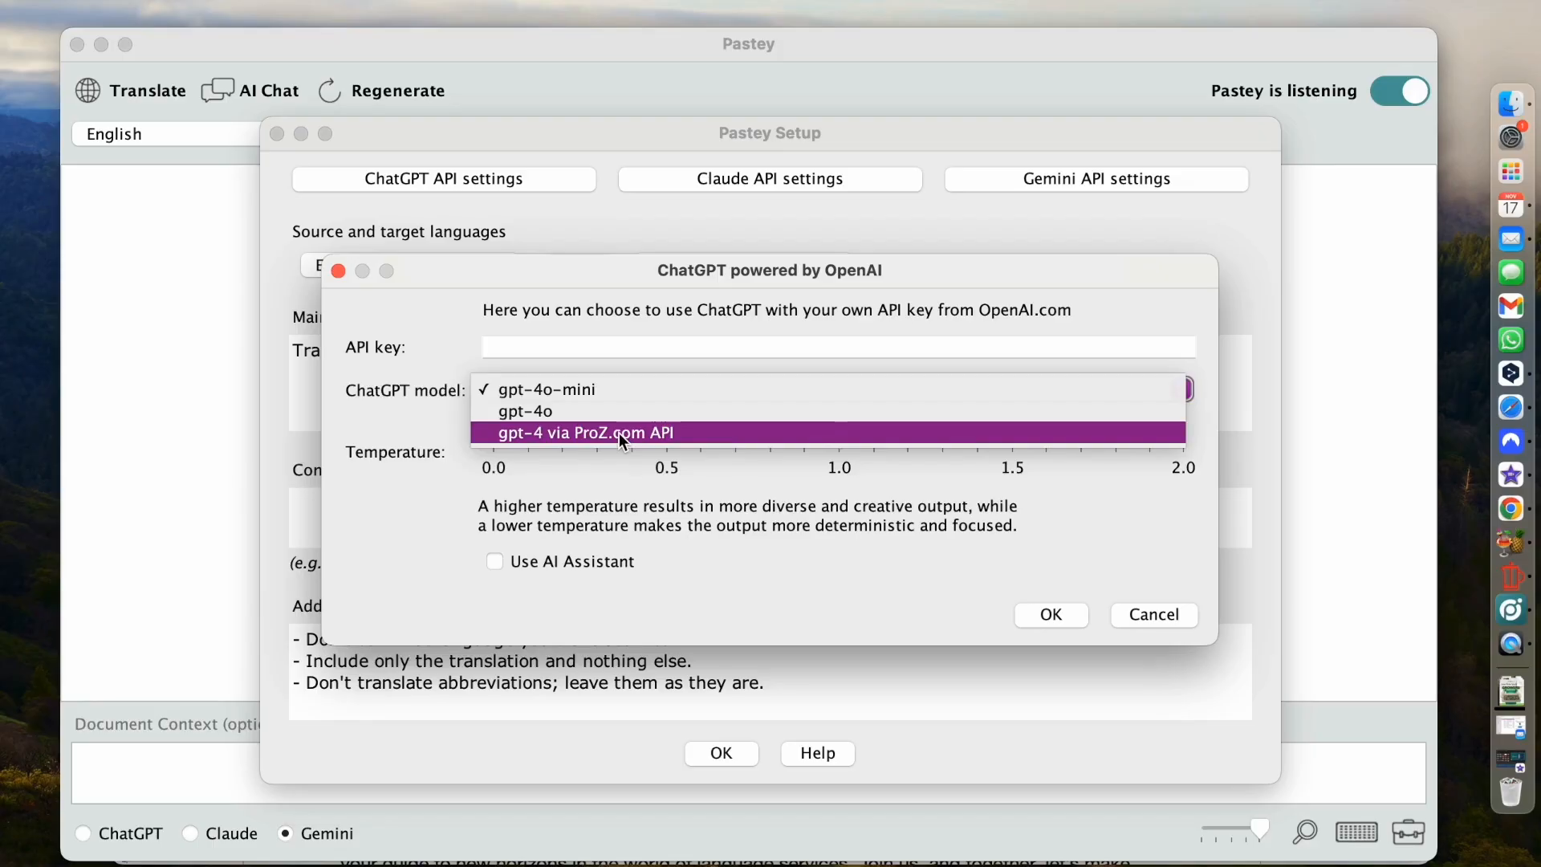
{"action": "mouse_move", "coordinate": [649, 445]}
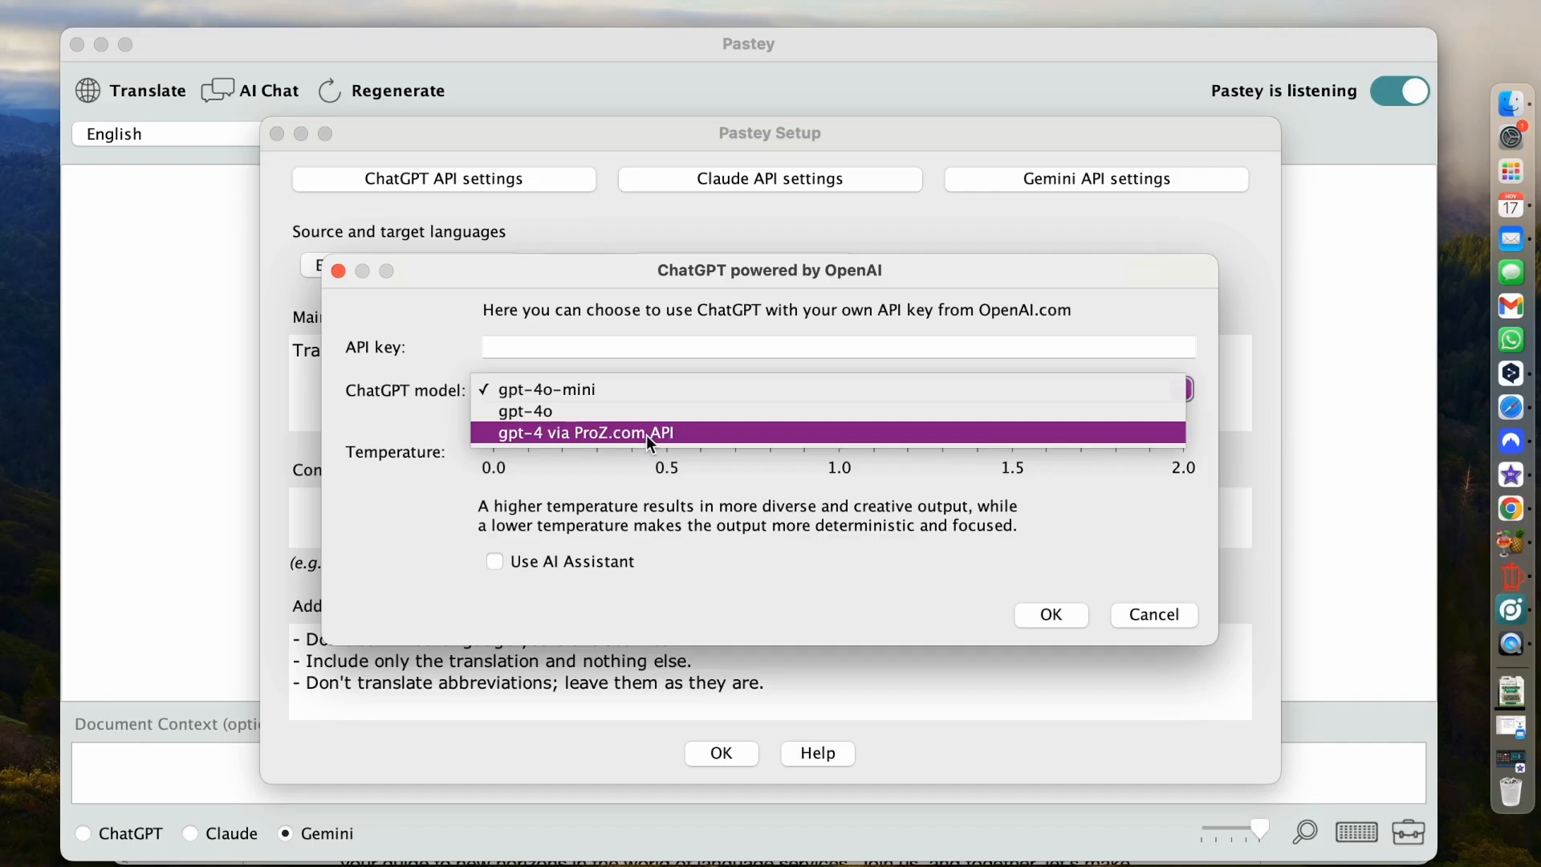
{"action": "mouse_move", "coordinate": [626, 450]}
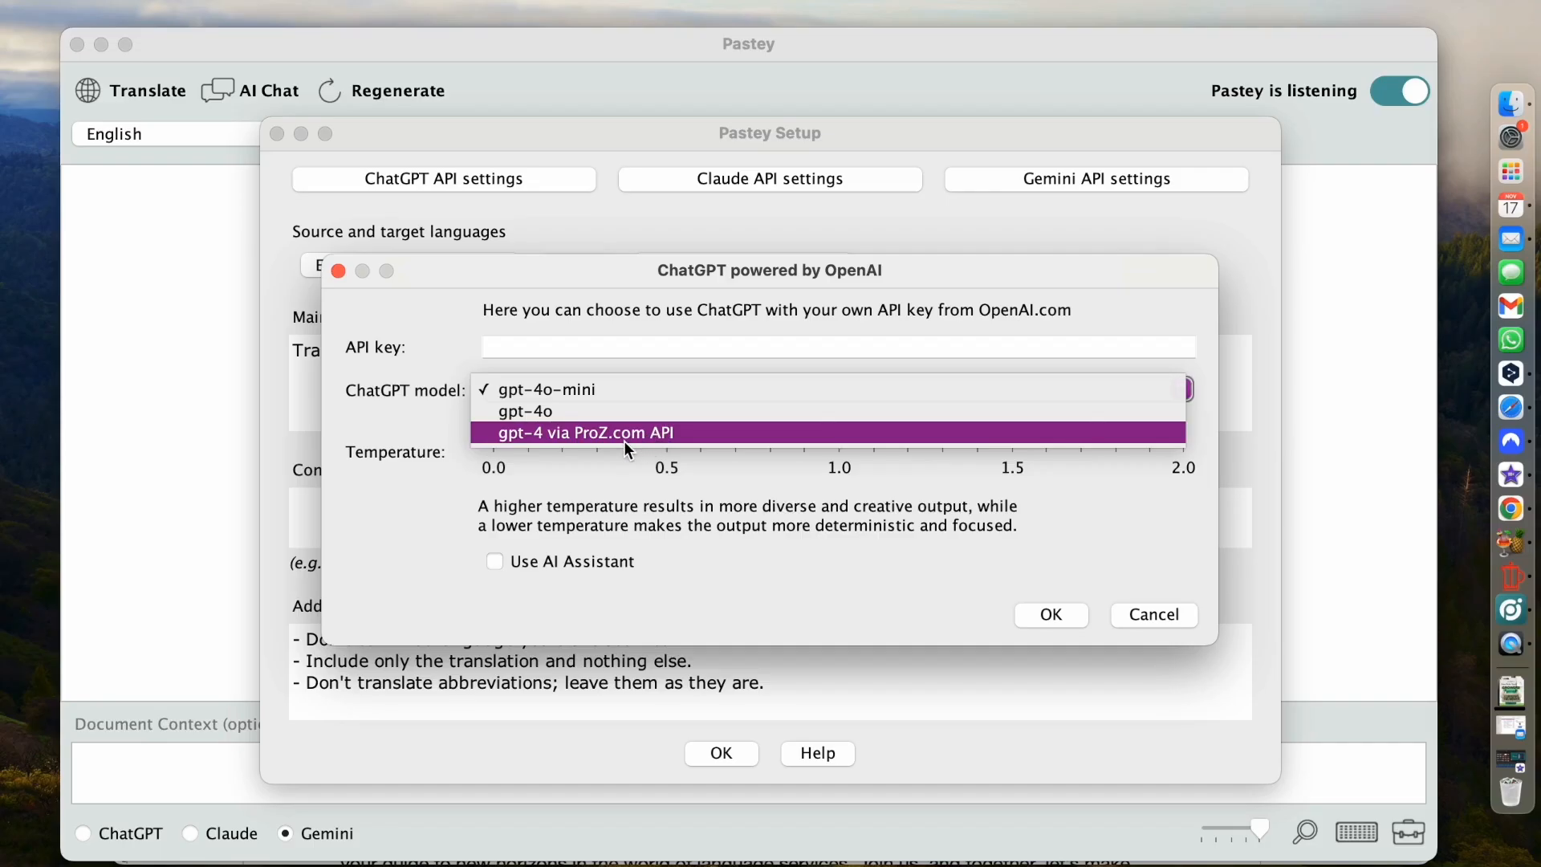
{"action": "mouse_move", "coordinate": [410, 437]}
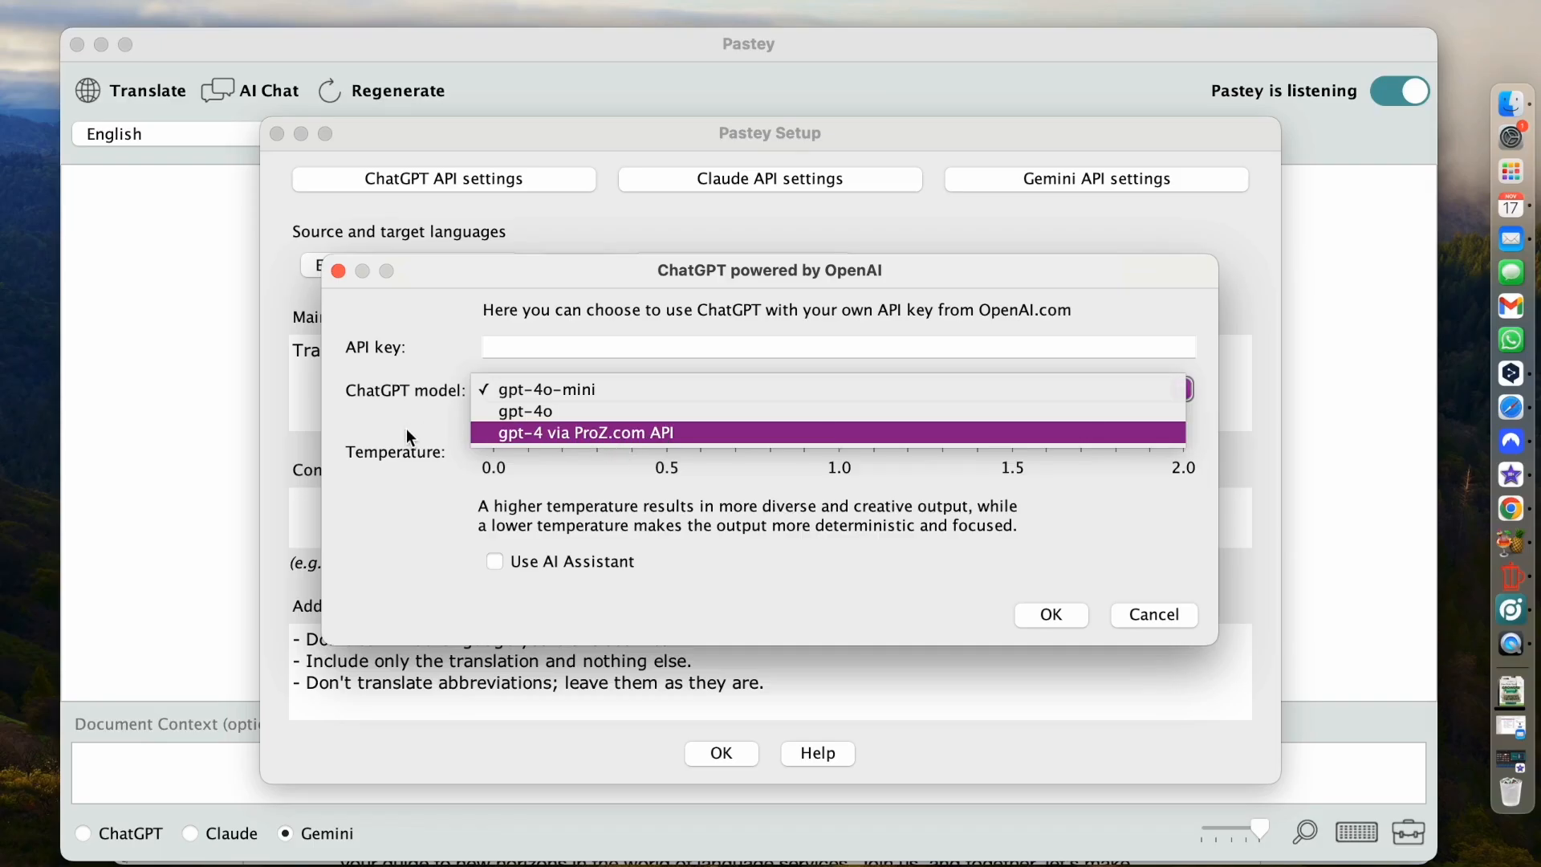
Dismiss the ChatGPT model list, leaving gpt-4o-mini selected
{"action": "left_click", "coordinate": [546, 388]}
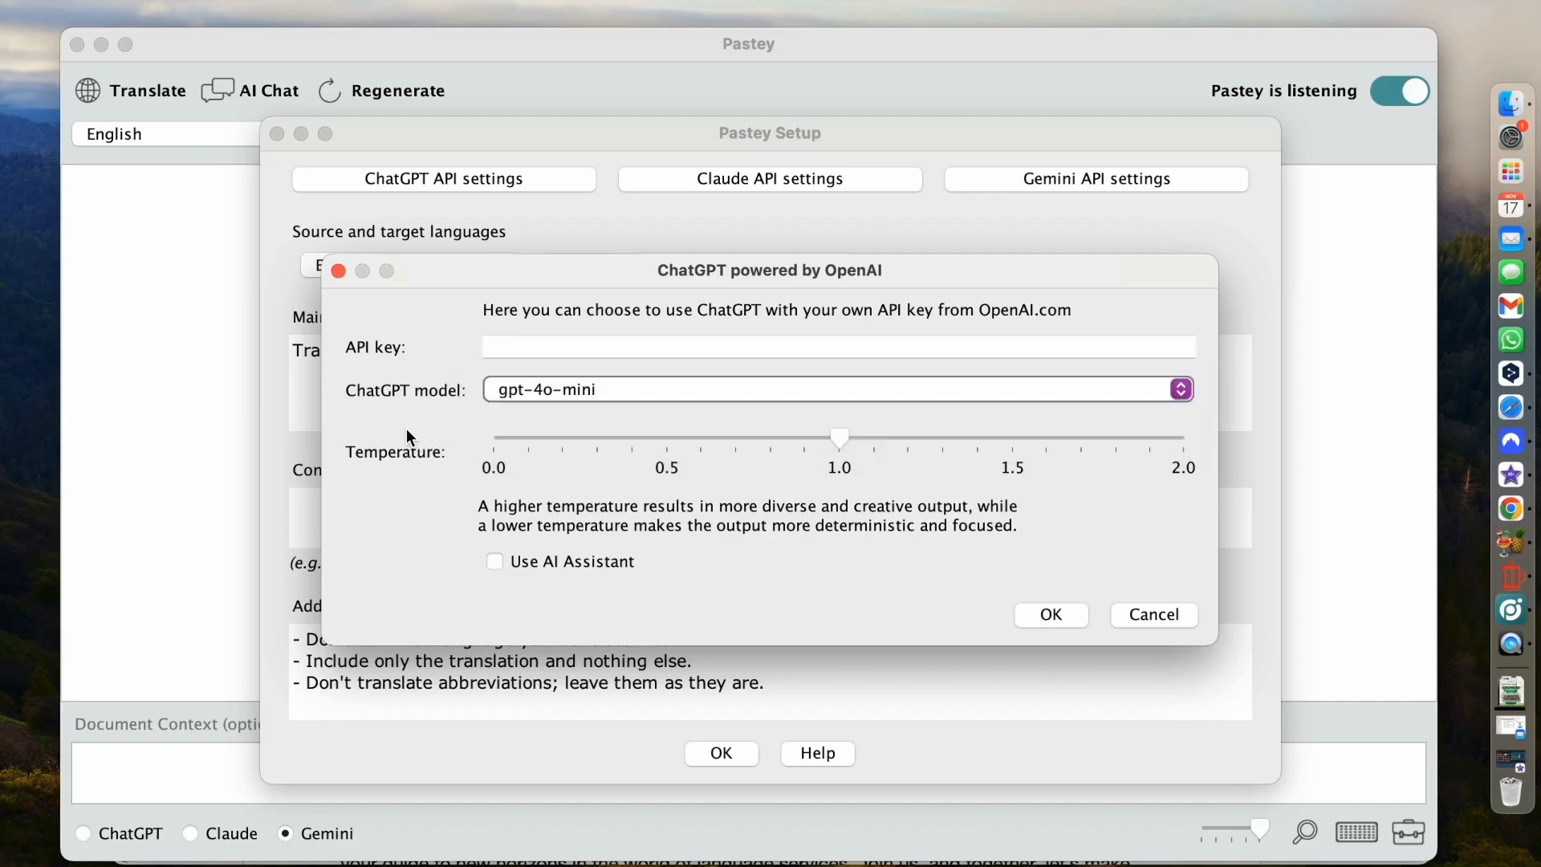
{"action": "mouse_move", "coordinate": [956, 457]}
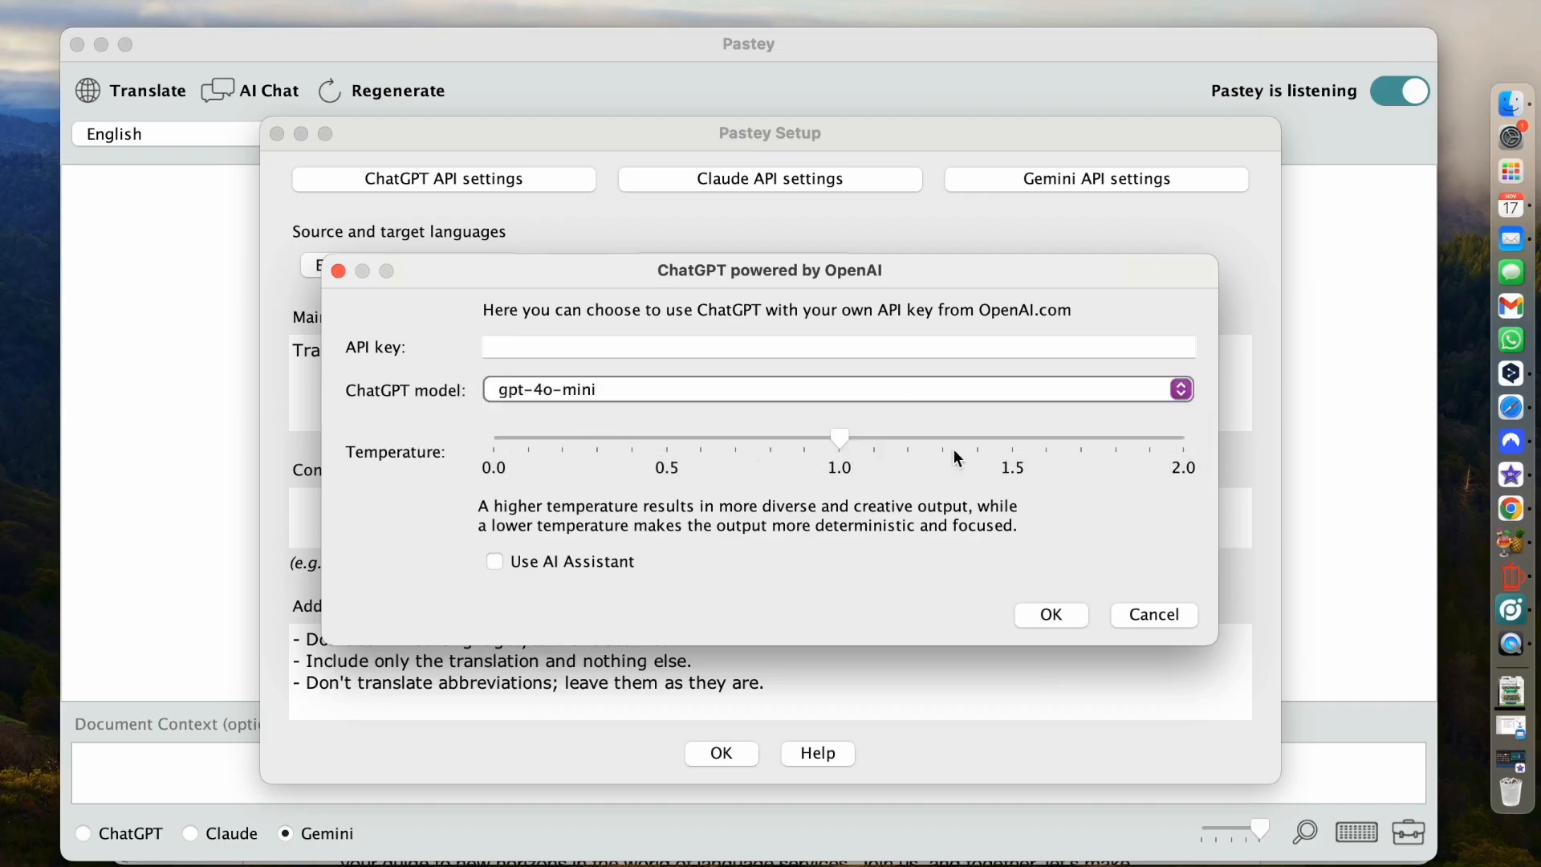
{"action": "mouse_move", "coordinate": [506, 510]}
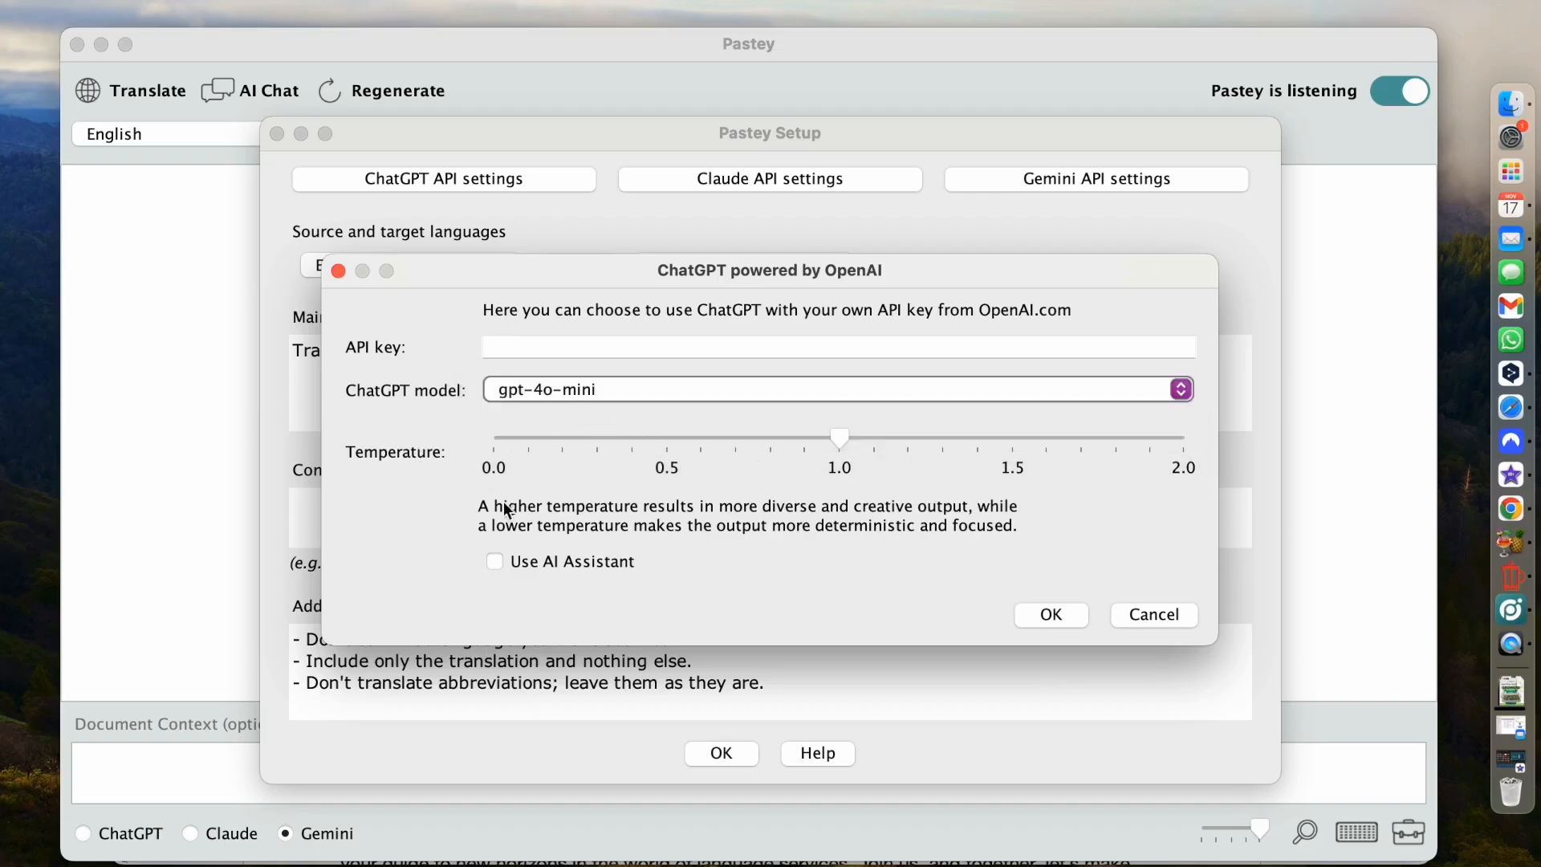
{"action": "mouse_move", "coordinate": [1025, 538]}
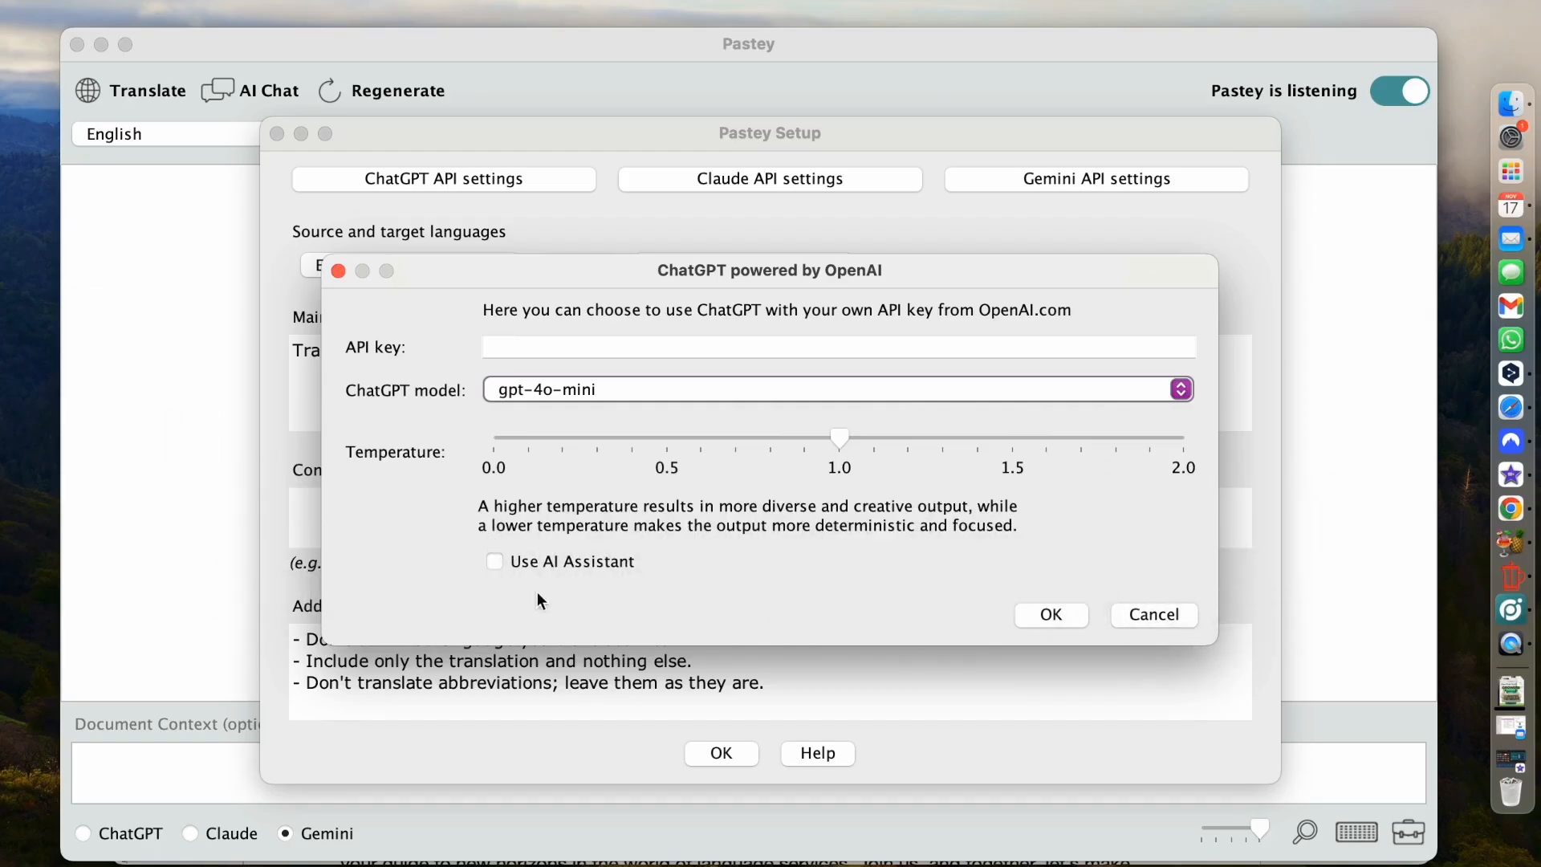
{"action": "mouse_move", "coordinate": [488, 580]}
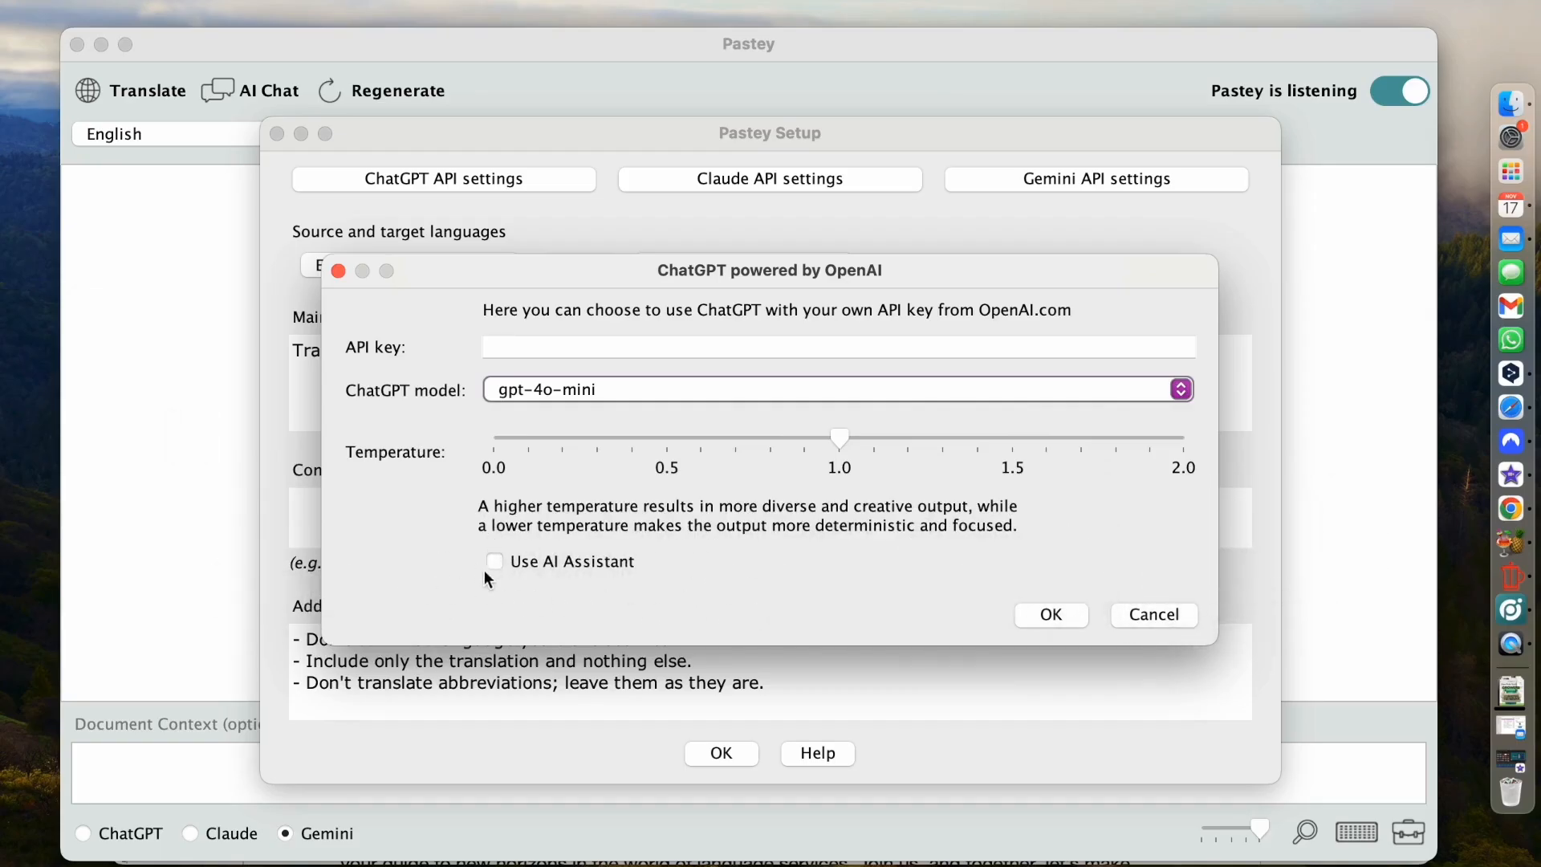
{"action": "mouse_move", "coordinate": [629, 588]}
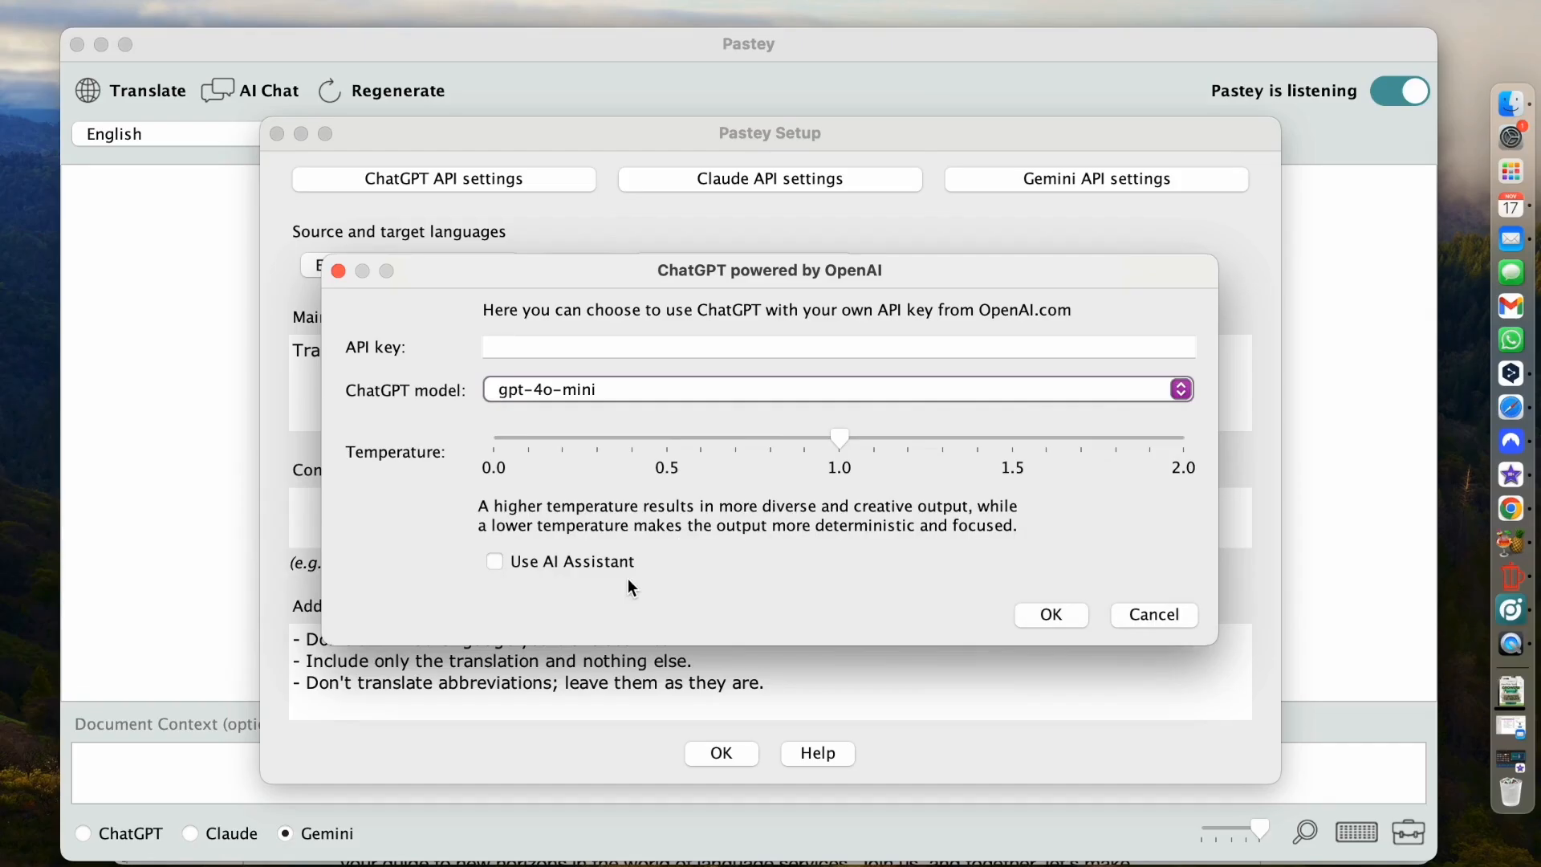
{"action": "mouse_move", "coordinate": [798, 579]}
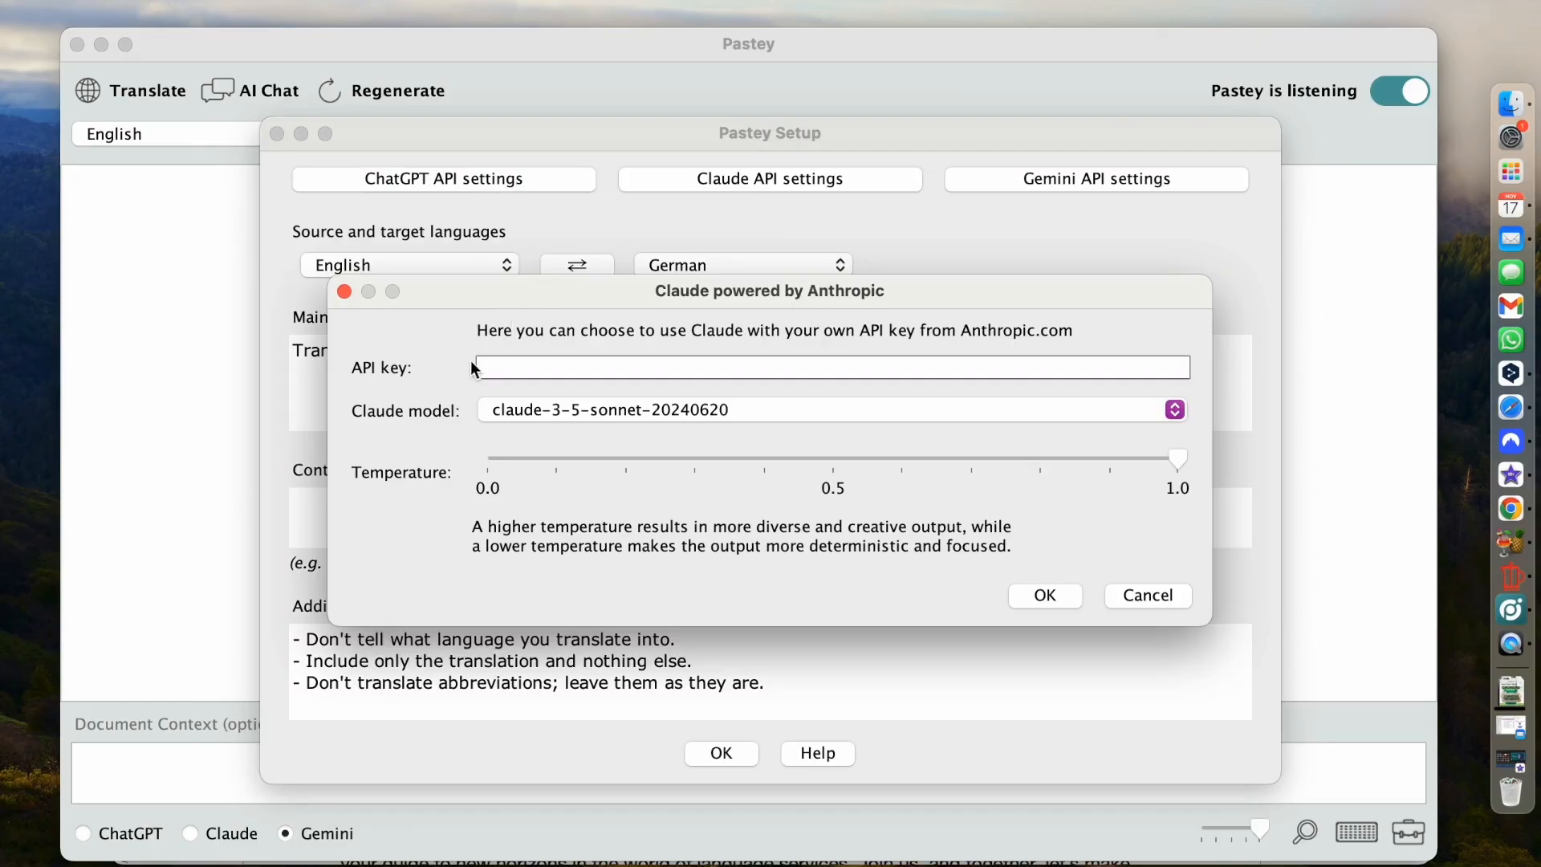
{"action": "mouse_move", "coordinate": [440, 421]}
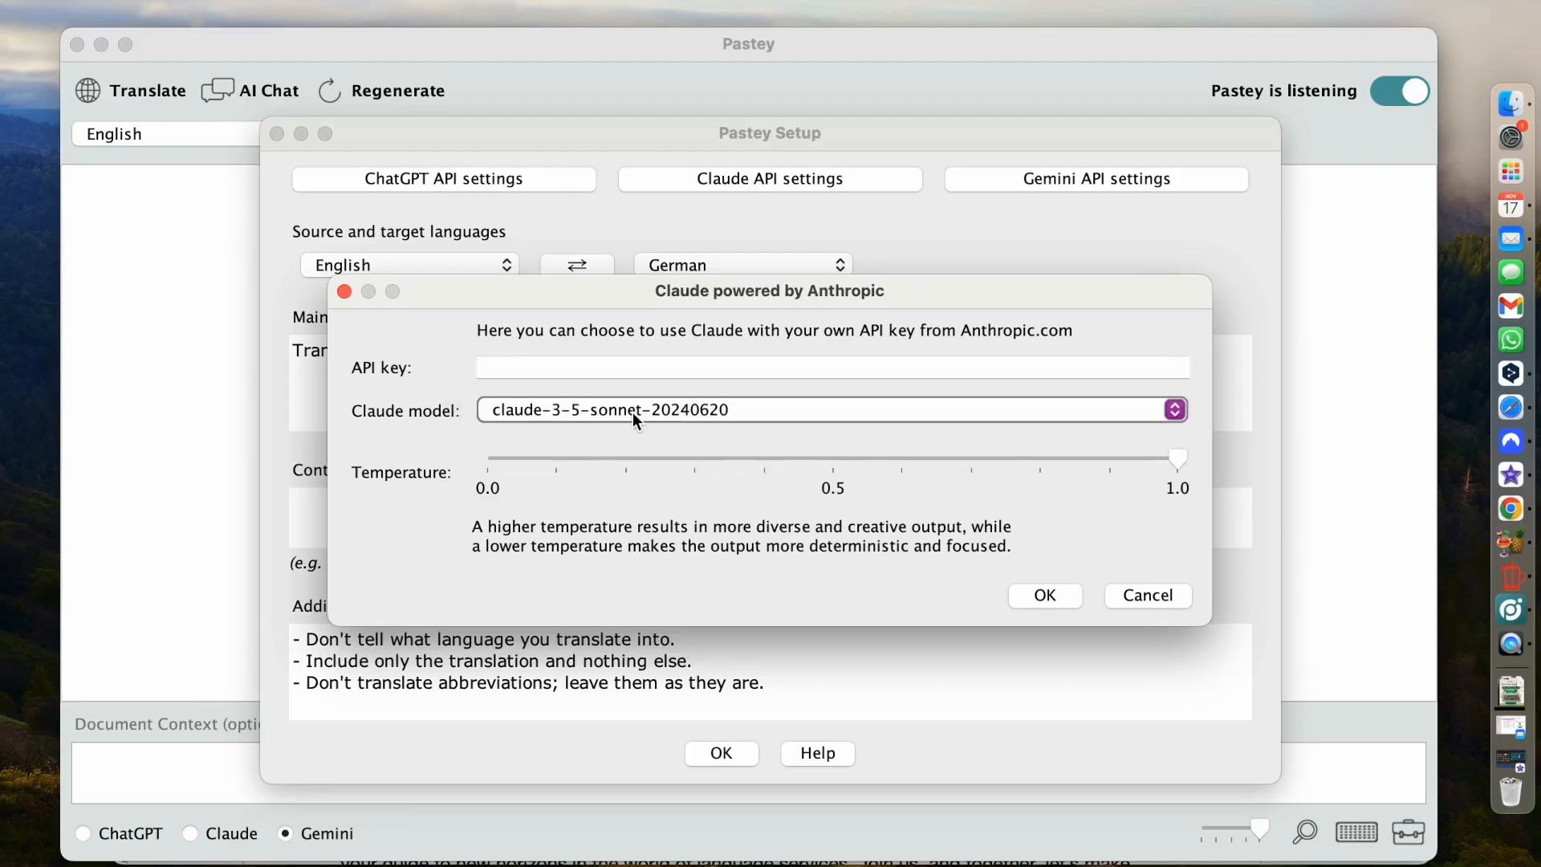
{"action": "mouse_move", "coordinate": [436, 450]}
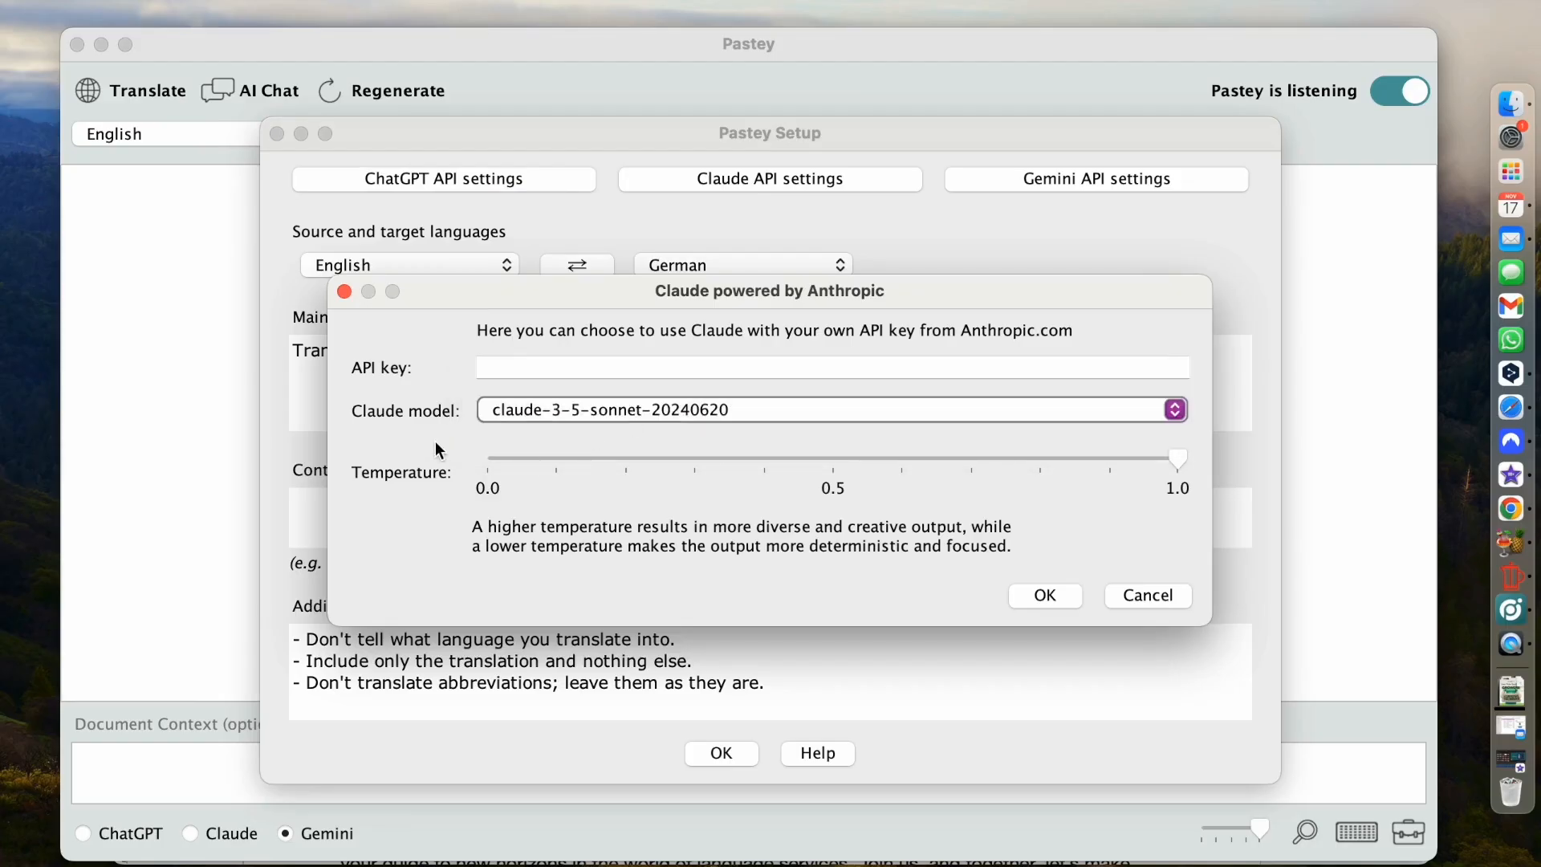
{"action": "mouse_move", "coordinate": [548, 467]}
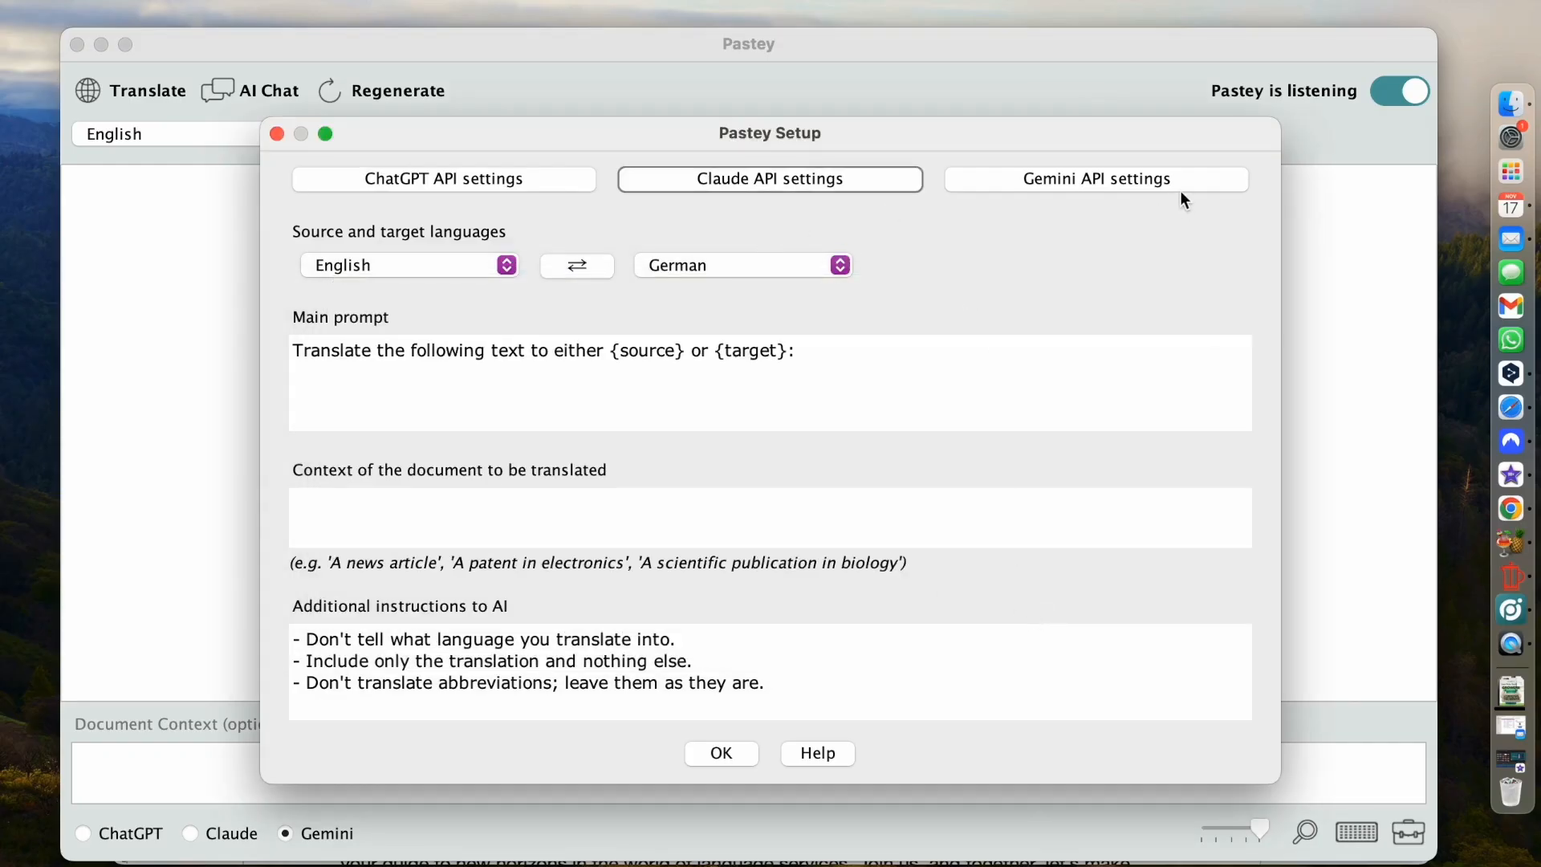
Glance at the Gemini API settings, then confirm the setup with OK
{"action": "left_click", "coordinate": [1094, 178]}
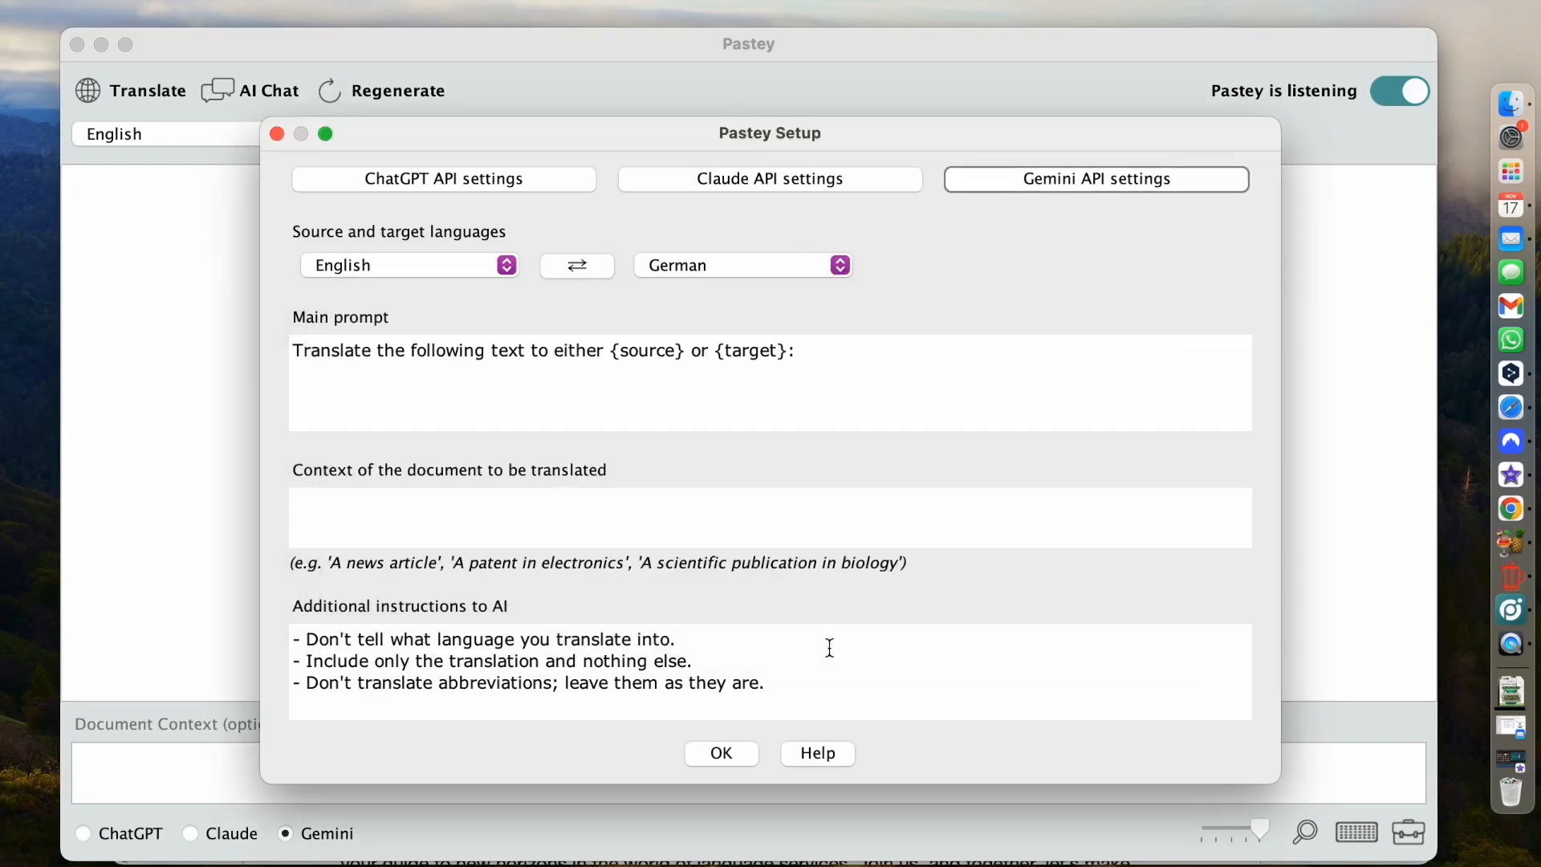
{"action": "mouse_move", "coordinate": [693, 772]}
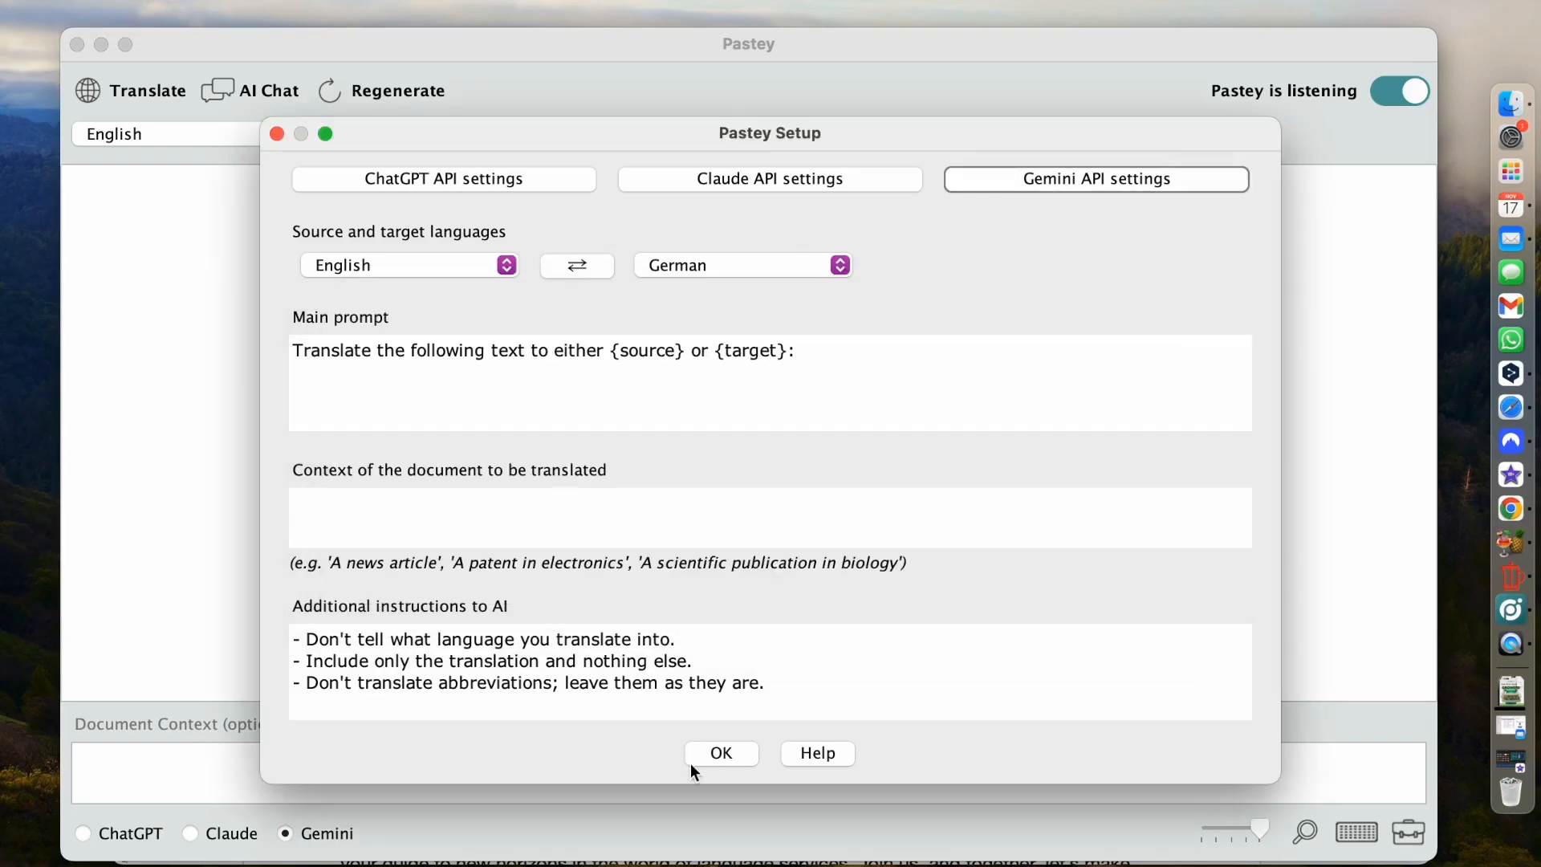
{"action": "left_click", "coordinate": [720, 753]}
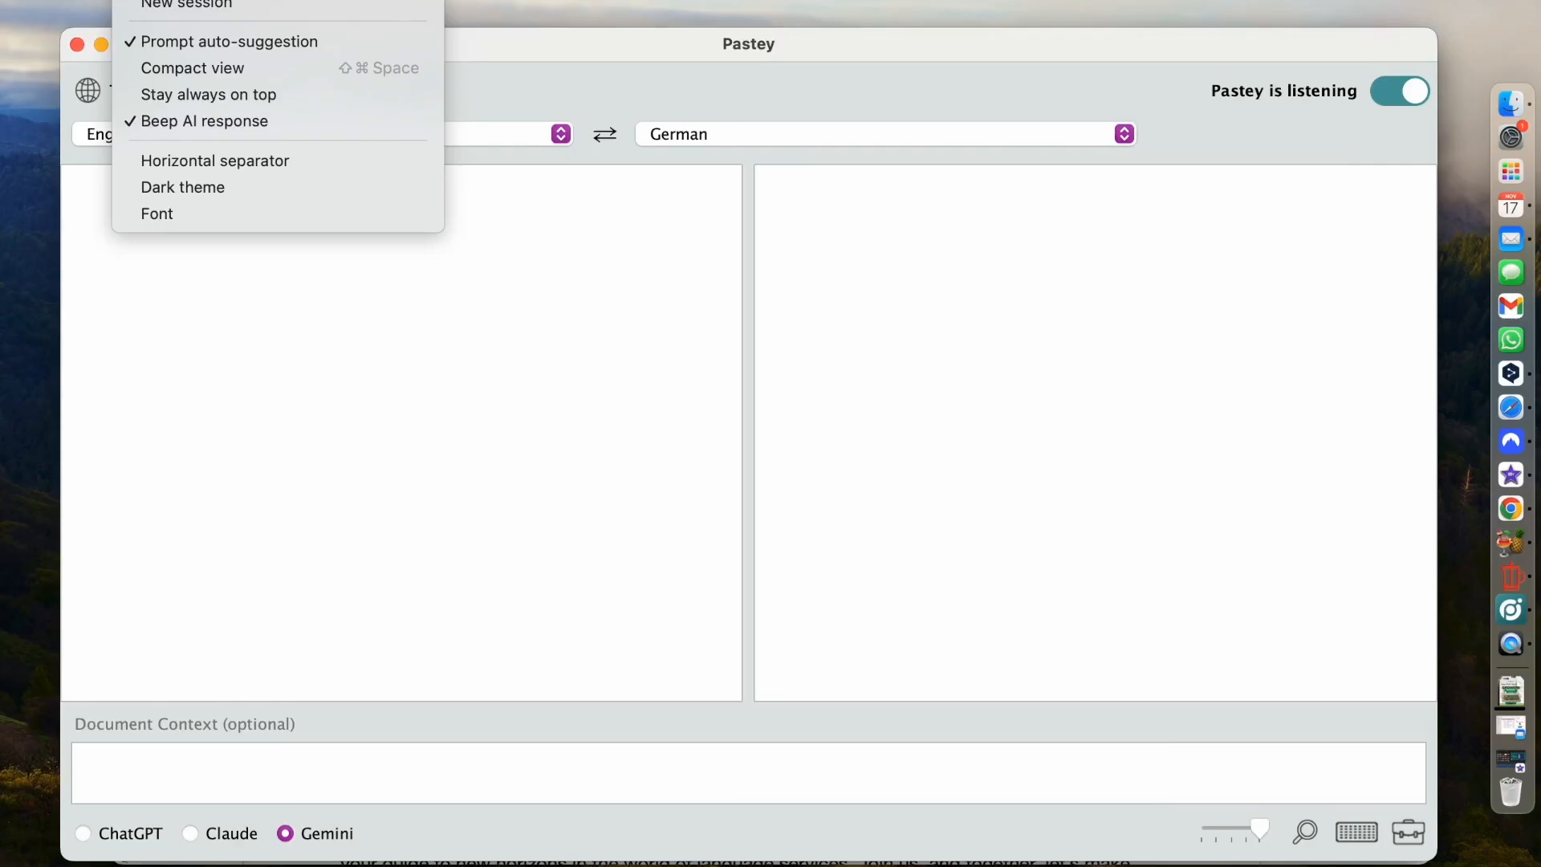
{"action": "mouse_move", "coordinate": [220, 6]}
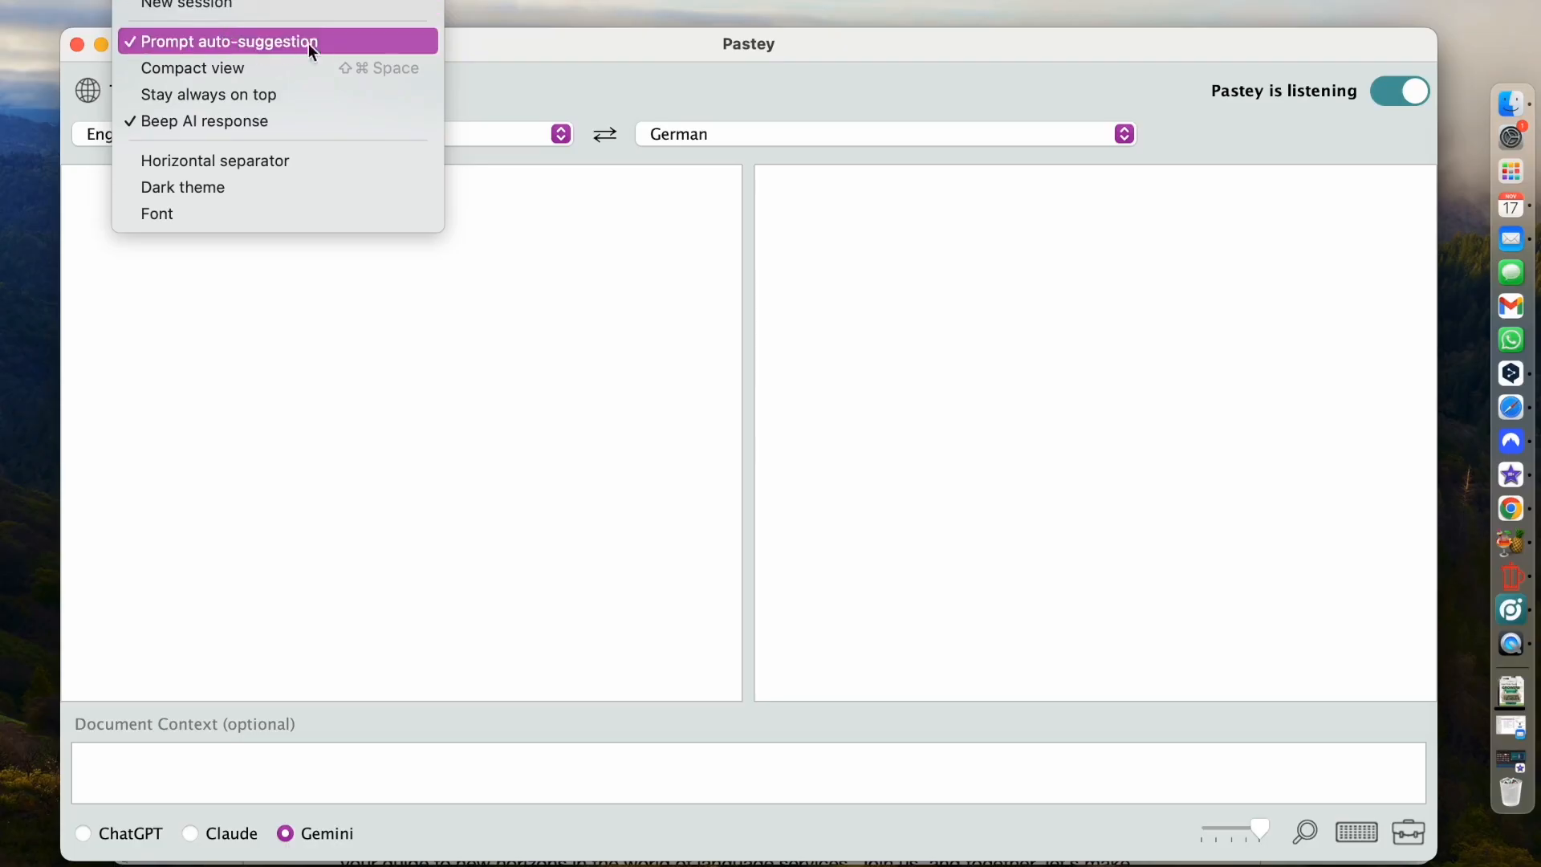
{"action": "mouse_move", "coordinate": [328, 50]}
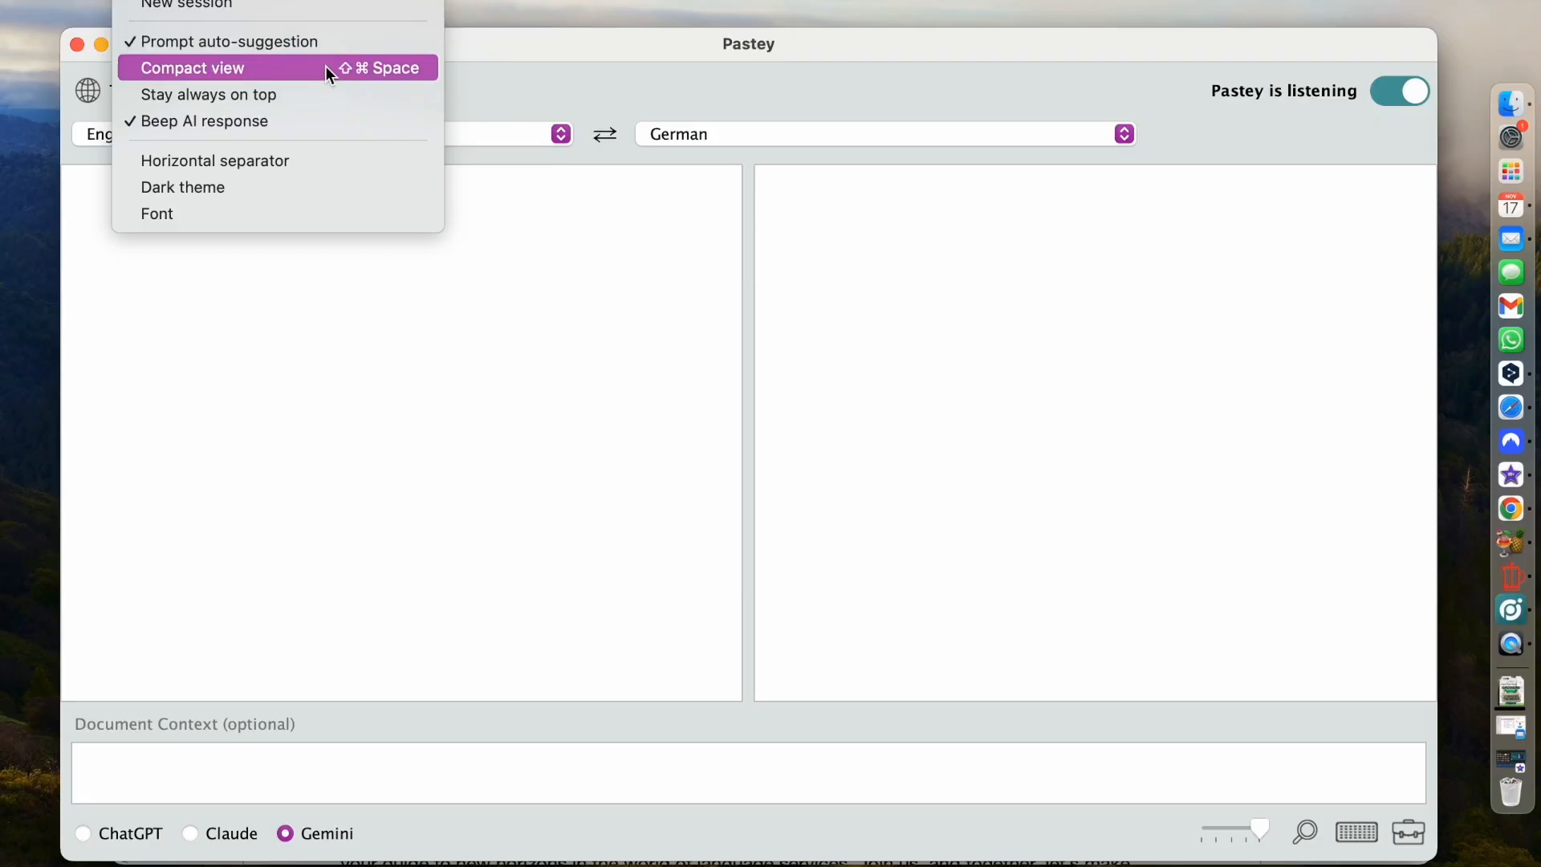
{"action": "mouse_move", "coordinate": [280, 95]}
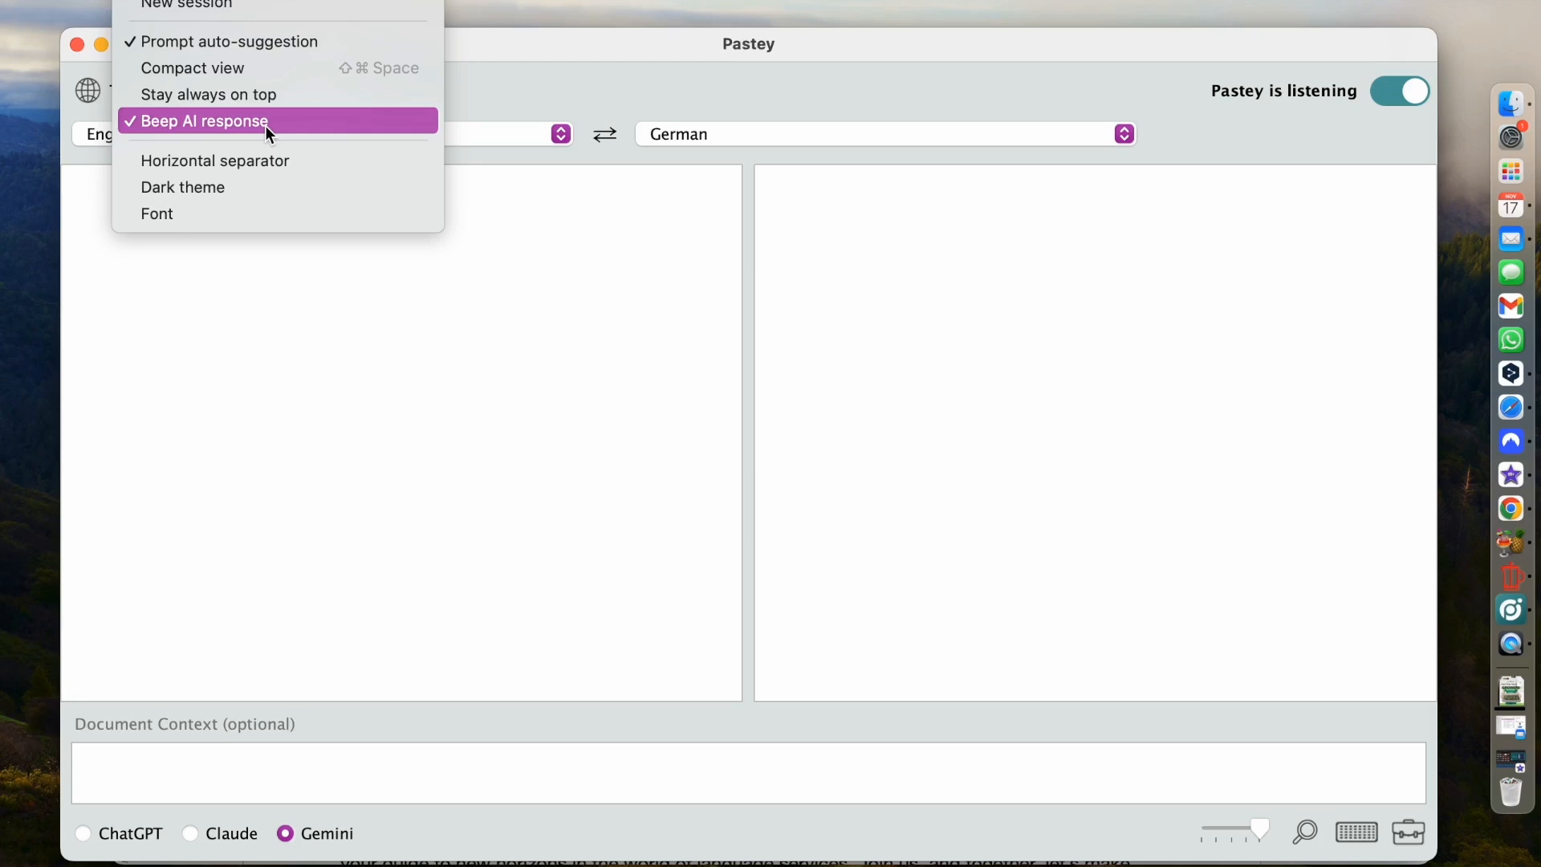
{"action": "mouse_move", "coordinate": [269, 187]}
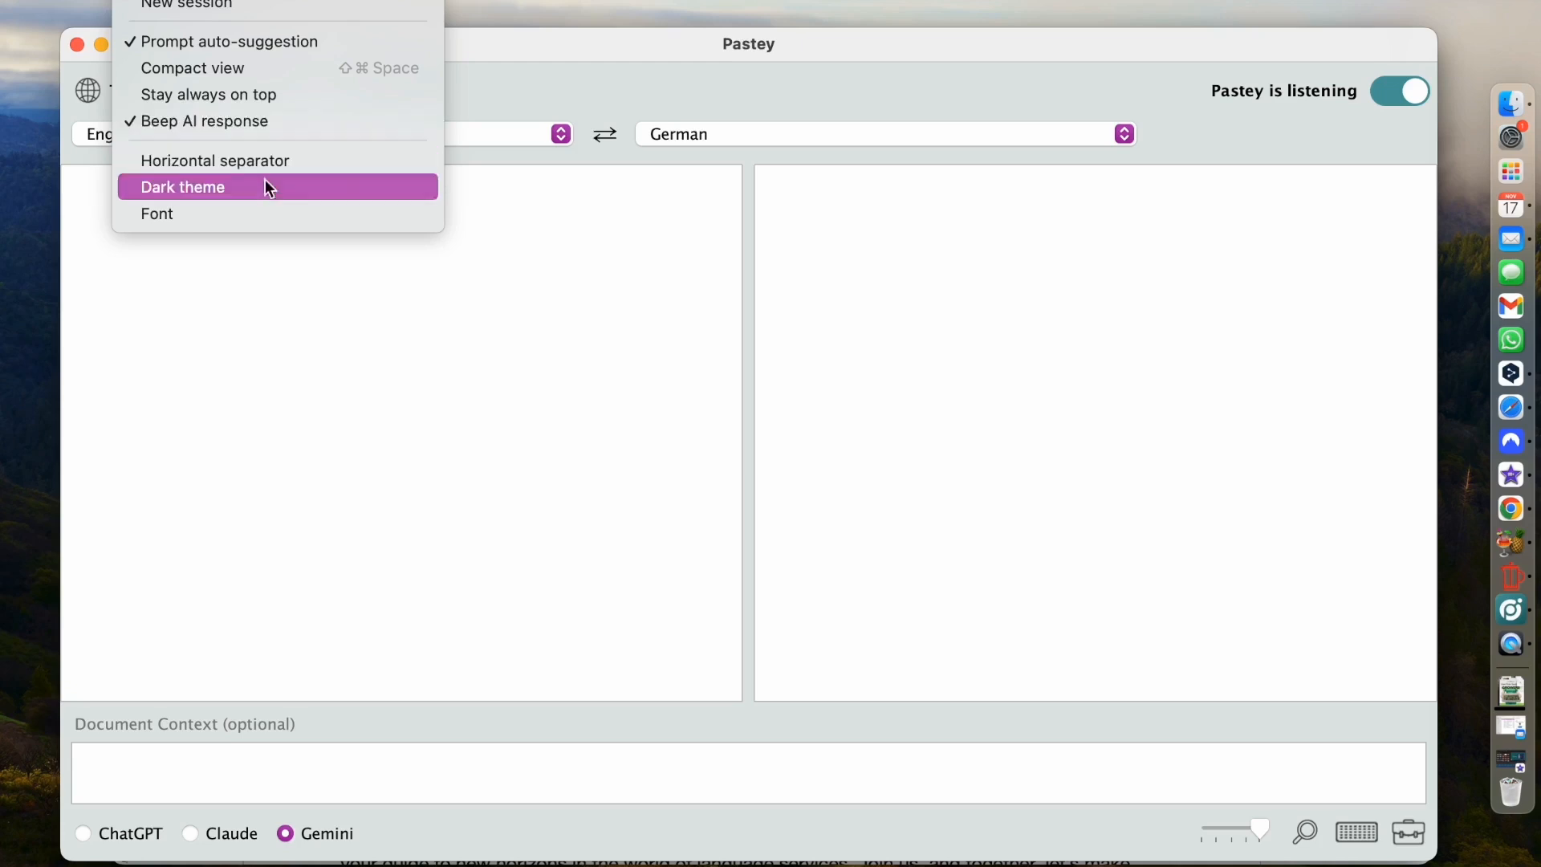
{"action": "mouse_move", "coordinate": [278, 161]}
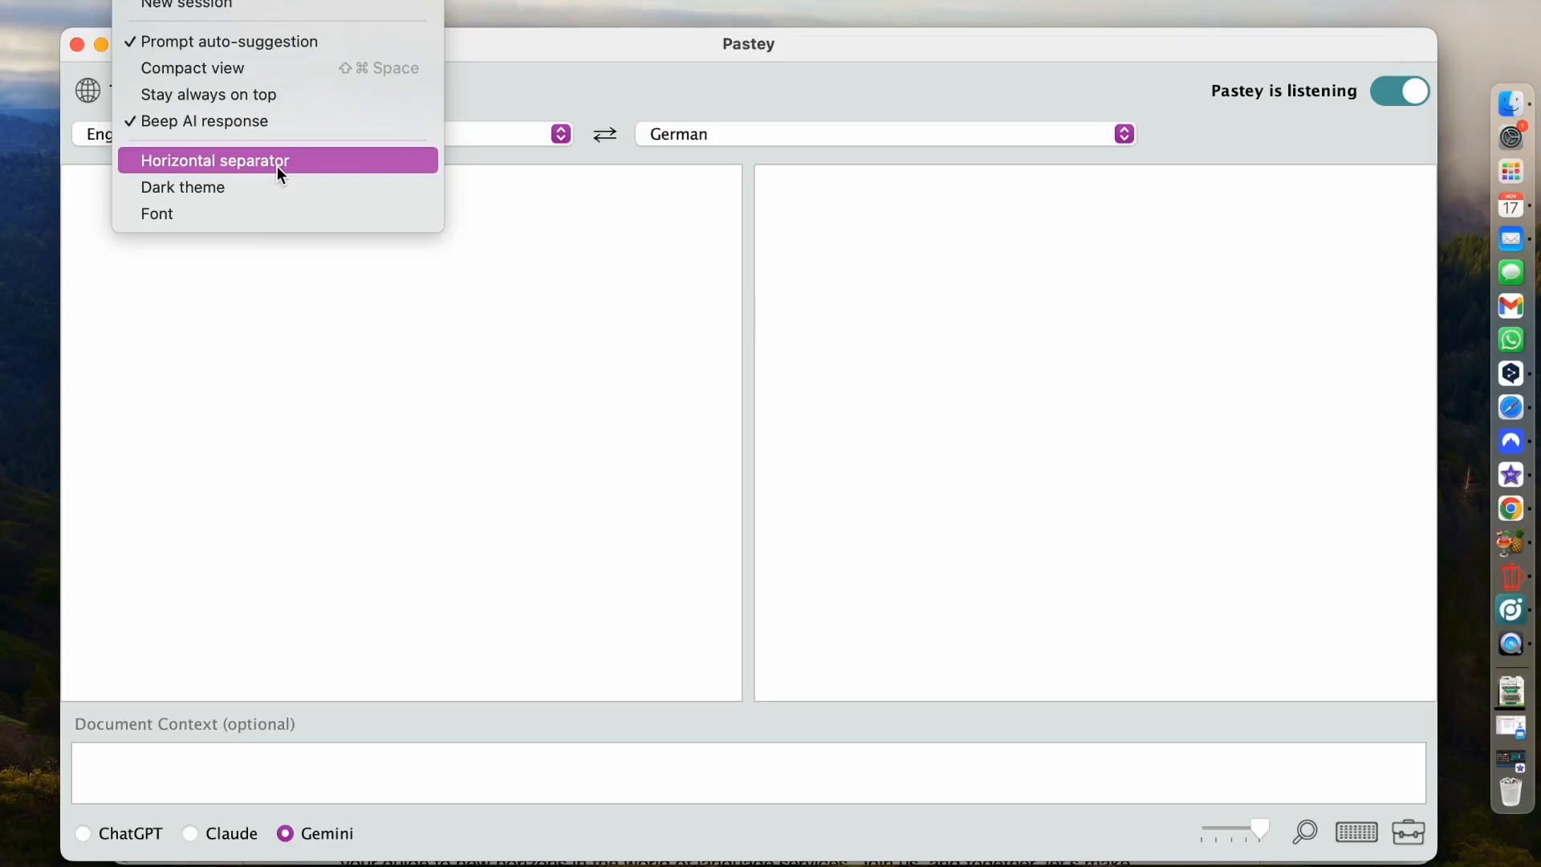
Stack the panes vertically, then restore the side-by-side layout
{"action": "left_click", "coordinate": [277, 161]}
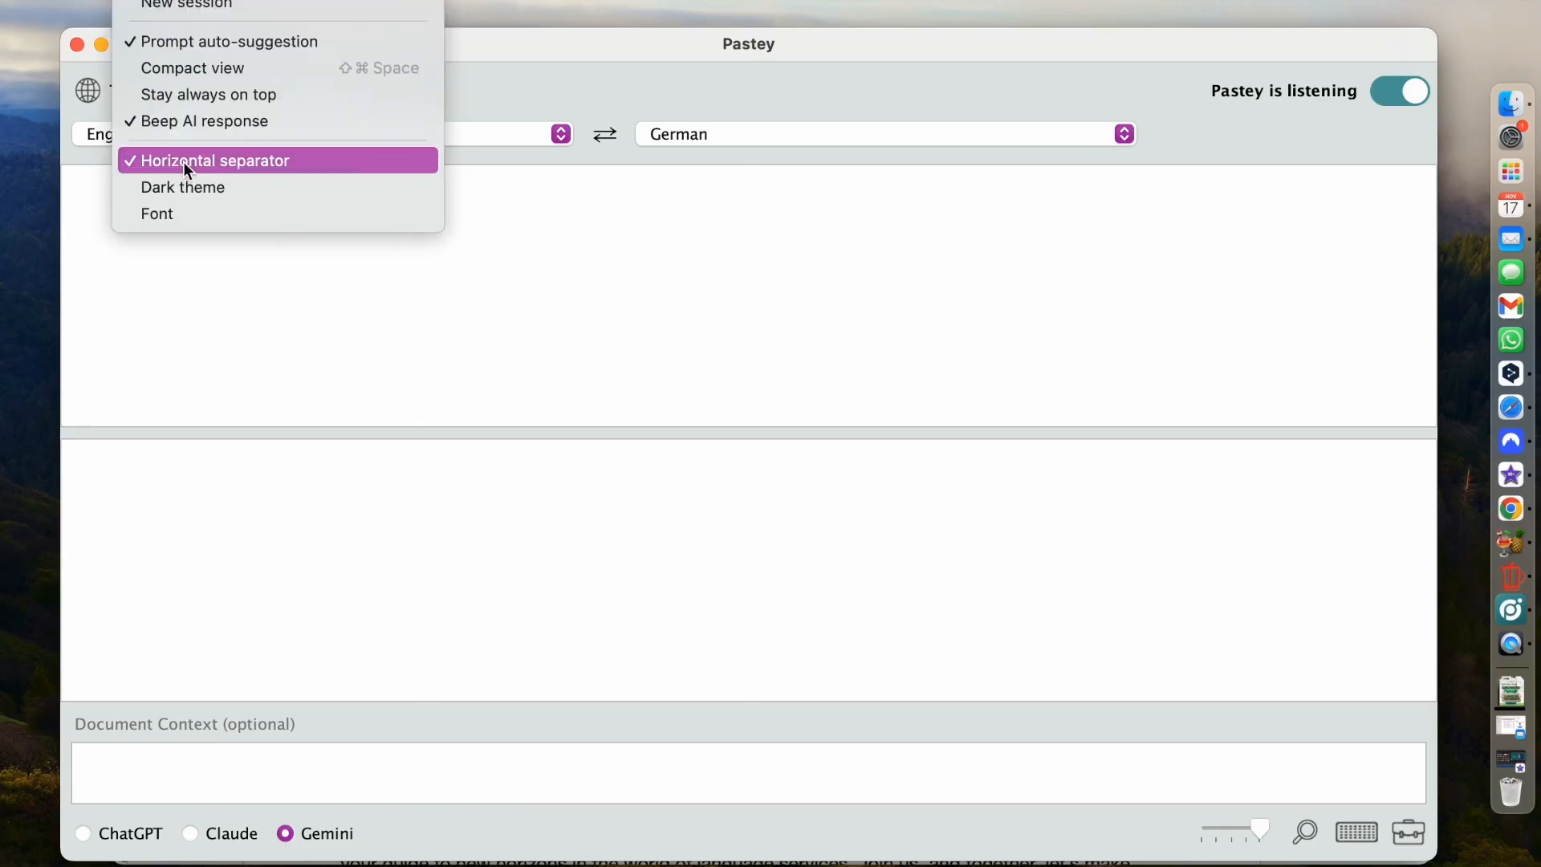
{"action": "left_click", "coordinate": [214, 161]}
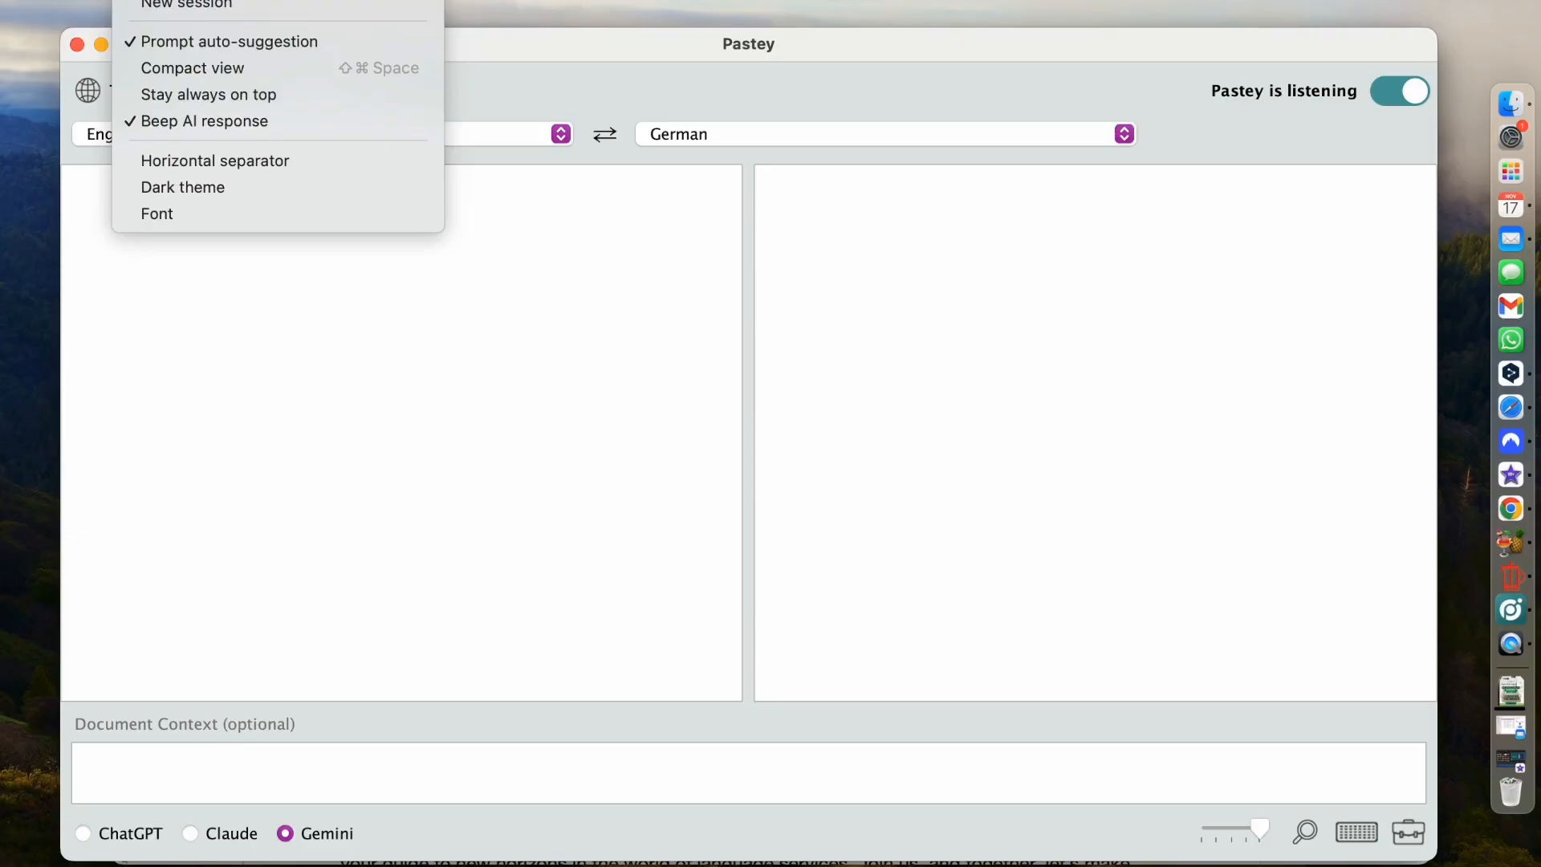
{"action": "mouse_move", "coordinate": [183, 186]}
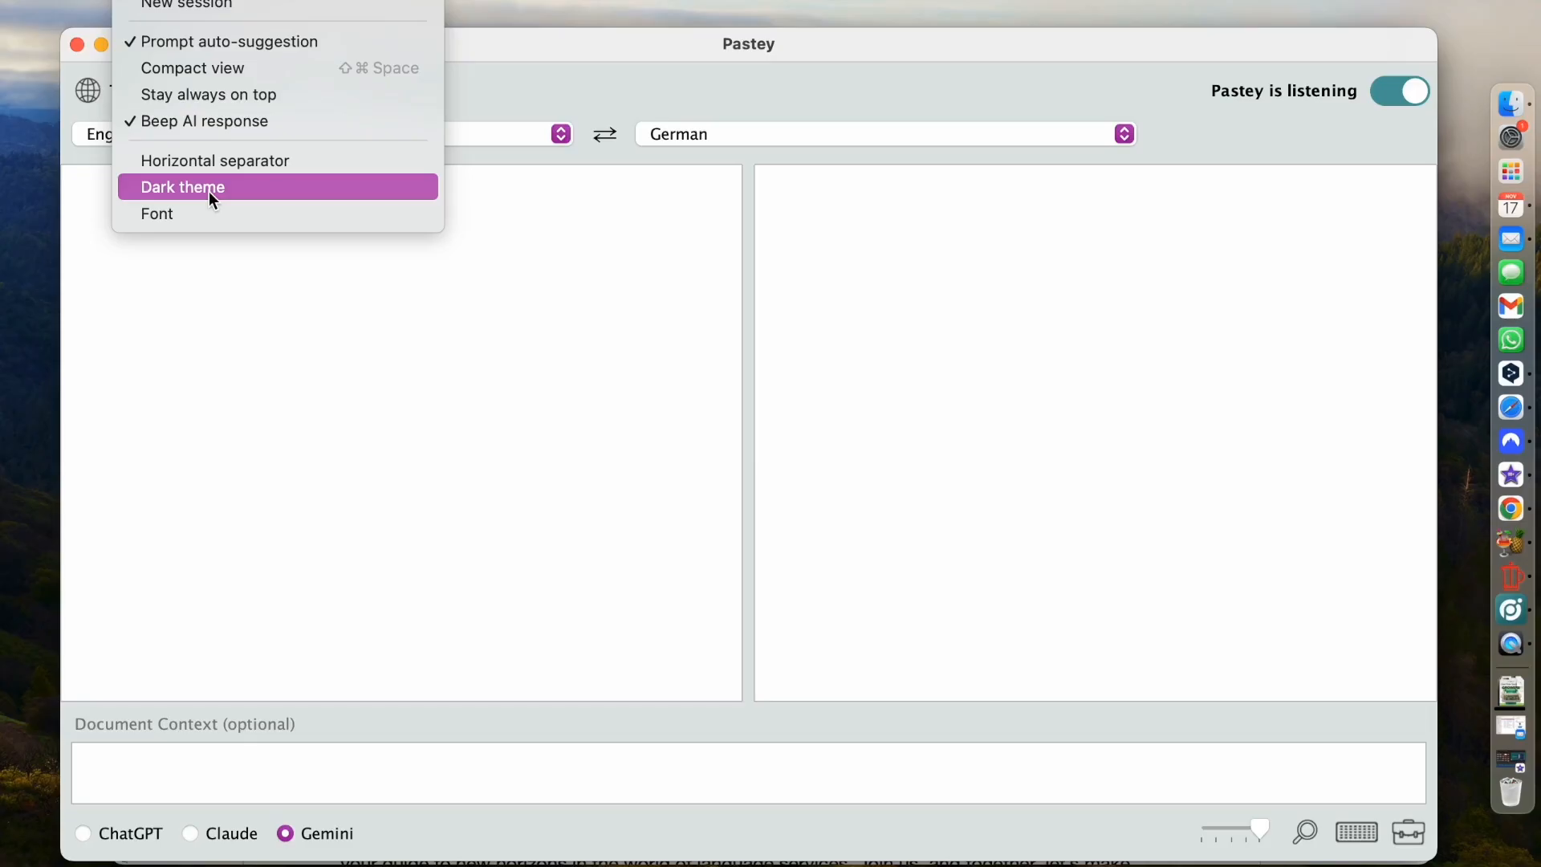
{"action": "mouse_move", "coordinate": [207, 213]}
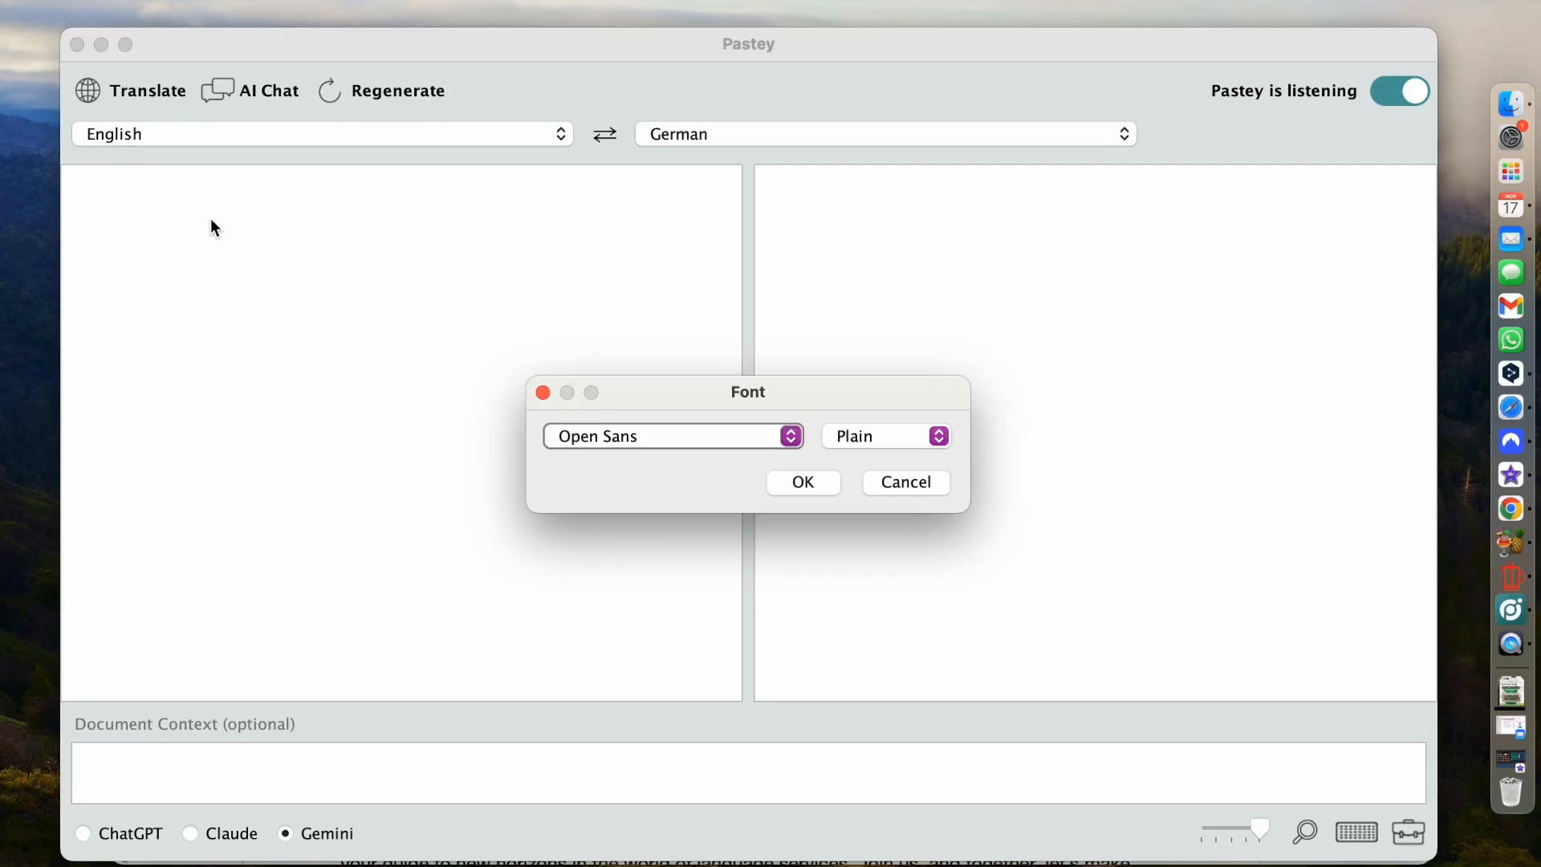
{"action": "mouse_move", "coordinate": [764, 489]}
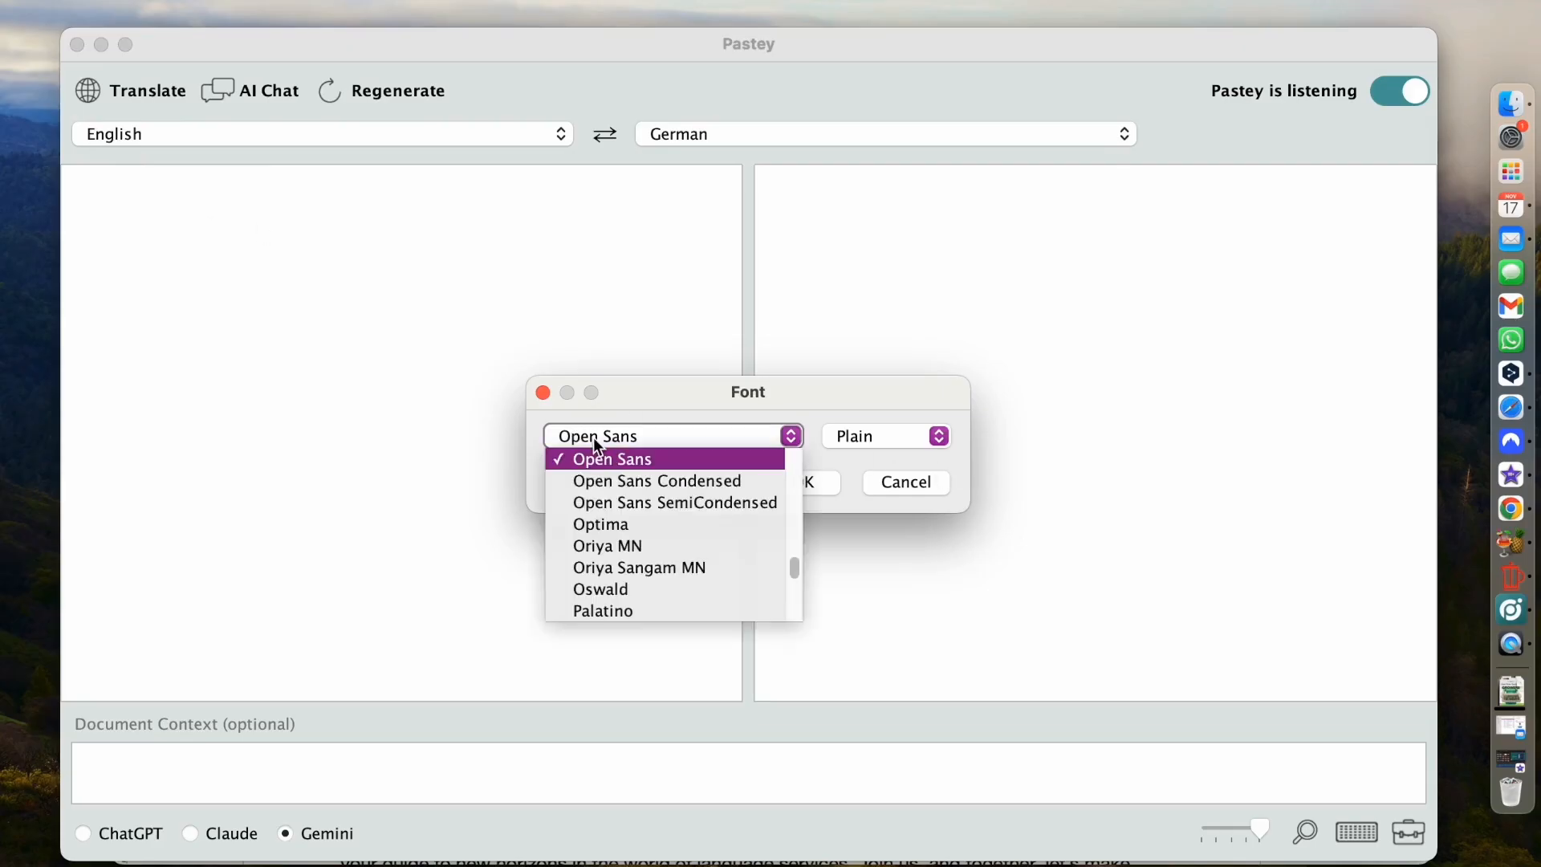
Keep Open Sans with Plain style and confirm the font dialog
{"action": "left_click", "coordinate": [610, 458]}
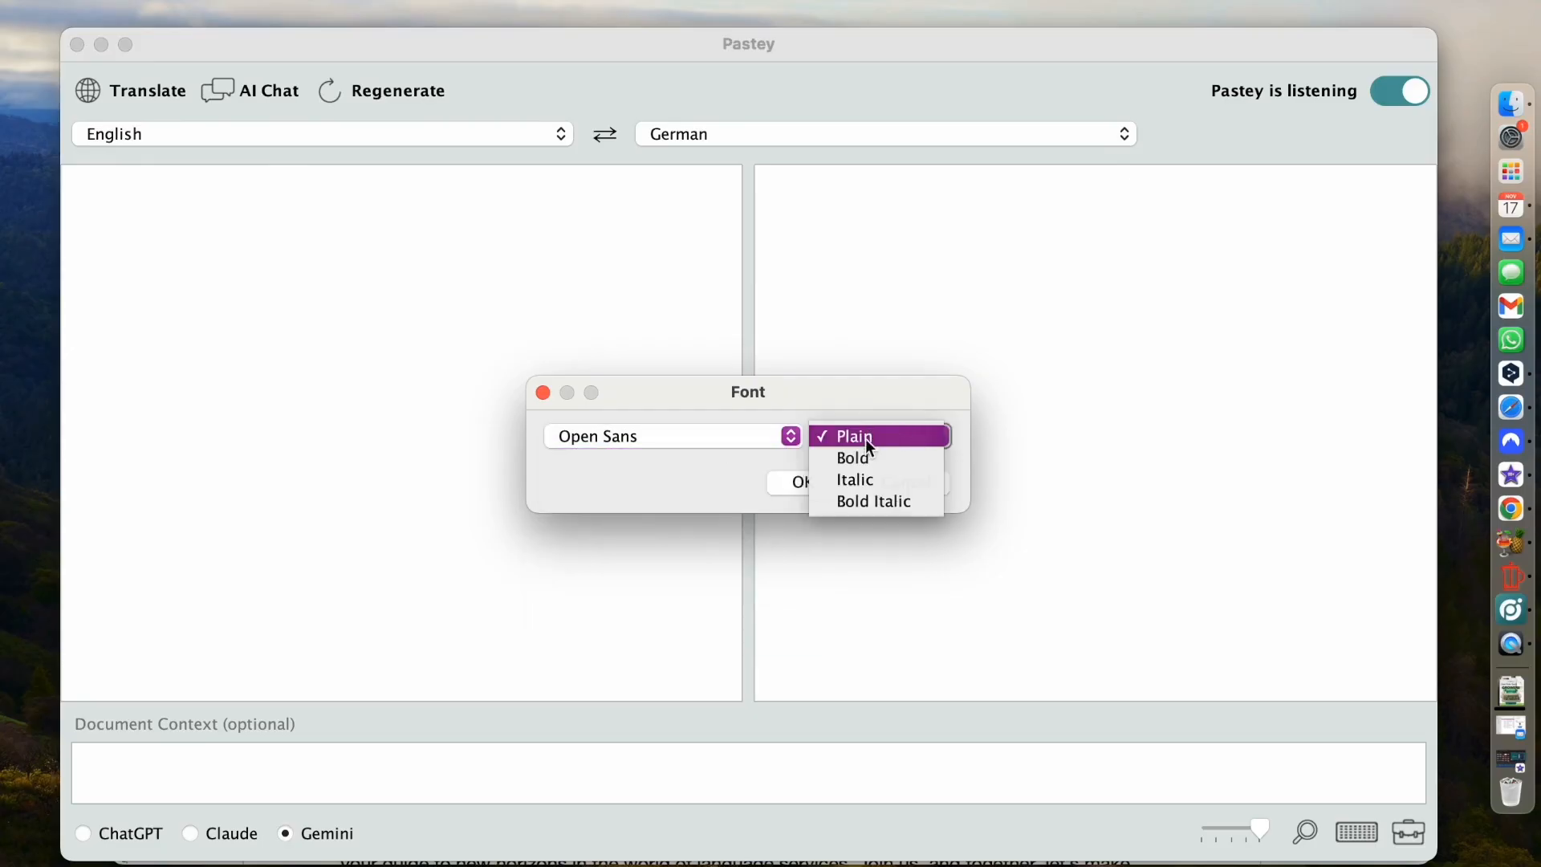
{"action": "left_click", "coordinate": [861, 435]}
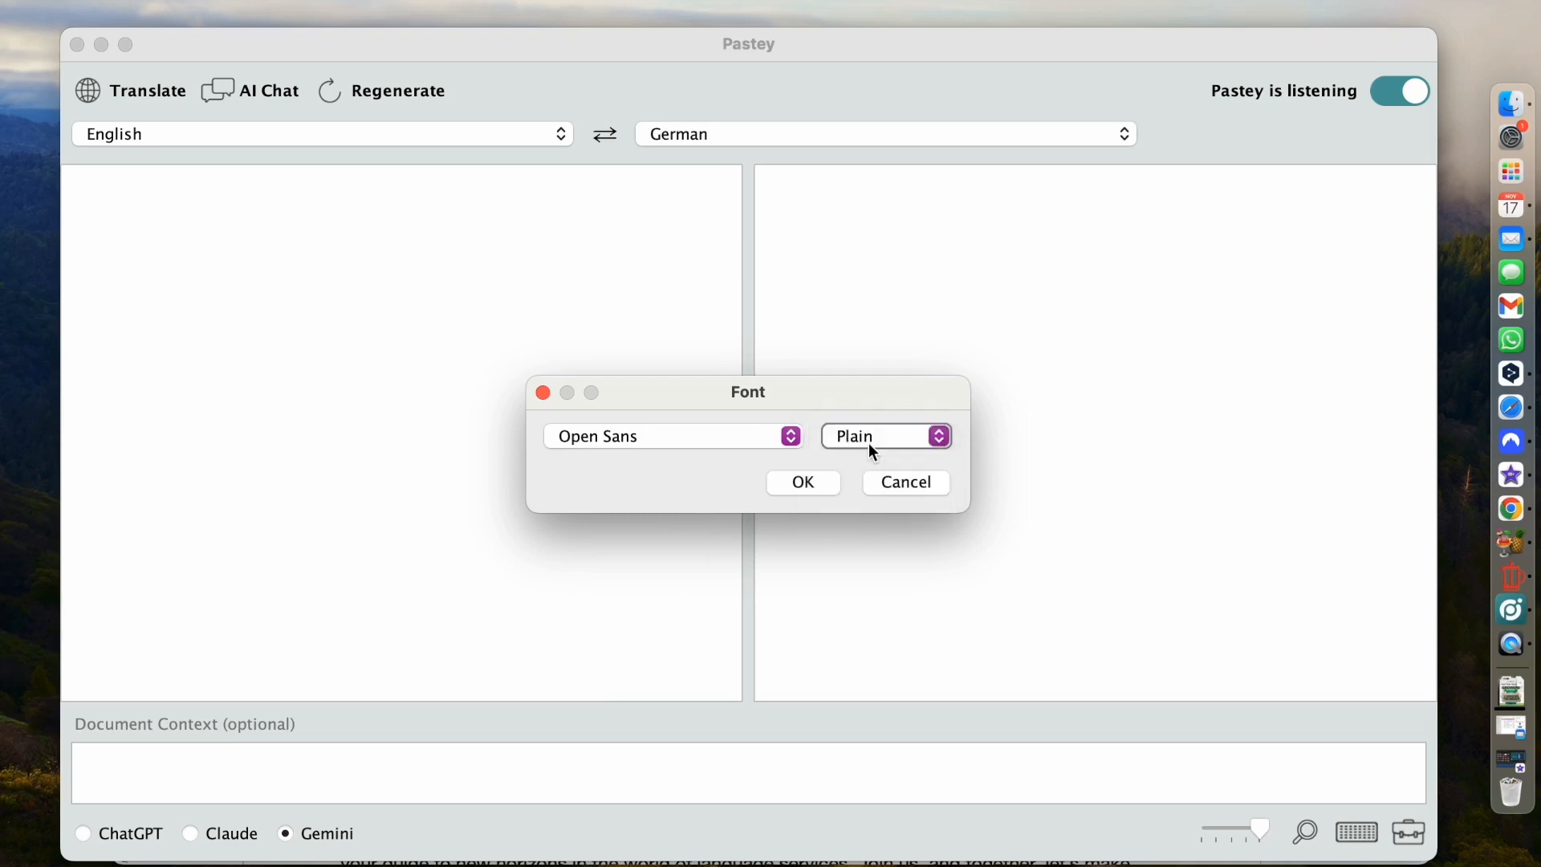
{"action": "mouse_move", "coordinate": [903, 414]}
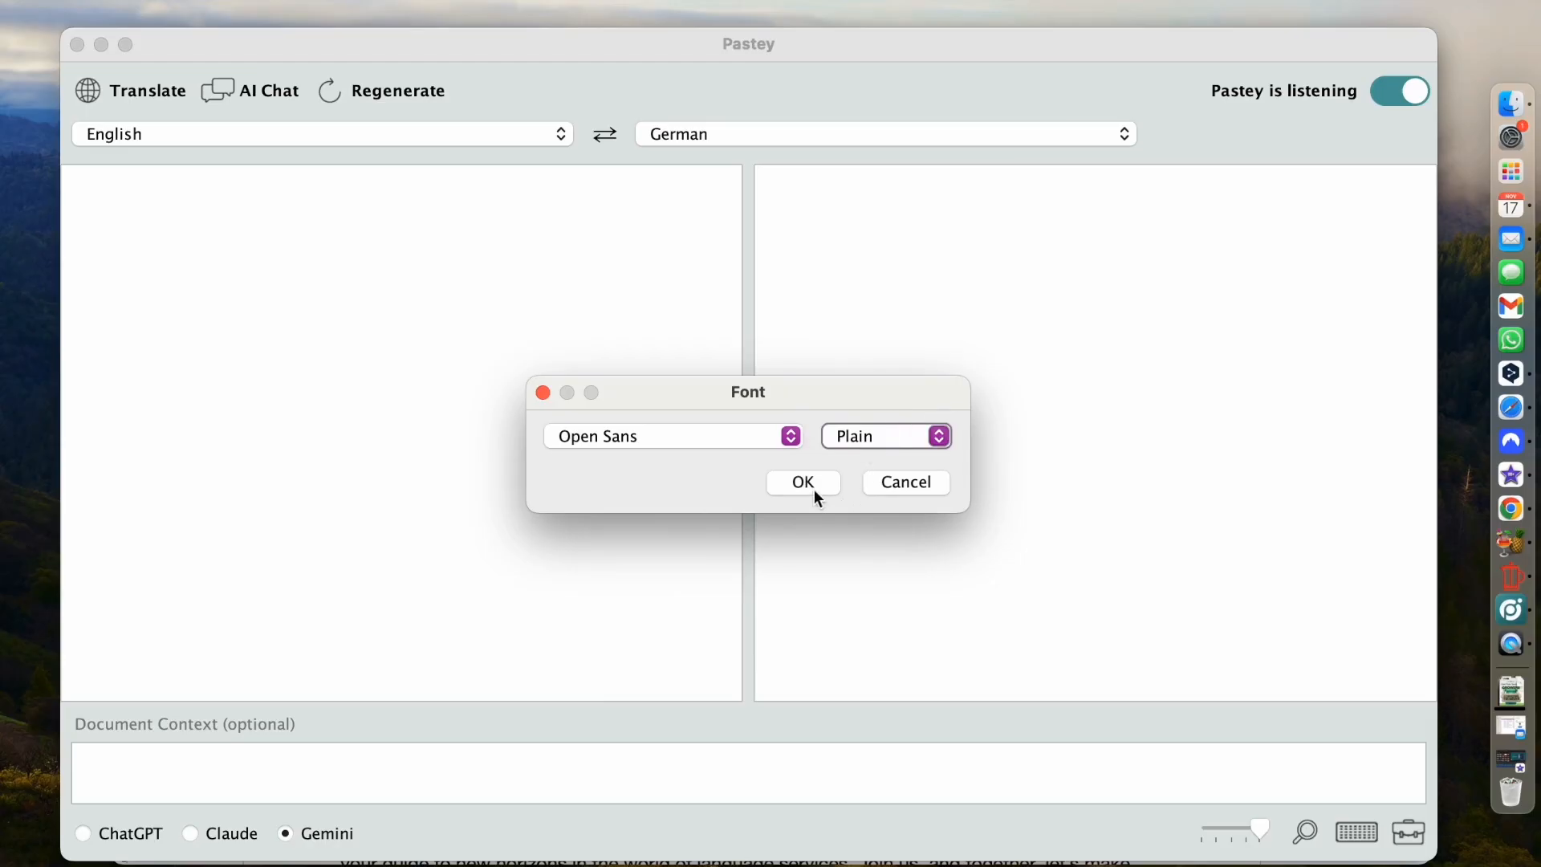
{"action": "left_click", "coordinate": [802, 481]}
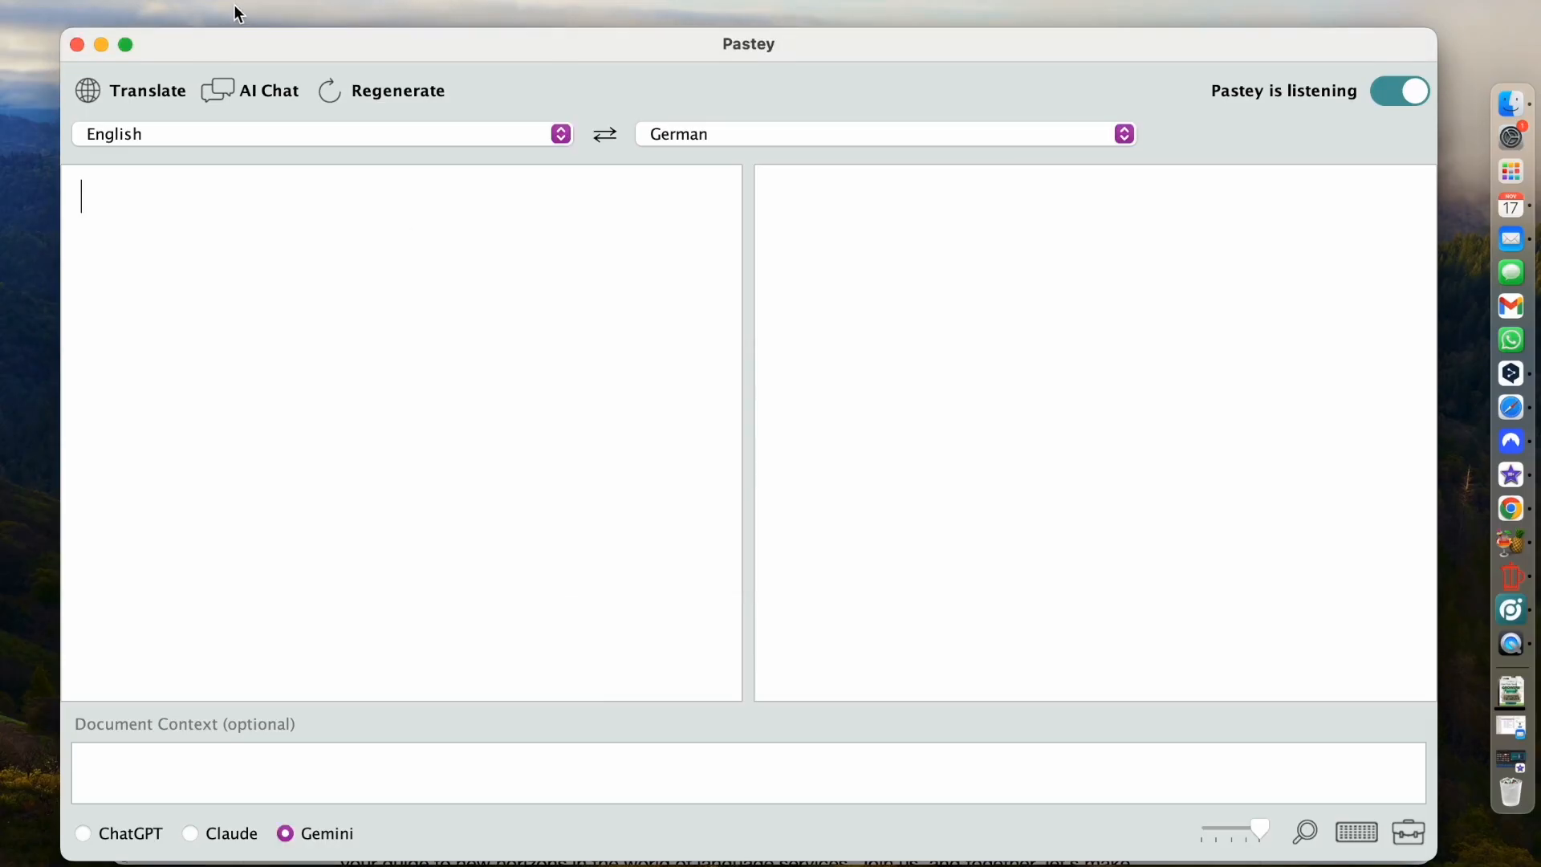
{"action": "mouse_move", "coordinate": [275, 4]}
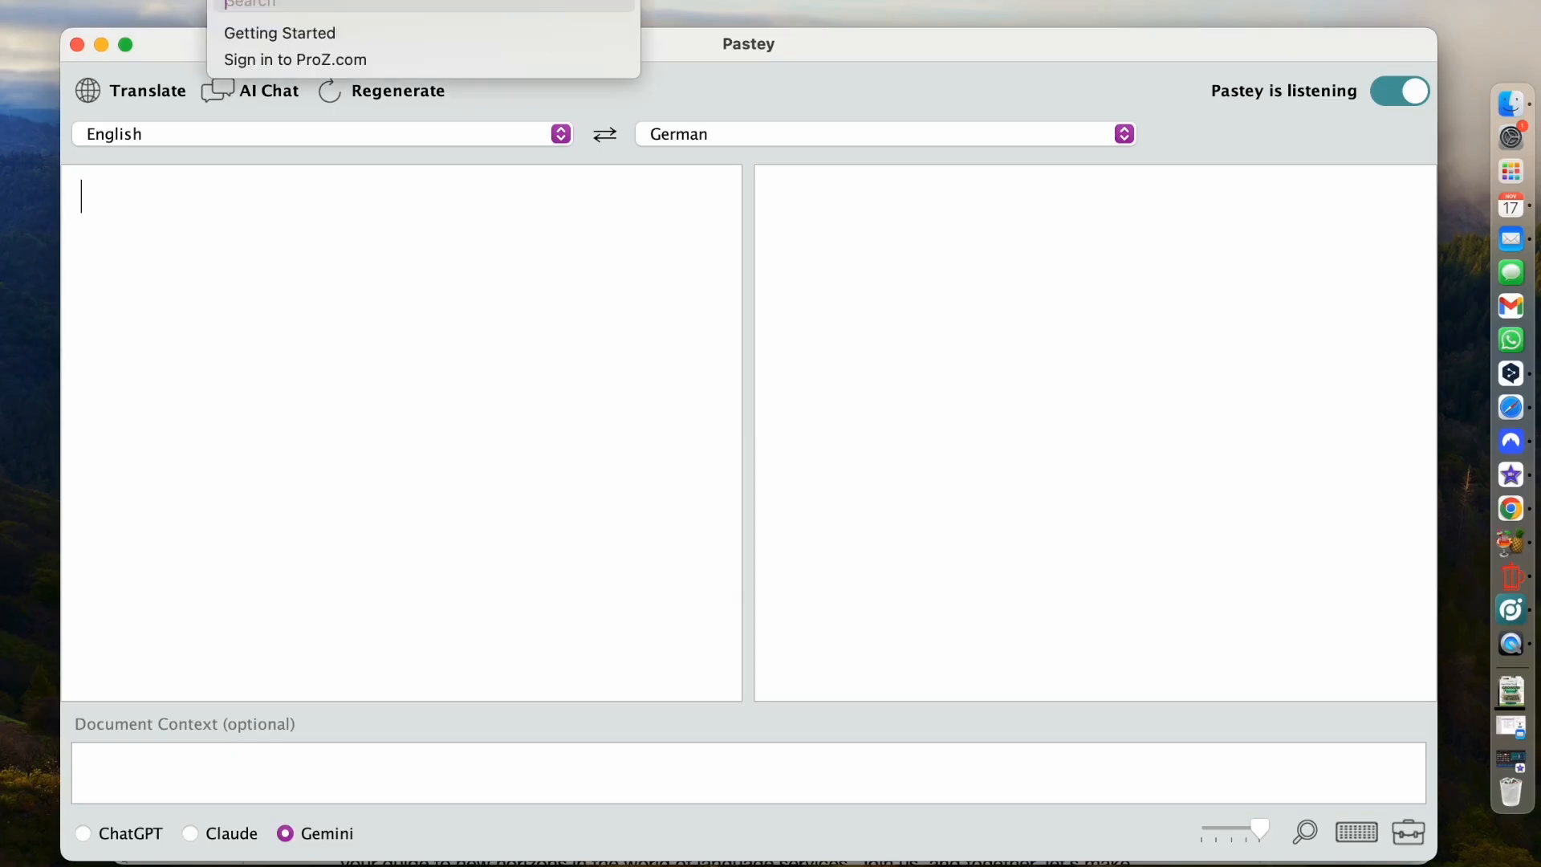
{"action": "mouse_move", "coordinate": [279, 32]}
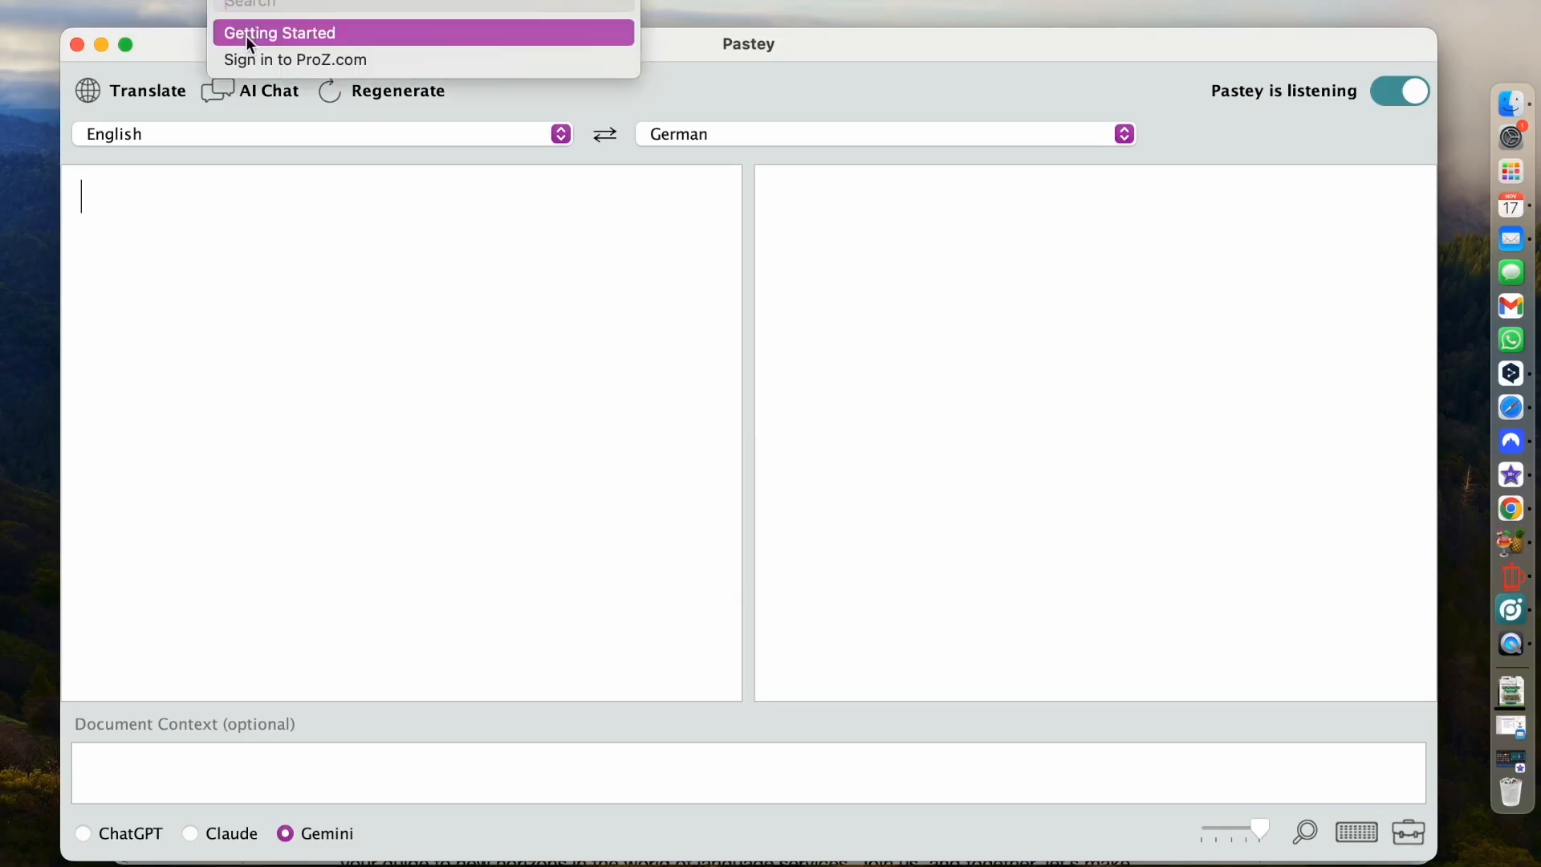
{"action": "left_click", "coordinate": [278, 32]}
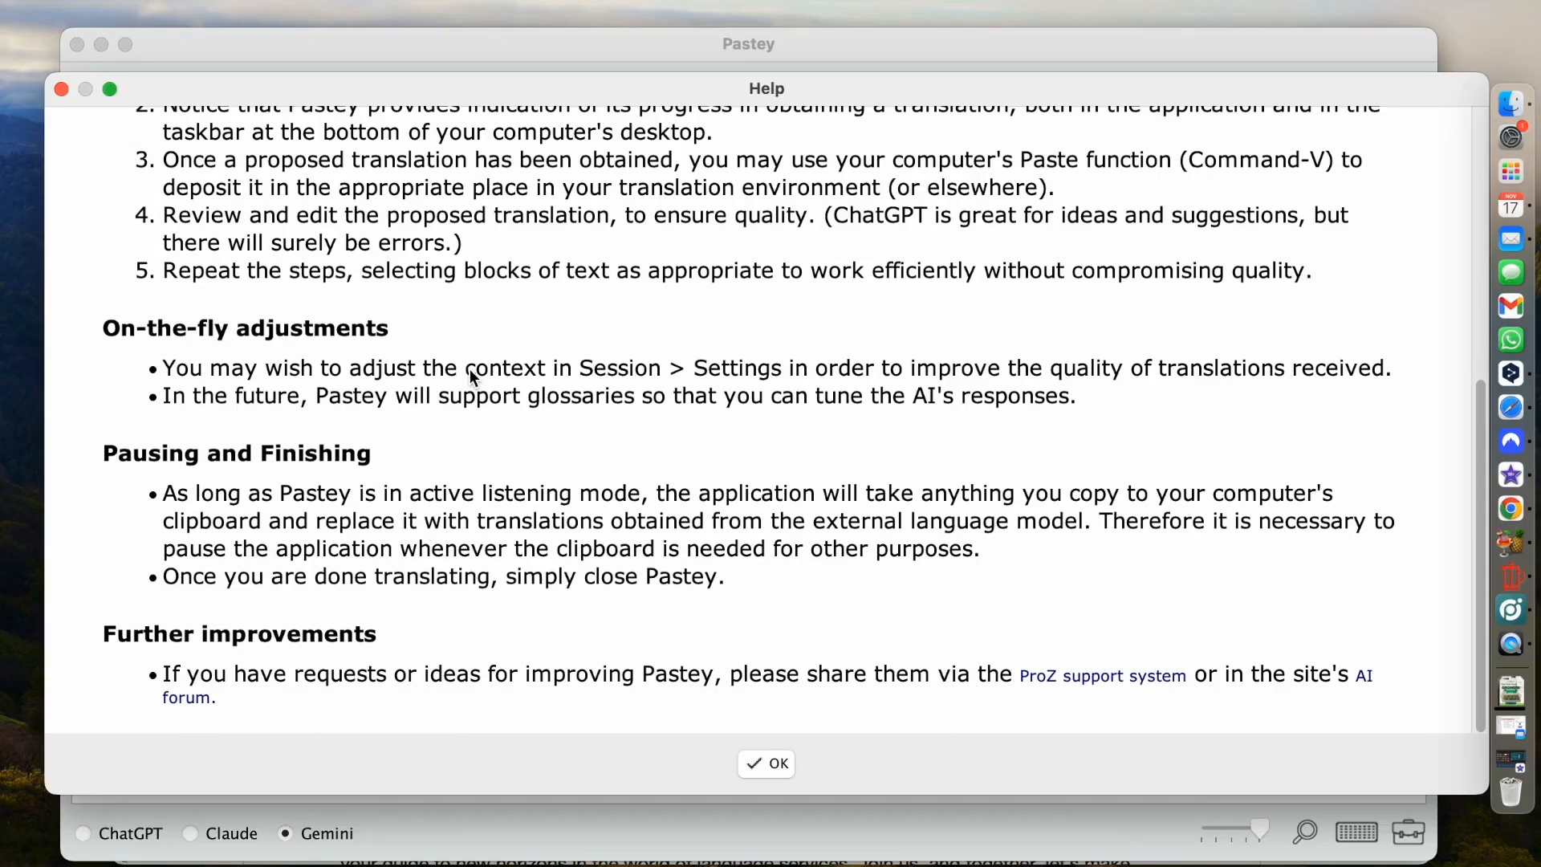
{"action": "scroll", "scroll_direction": "up", "scroll_amount": 3}
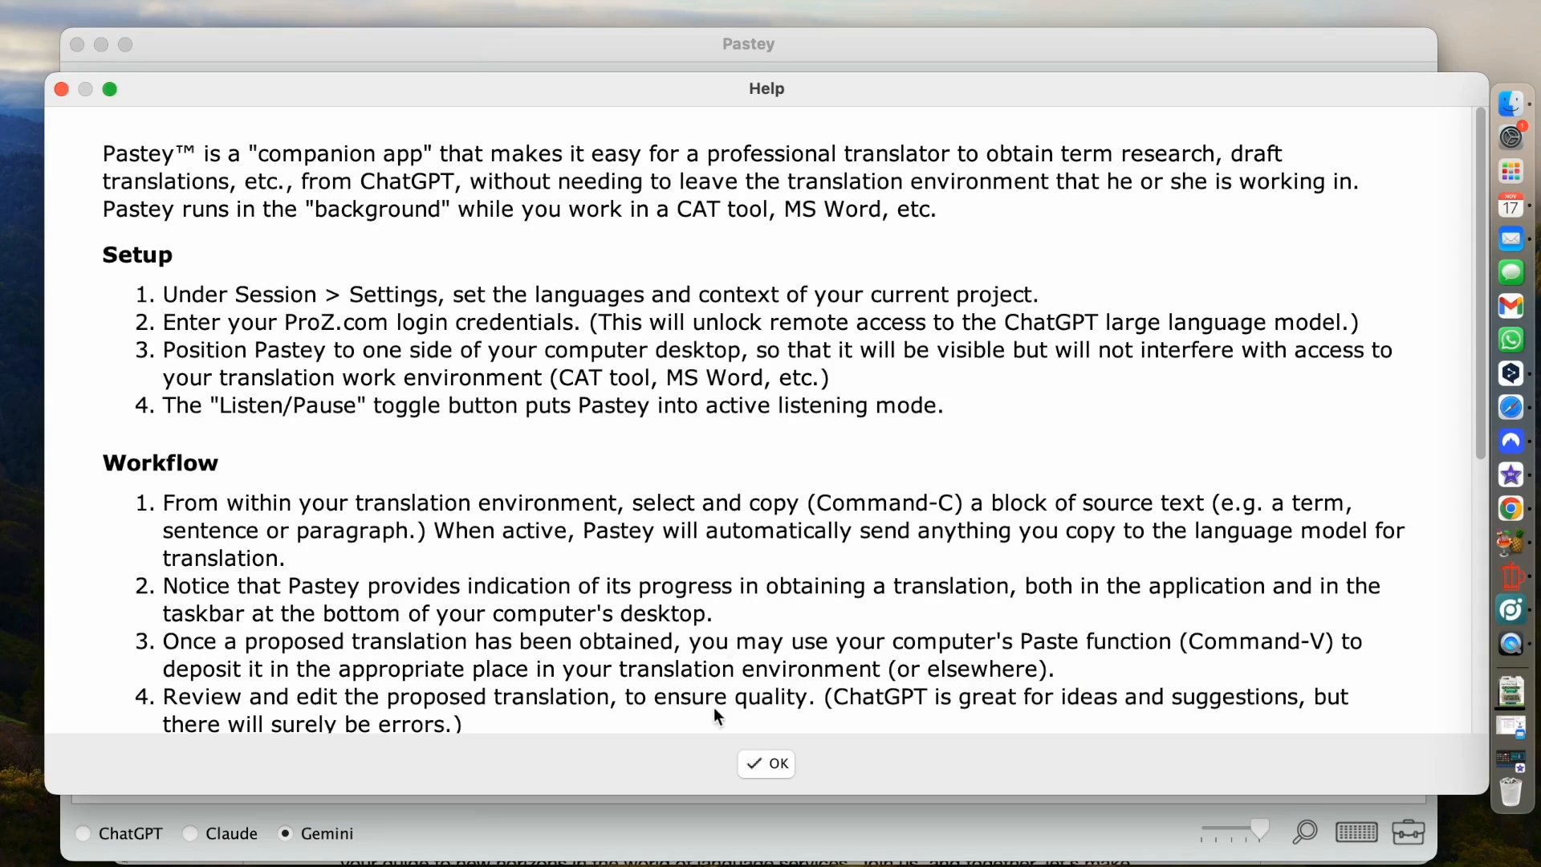
{"action": "left_click", "coordinate": [765, 764]}
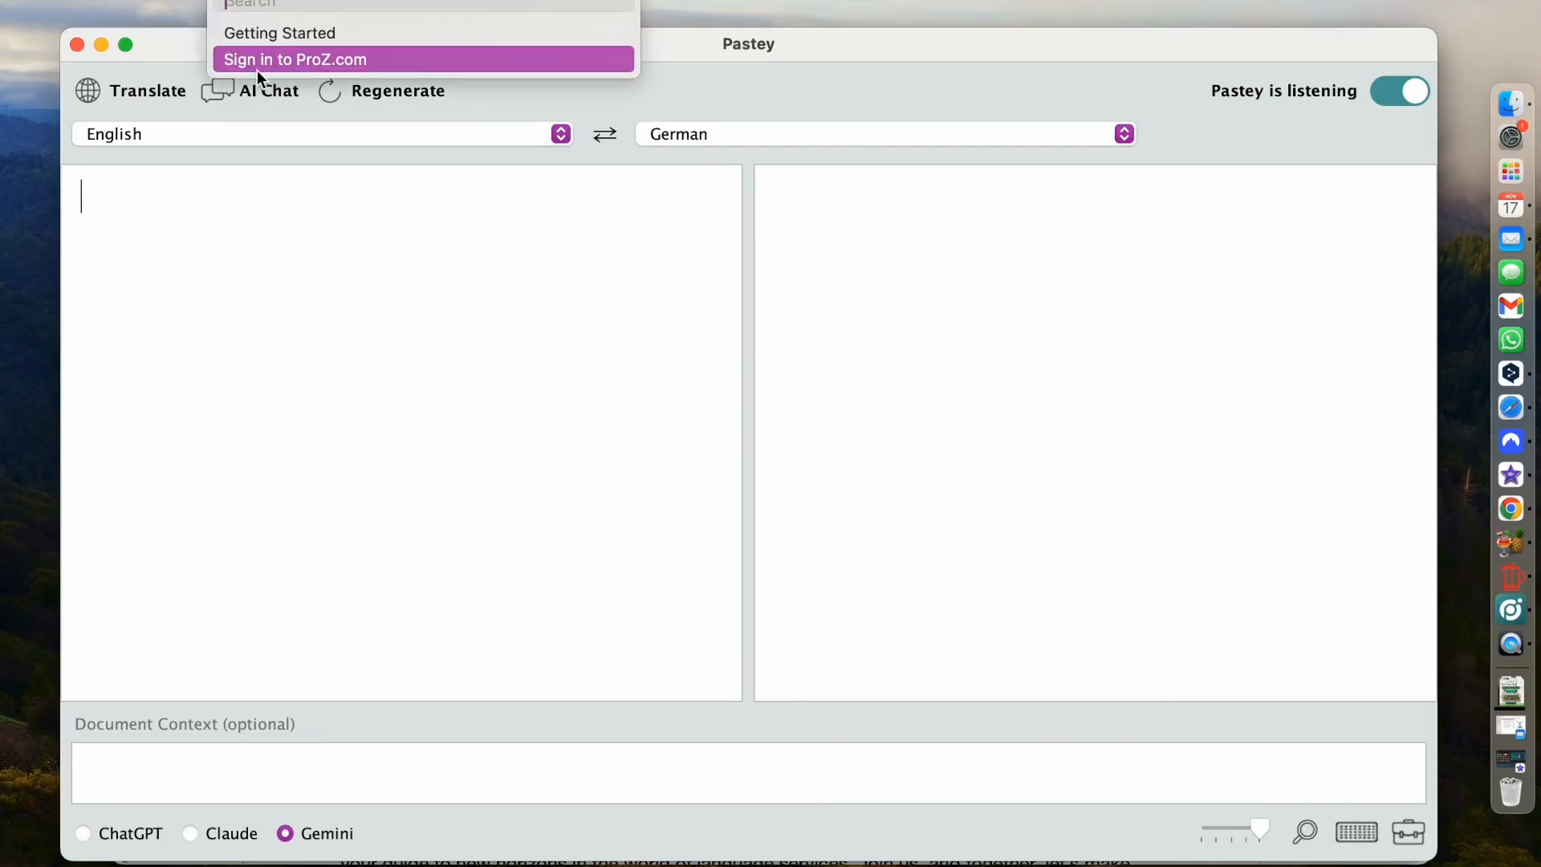
{"action": "mouse_move", "coordinate": [419, 322]}
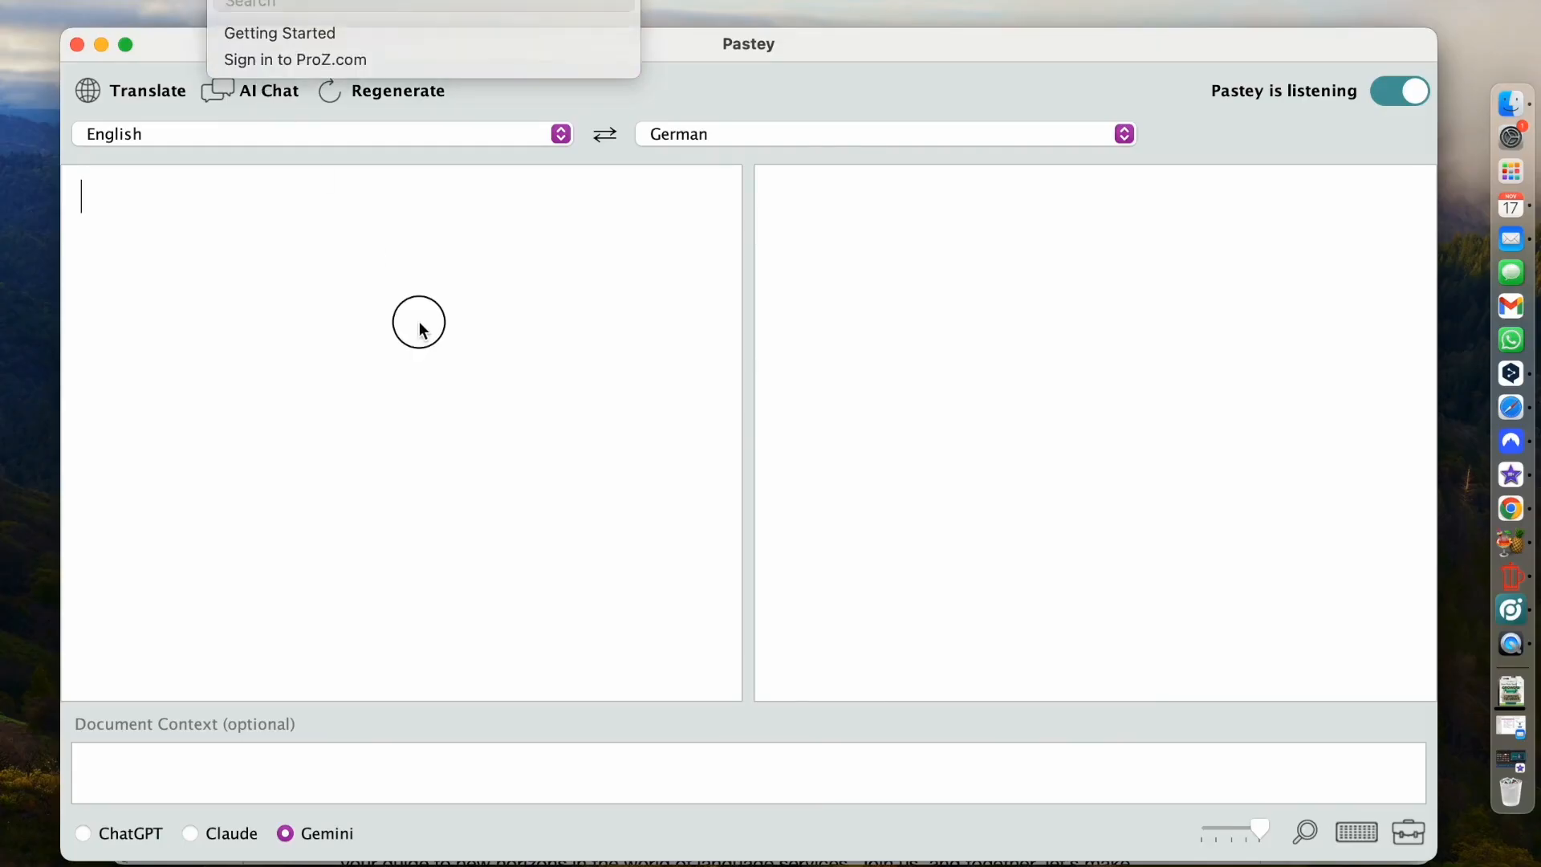
{"action": "left_click", "coordinate": [417, 322]}
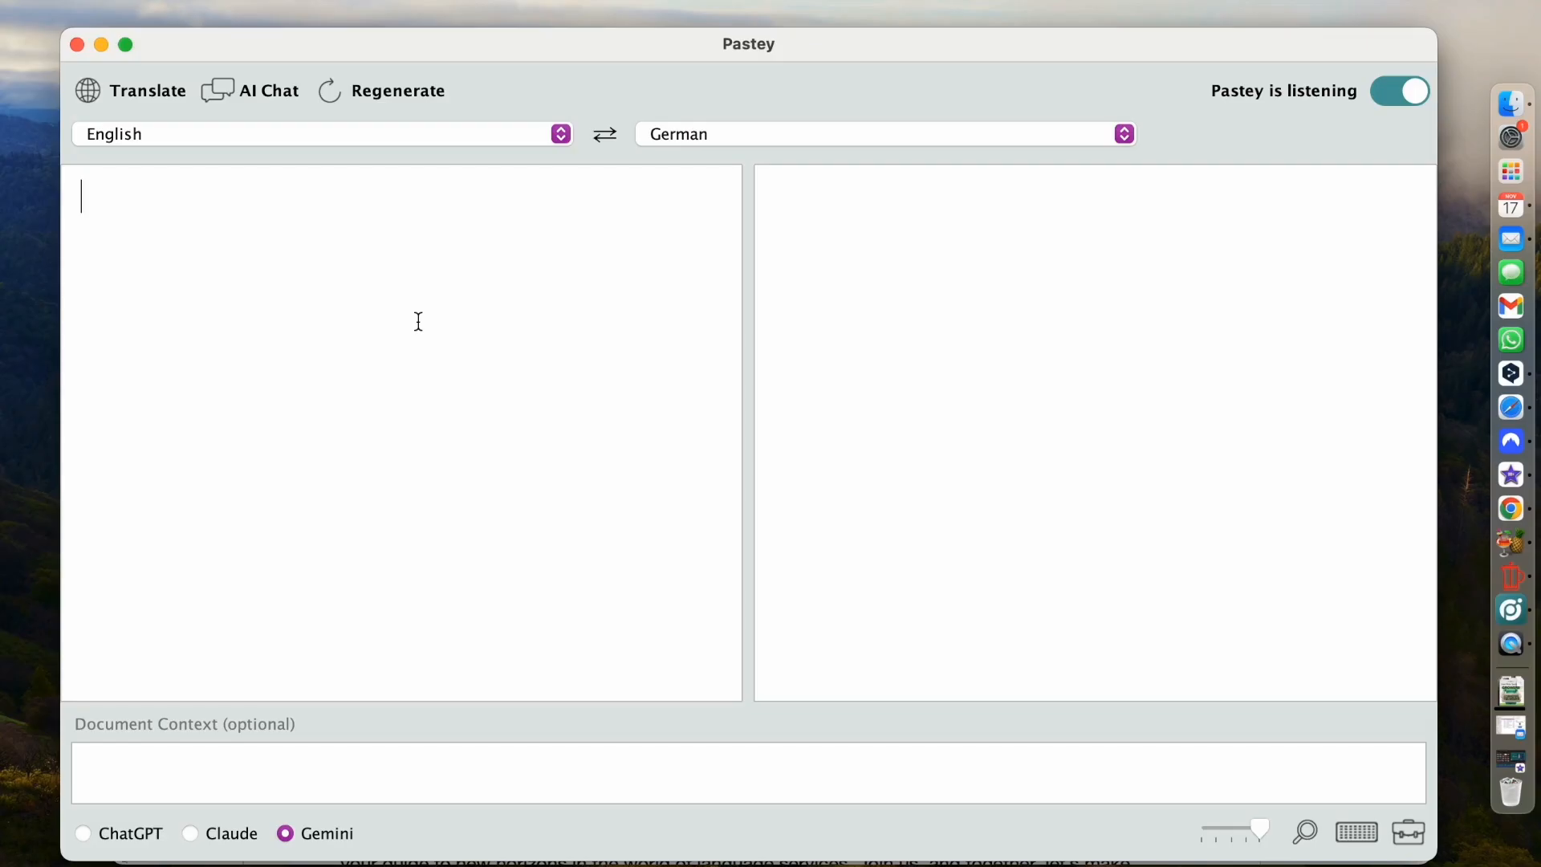
{"action": "mouse_move", "coordinate": [1511, 406]}
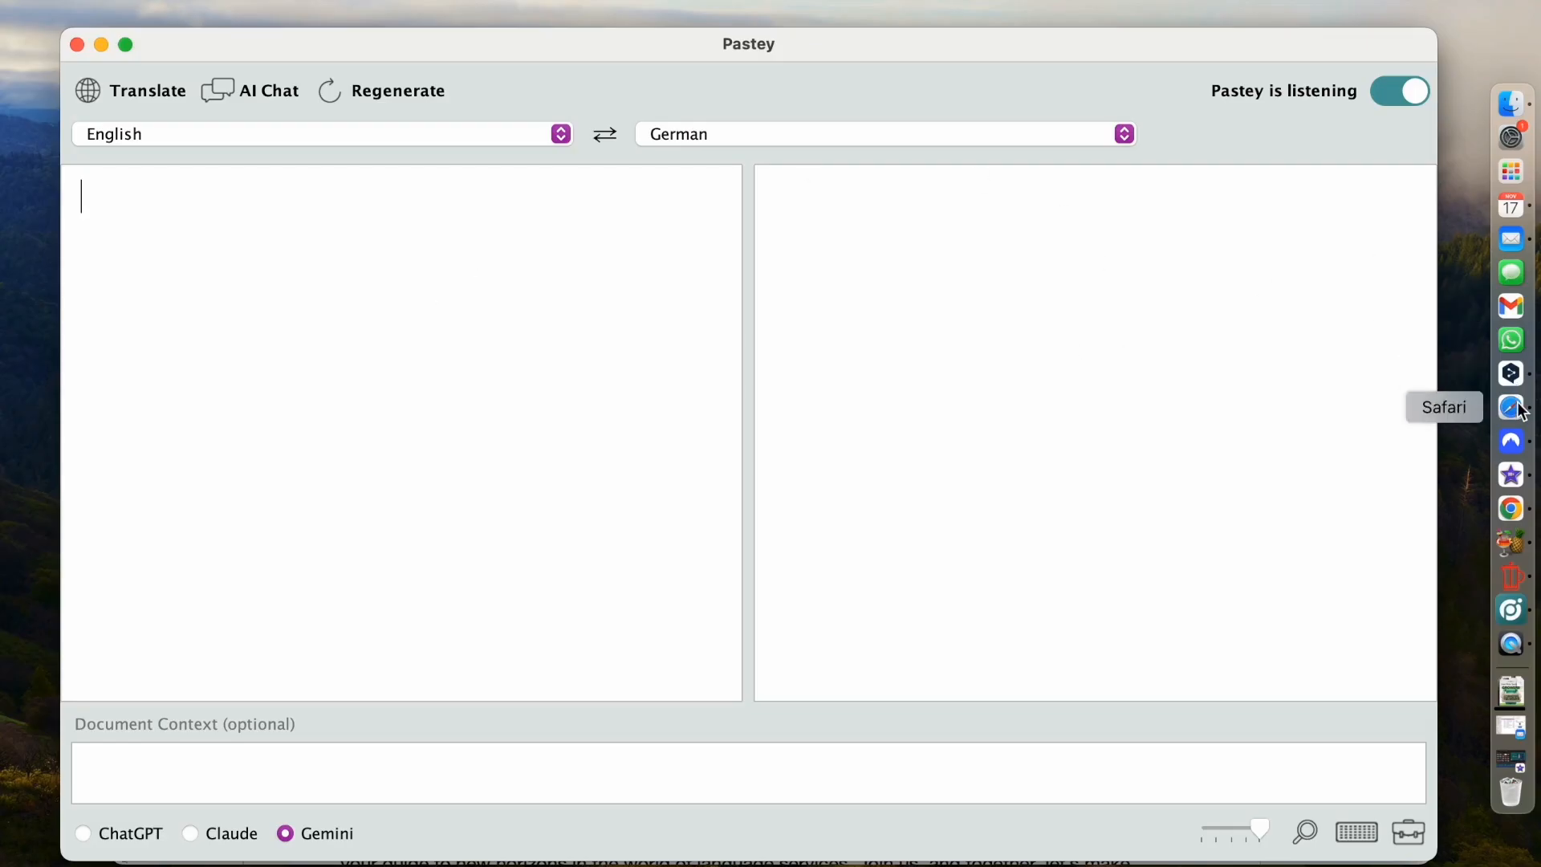
Bring the Safari window with the Pastey Test Copy Google Doc to the front
{"action": "left_click", "coordinate": [1510, 406]}
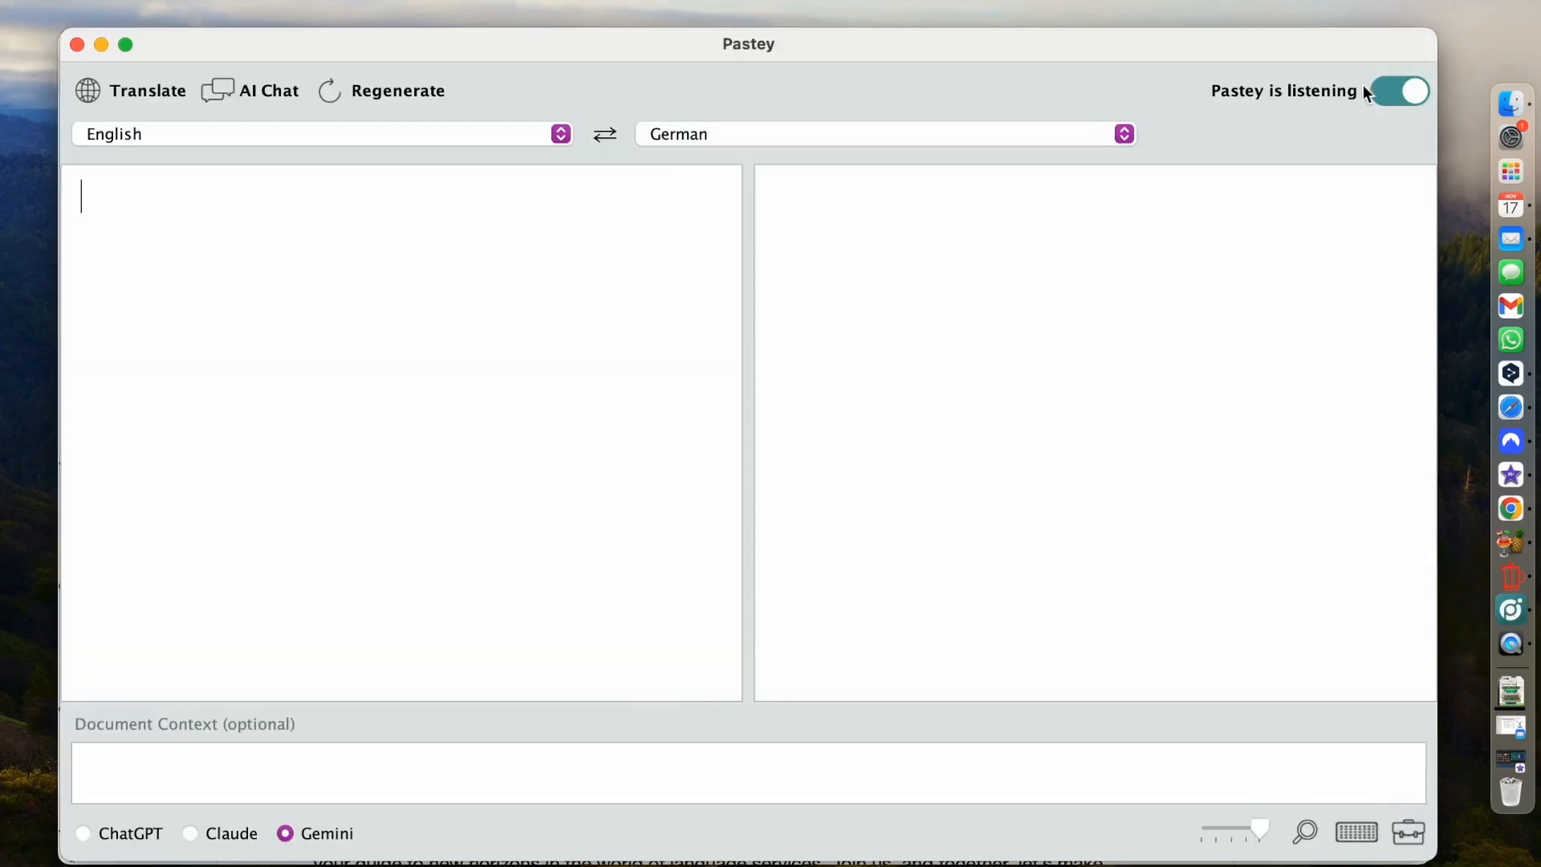
{"action": "left_click", "coordinate": [1510, 406]}
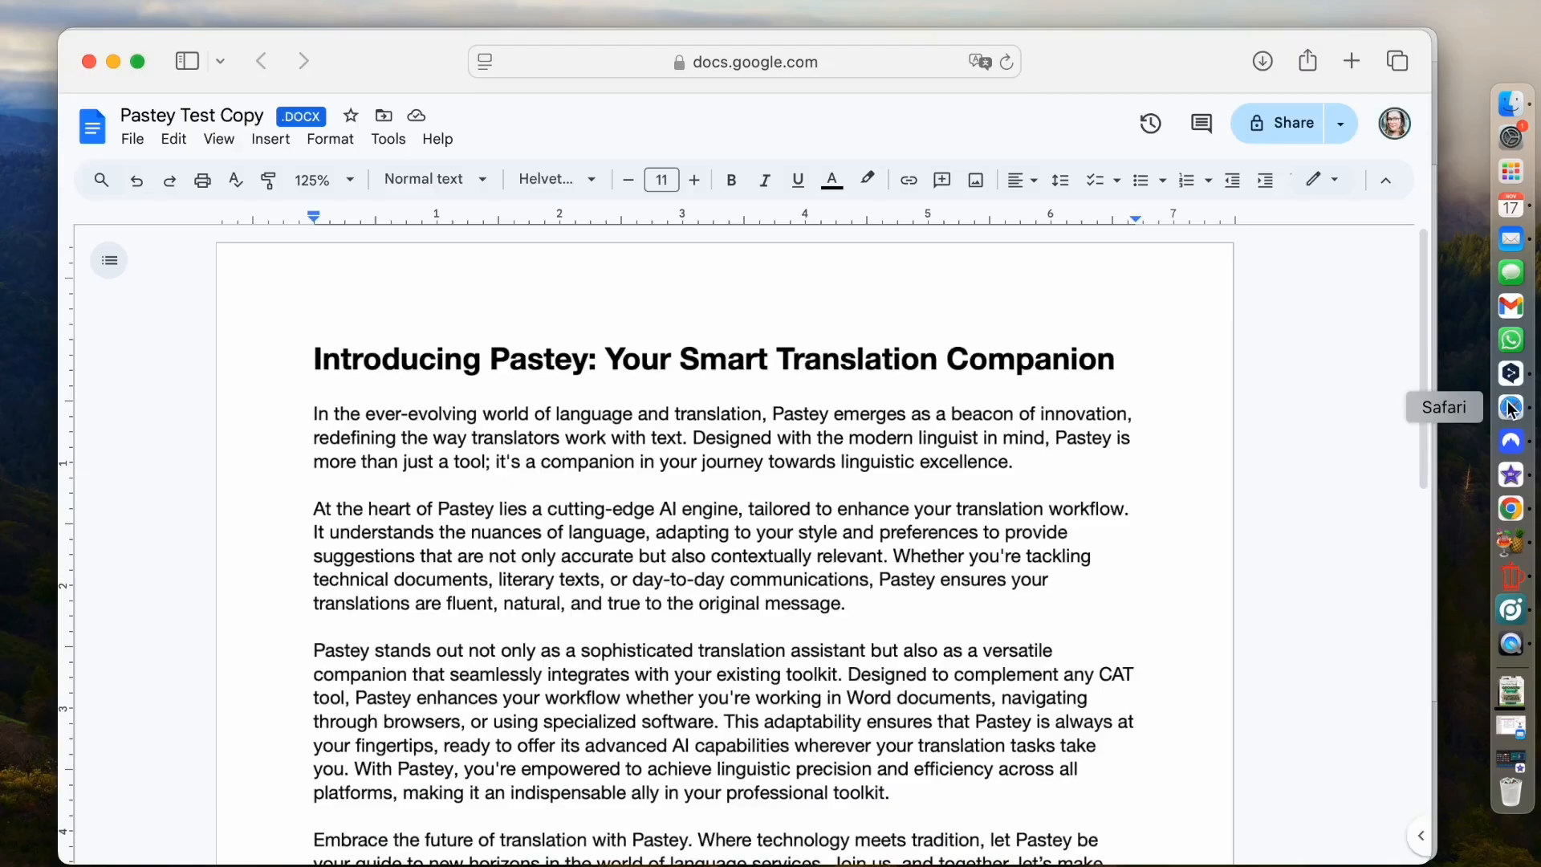
{"action": "mouse_move", "coordinate": [316, 349]}
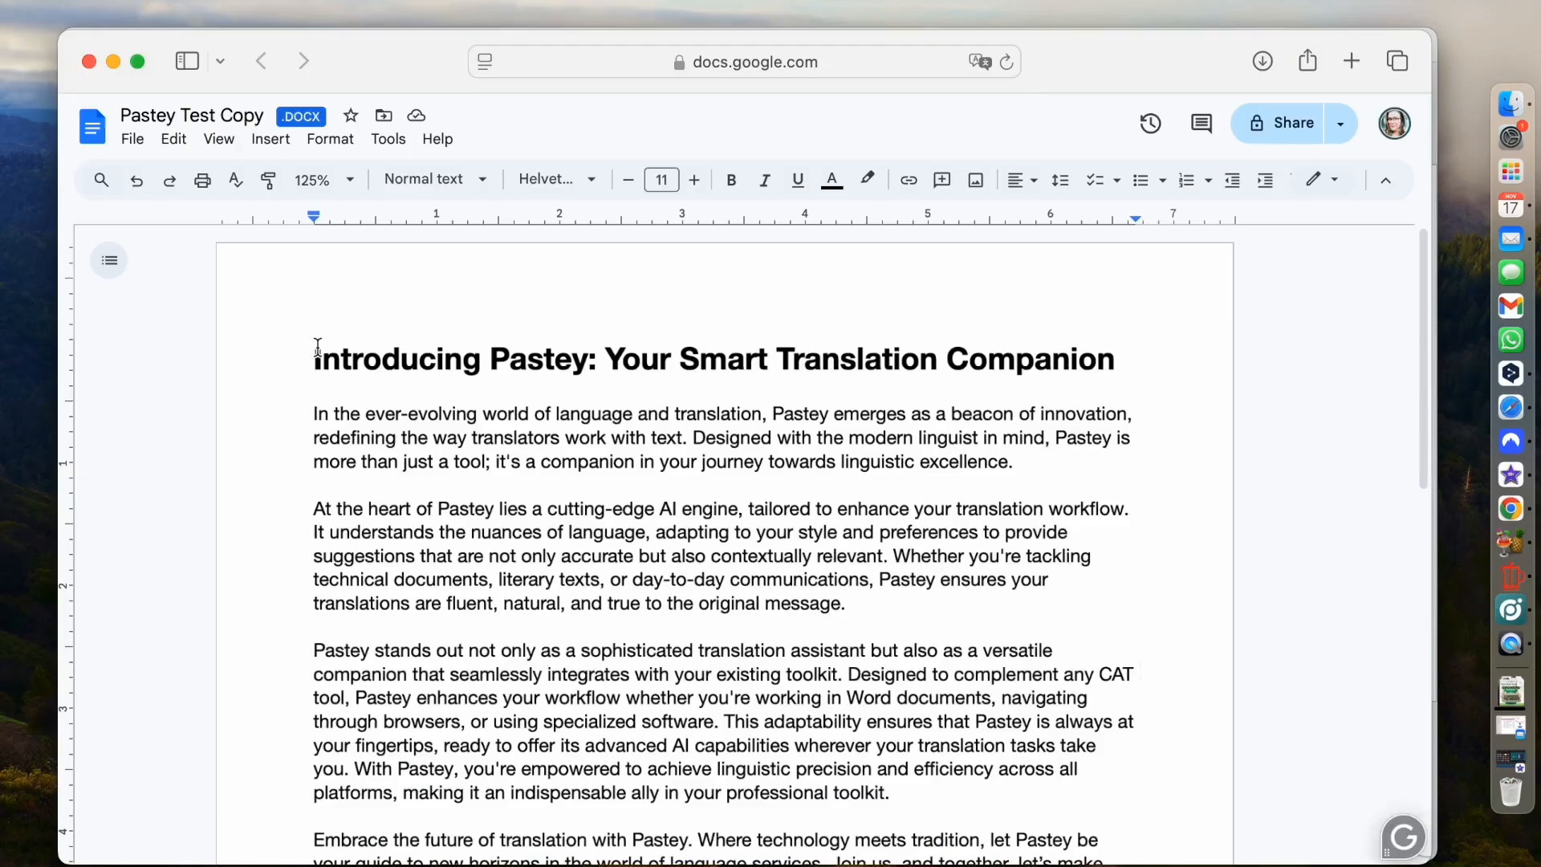
{"action": "mouse_move", "coordinate": [314, 357]}
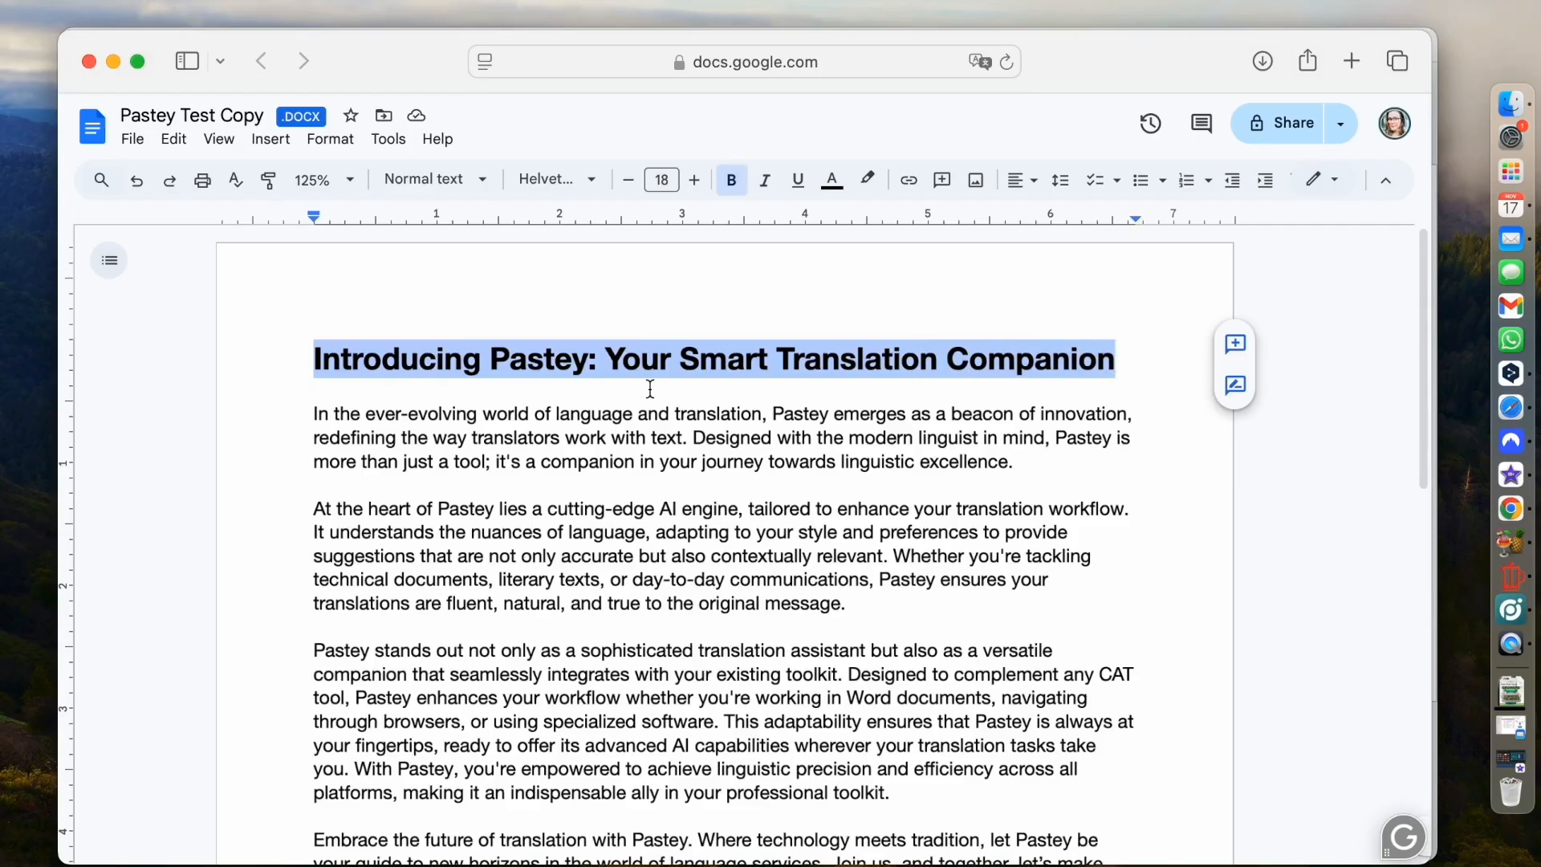
{"action": "mouse_move", "coordinate": [574, 361]}
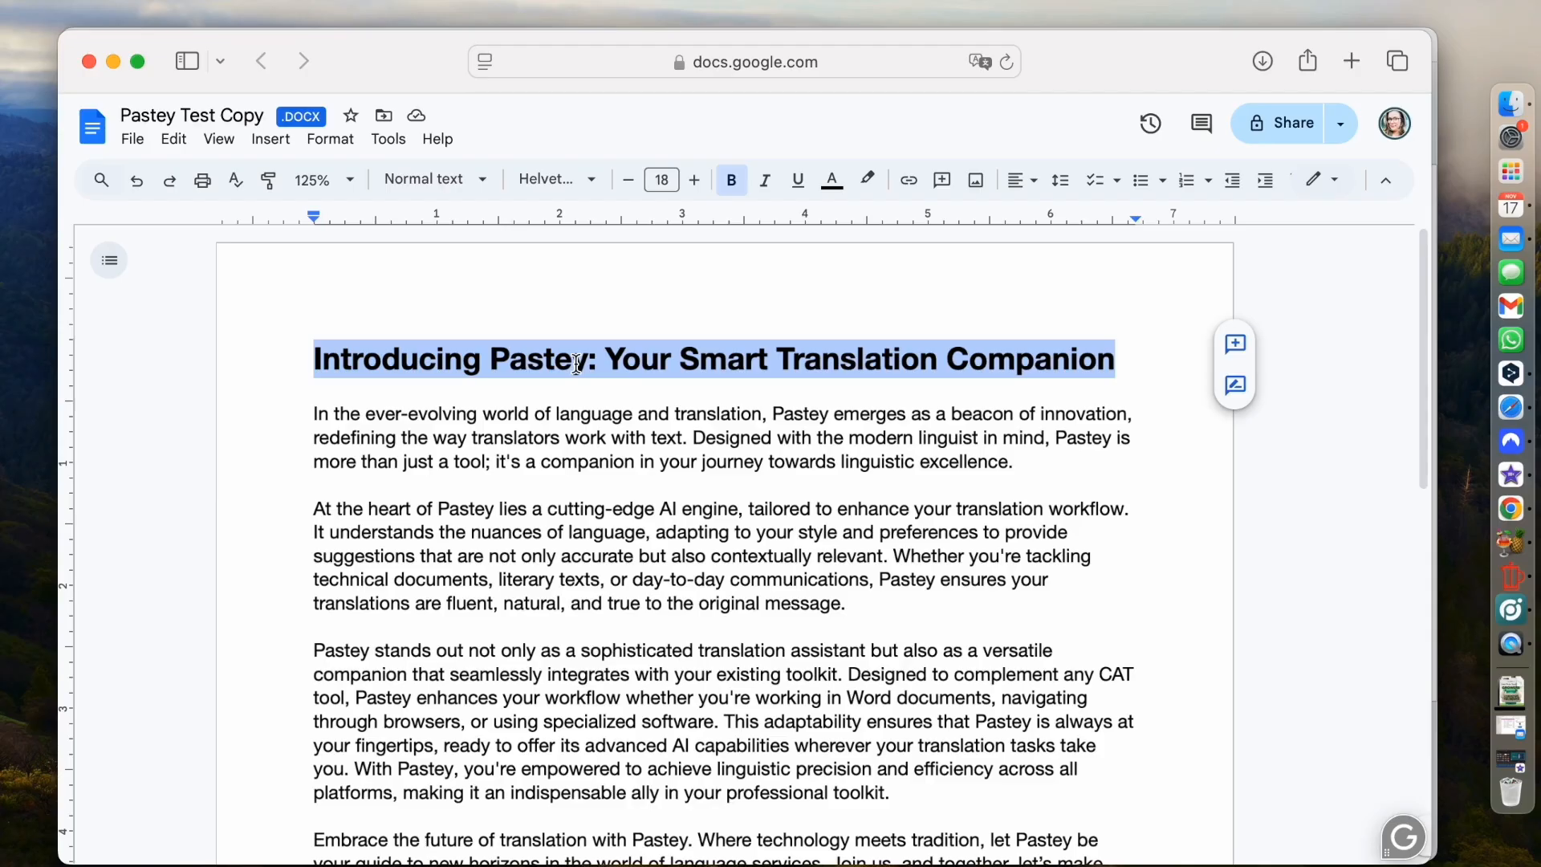
Paste the German heading 'Pastey: Dein intelligenter Übersetzungsbegleiter' over the English title
{"action": "type", "text": "Pastey: Dein intelligenter Übersetzungsbegleiter"}
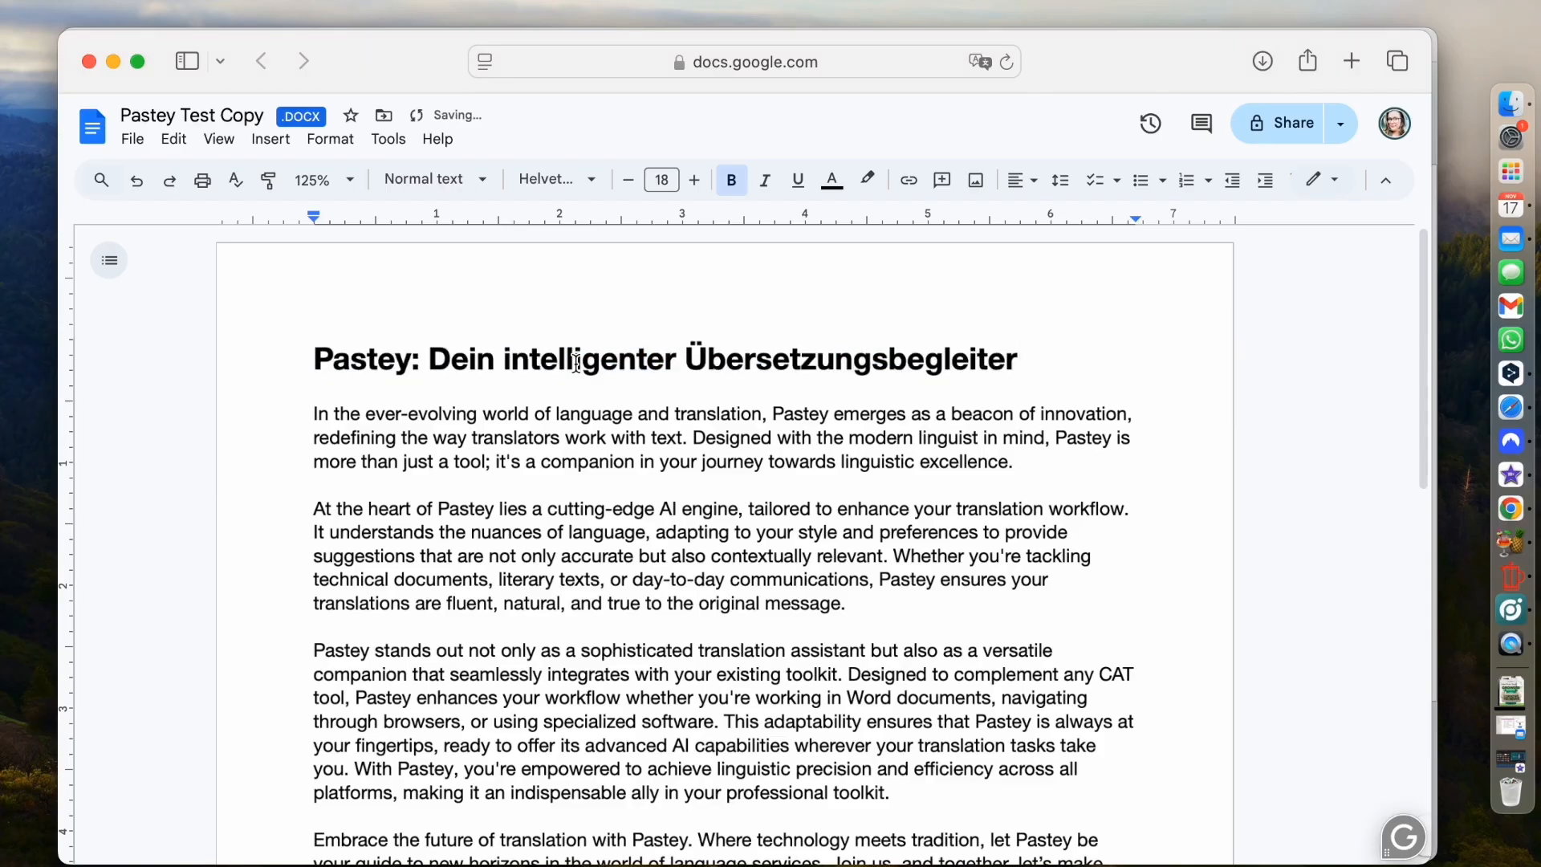
{"action": "left_click", "coordinate": [1020, 358]}
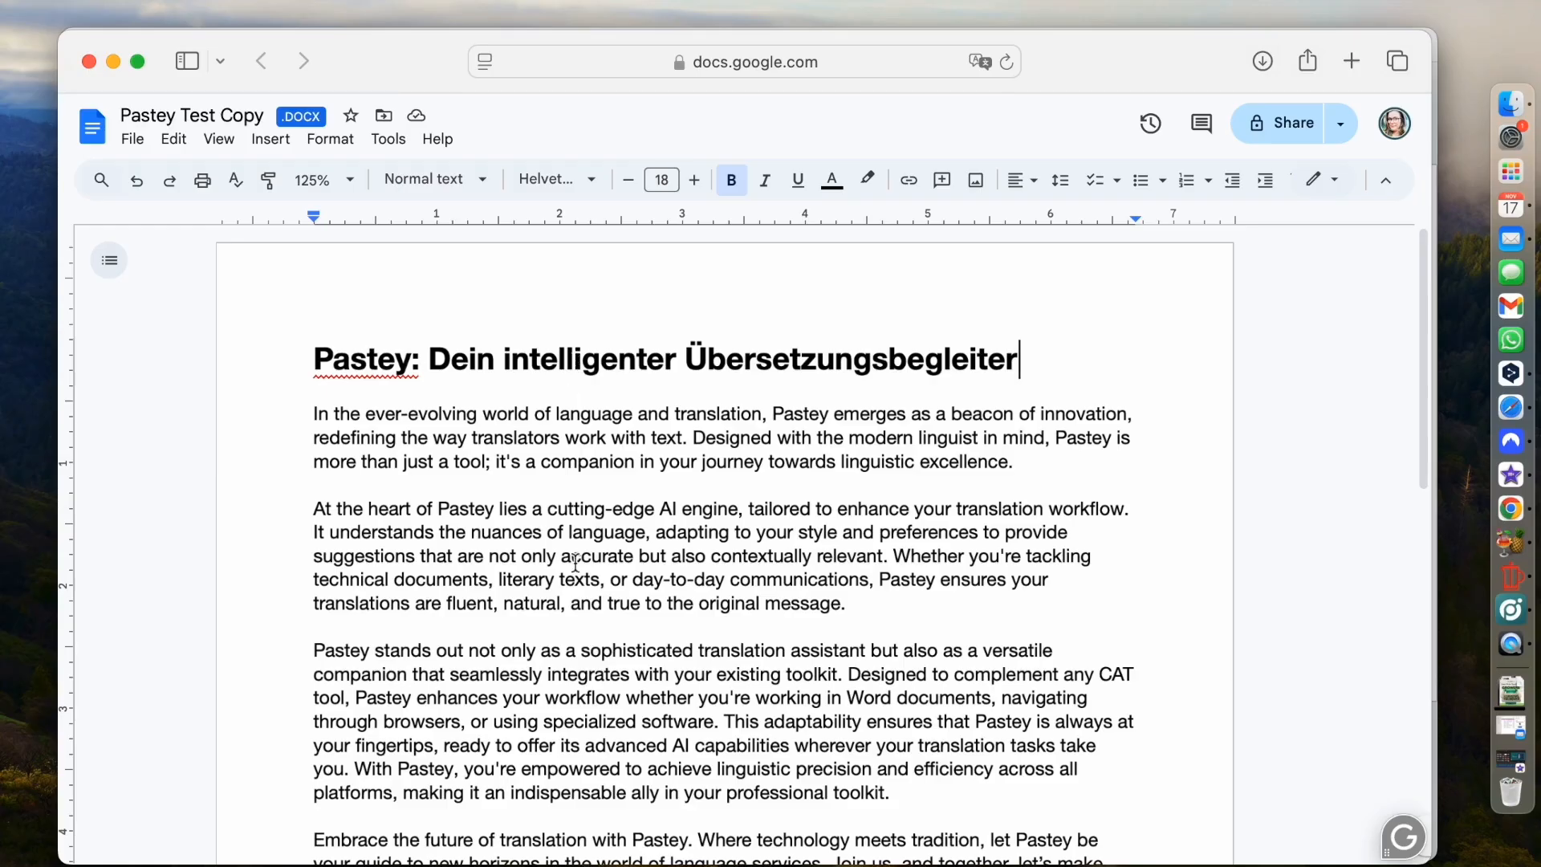
{"action": "scroll", "scroll_direction": "down", "scroll_amount": 3}
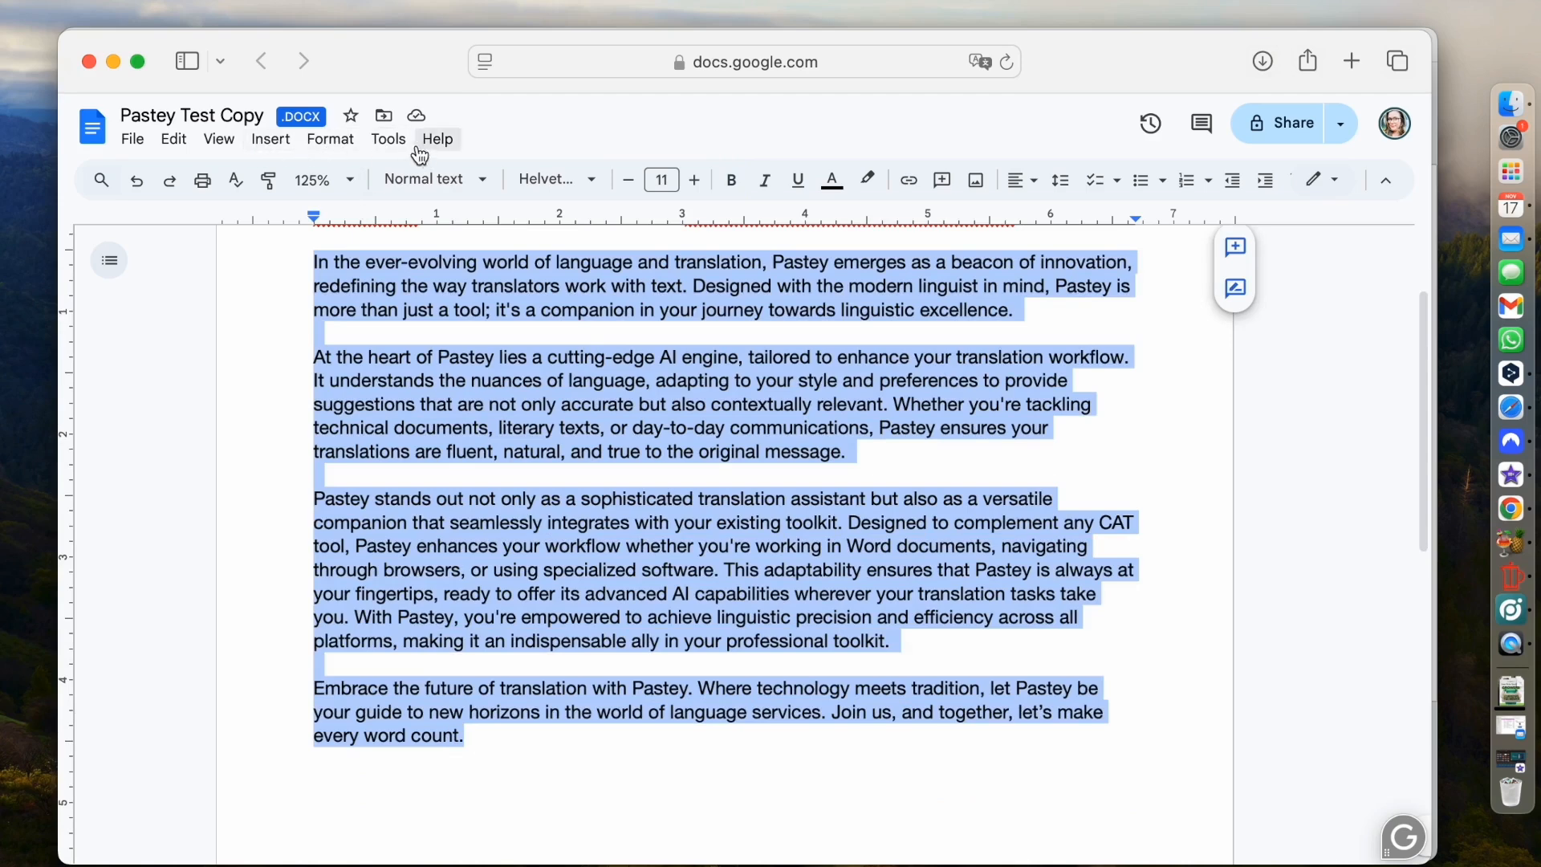
{"action": "left_click", "coordinate": [218, 138]}
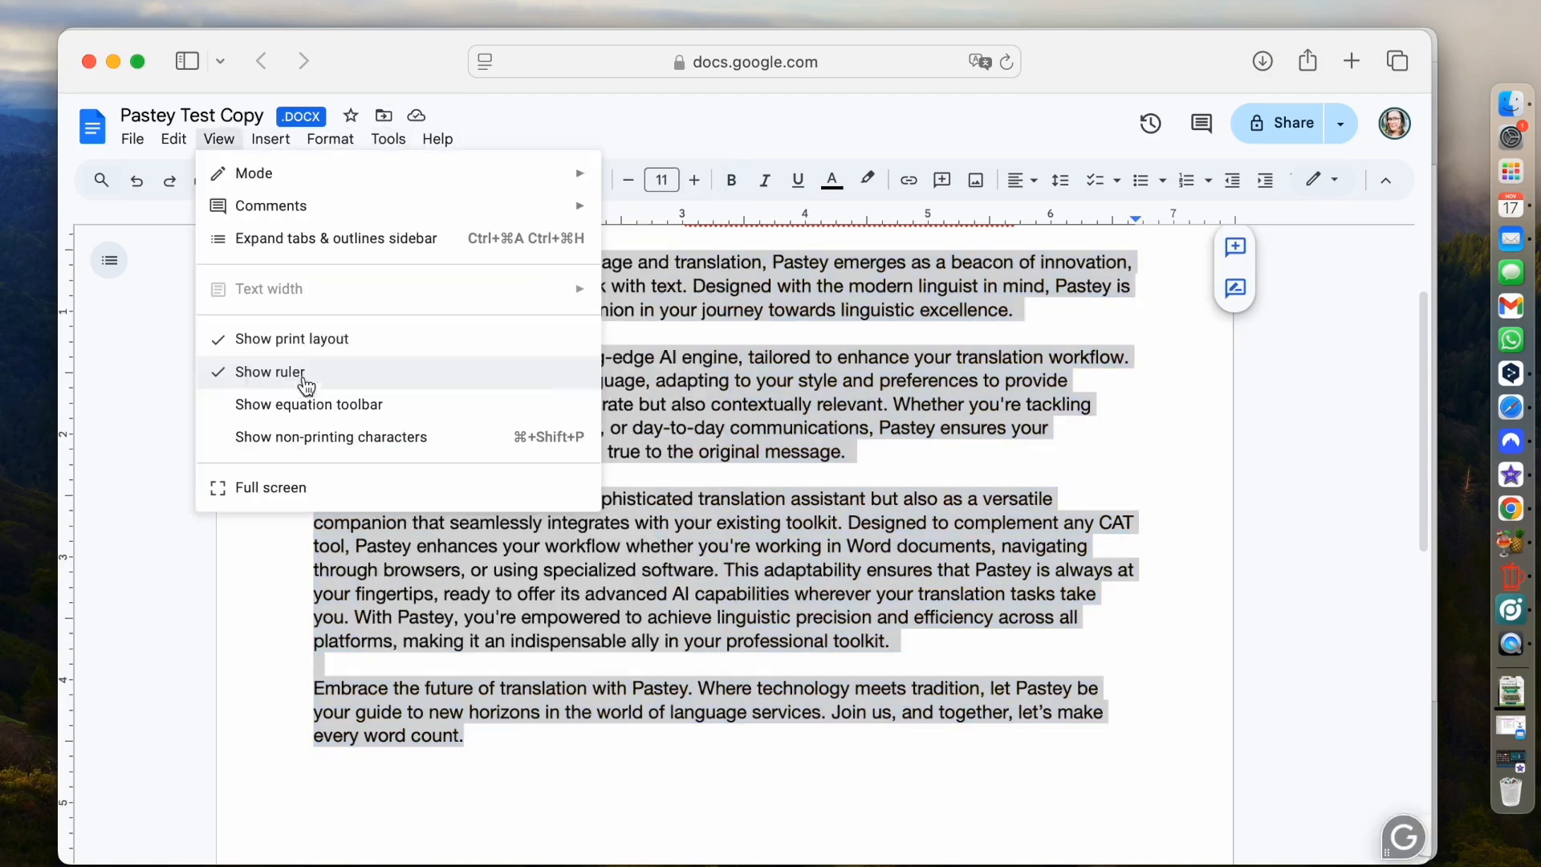
{"action": "left_click", "coordinate": [331, 437]}
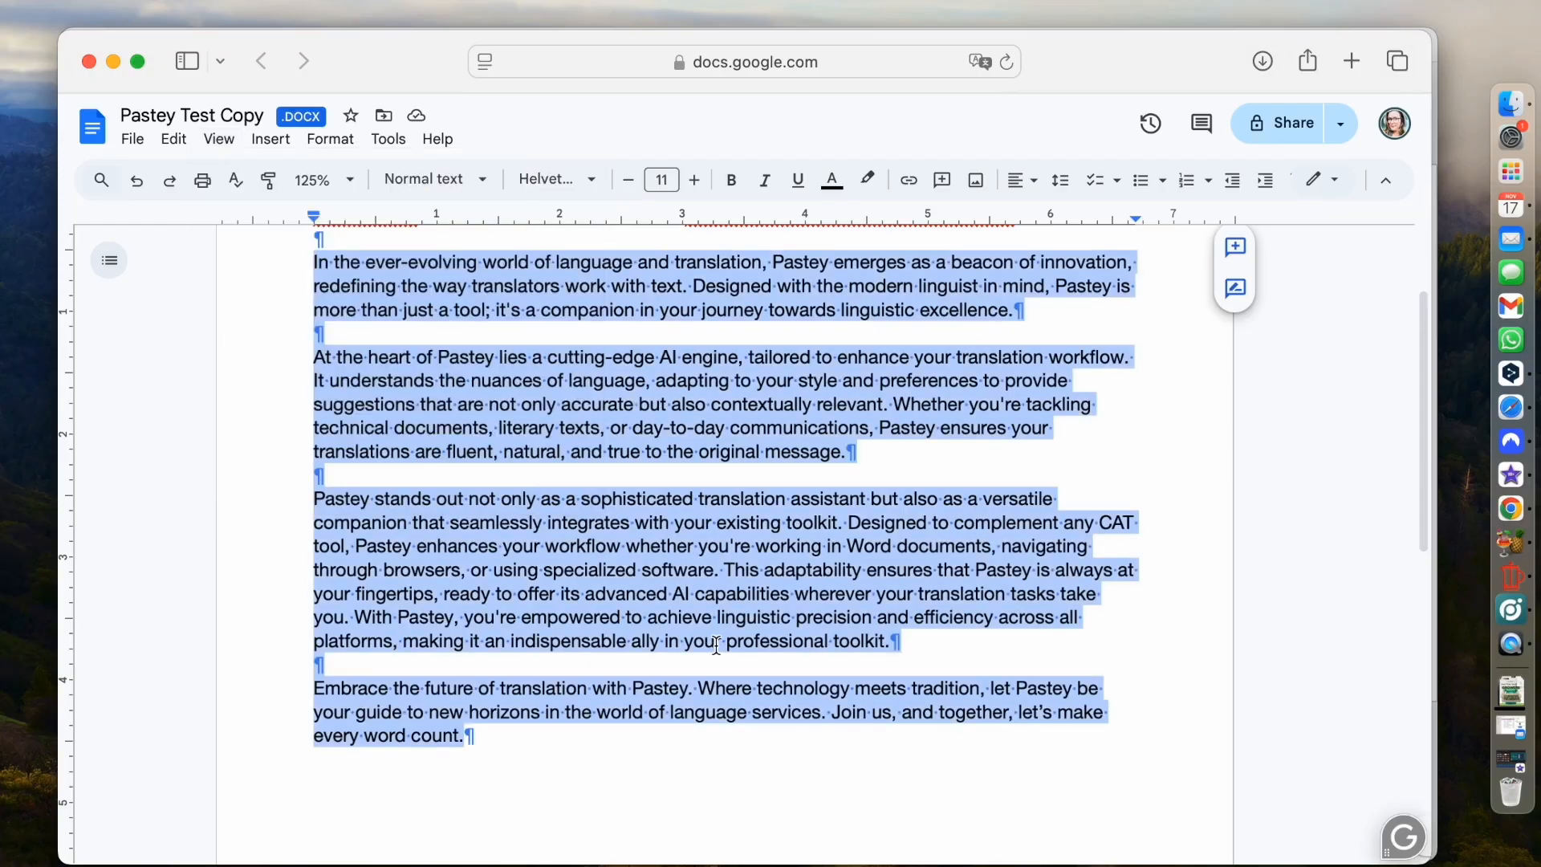
{"action": "mouse_move", "coordinate": [1080, 303]}
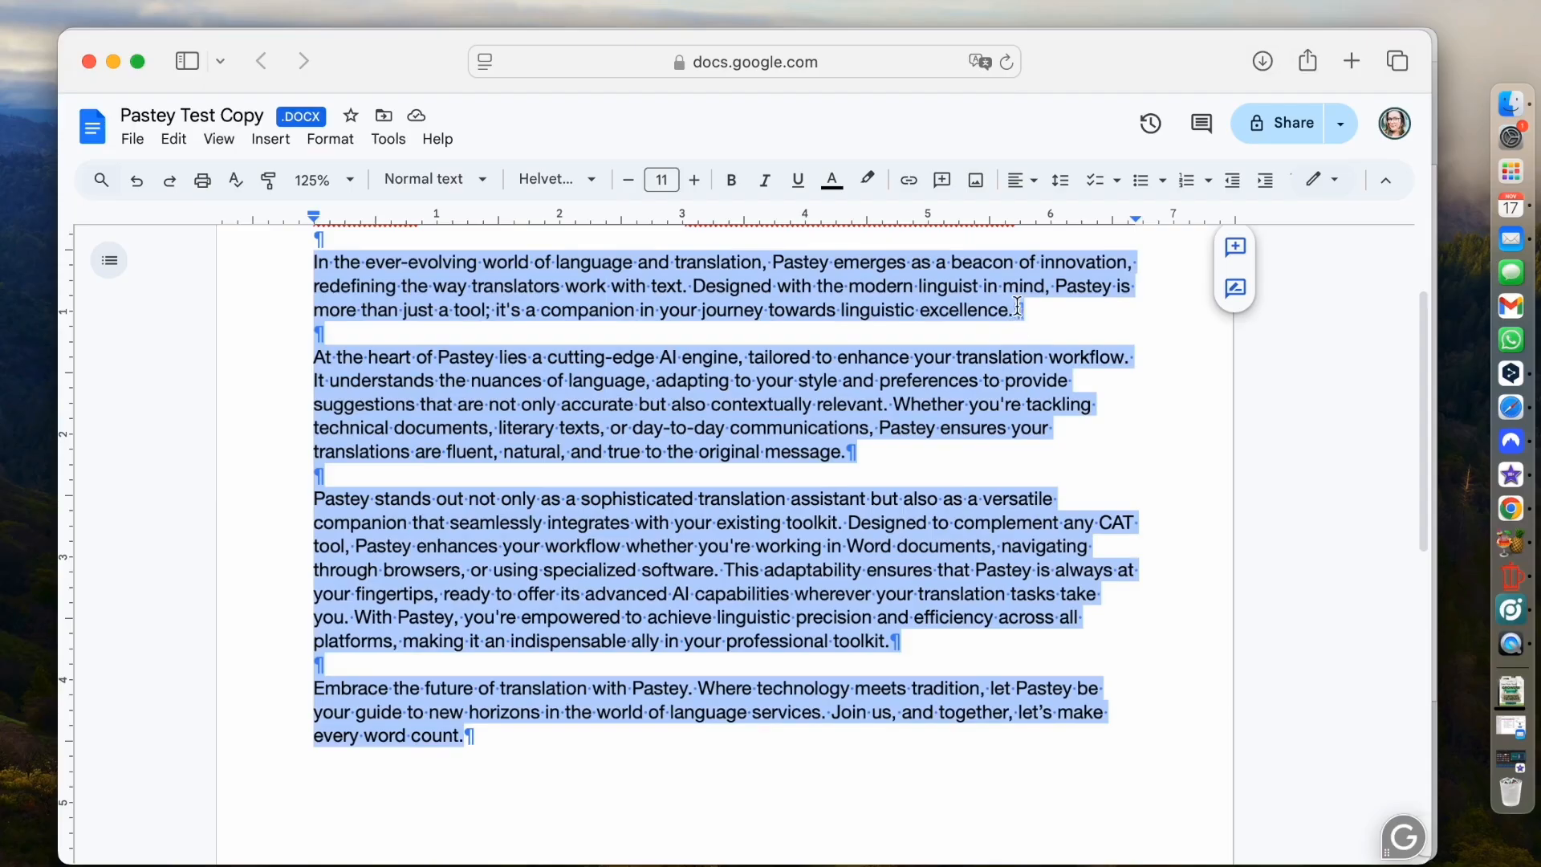
{"action": "left_click", "coordinate": [491, 735]}
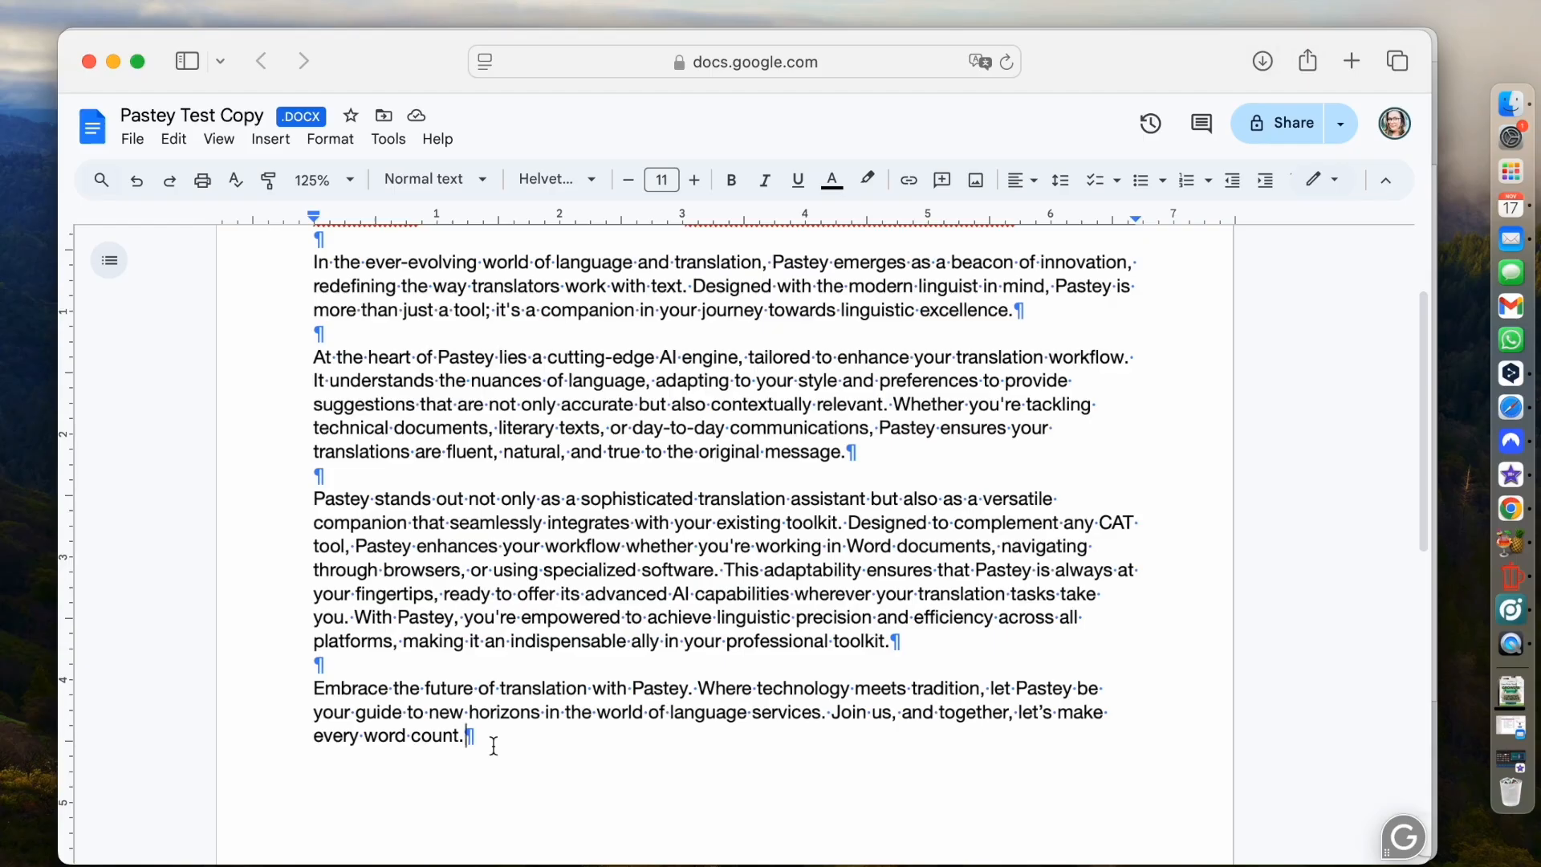
{"action": "left_click", "coordinate": [313, 261]}
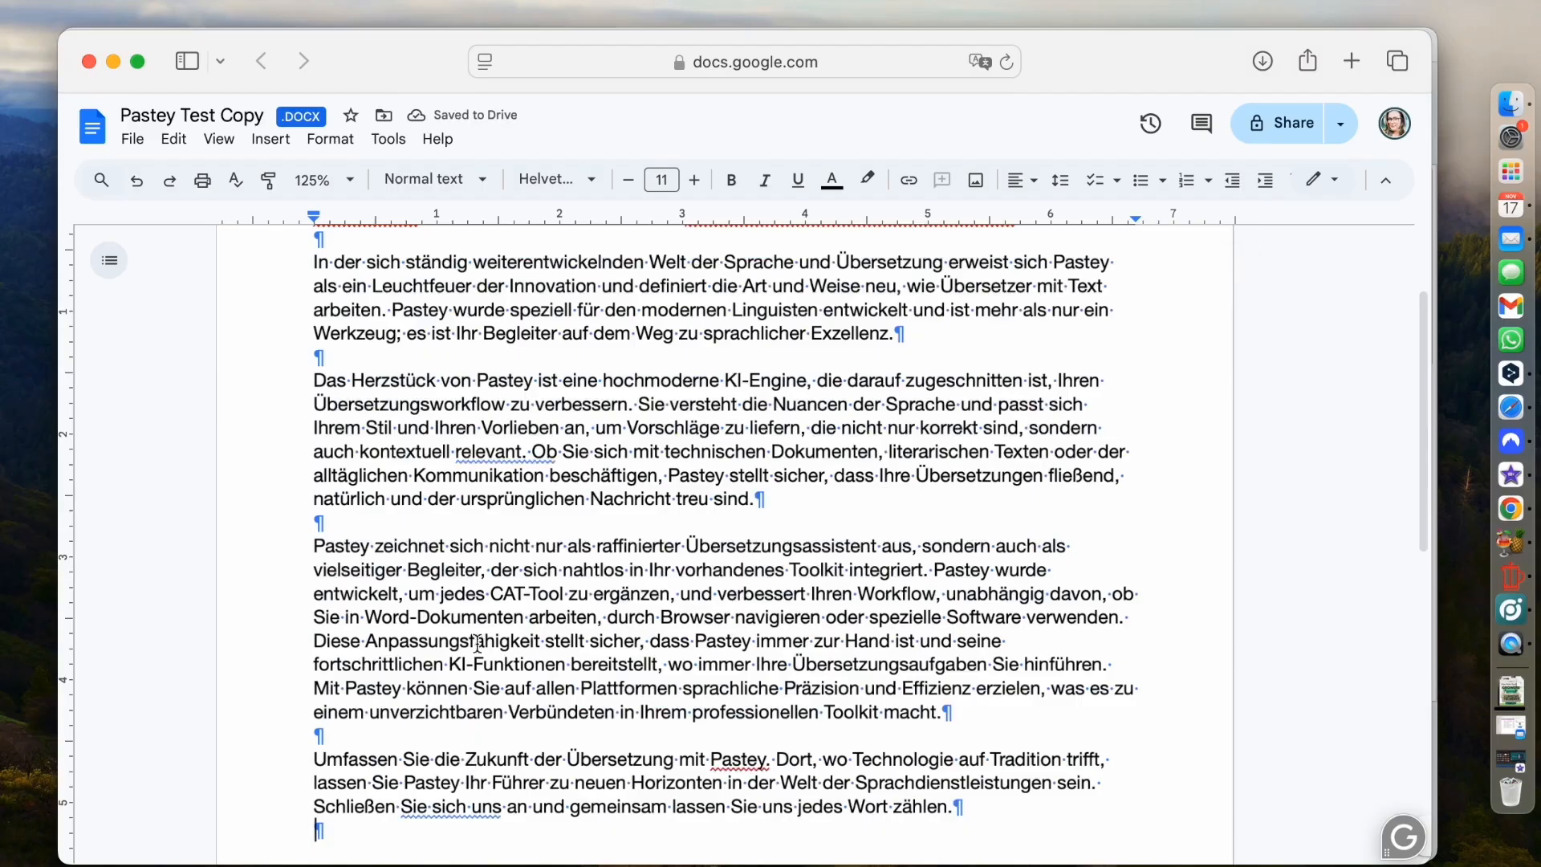
{"action": "scroll", "scroll_direction": "up", "scroll_amount": 3}
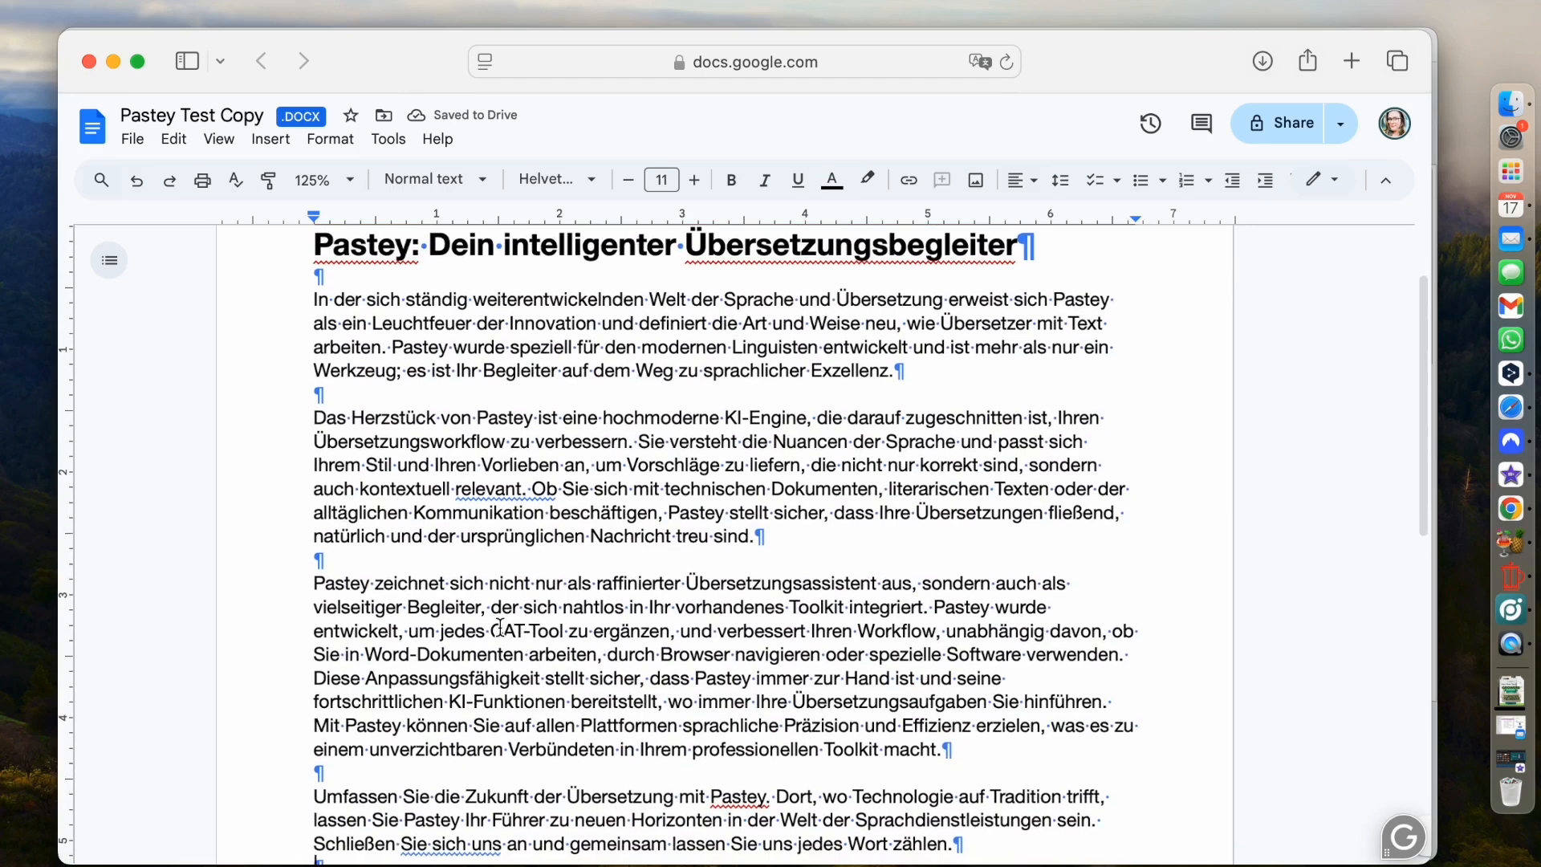
{"action": "scroll", "scroll_direction": "down", "scroll_amount": 3}
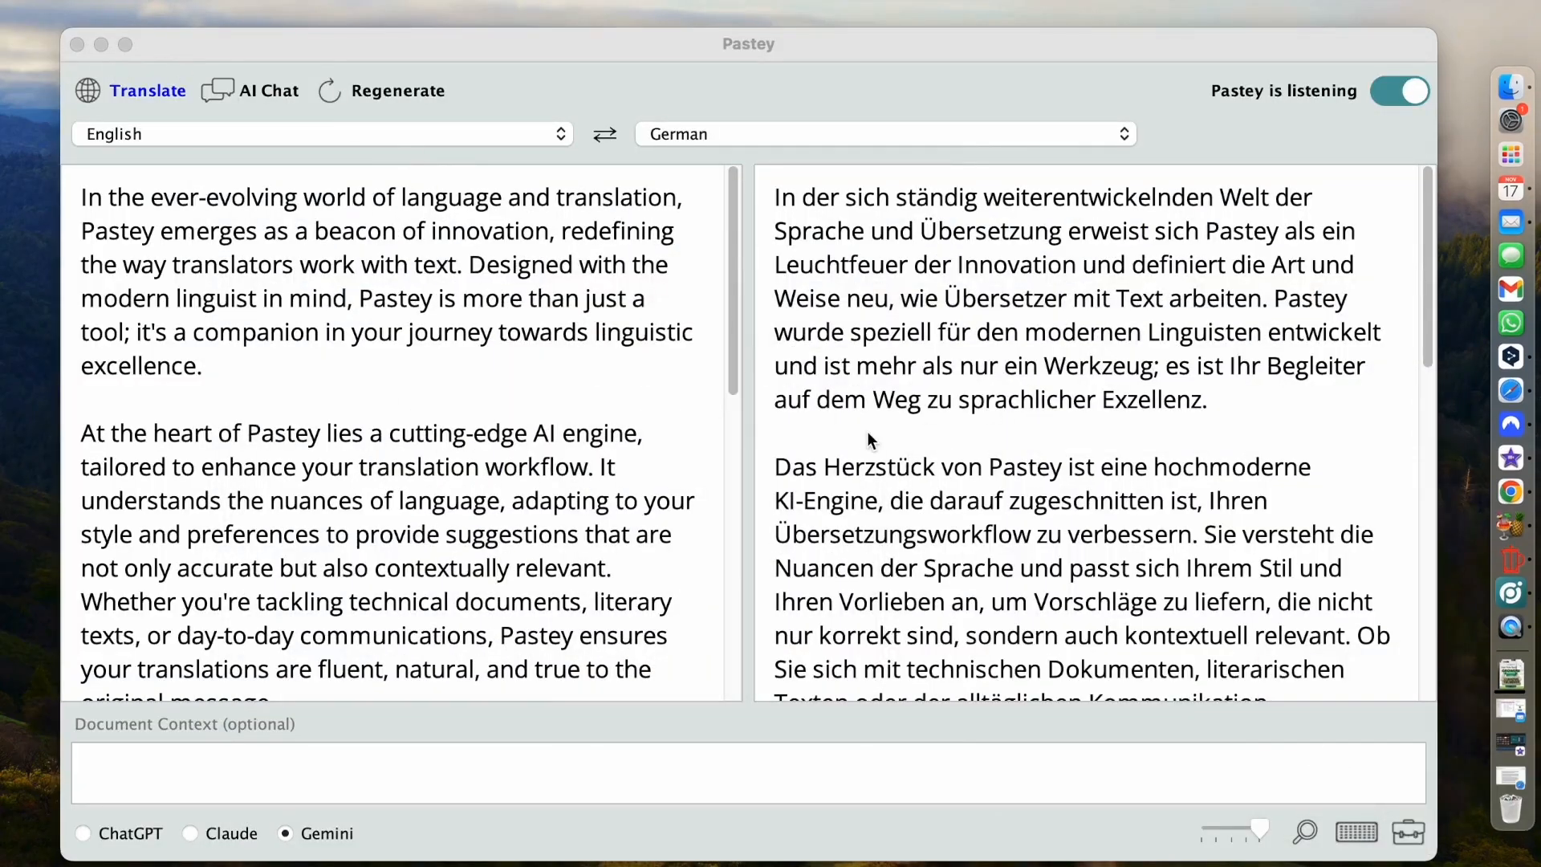
{"action": "mouse_move", "coordinate": [1512, 470]}
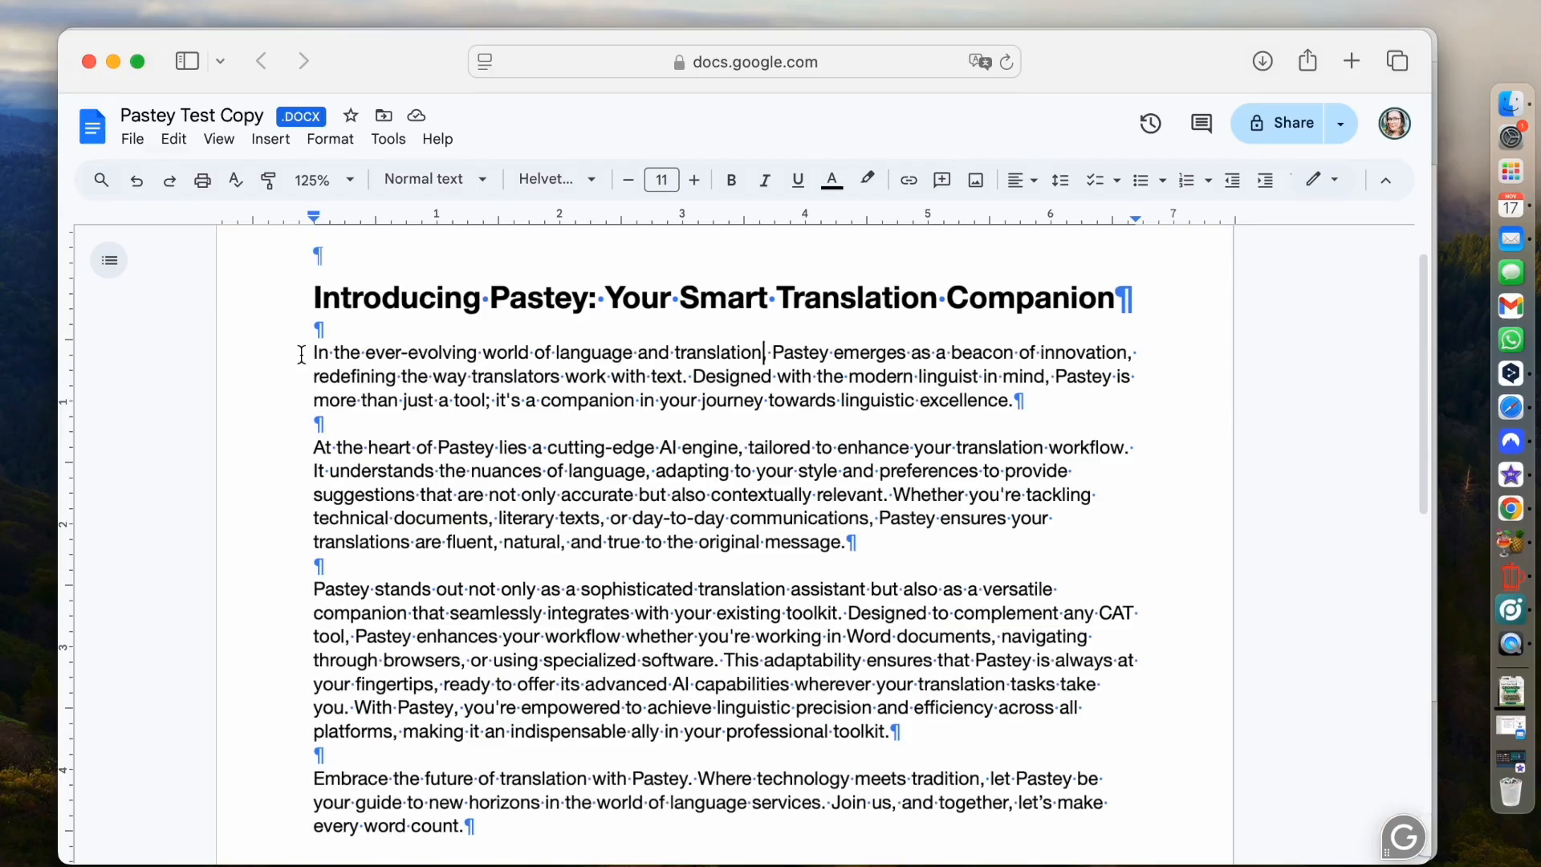
{"action": "mouse_move", "coordinate": [302, 353]}
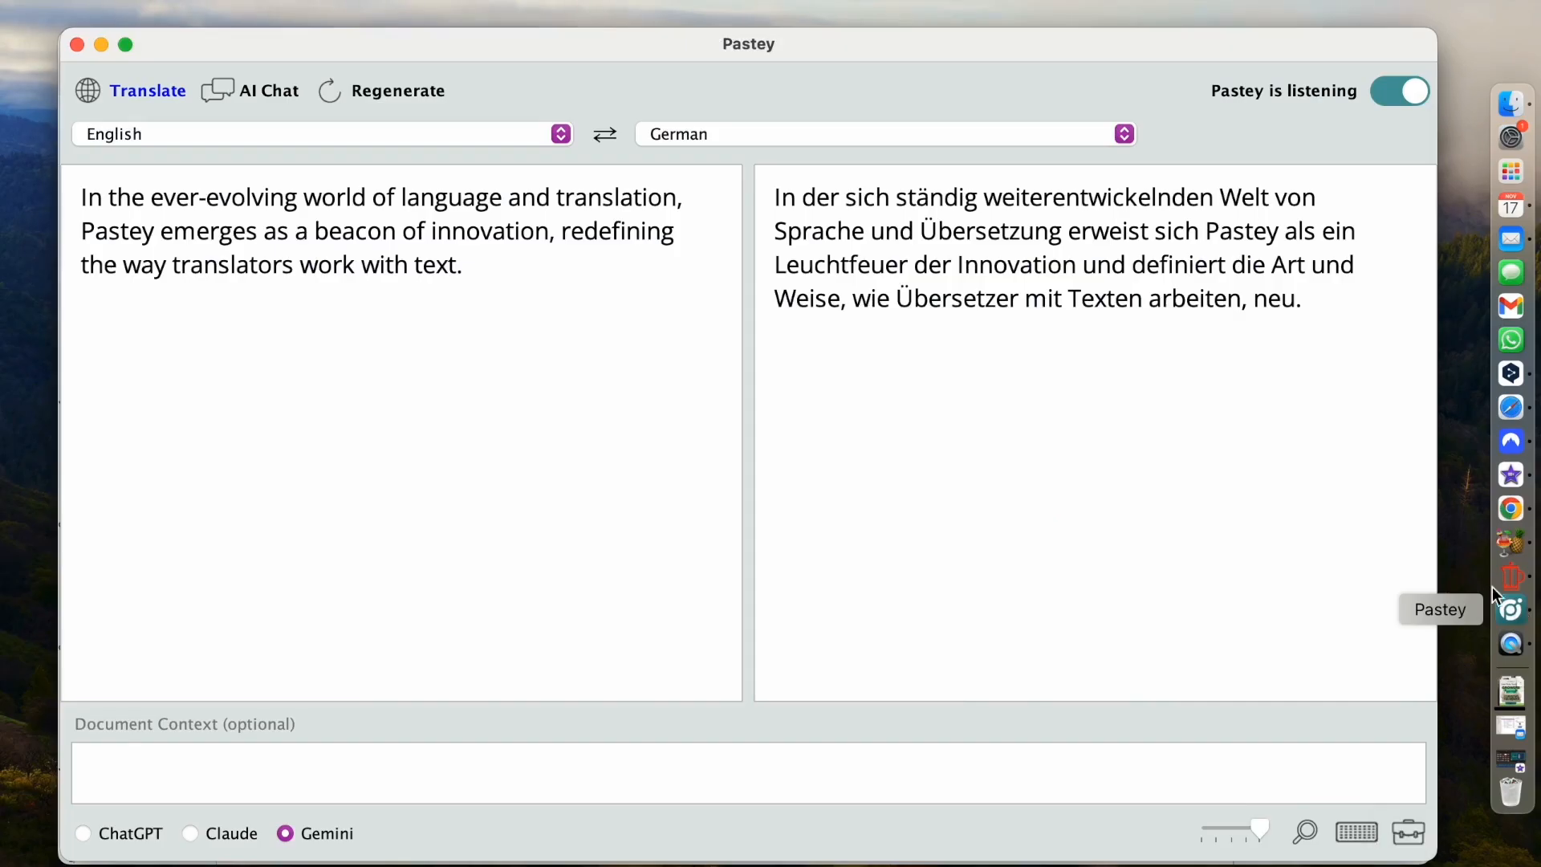
{"action": "mouse_move", "coordinate": [65, 198]}
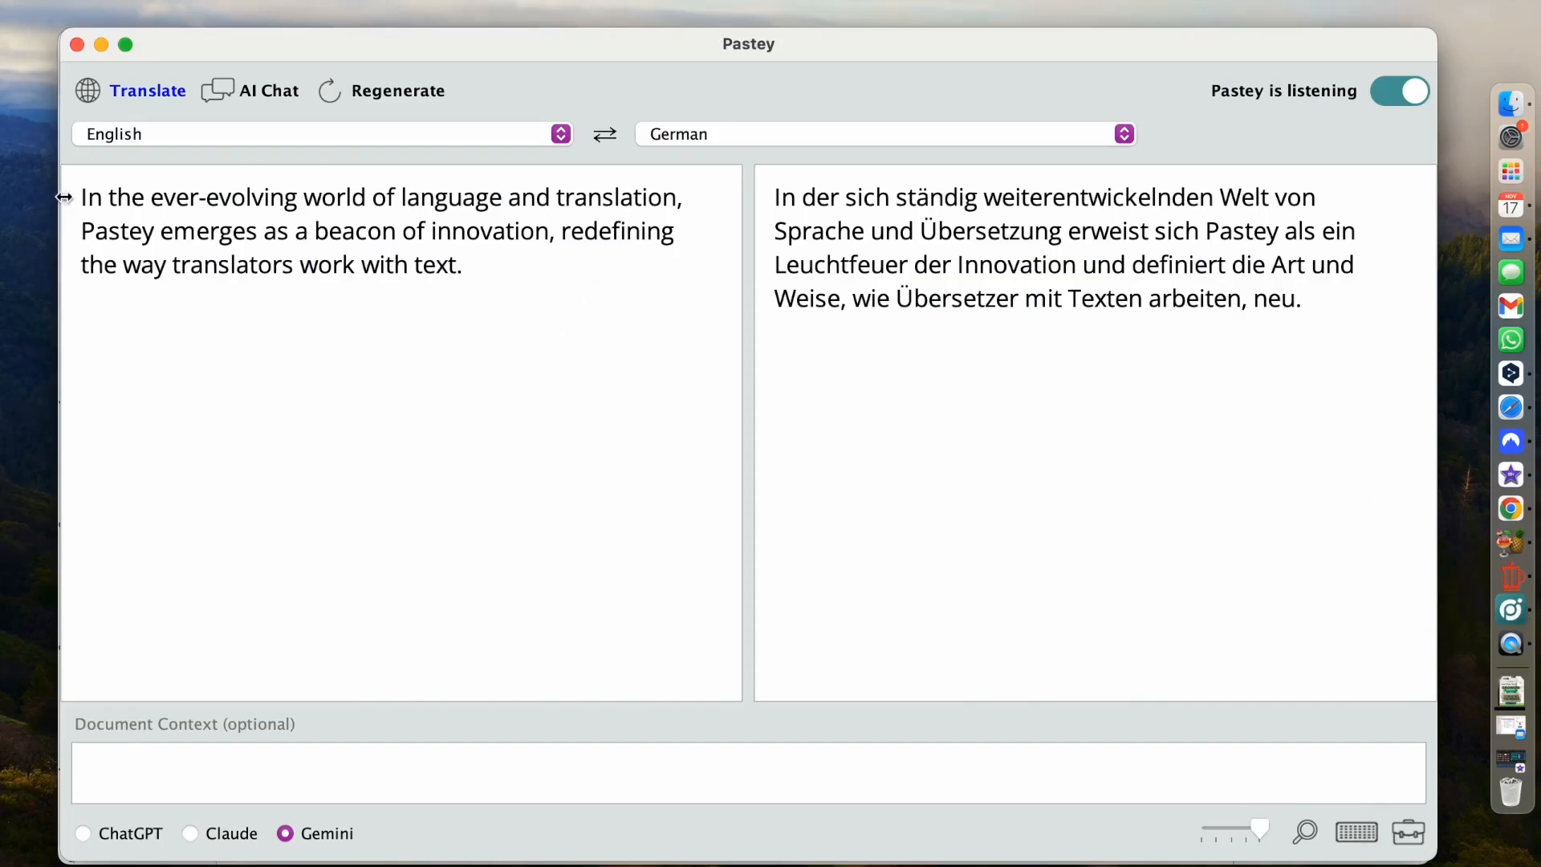
{"action": "mouse_move", "coordinate": [1046, 322]}
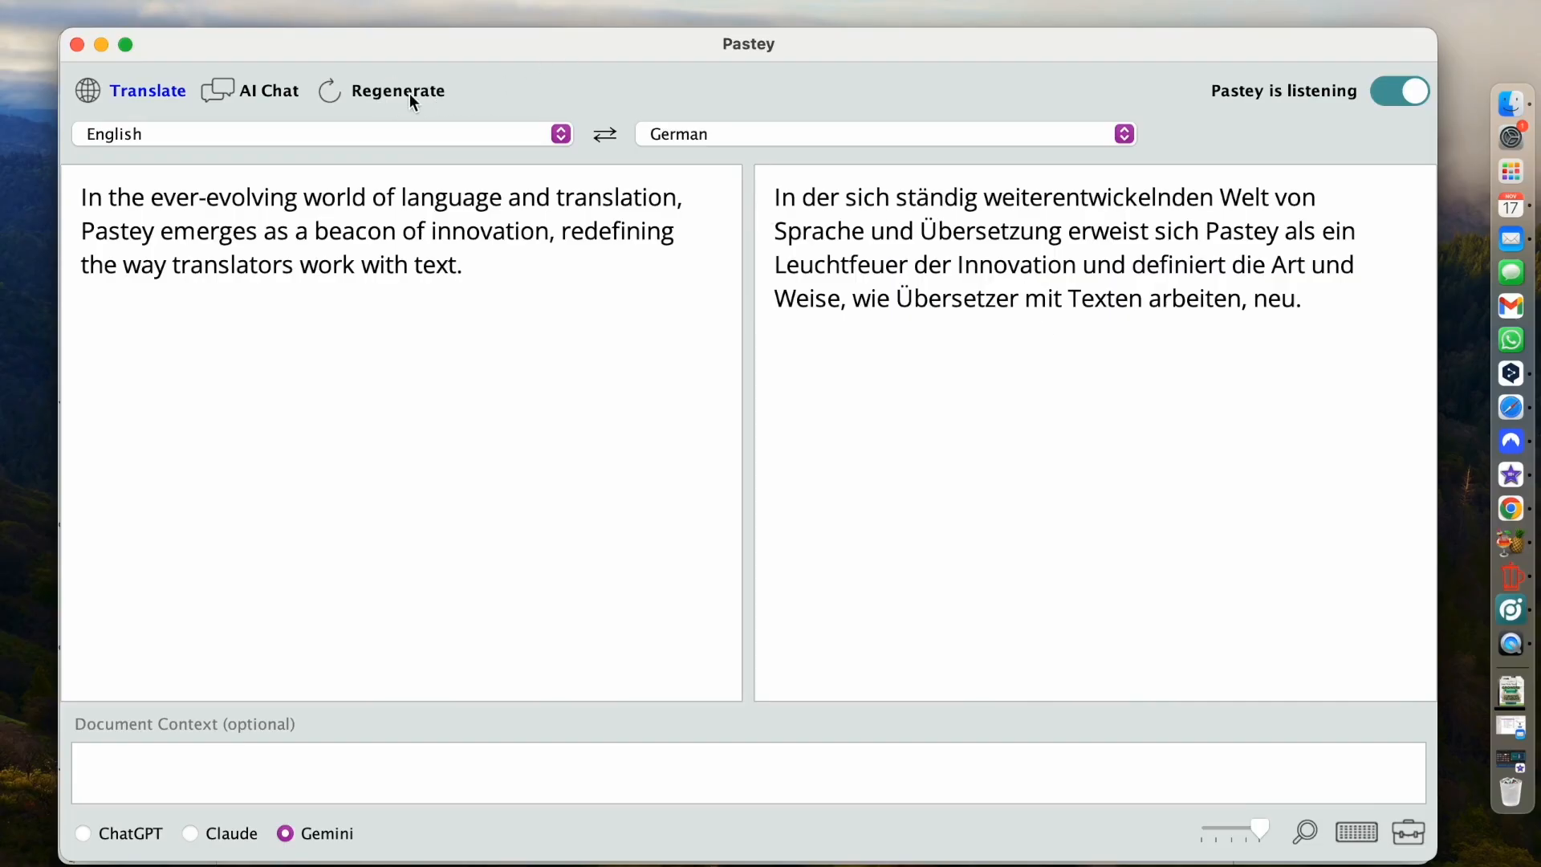
Regenerate the first sentence's German translation with Claude as the engine instead of Gemini
{"action": "left_click", "coordinate": [398, 90]}
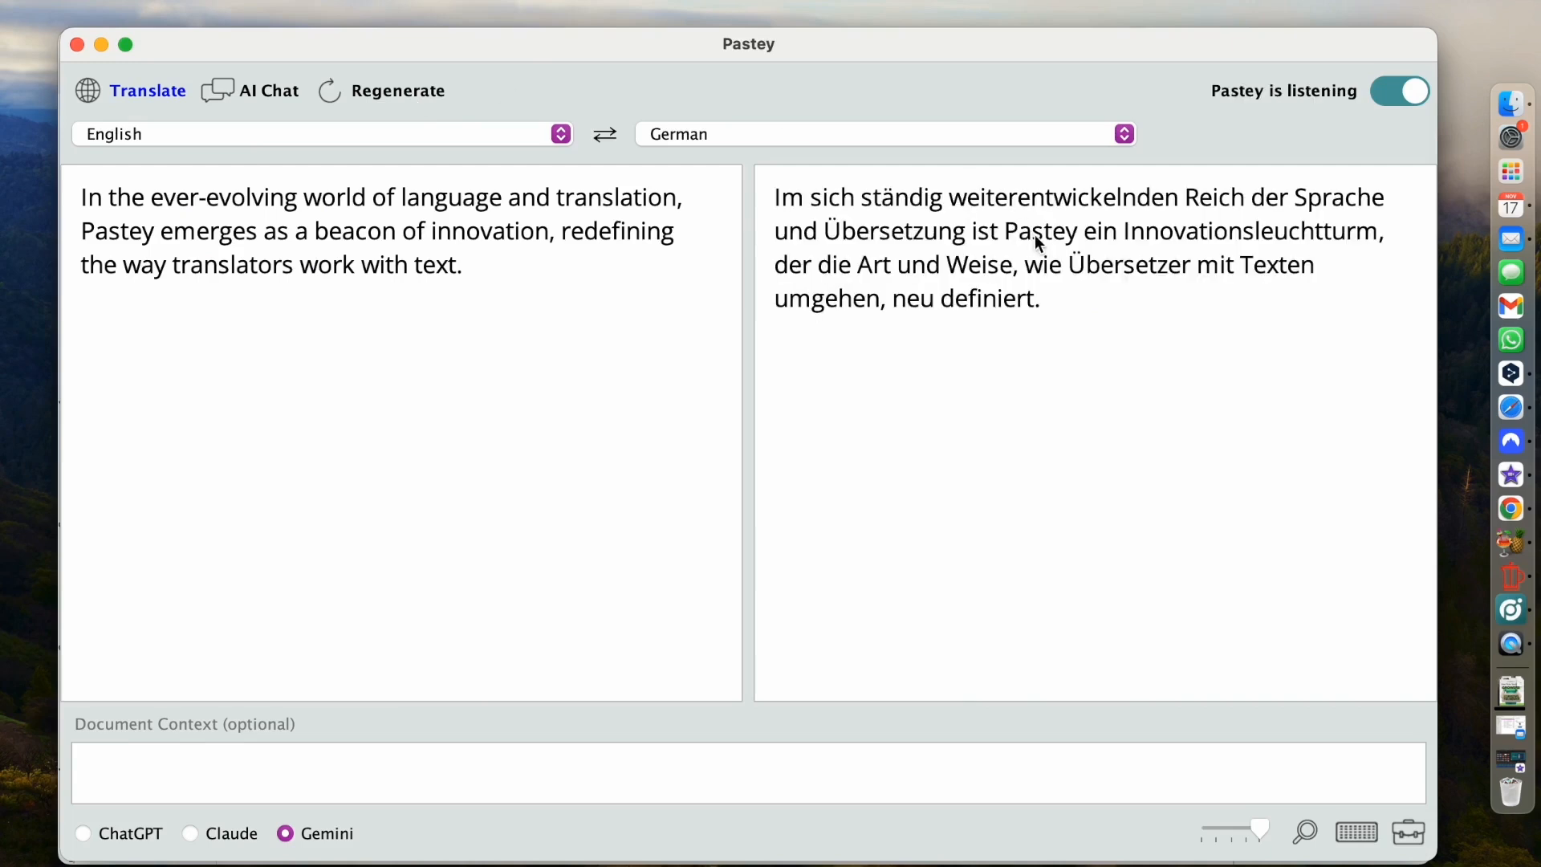
{"action": "mouse_move", "coordinate": [1065, 353]}
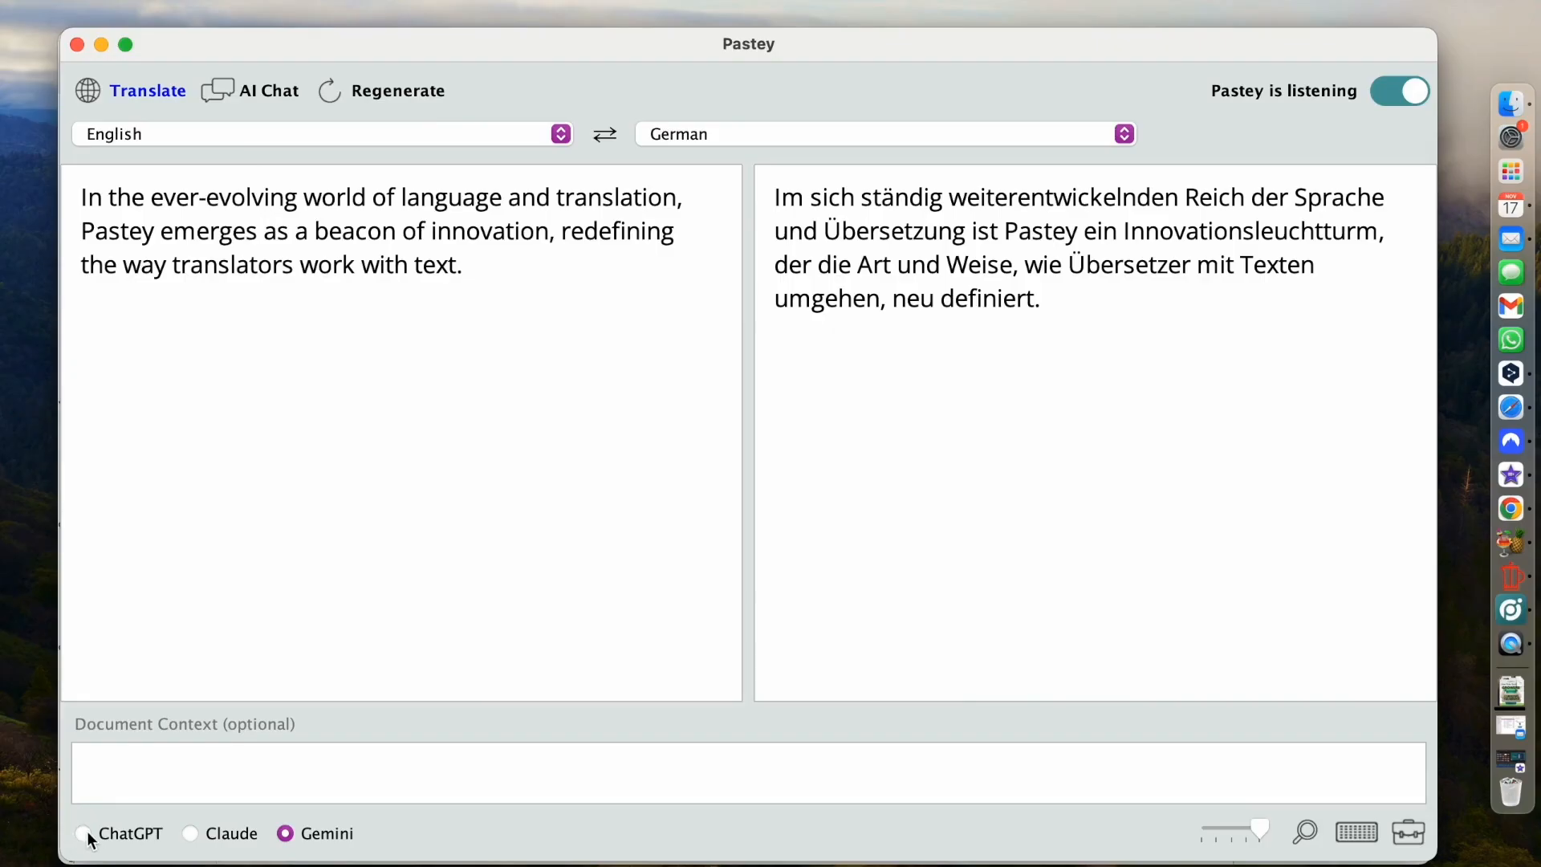
{"action": "left_click", "coordinate": [82, 833]}
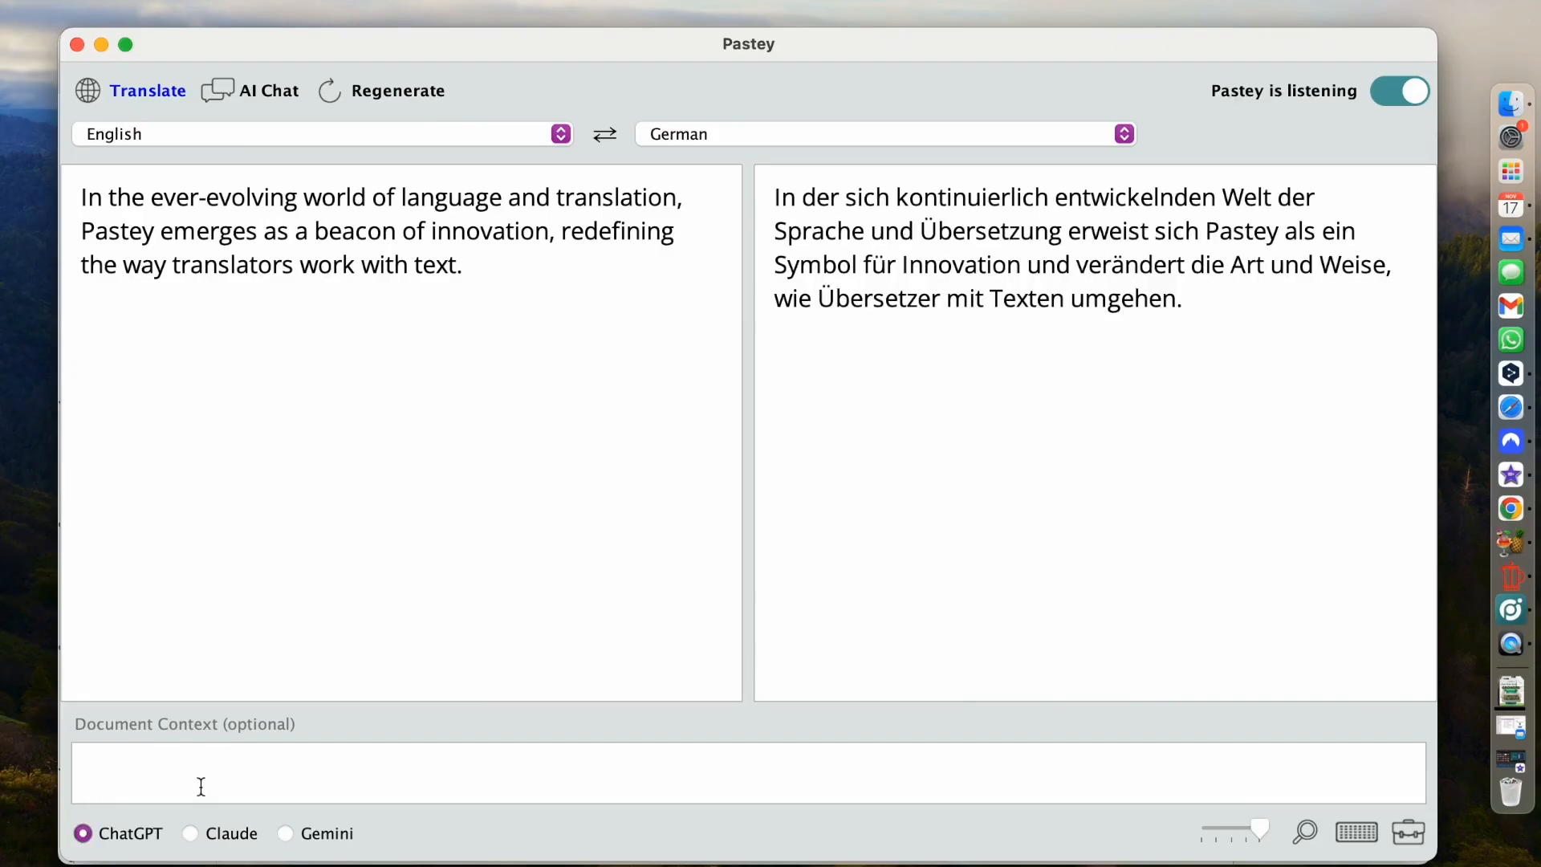
{"action": "left_click", "coordinate": [189, 833]}
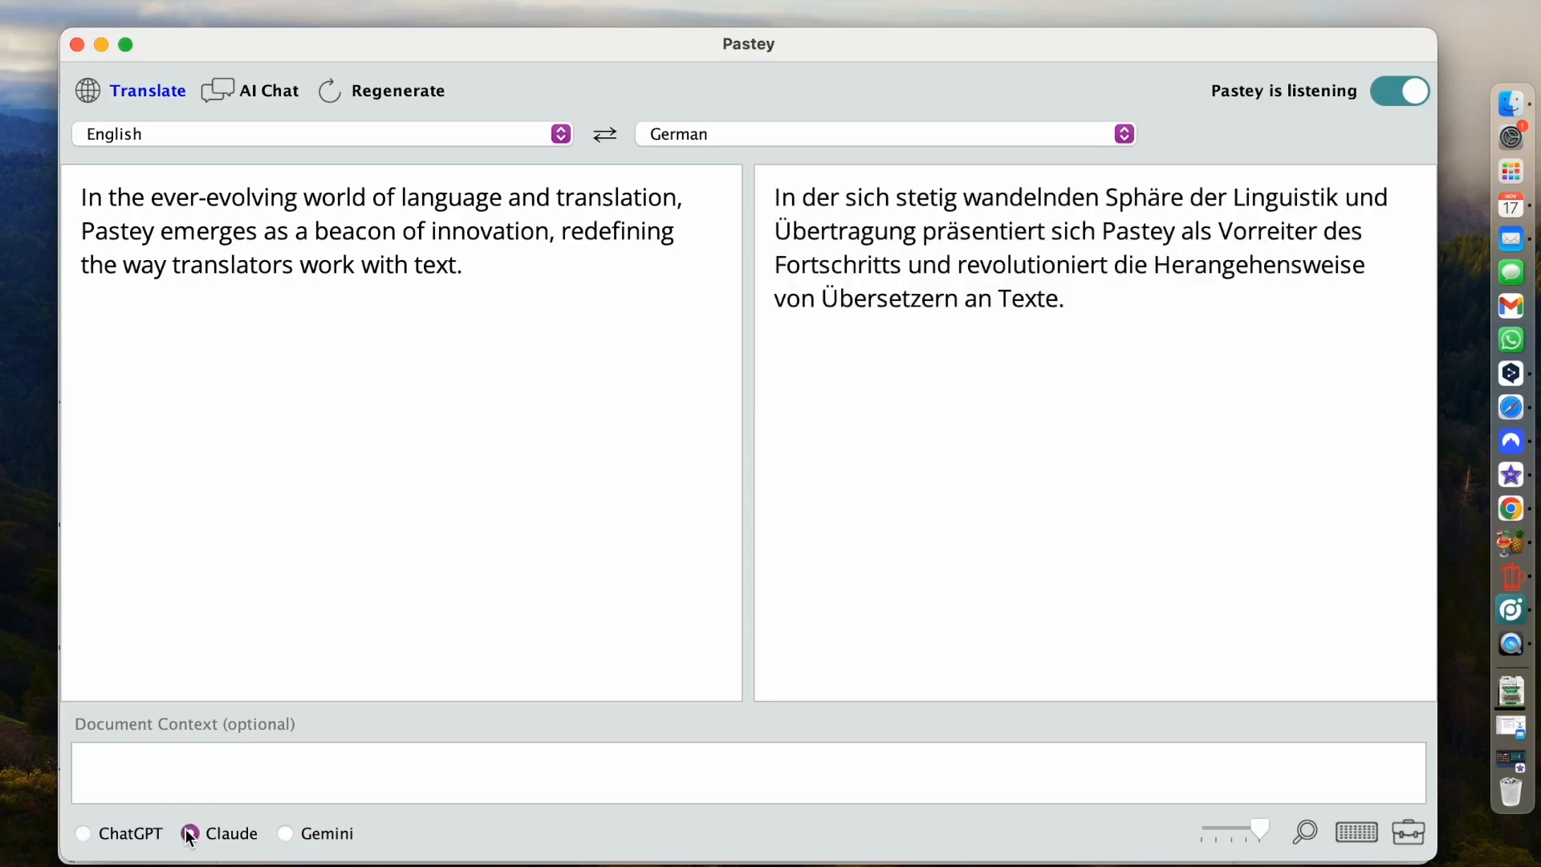
{"action": "left_click", "coordinate": [190, 833]}
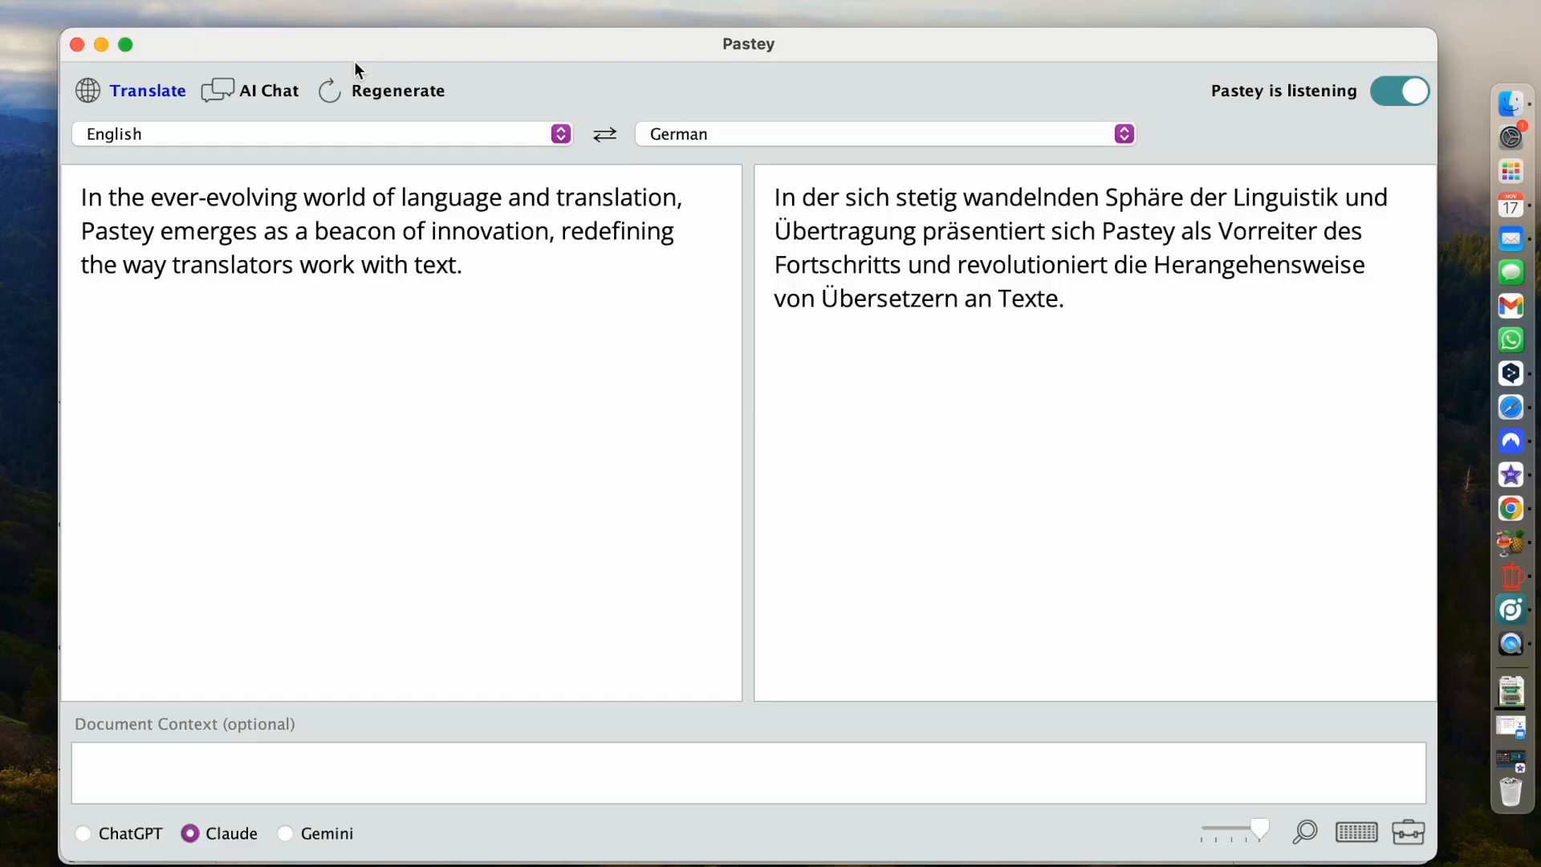
{"action": "mouse_move", "coordinate": [375, 100]}
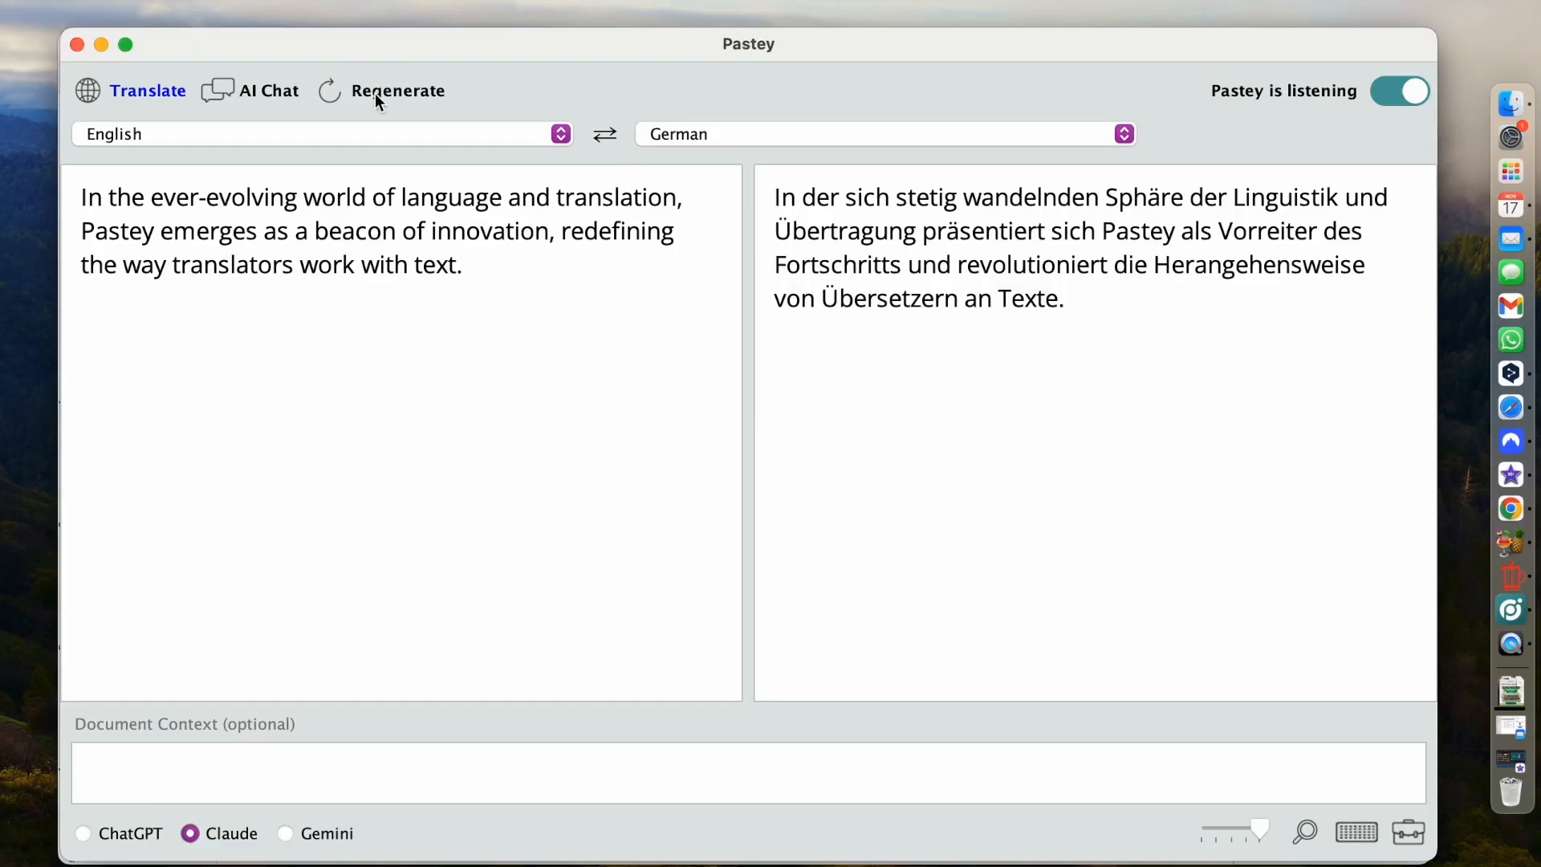
{"action": "mouse_move", "coordinate": [396, 90]}
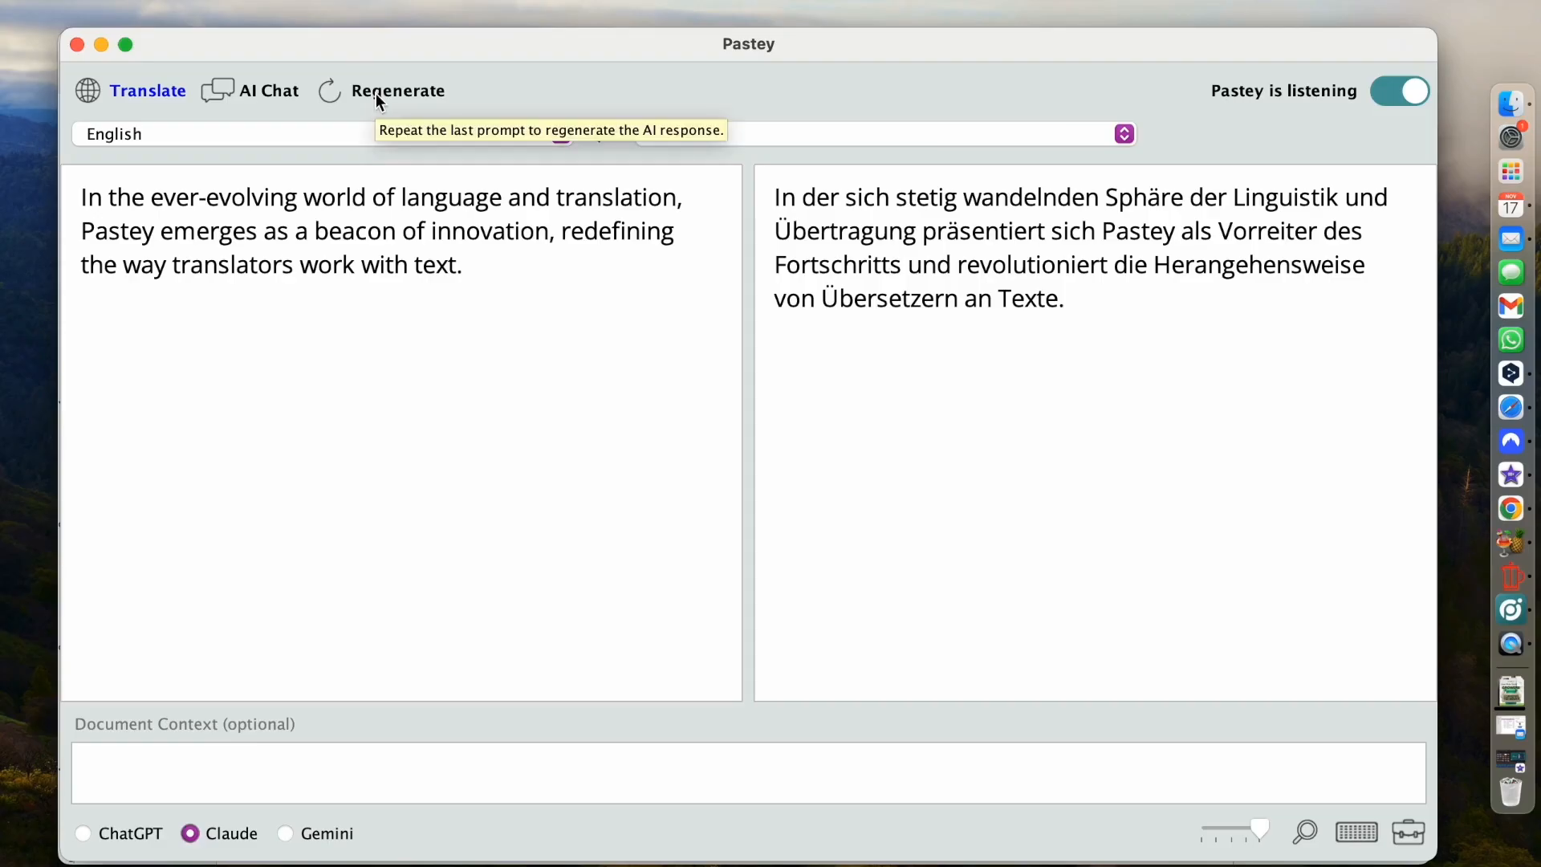
{"action": "left_click", "coordinate": [398, 89]}
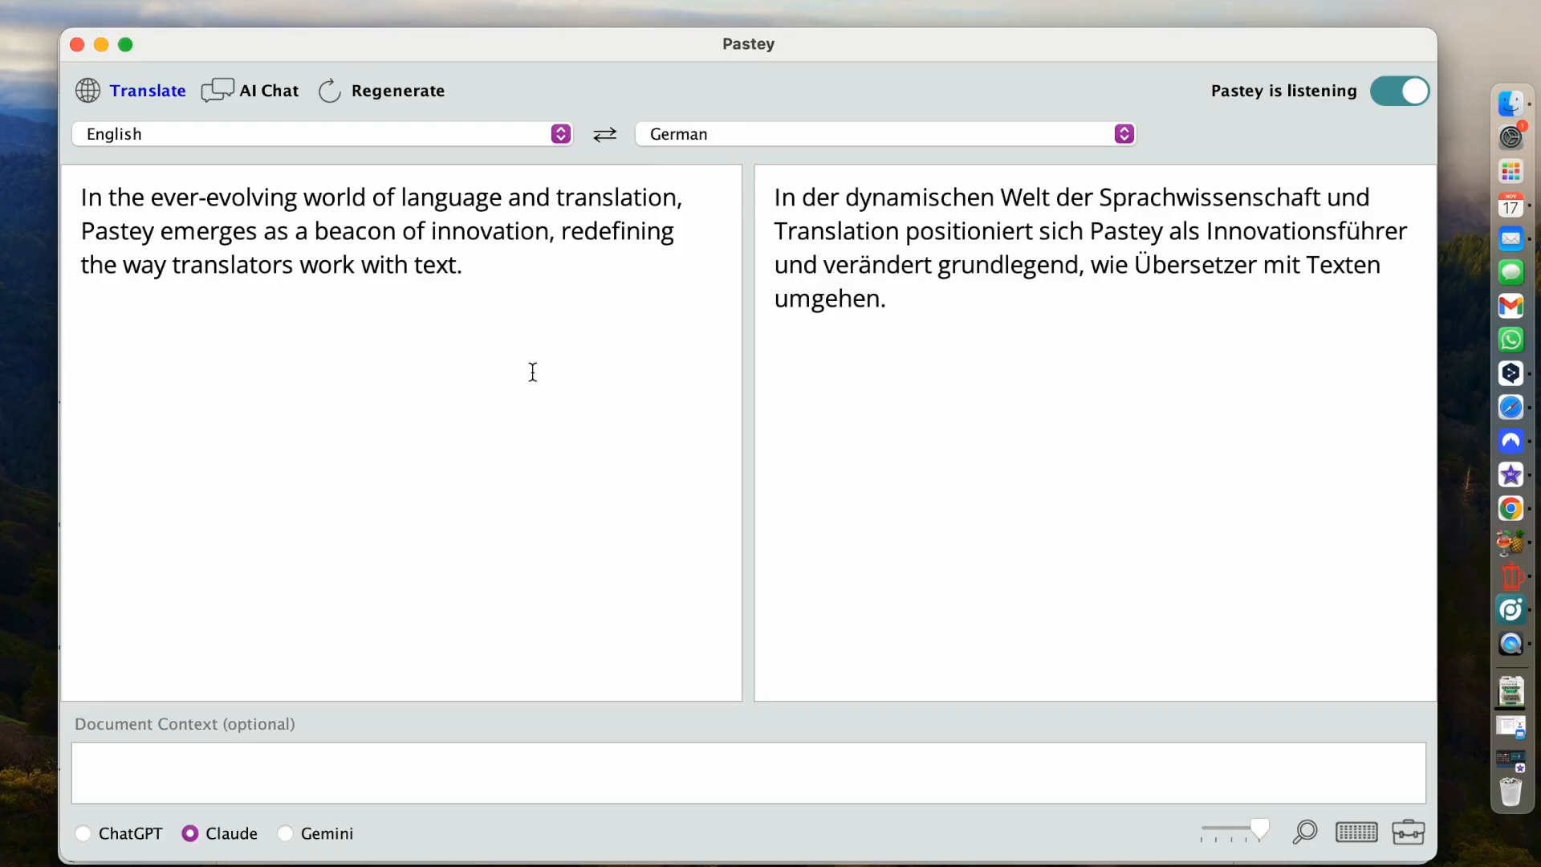
{"action": "mouse_move", "coordinate": [1510, 339]}
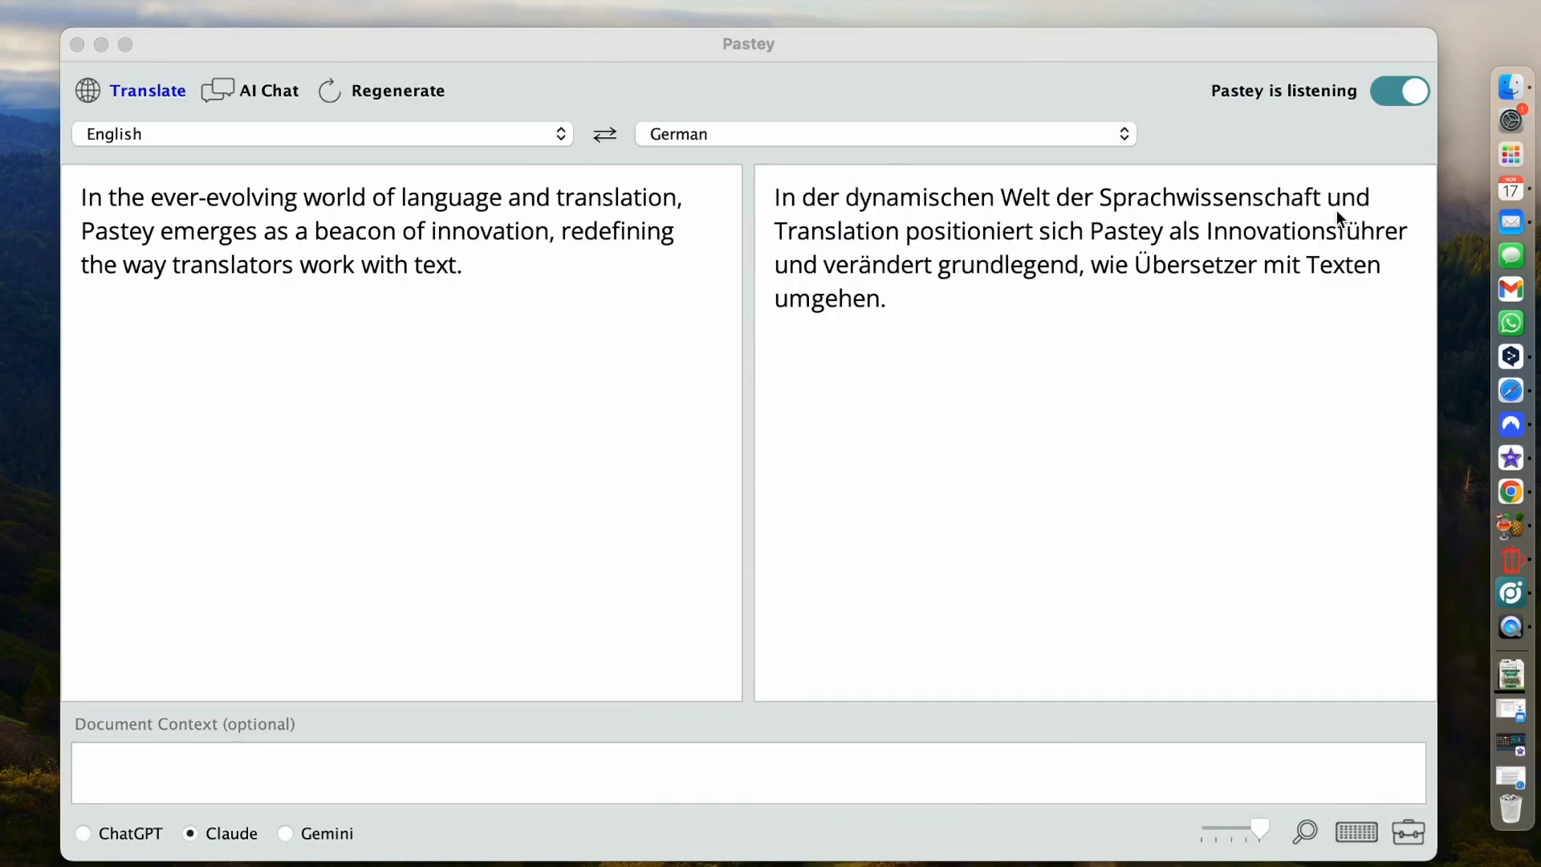
{"action": "mouse_move", "coordinate": [1512, 557]}
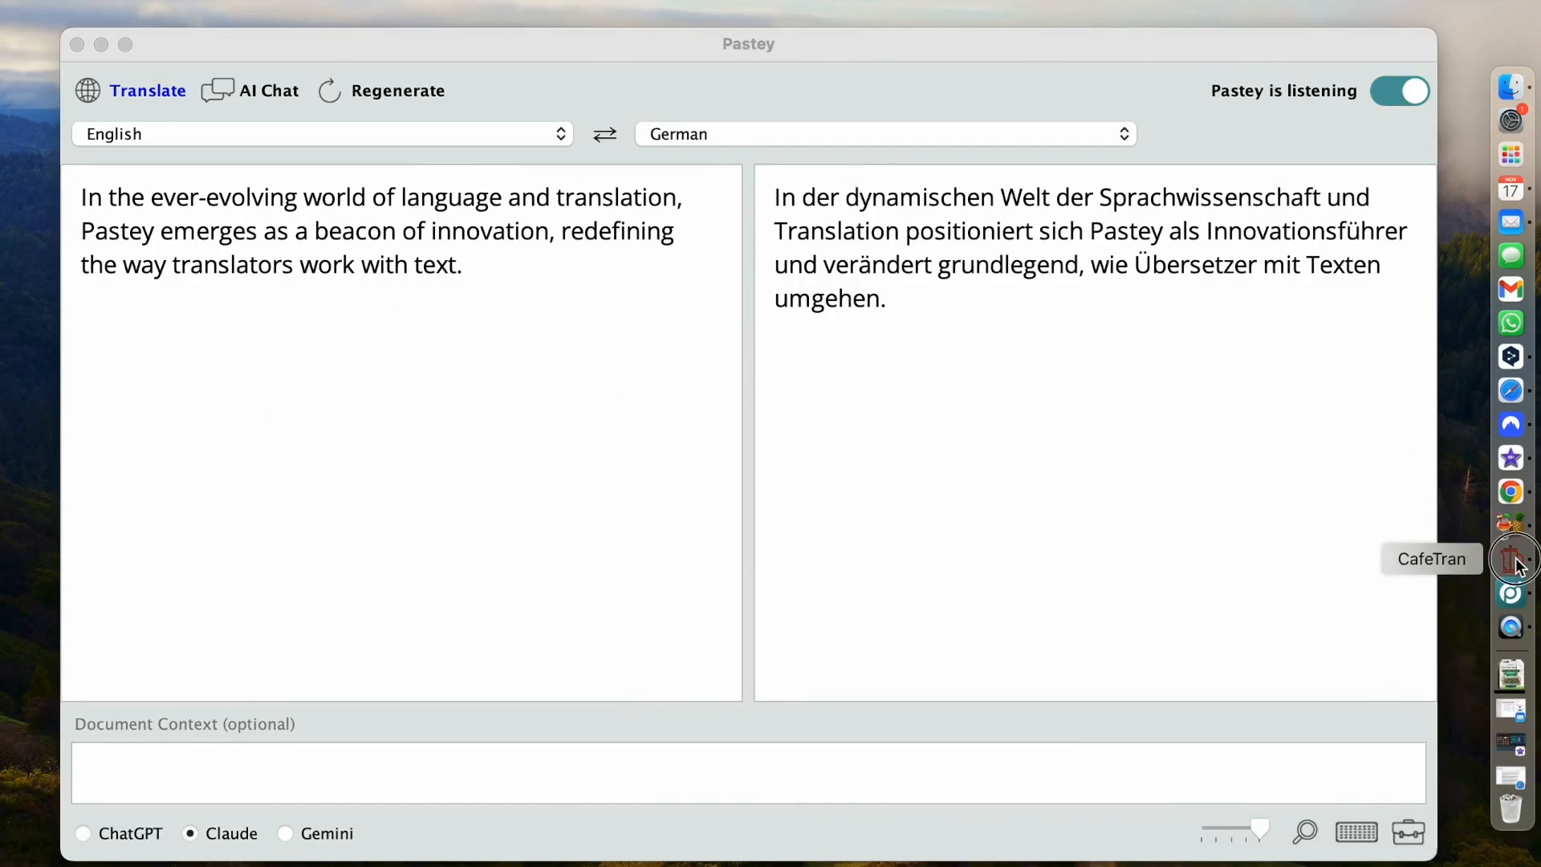
Bring up the Pastey Test Copy project in CafeTran and select segment 5's target cell for editing
{"action": "left_click", "coordinate": [1512, 558]}
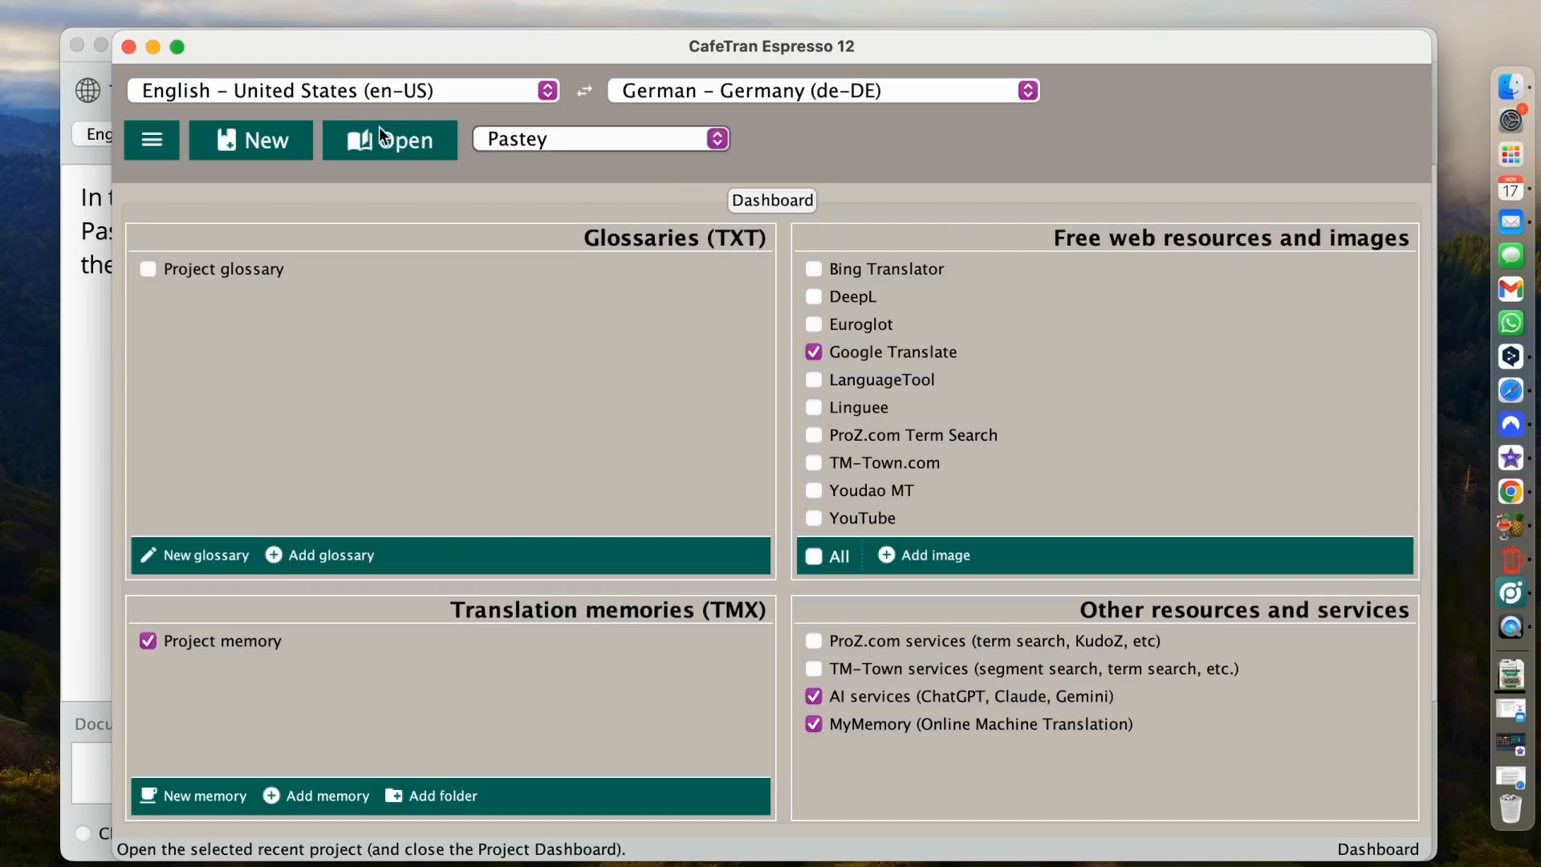
{"action": "left_click", "coordinate": [390, 140]}
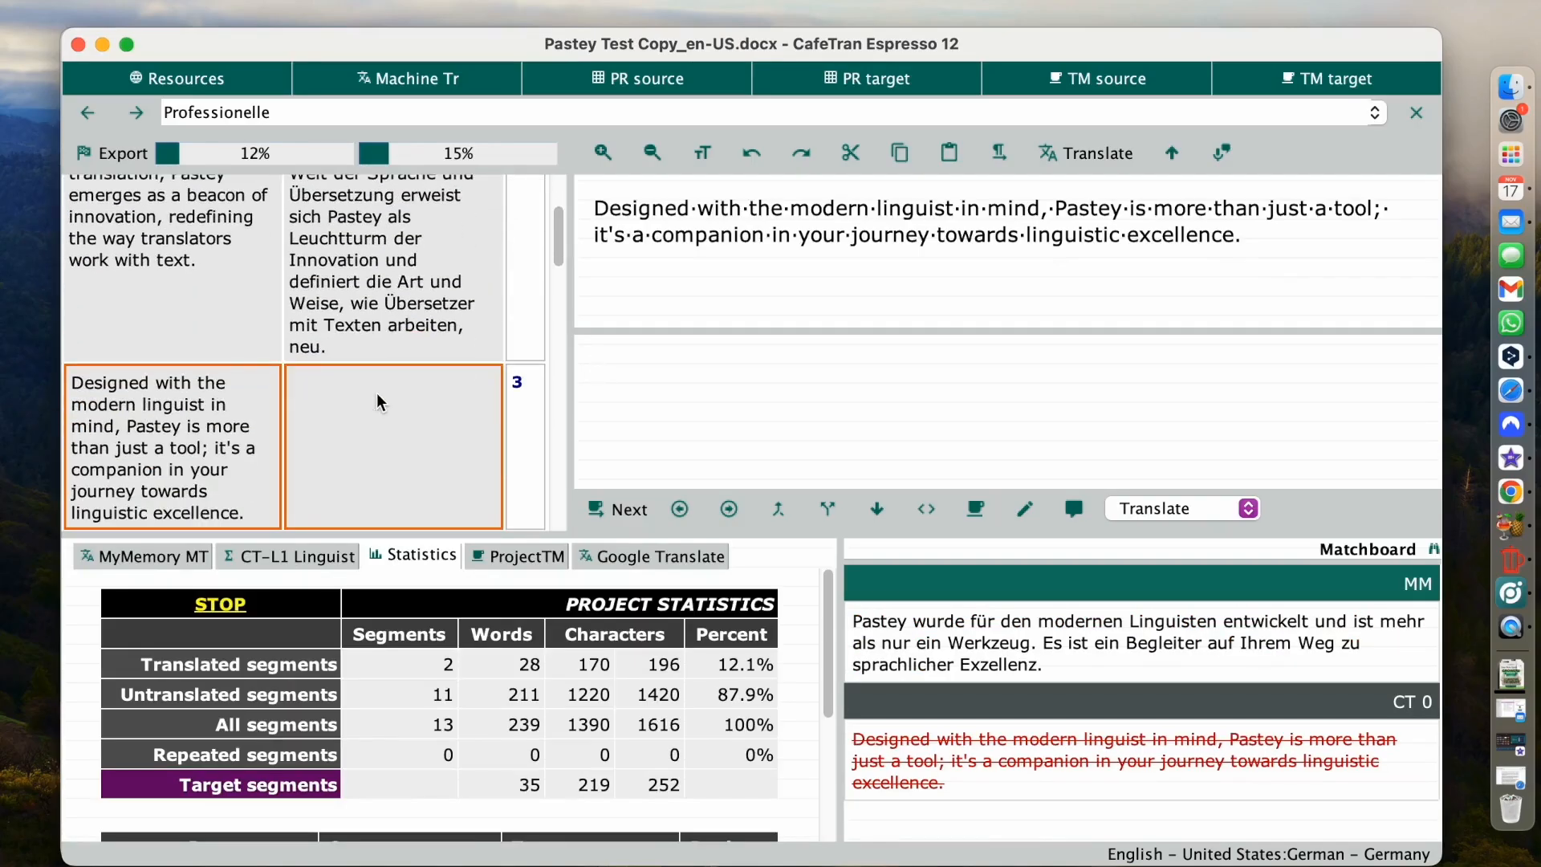
{"action": "scroll", "scroll_direction": "down", "scroll_amount": 3}
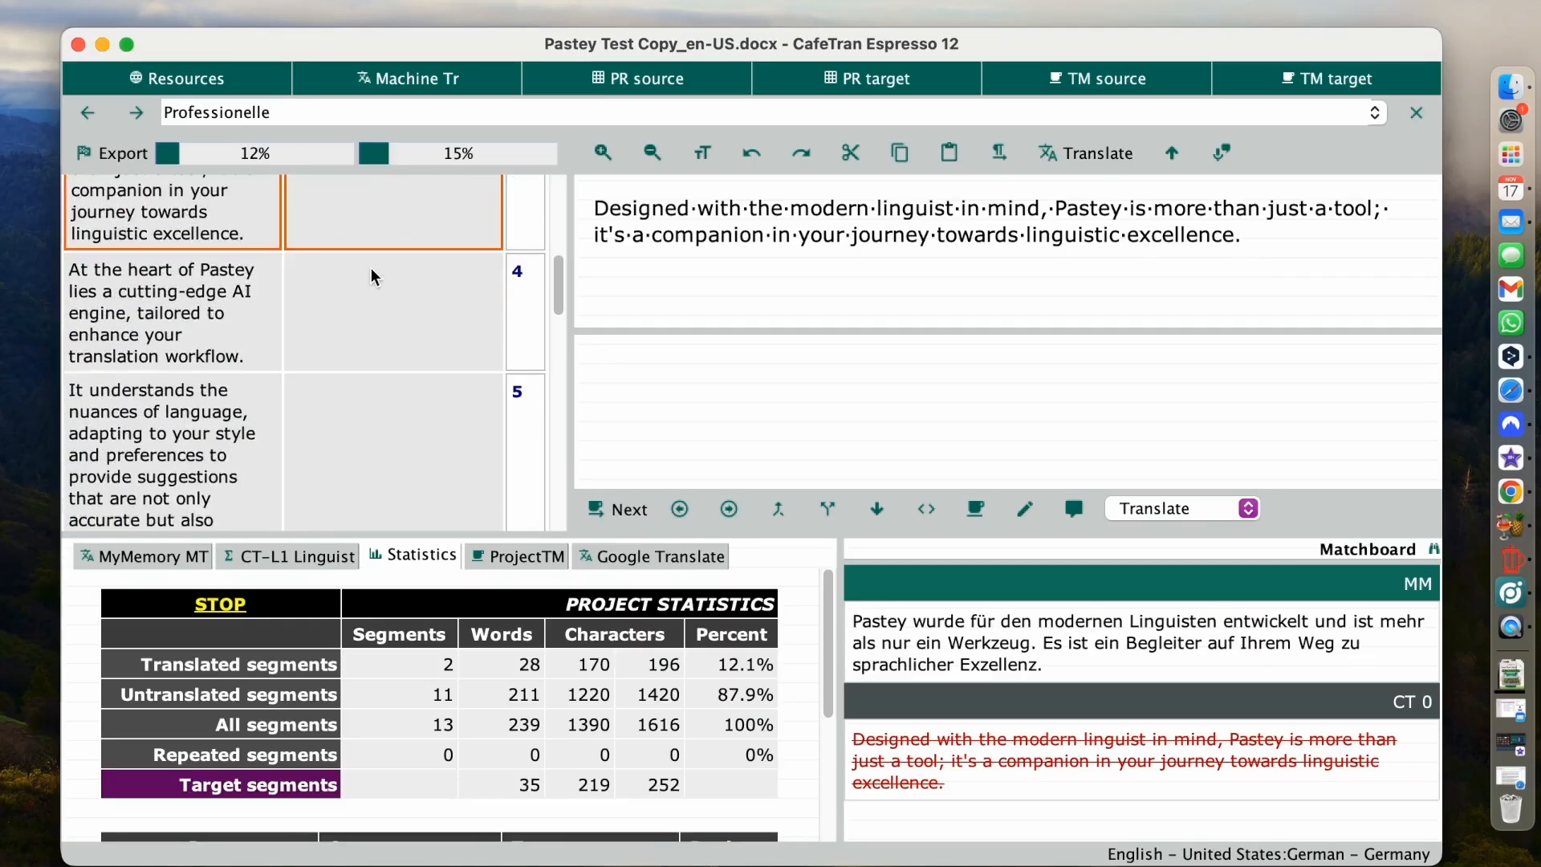
{"action": "scroll", "scroll_direction": "down", "scroll_amount": 3}
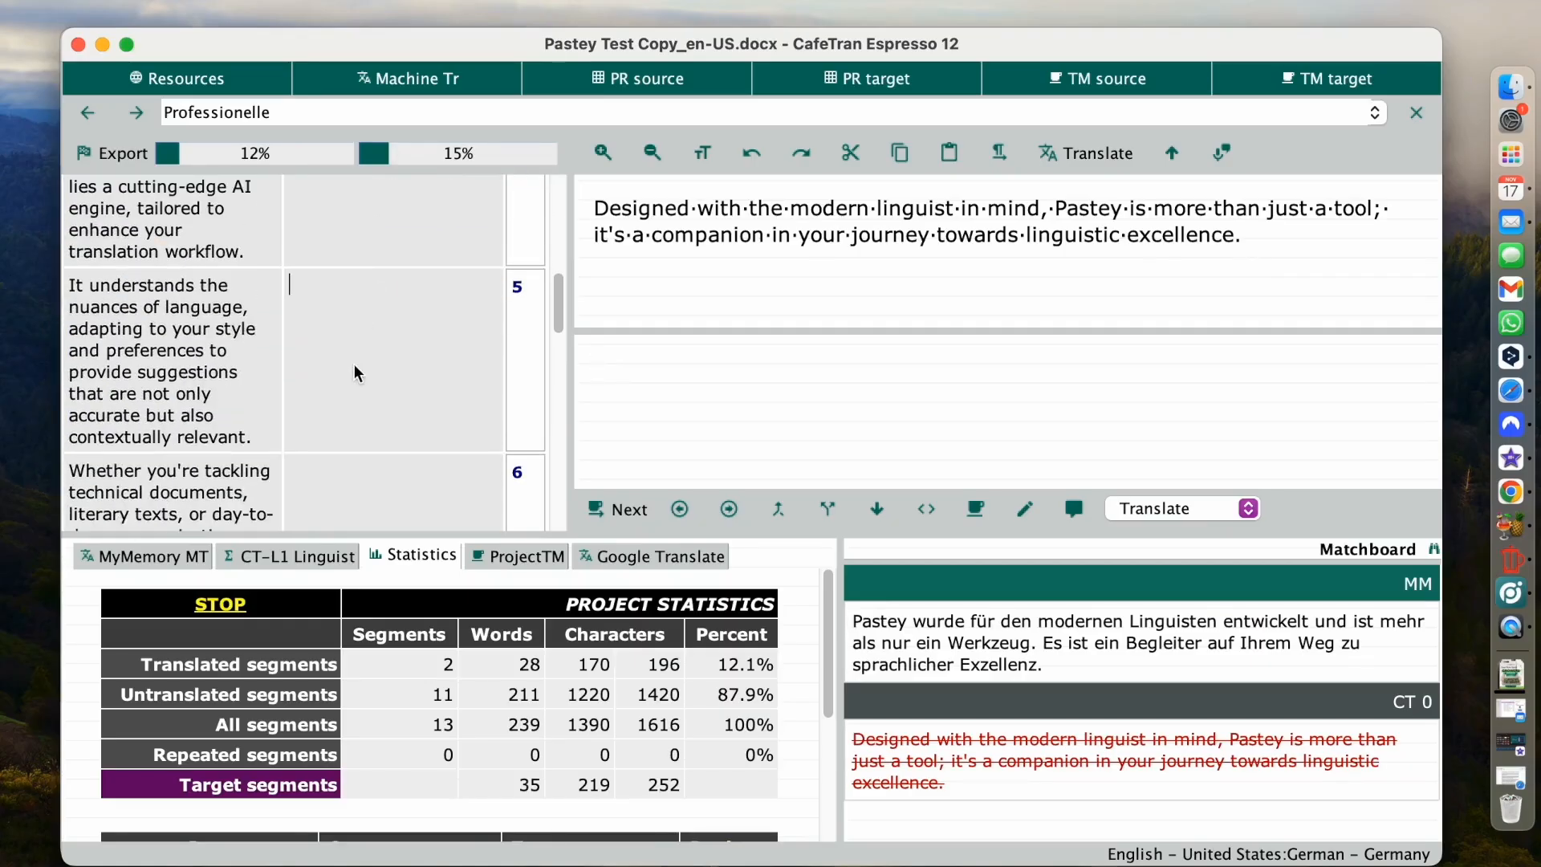
{"action": "left_click", "coordinate": [171, 379]}
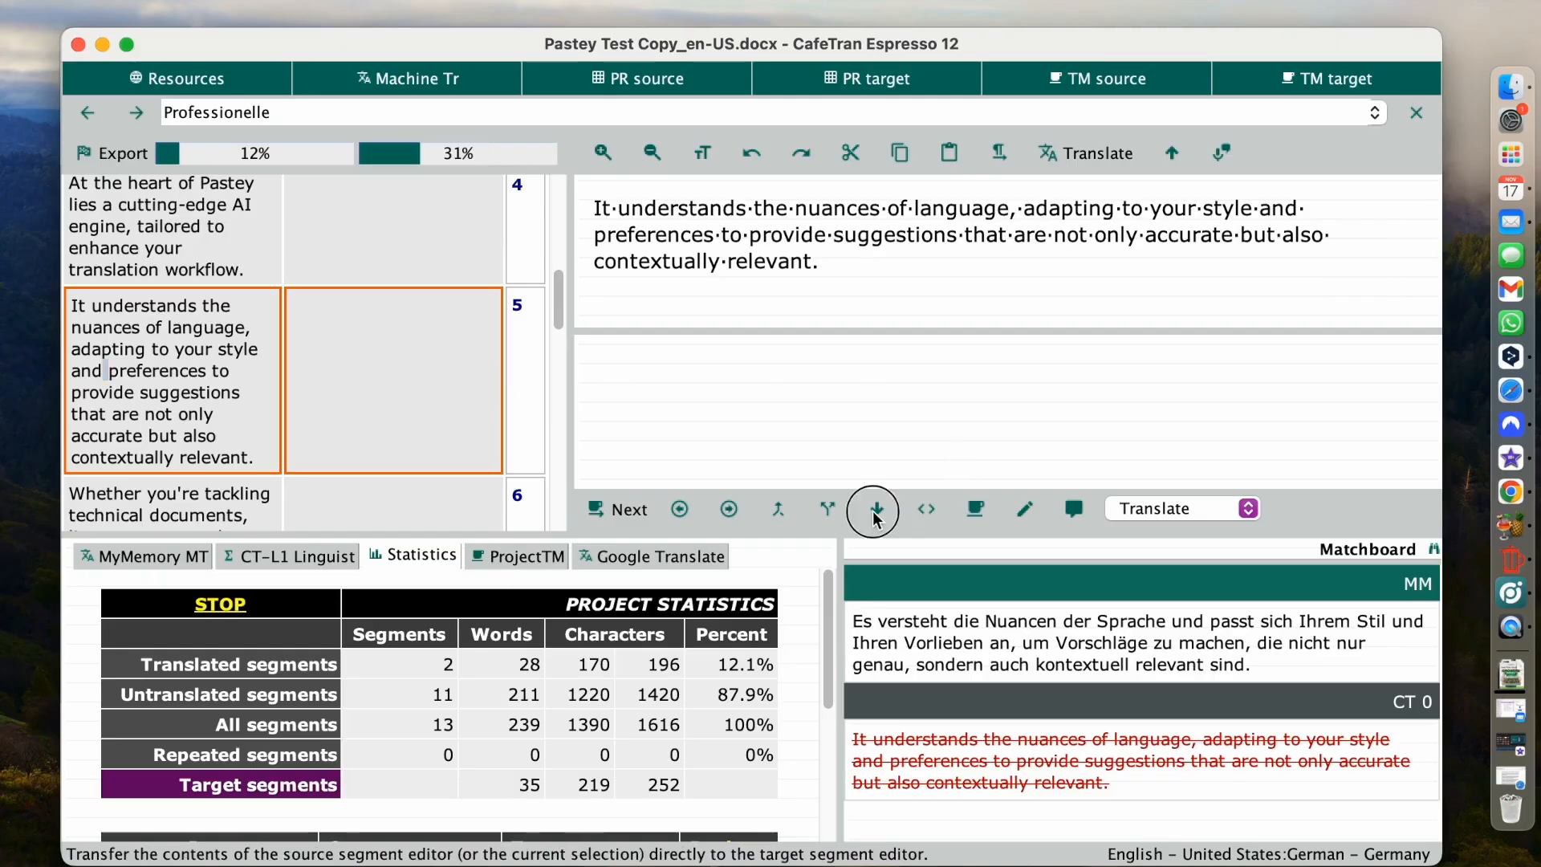
Copy segment 5's English source to target and let Pastey swap it for the German translation
{"action": "left_click", "coordinate": [873, 509]}
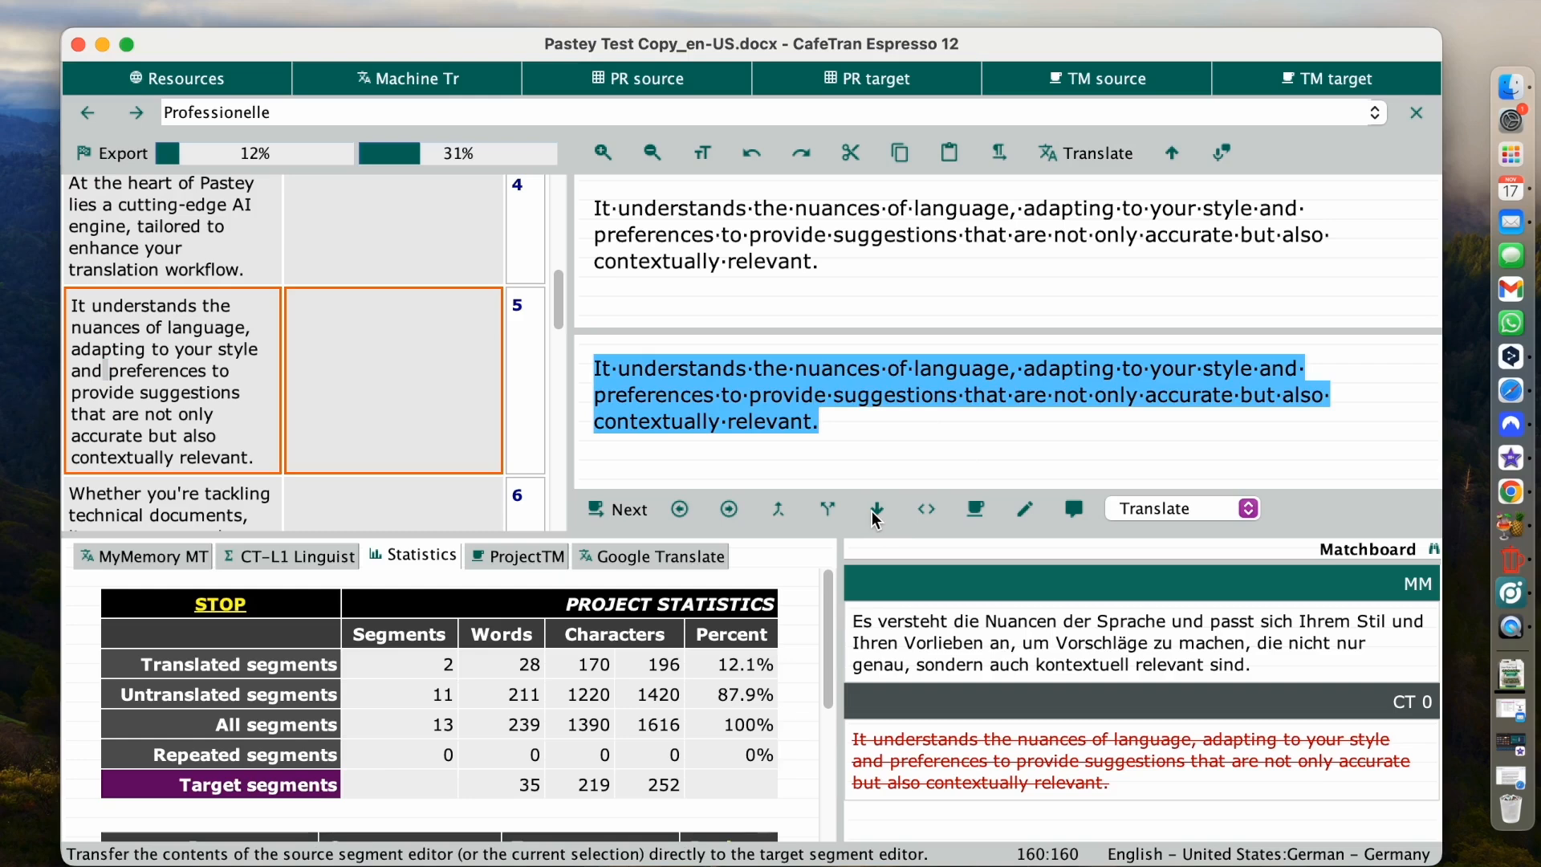
{"action": "left_click", "coordinate": [875, 509]}
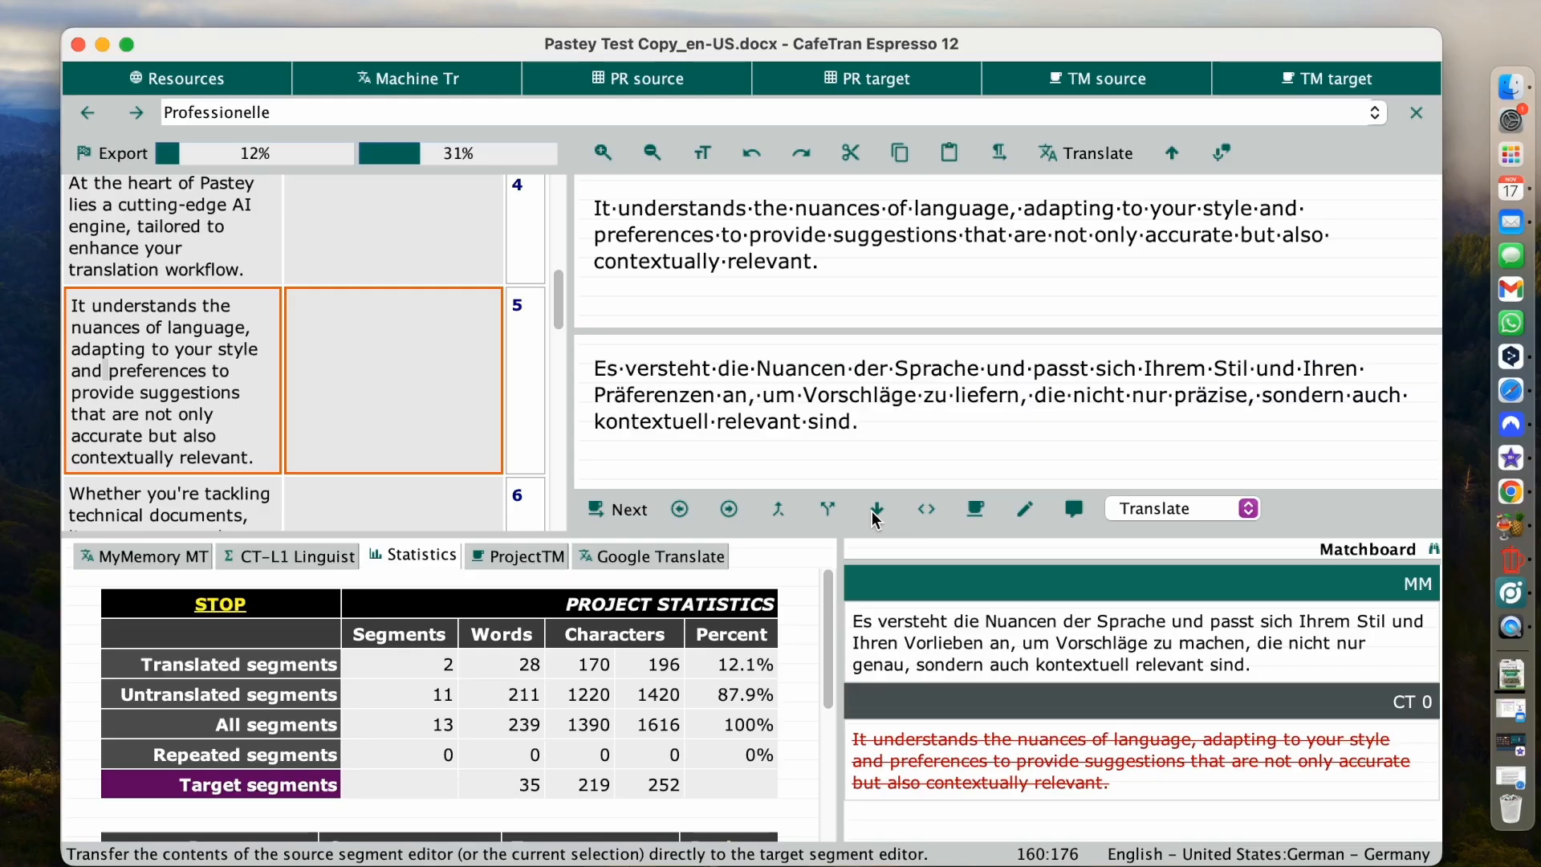
{"action": "scroll", "scroll_direction": "down", "scroll_amount": 3}
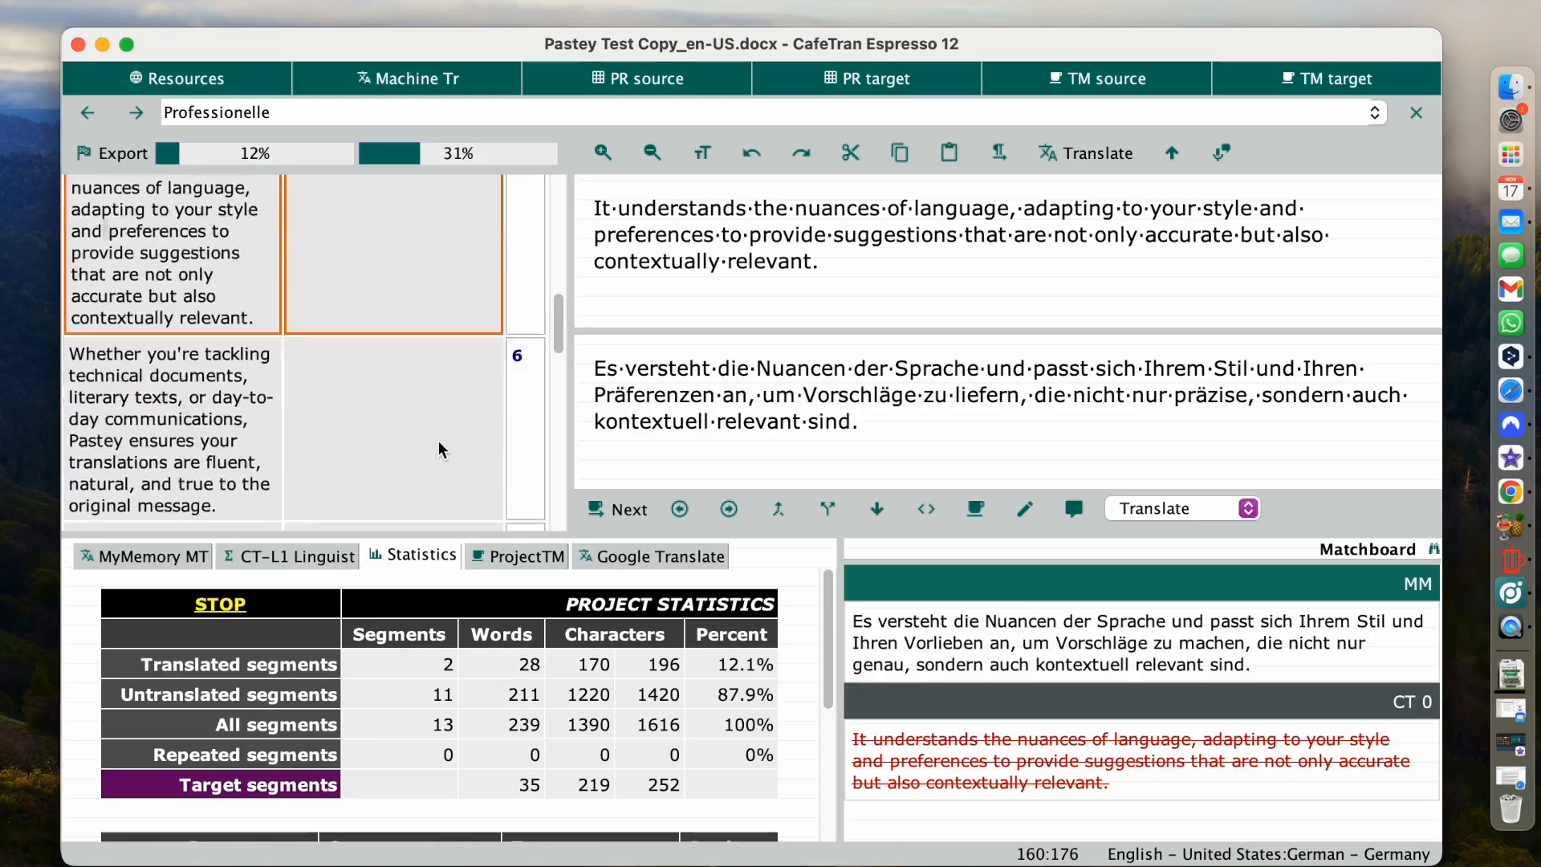
{"action": "scroll", "scroll_direction": "down", "scroll_amount": 3}
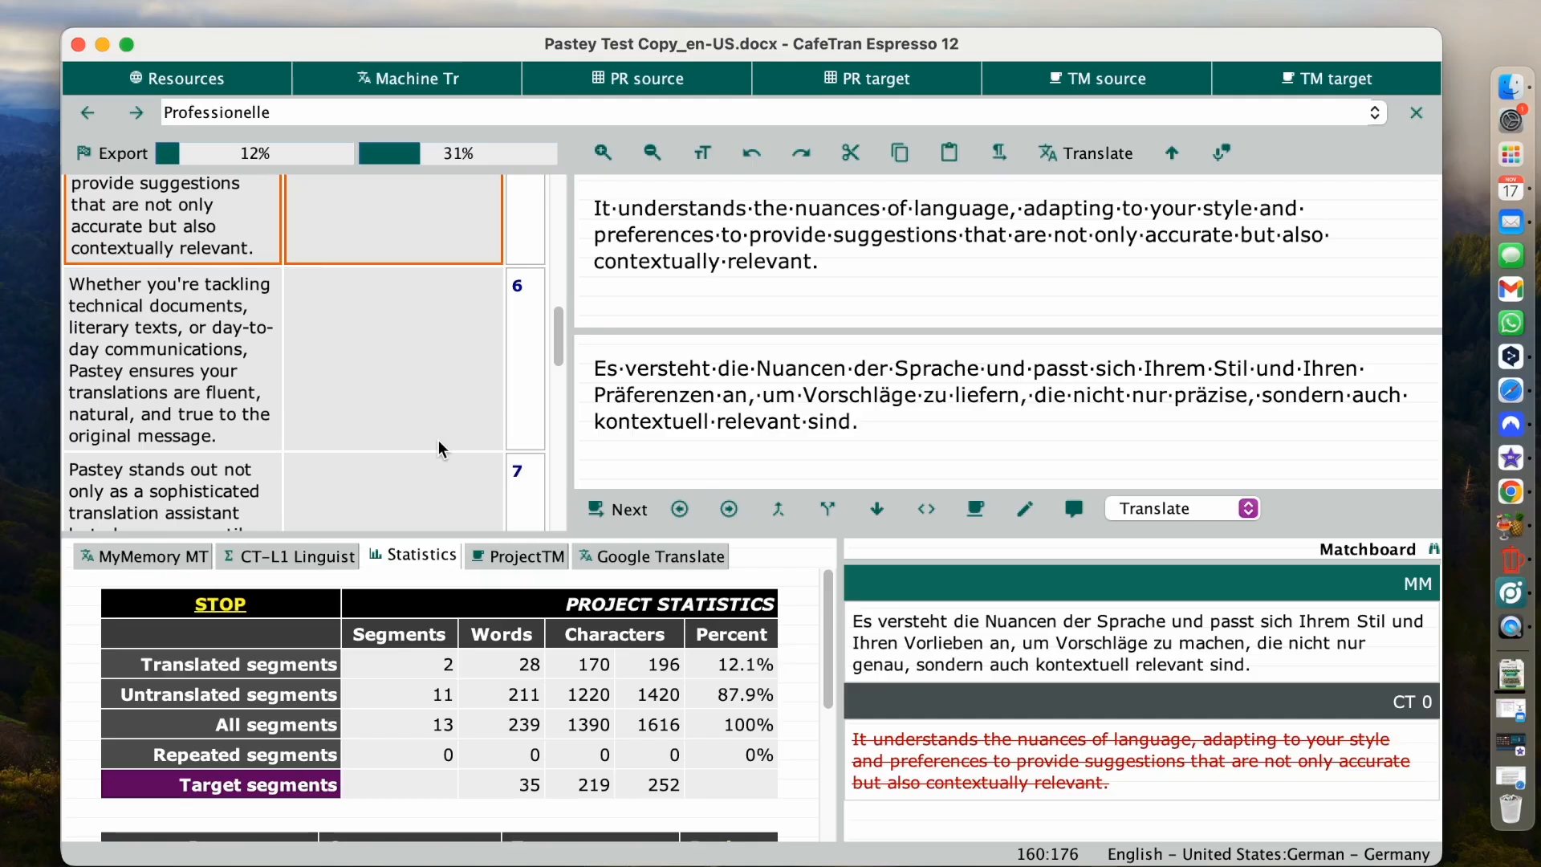
{"action": "left_click", "coordinate": [857, 421]}
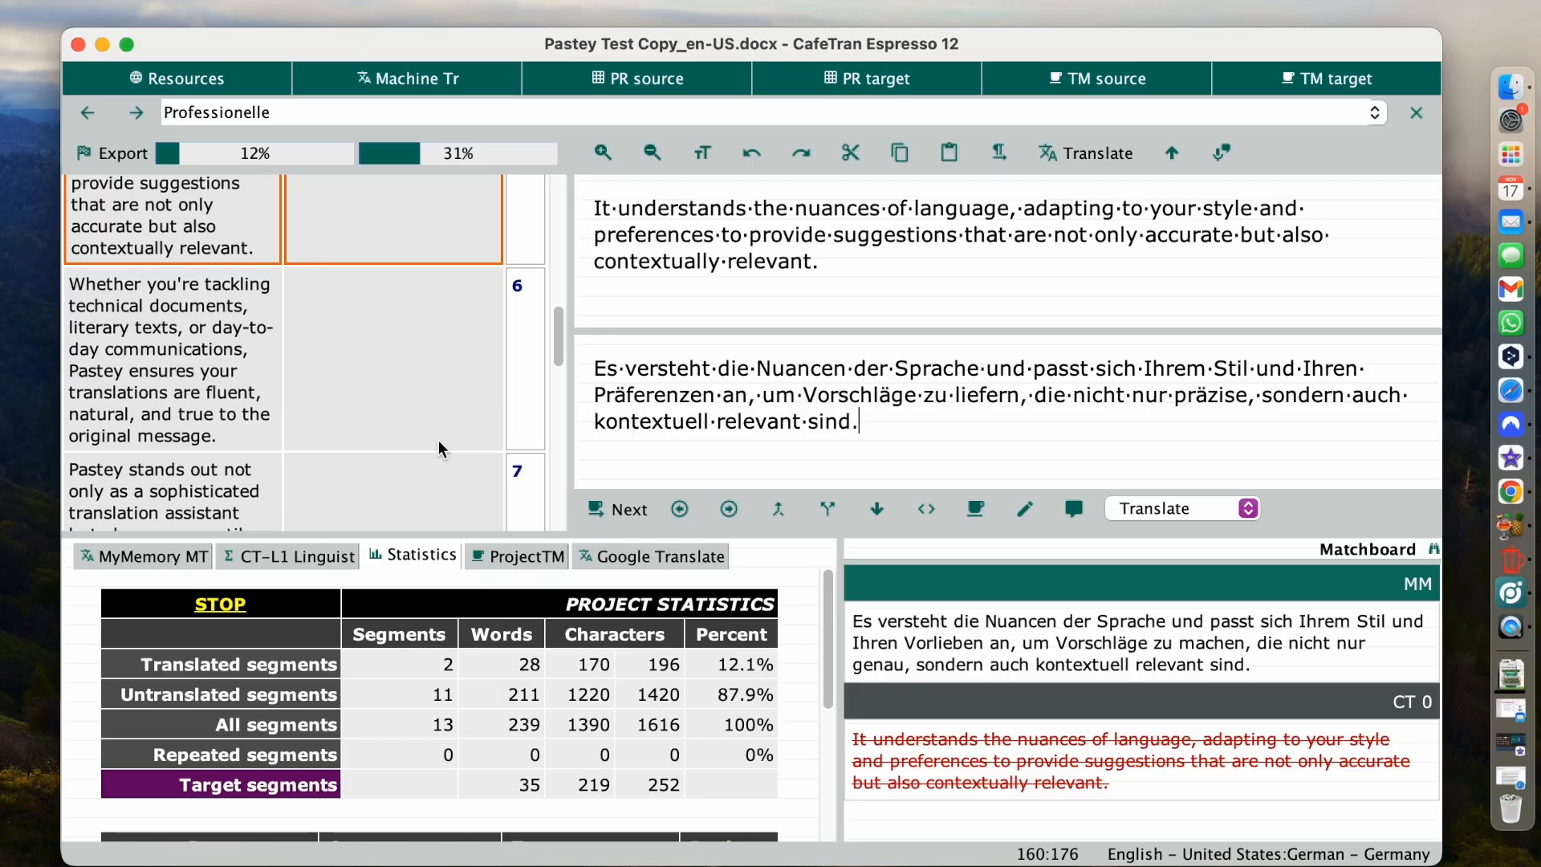